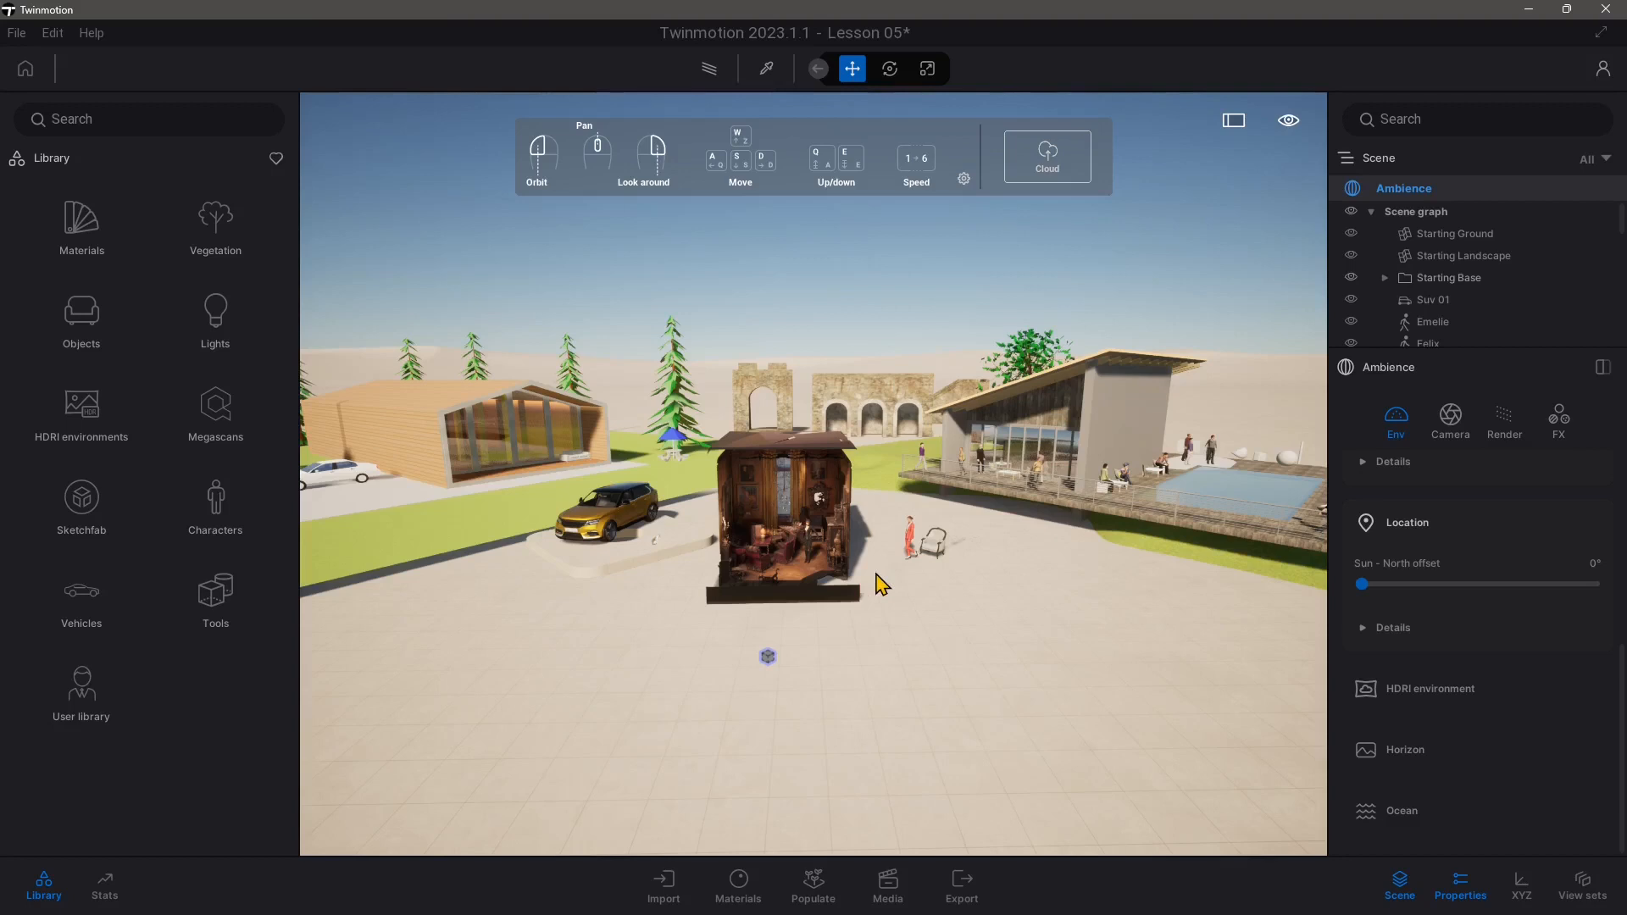
pyautogui.moveTo(855, 573)
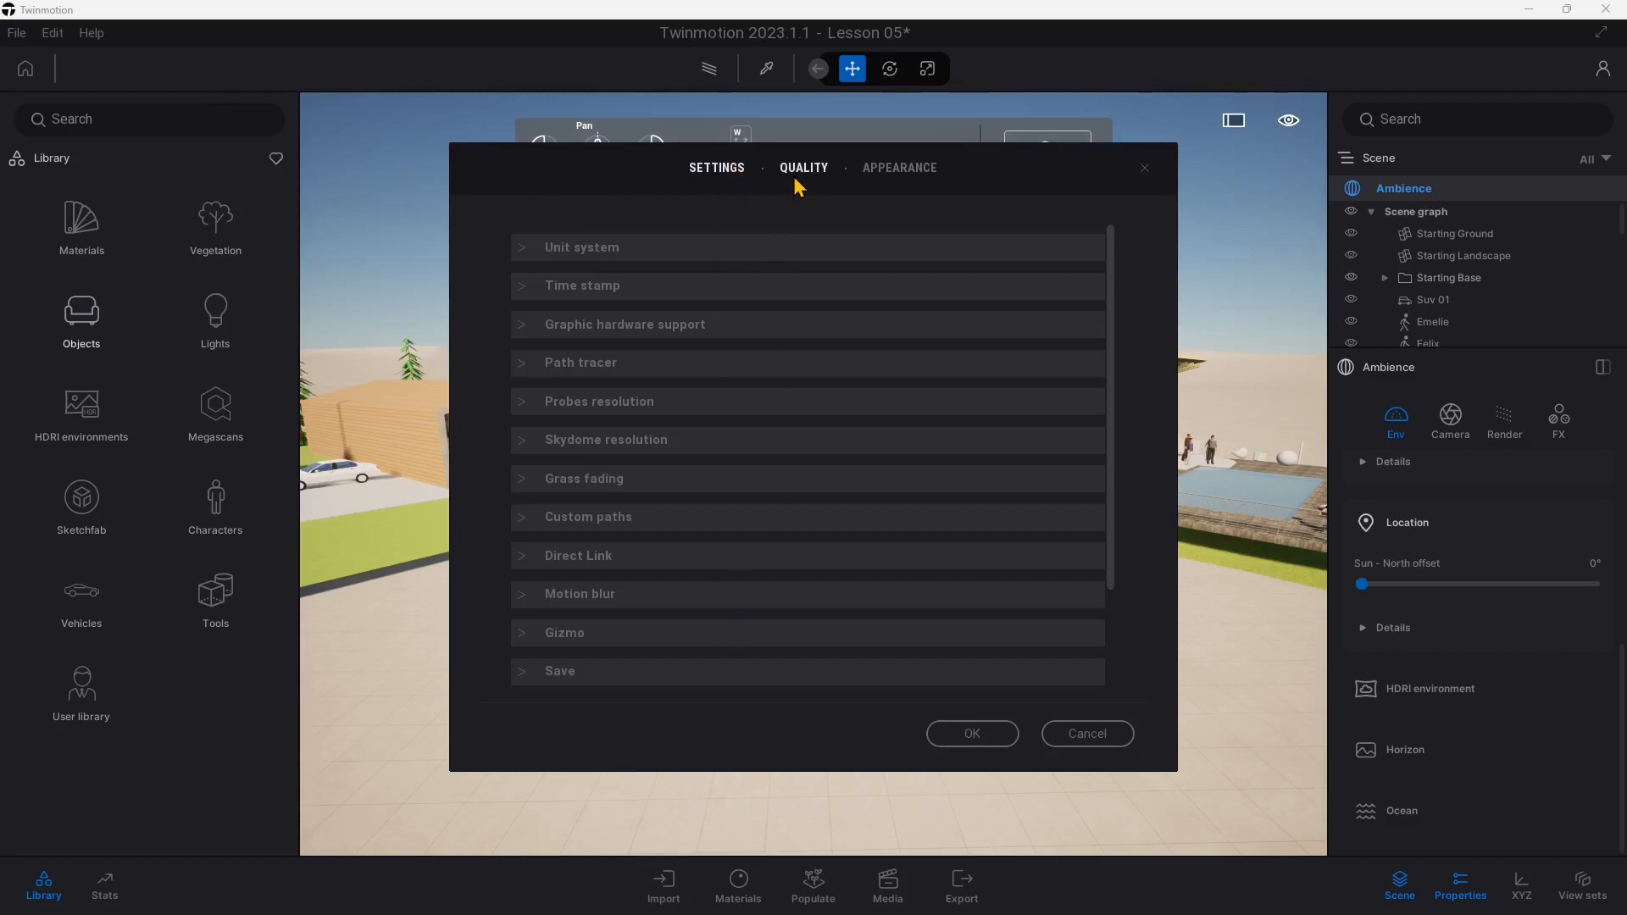
# - Review the rendering quality and interface appearance preferences, closing without changes
pyautogui.click(804, 167)
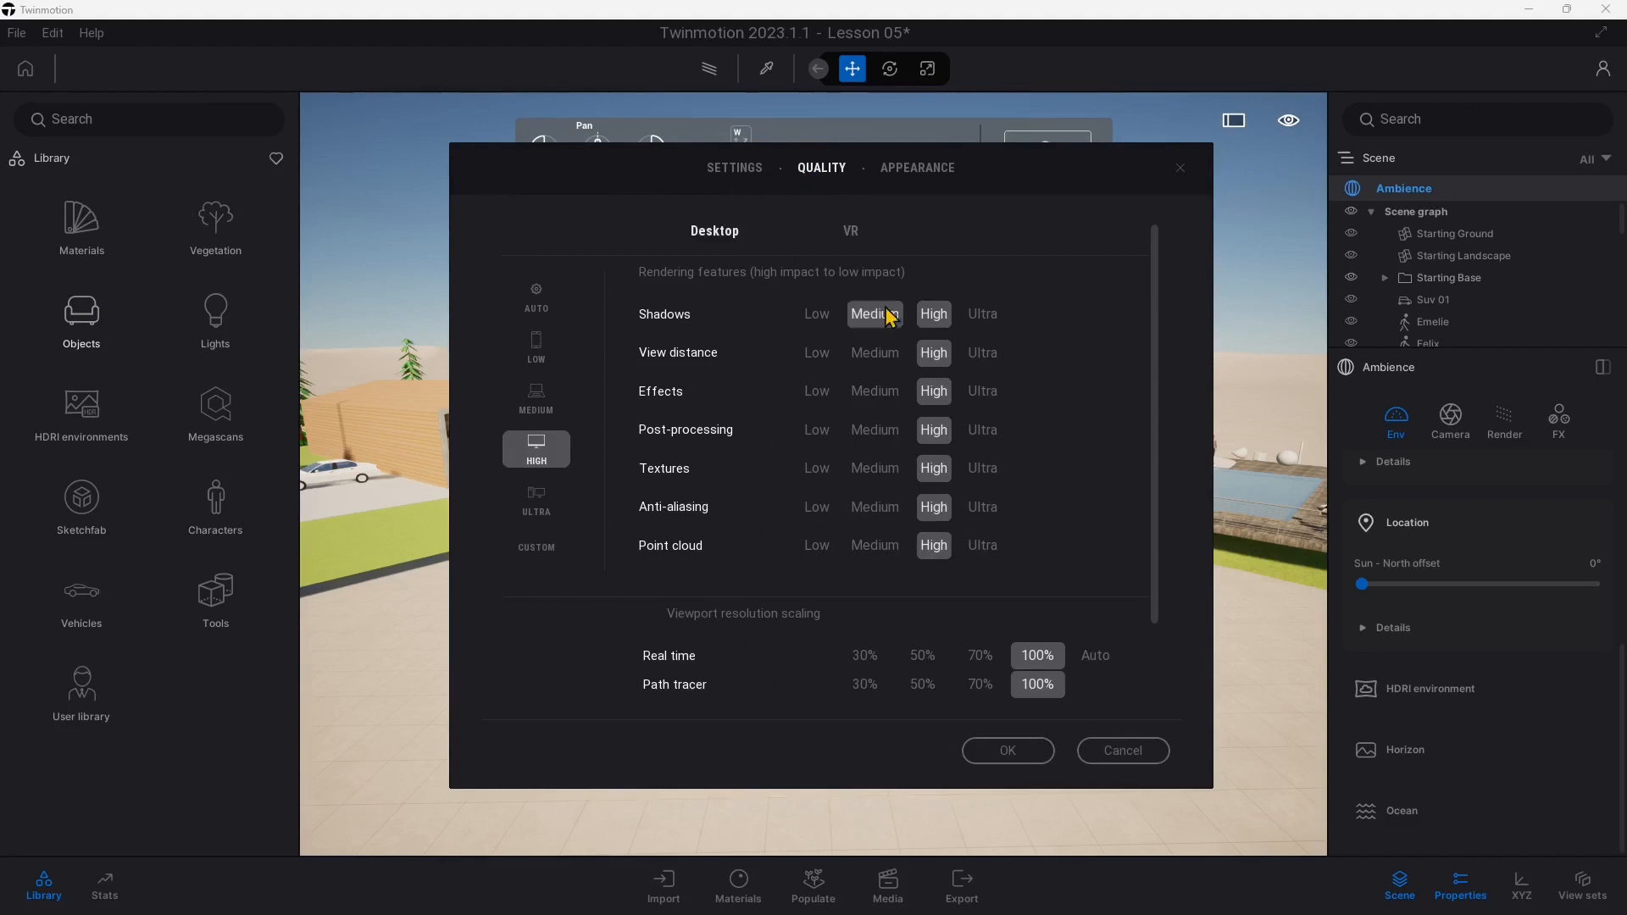
pyautogui.click(900, 167)
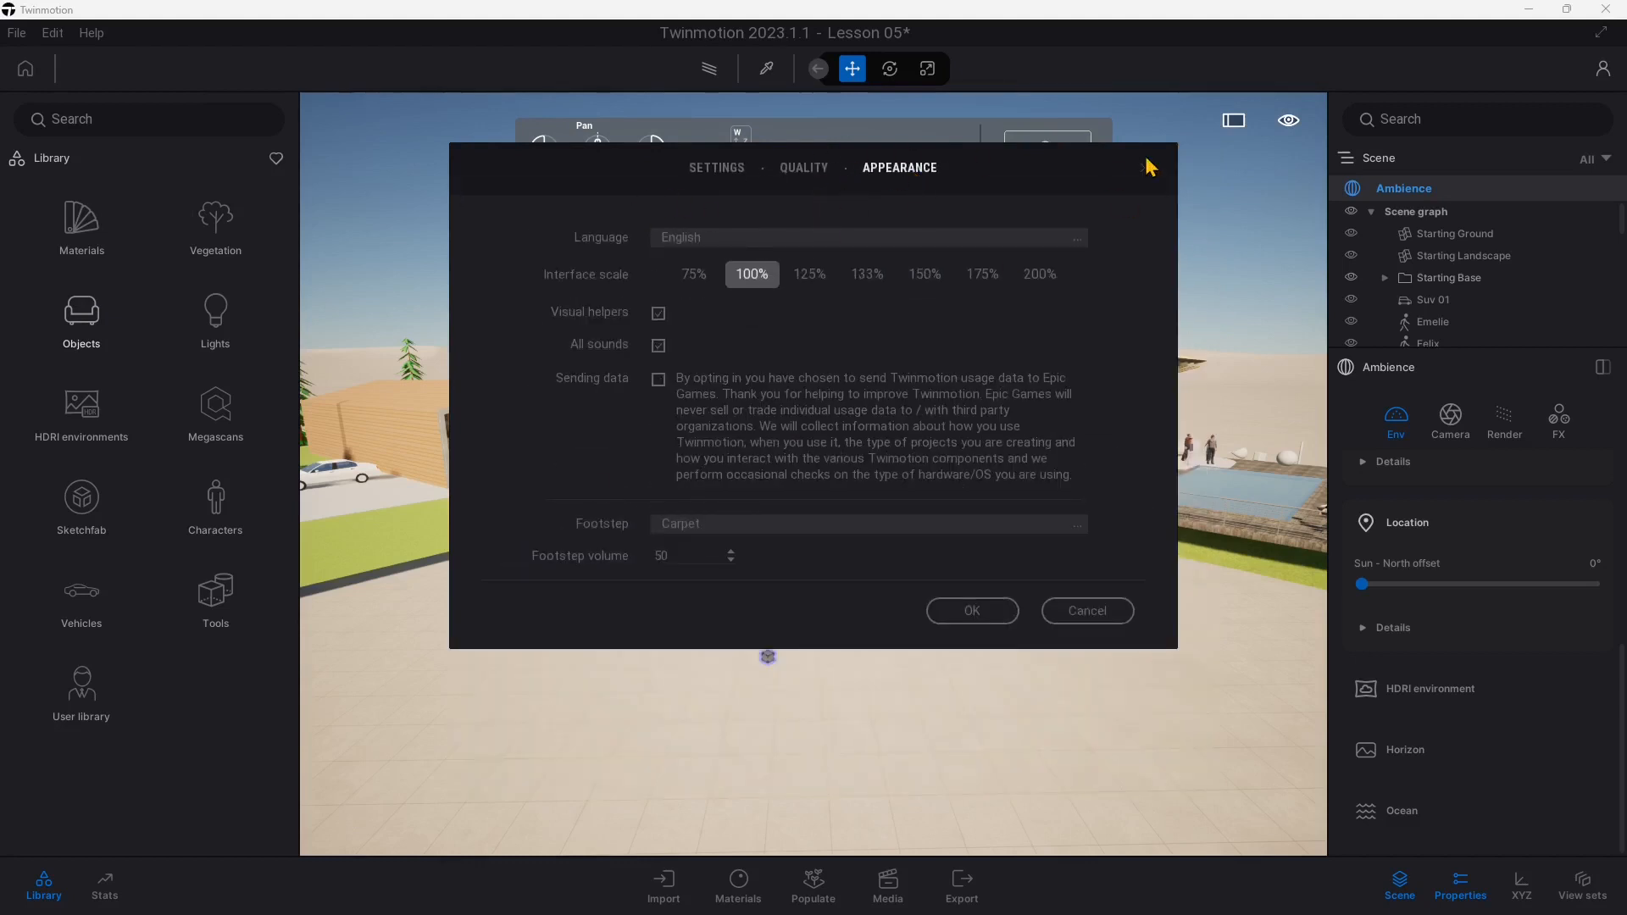
pyautogui.click(972, 611)
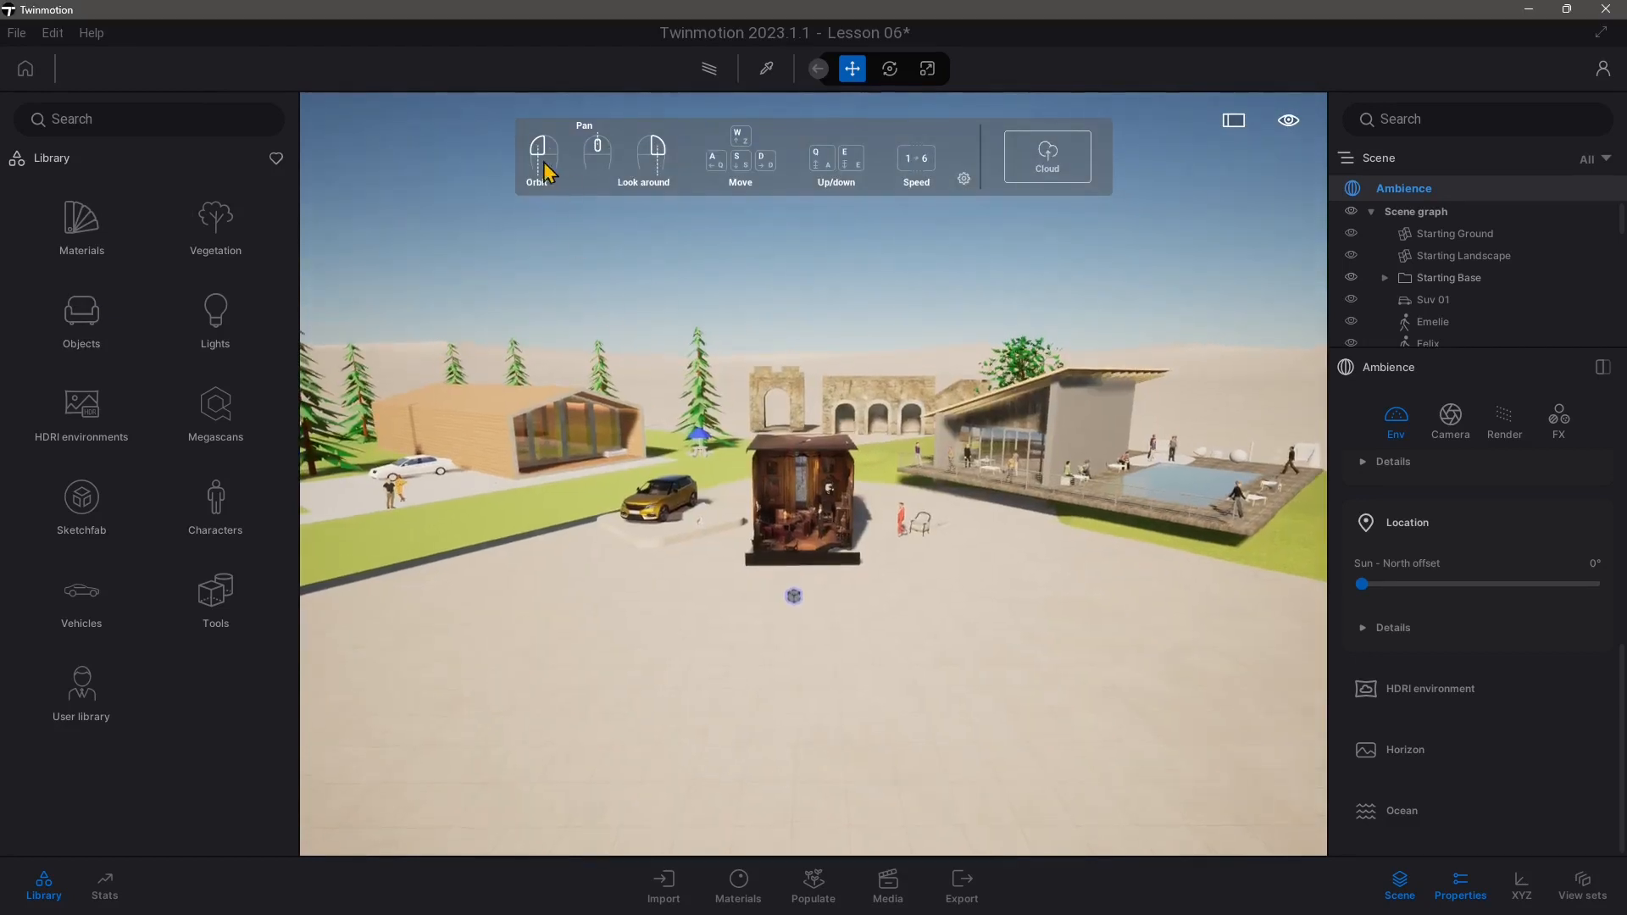
# - Save the scene as Lesson 06, overwriting the existing file
pyautogui.click(17, 33)
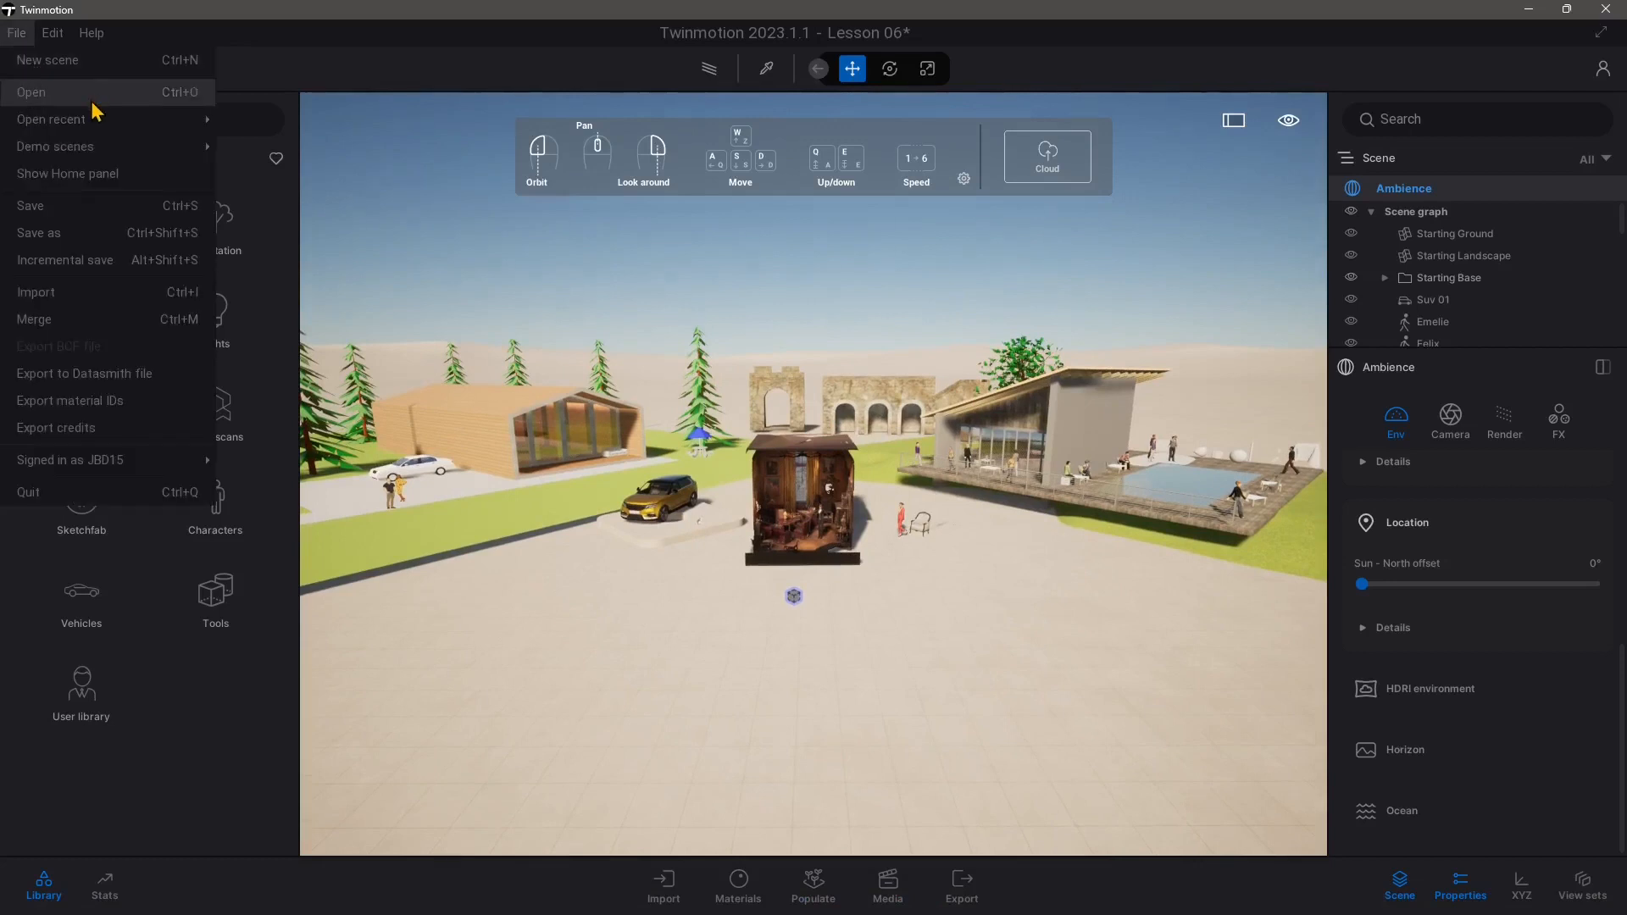
pyautogui.moveTo(69, 323)
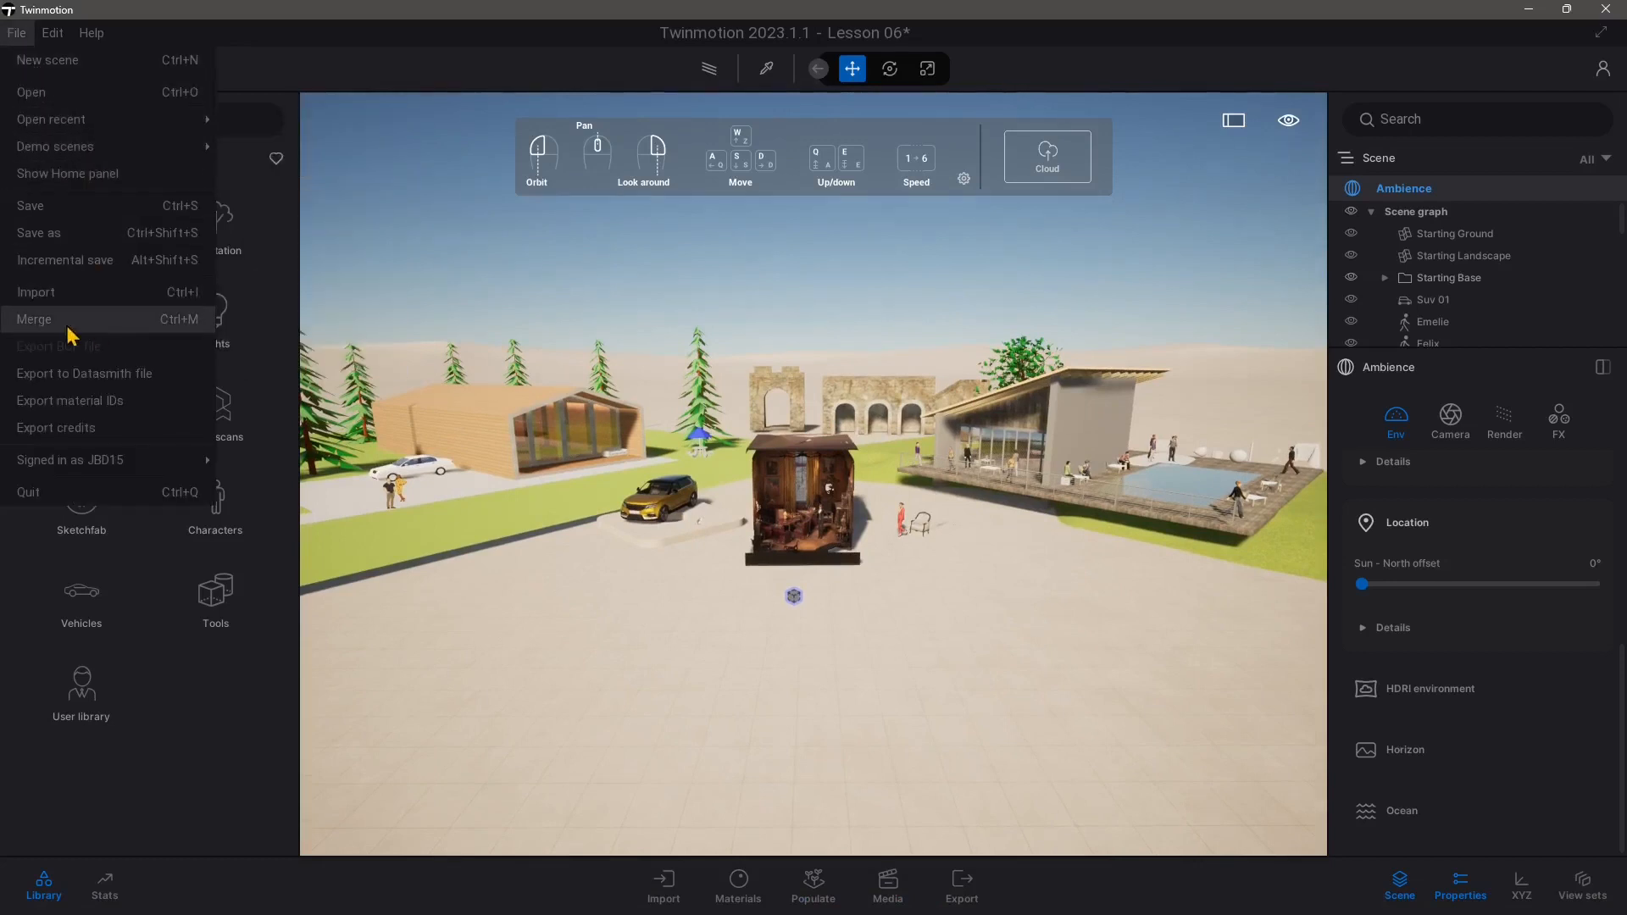
pyautogui.moveTo(146, 334)
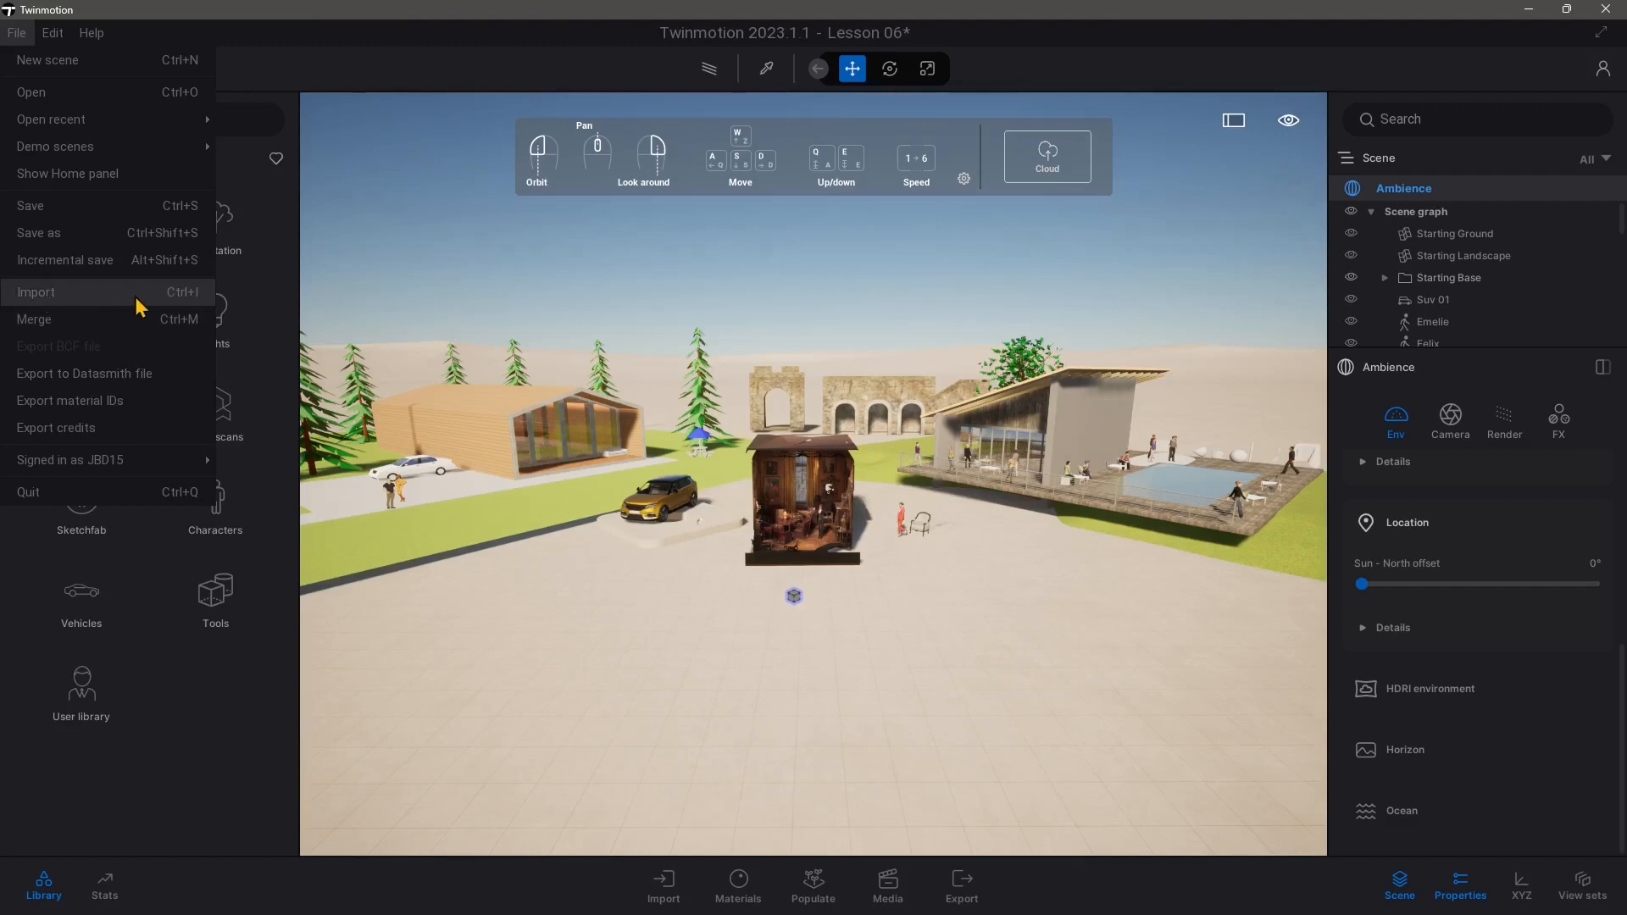
pyautogui.moveTo(176, 306)
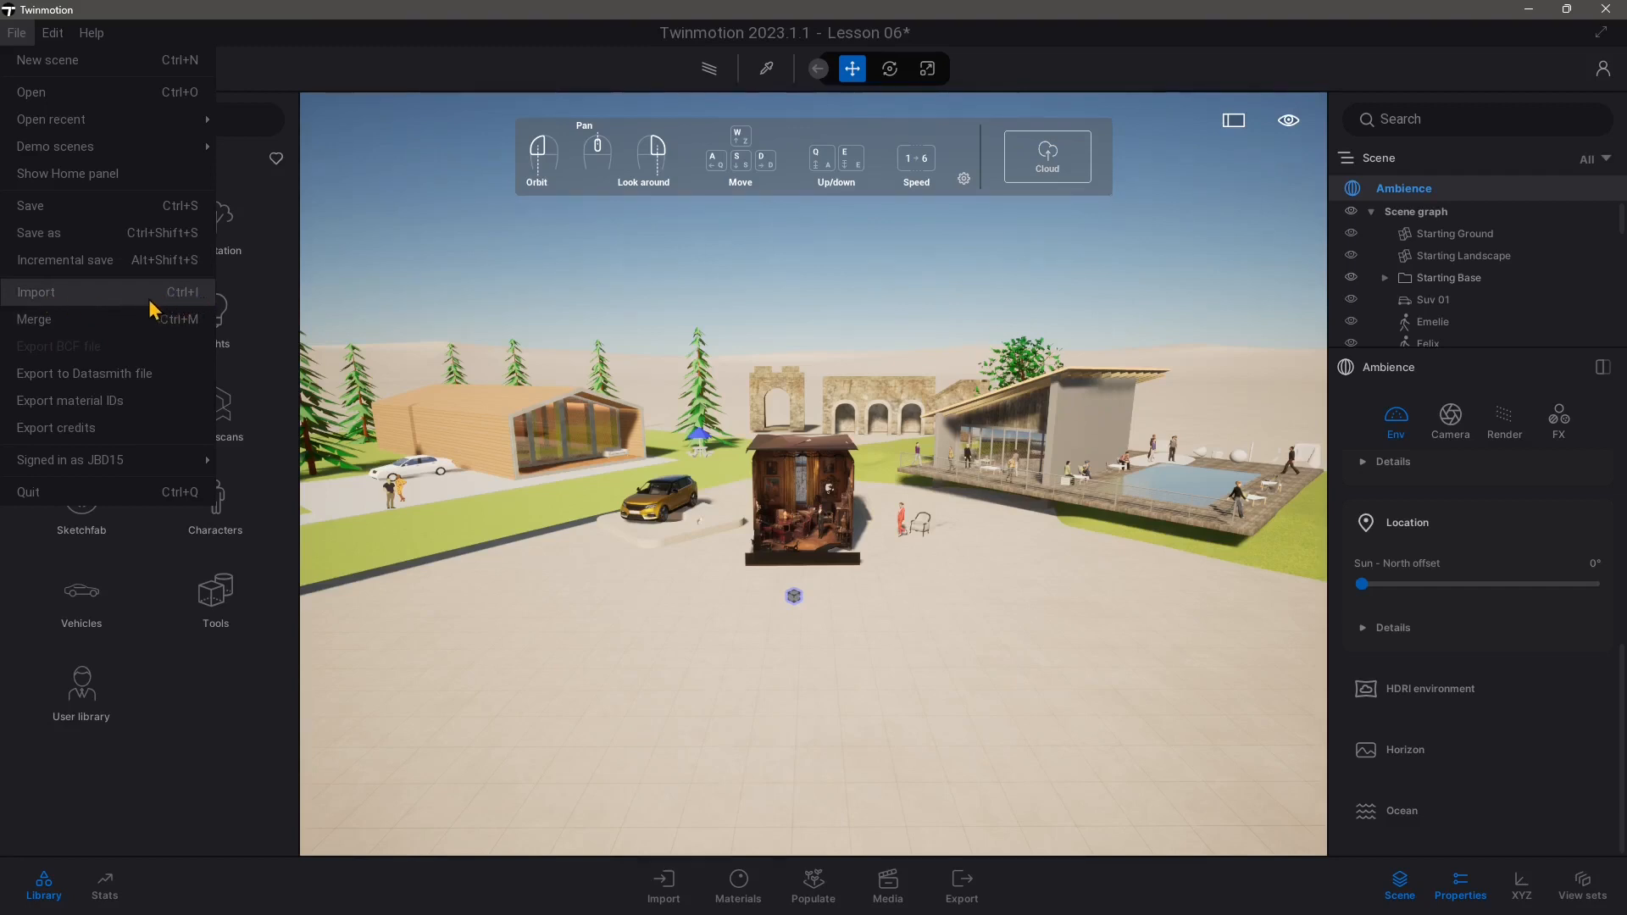
pyautogui.moveTo(168, 304)
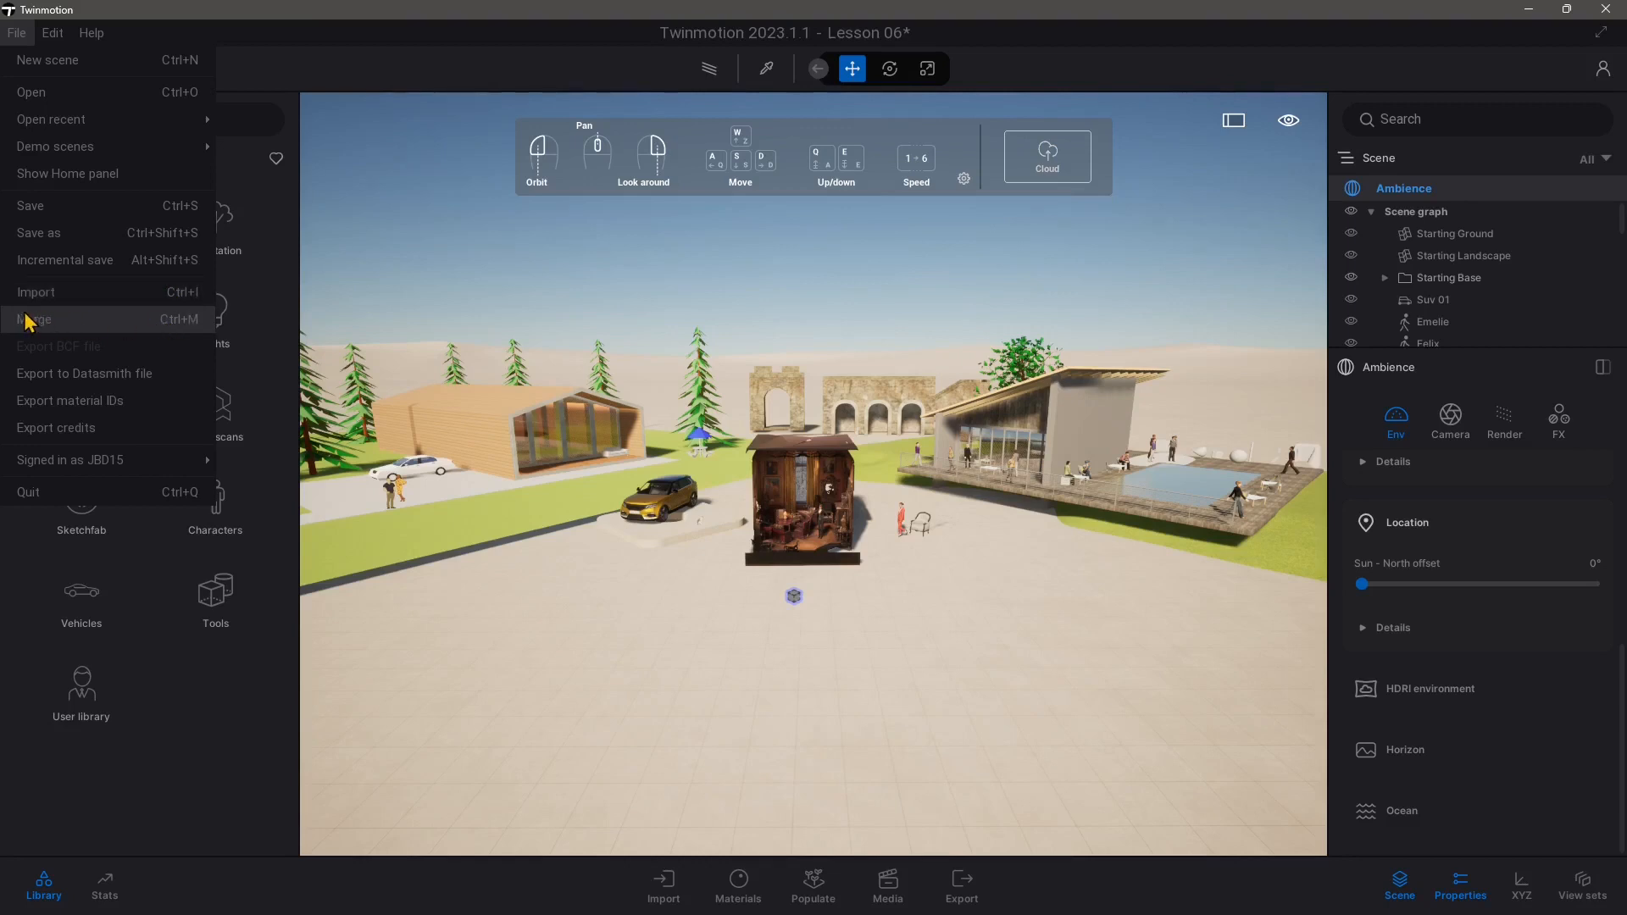
pyautogui.moveTo(148, 334)
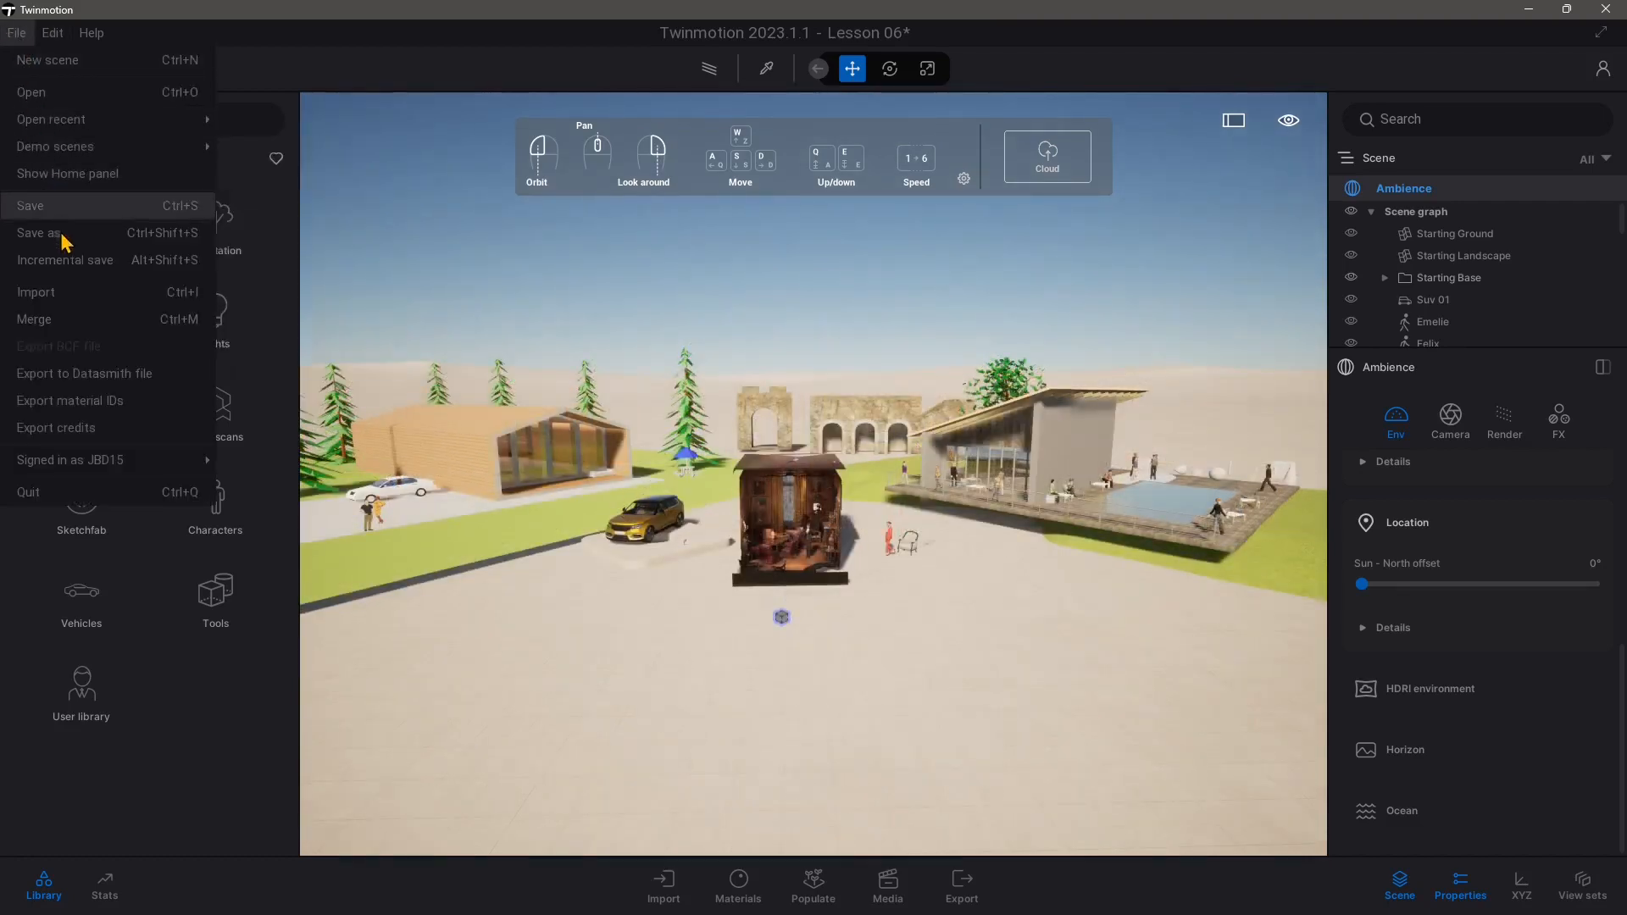
pyautogui.click(32, 233)
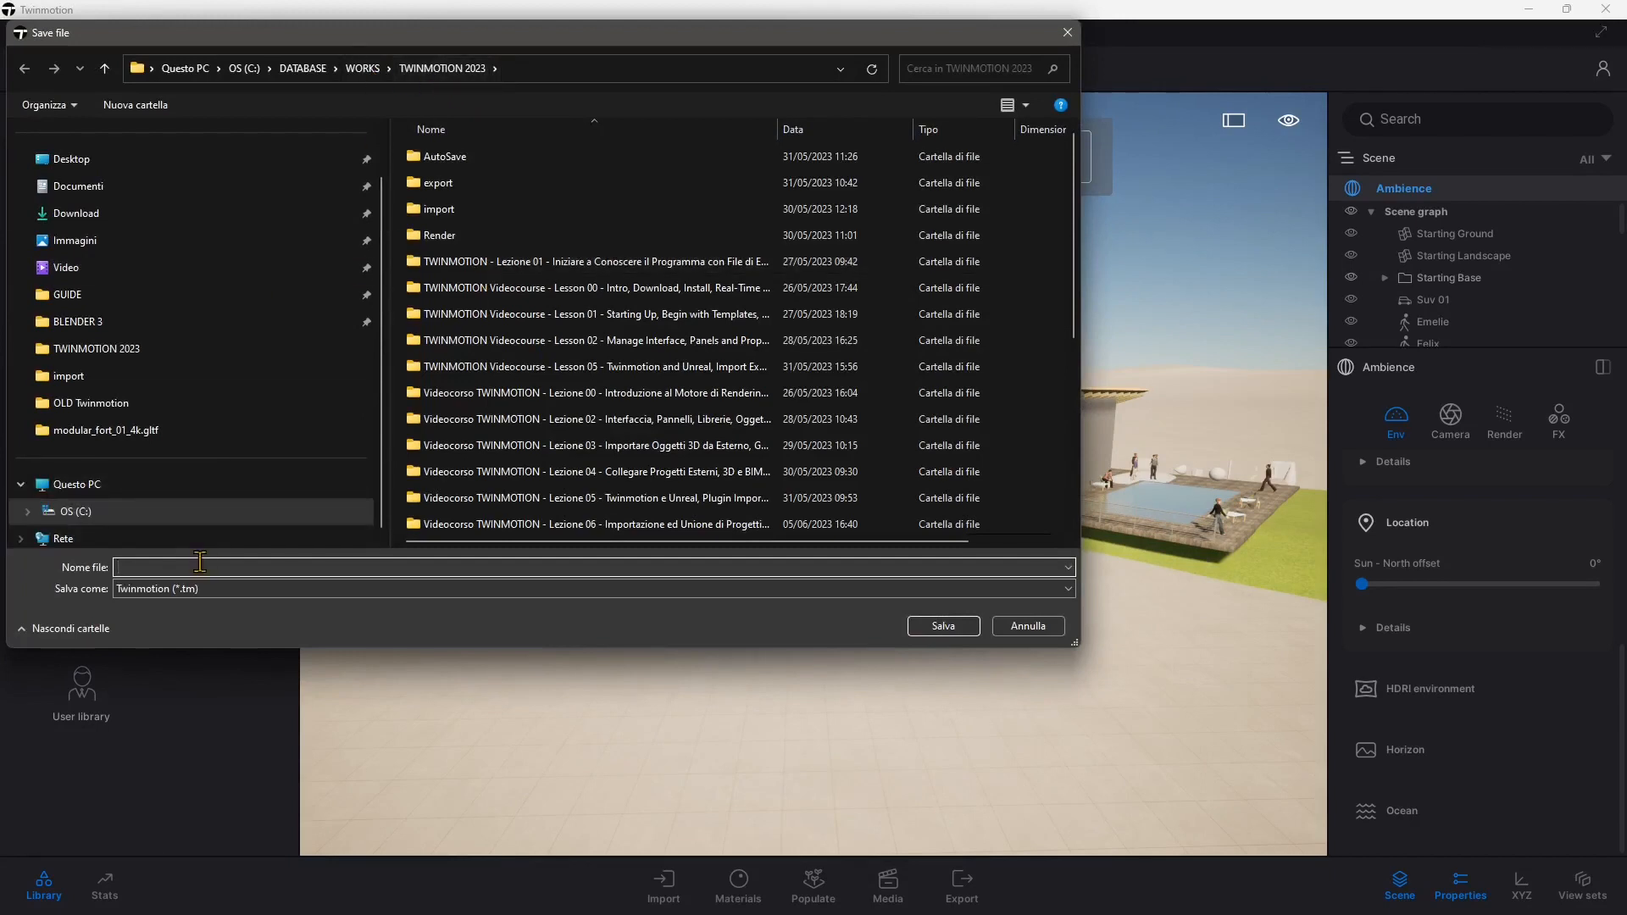
pyautogui.write('Lesson 0')
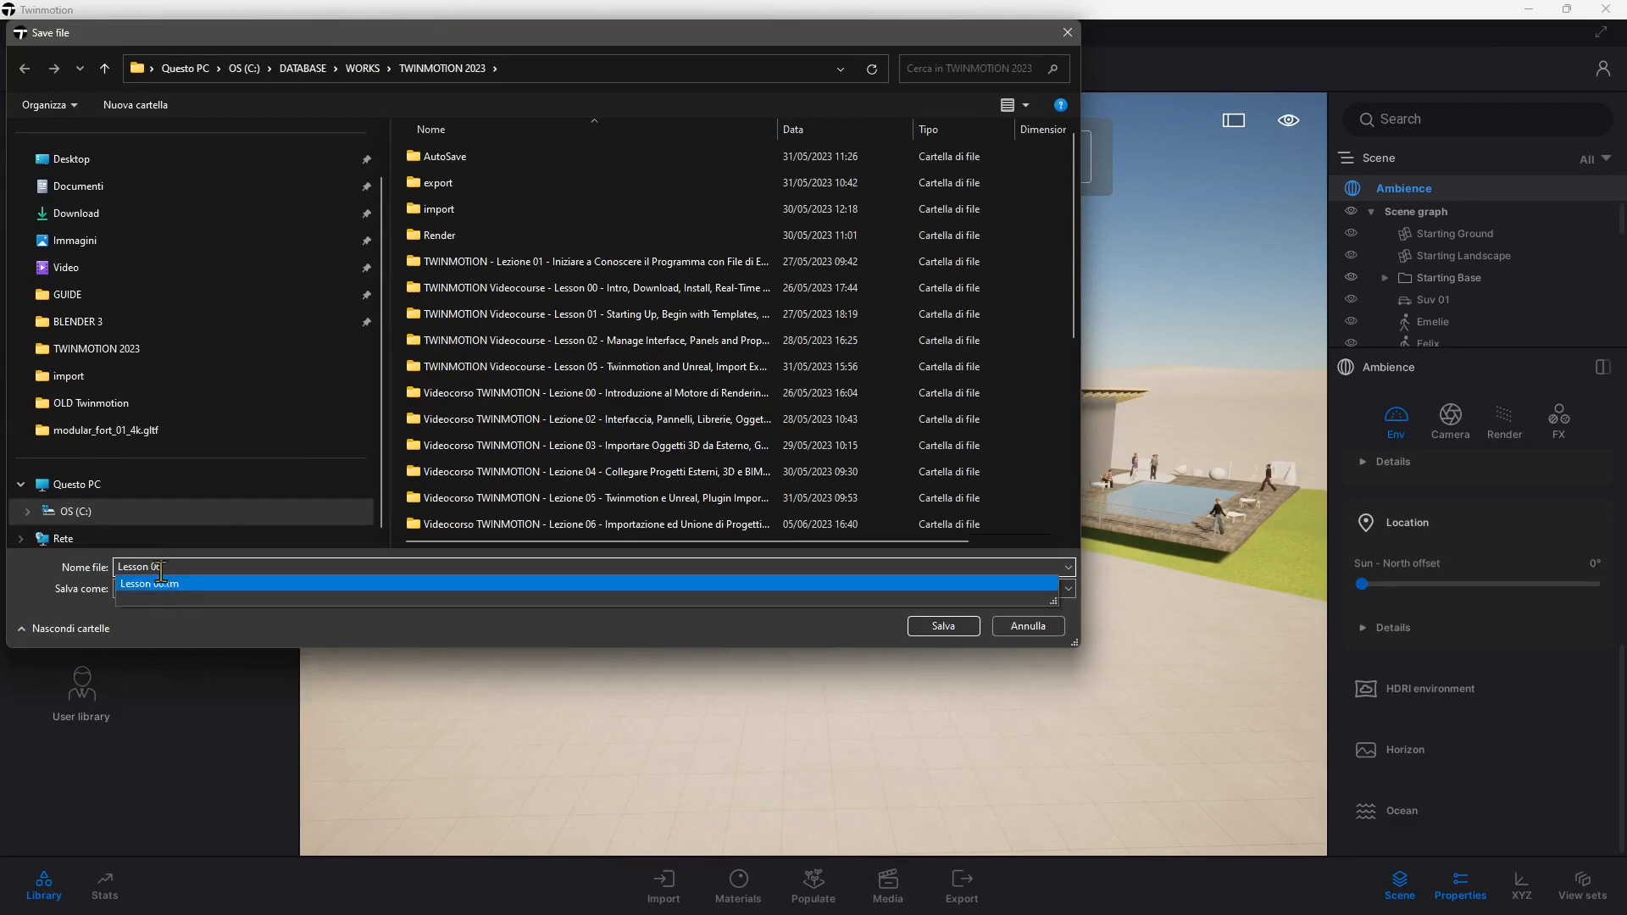
pyautogui.click(943, 625)
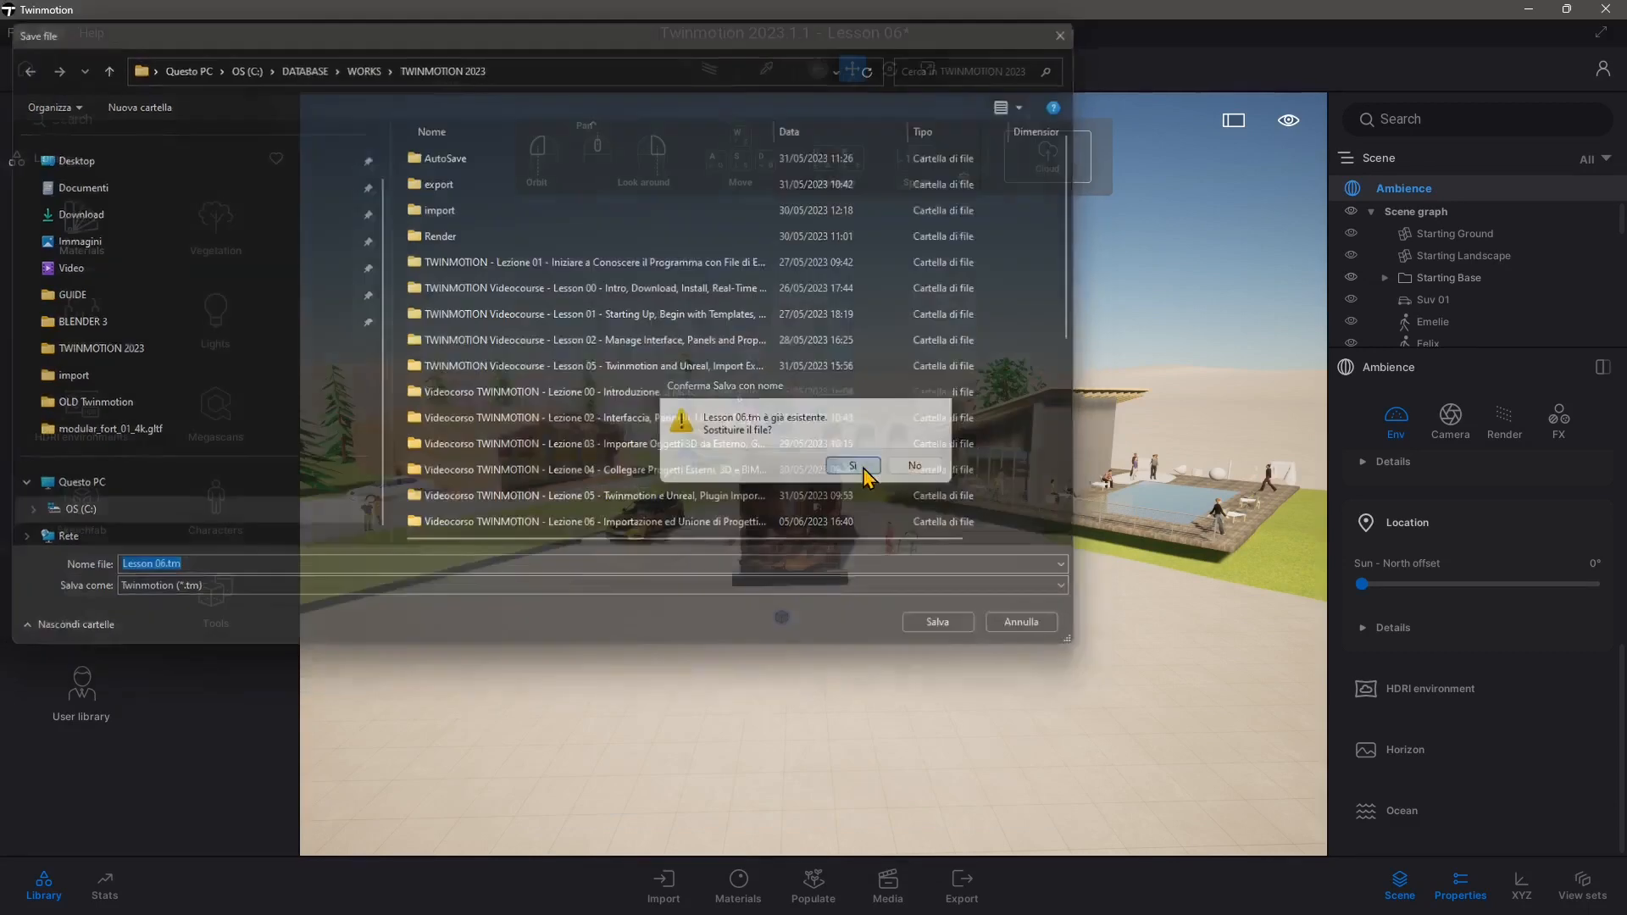
pyautogui.click(851, 467)
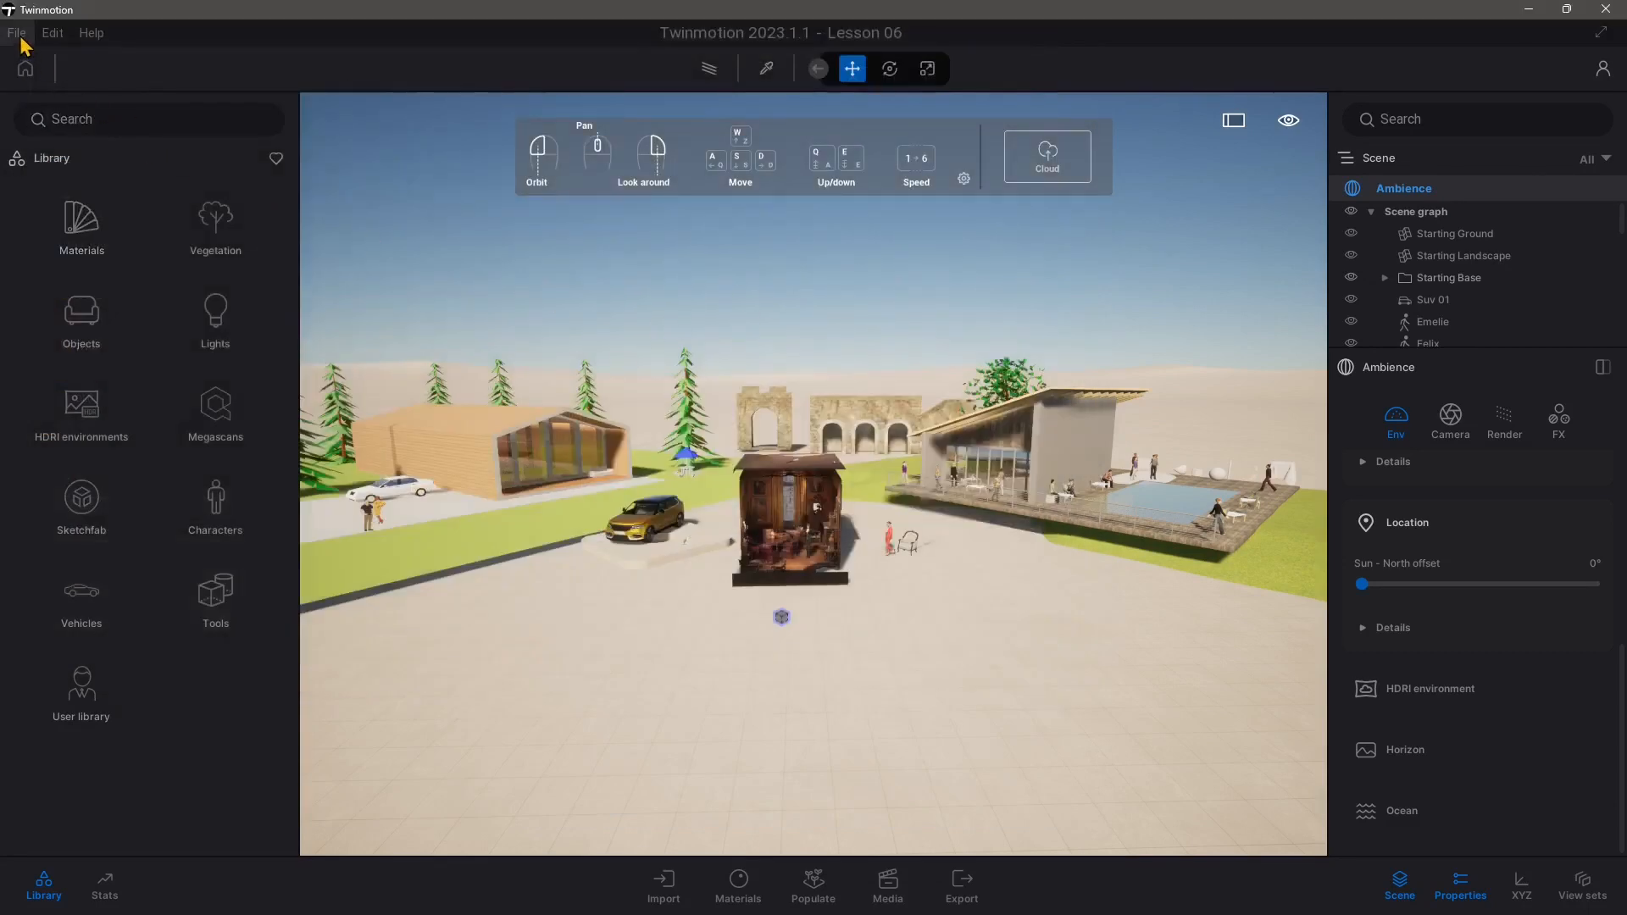
# - Lower the auto-save backup Number from 3 to 2 in the Preferences Save section
pyautogui.click(16, 33)
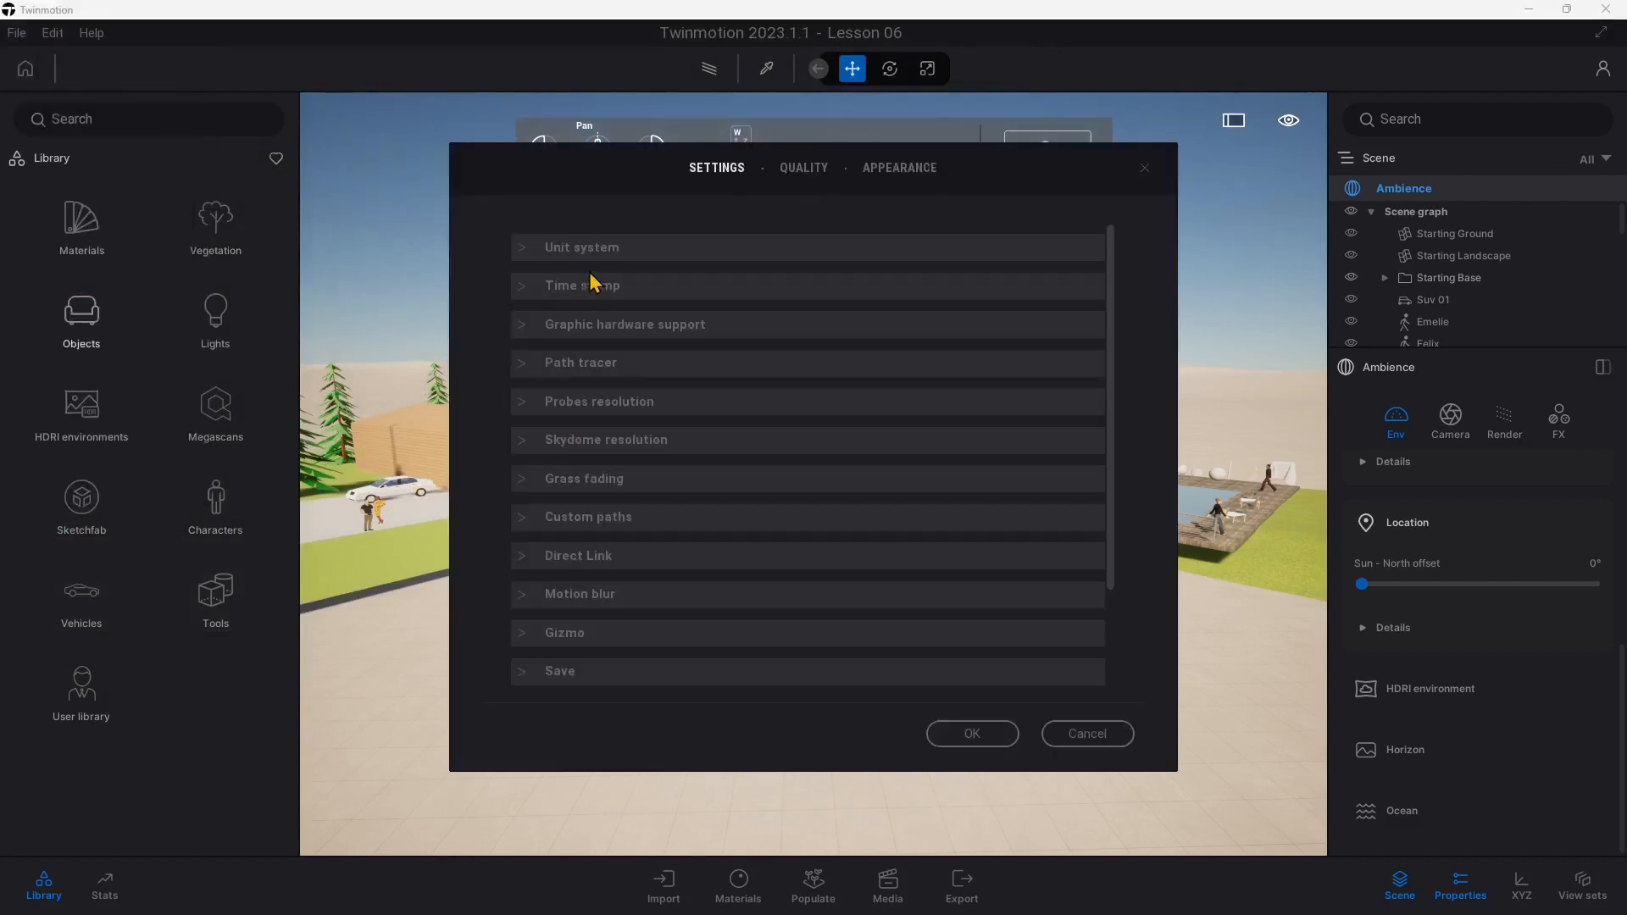
pyautogui.moveTo(604, 523)
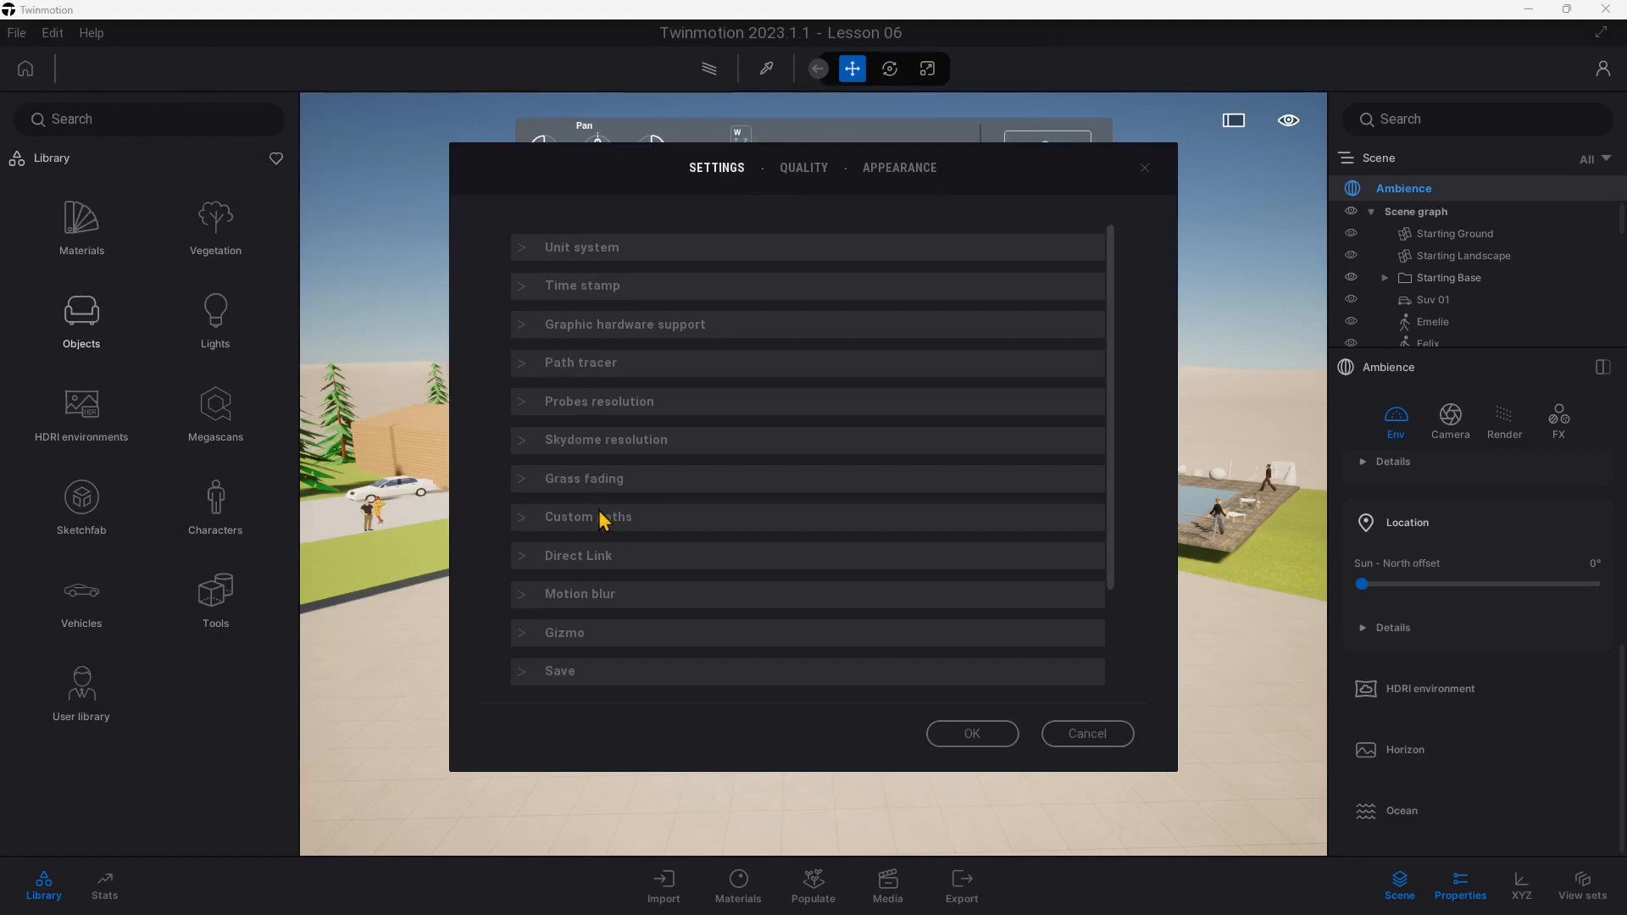
pyautogui.scroll(-3)
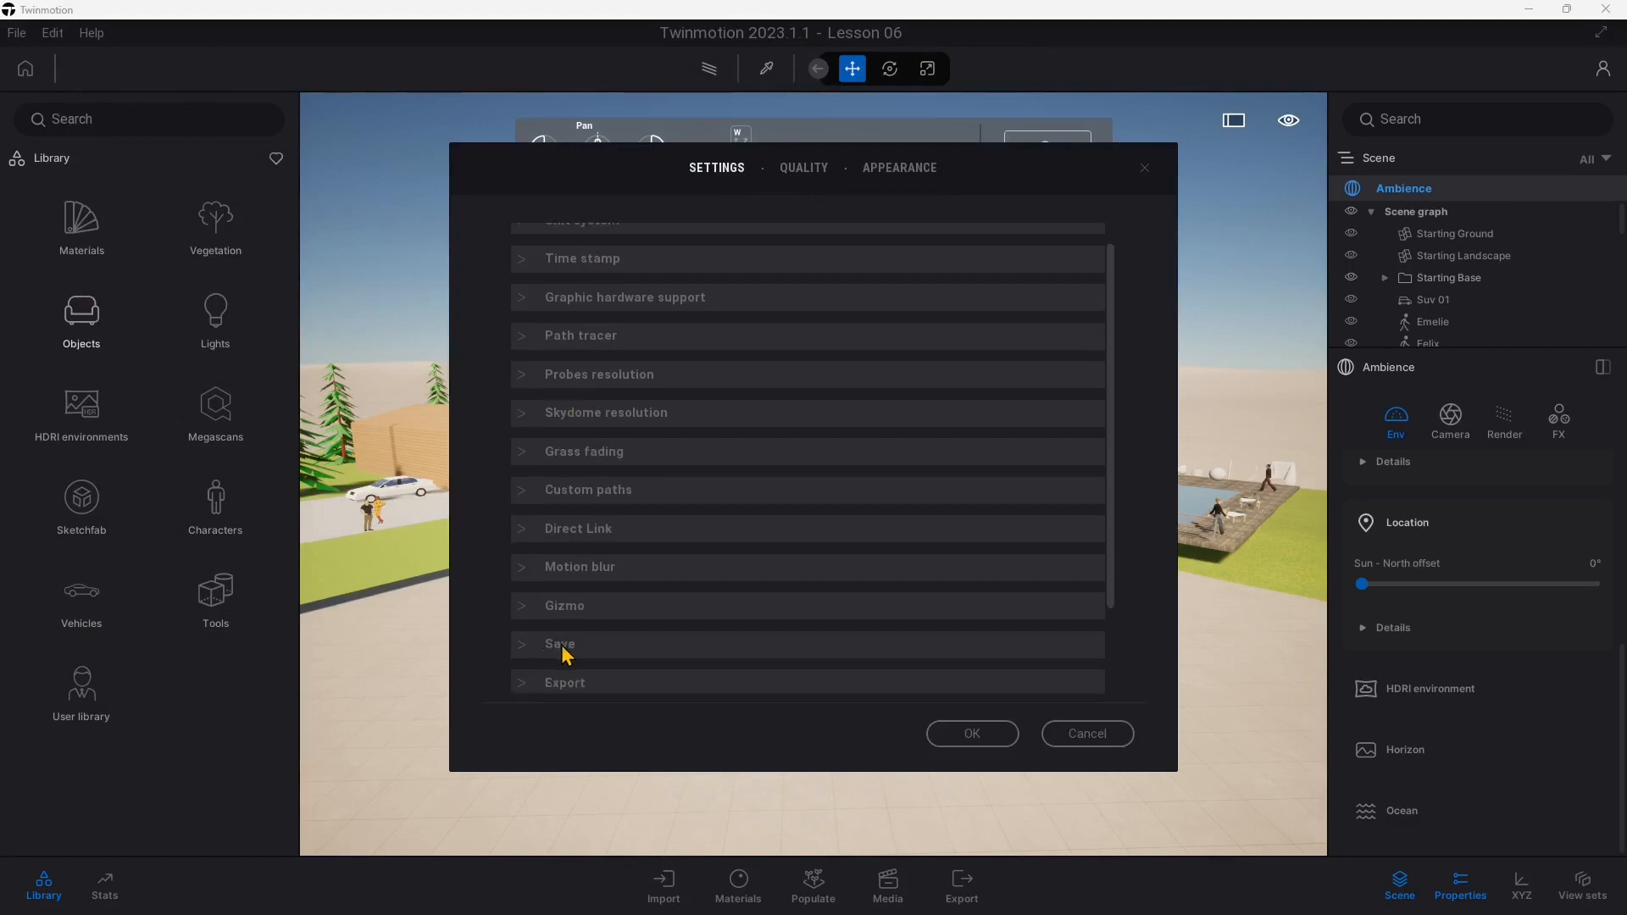
pyautogui.click(560, 644)
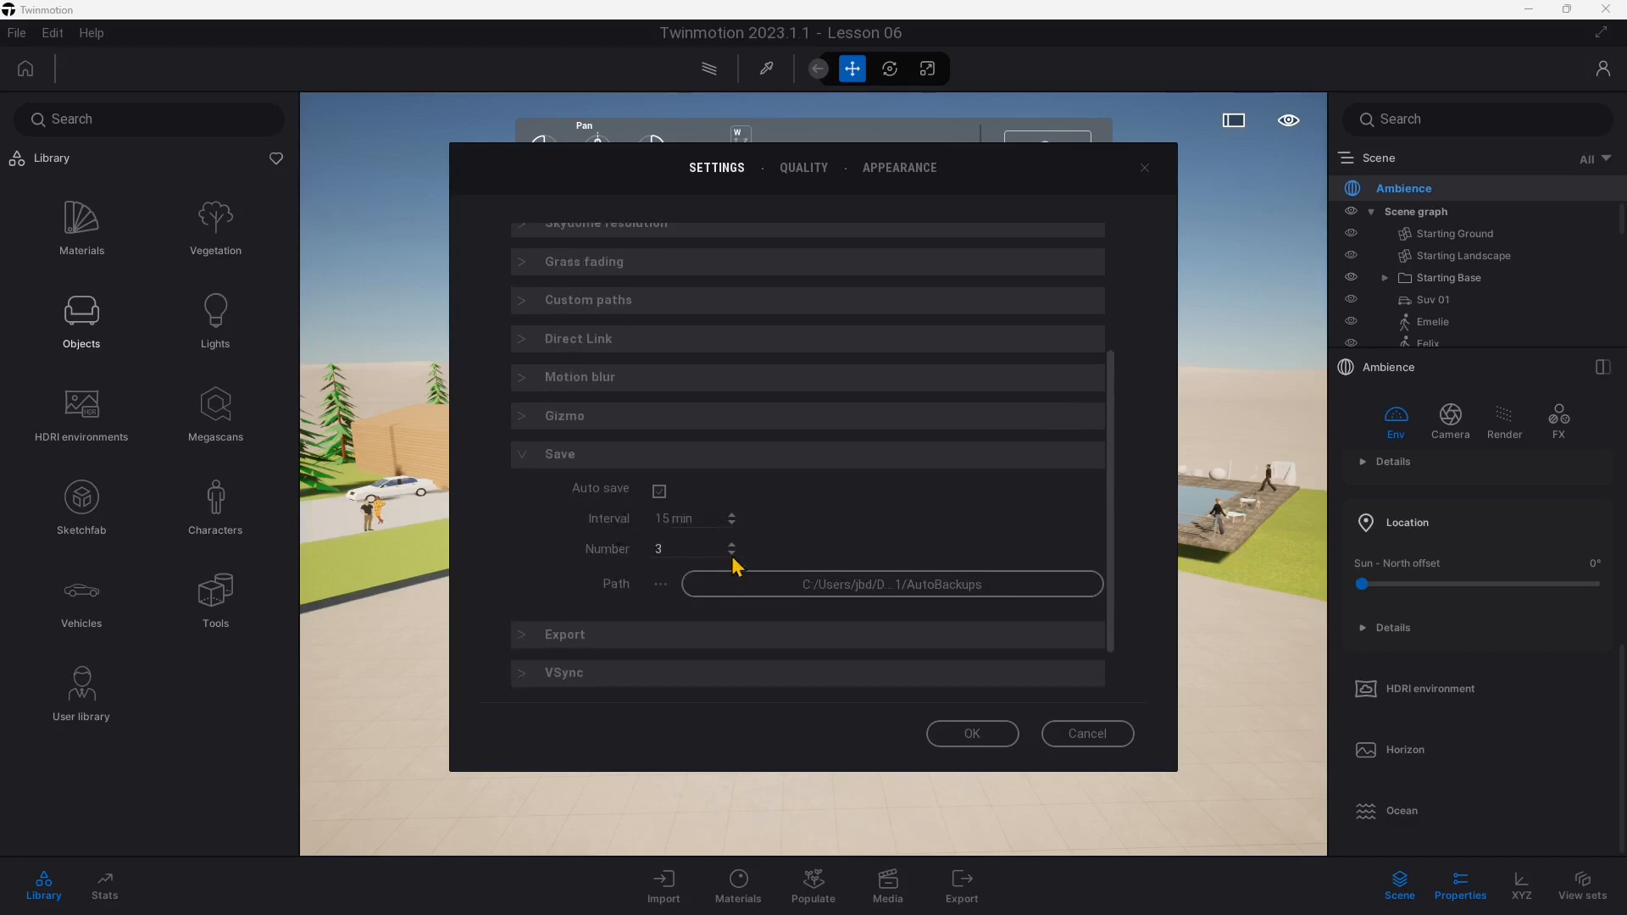
pyautogui.click(731, 554)
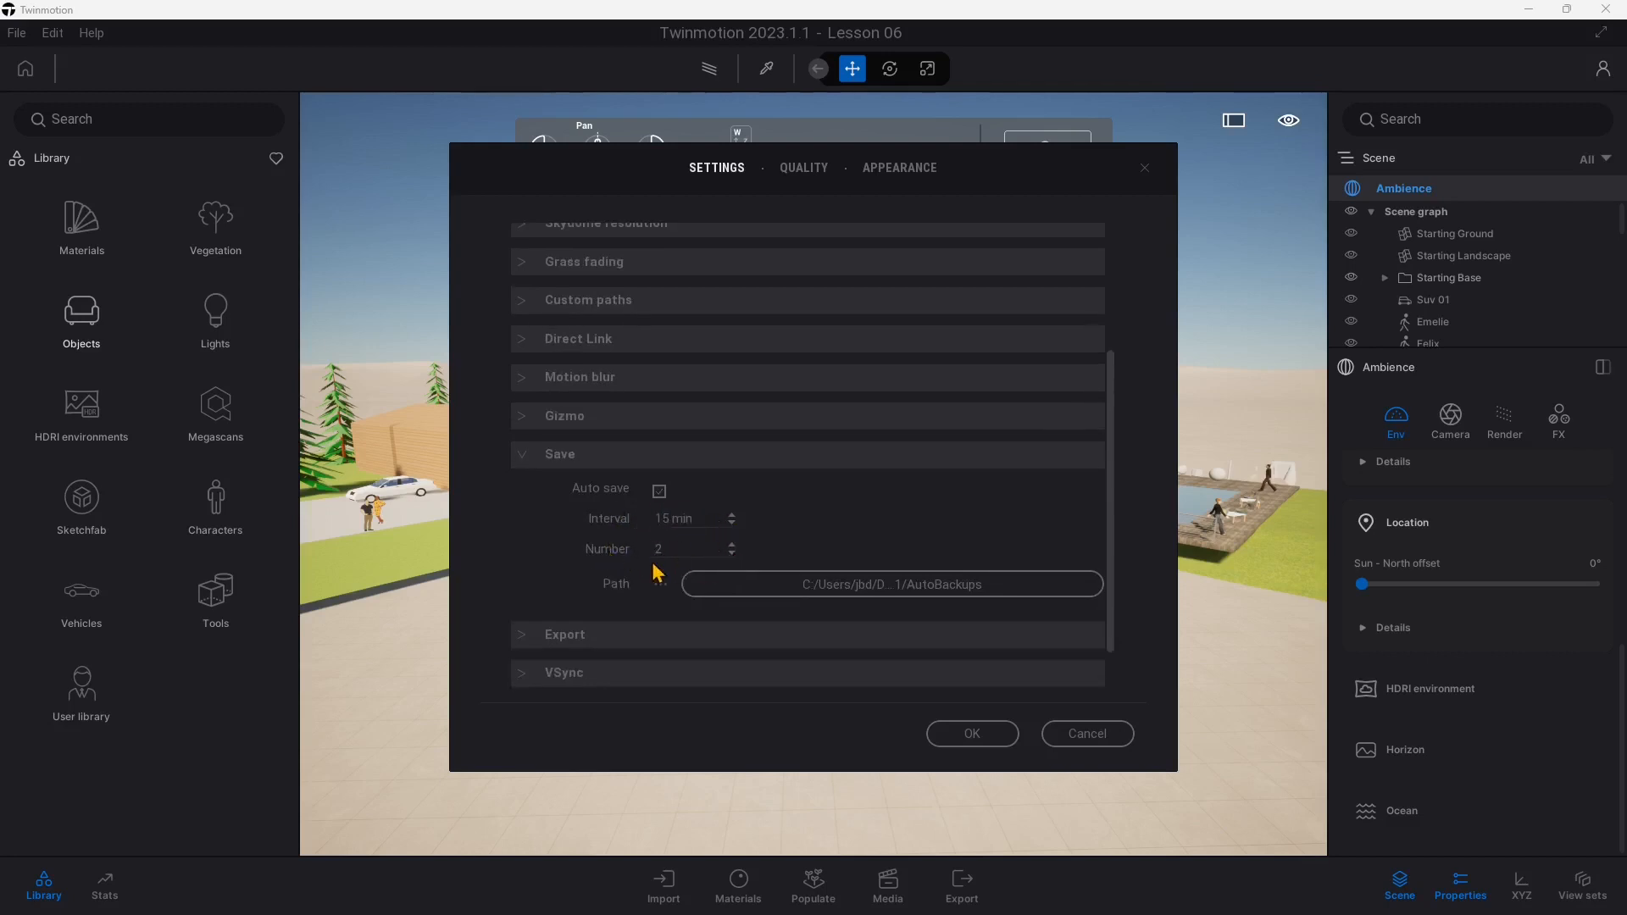
pyautogui.moveTo(763, 581)
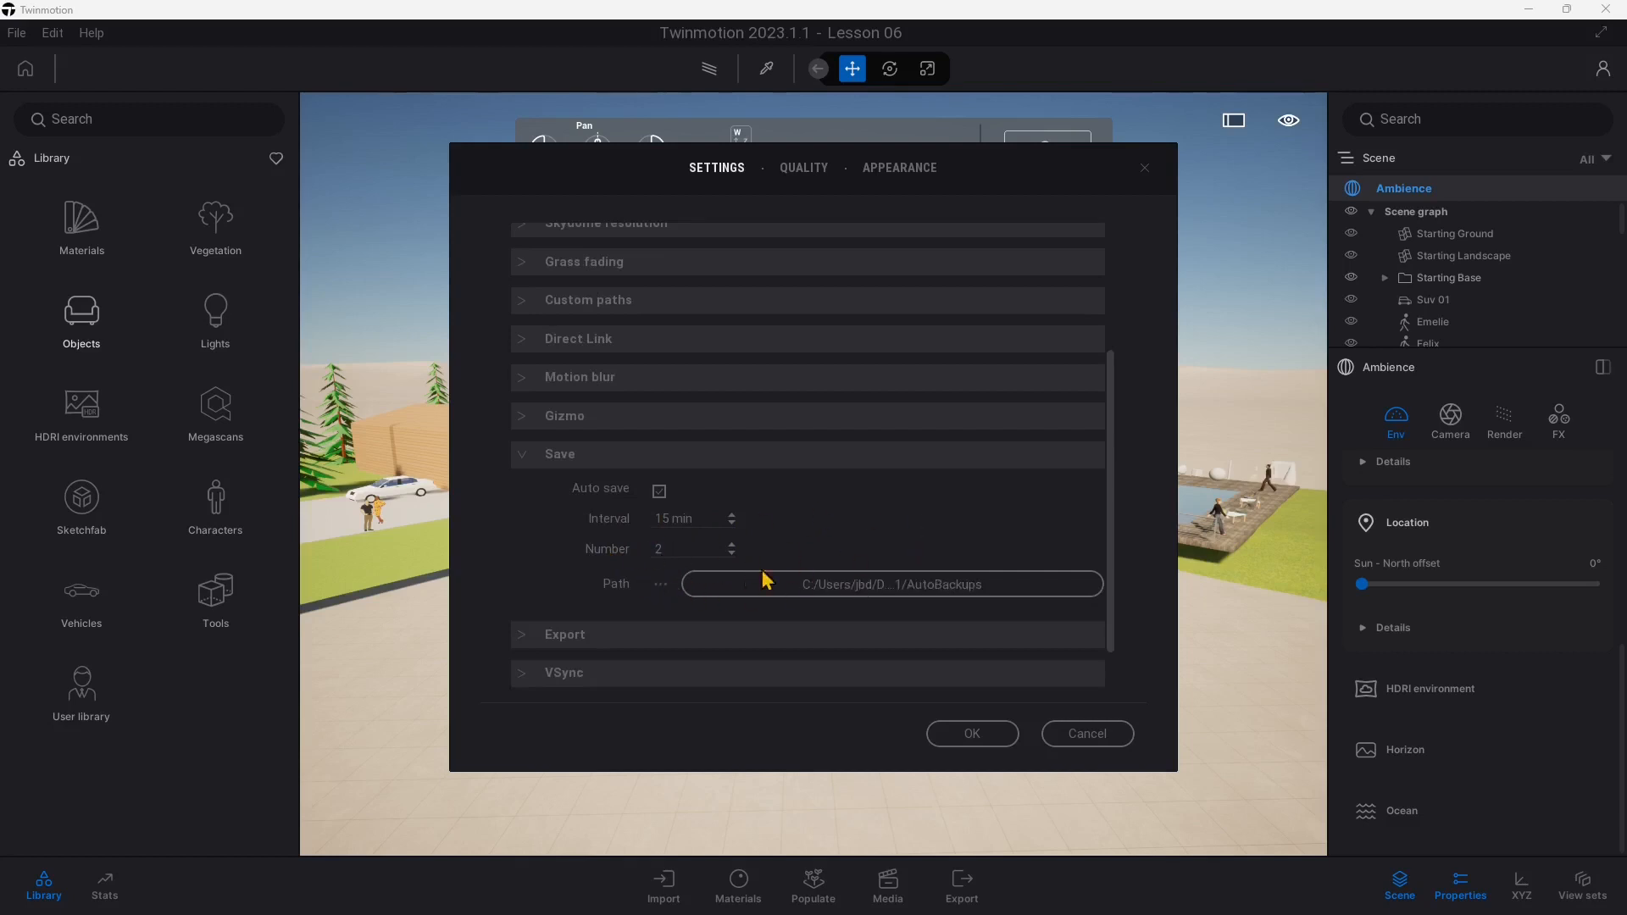
pyautogui.moveTo(756, 602)
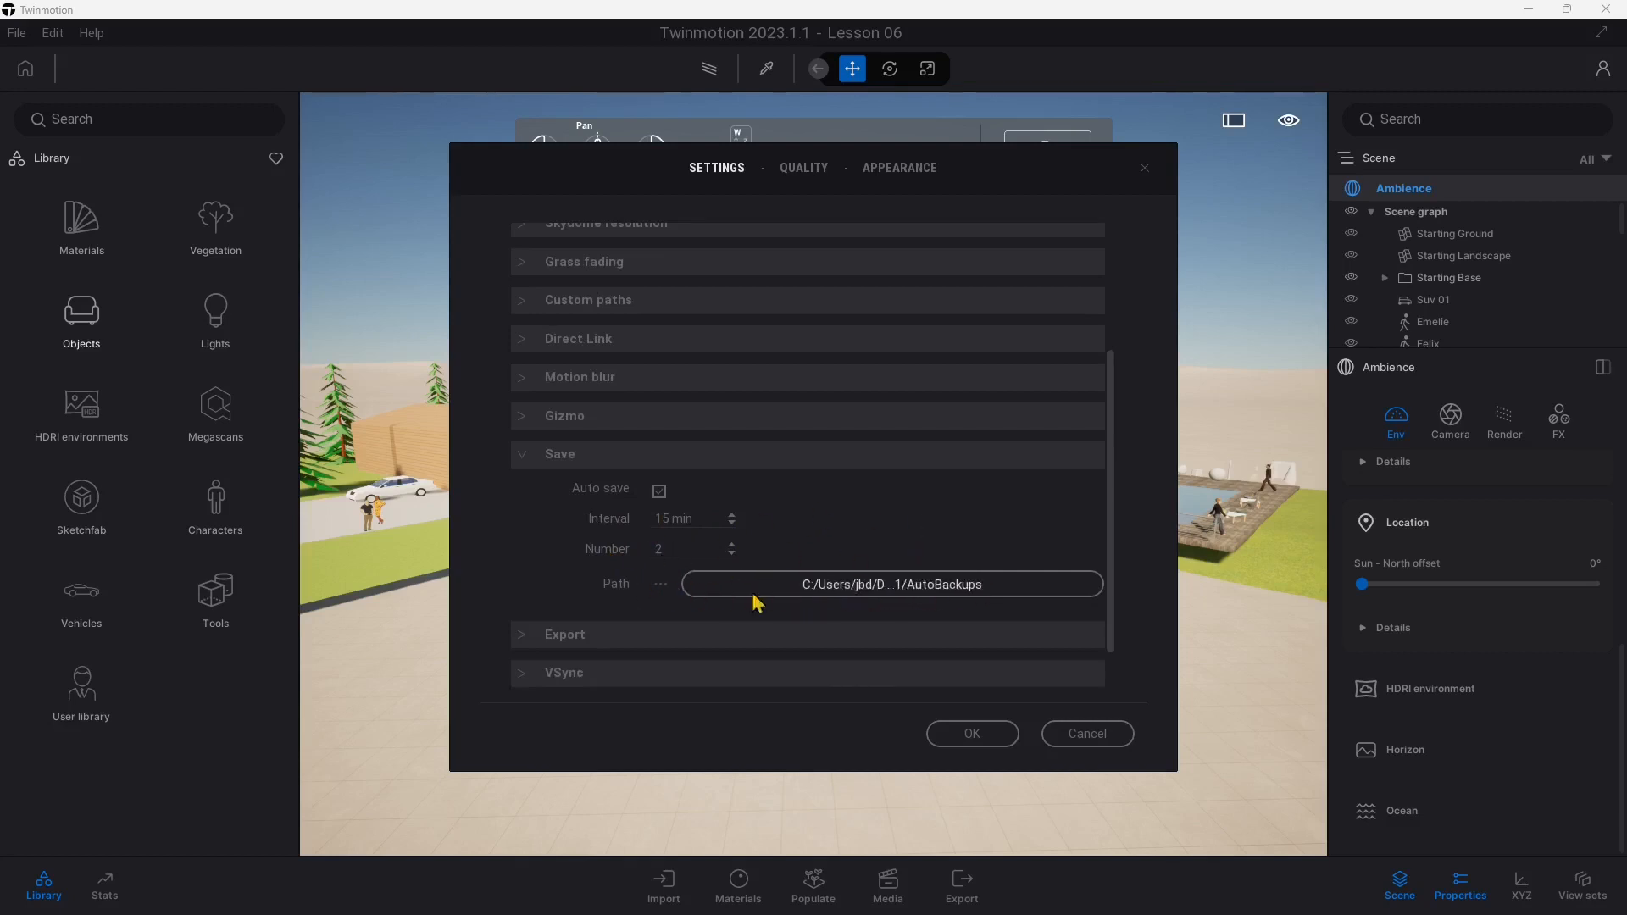
pyautogui.click(660, 583)
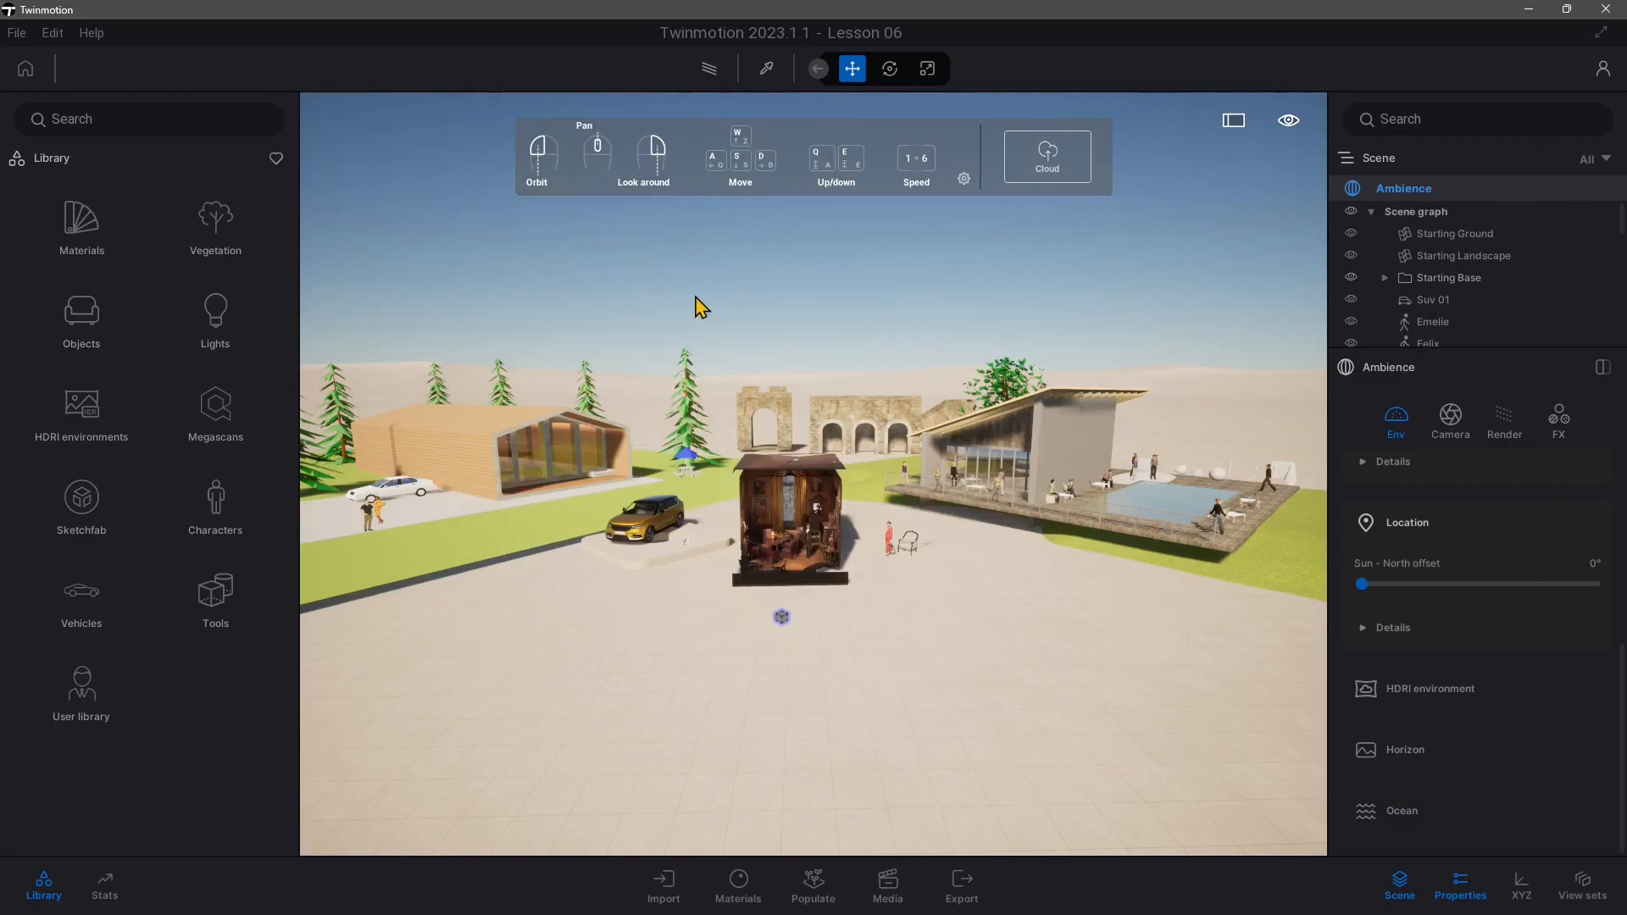
pyautogui.moveTo(769, 416)
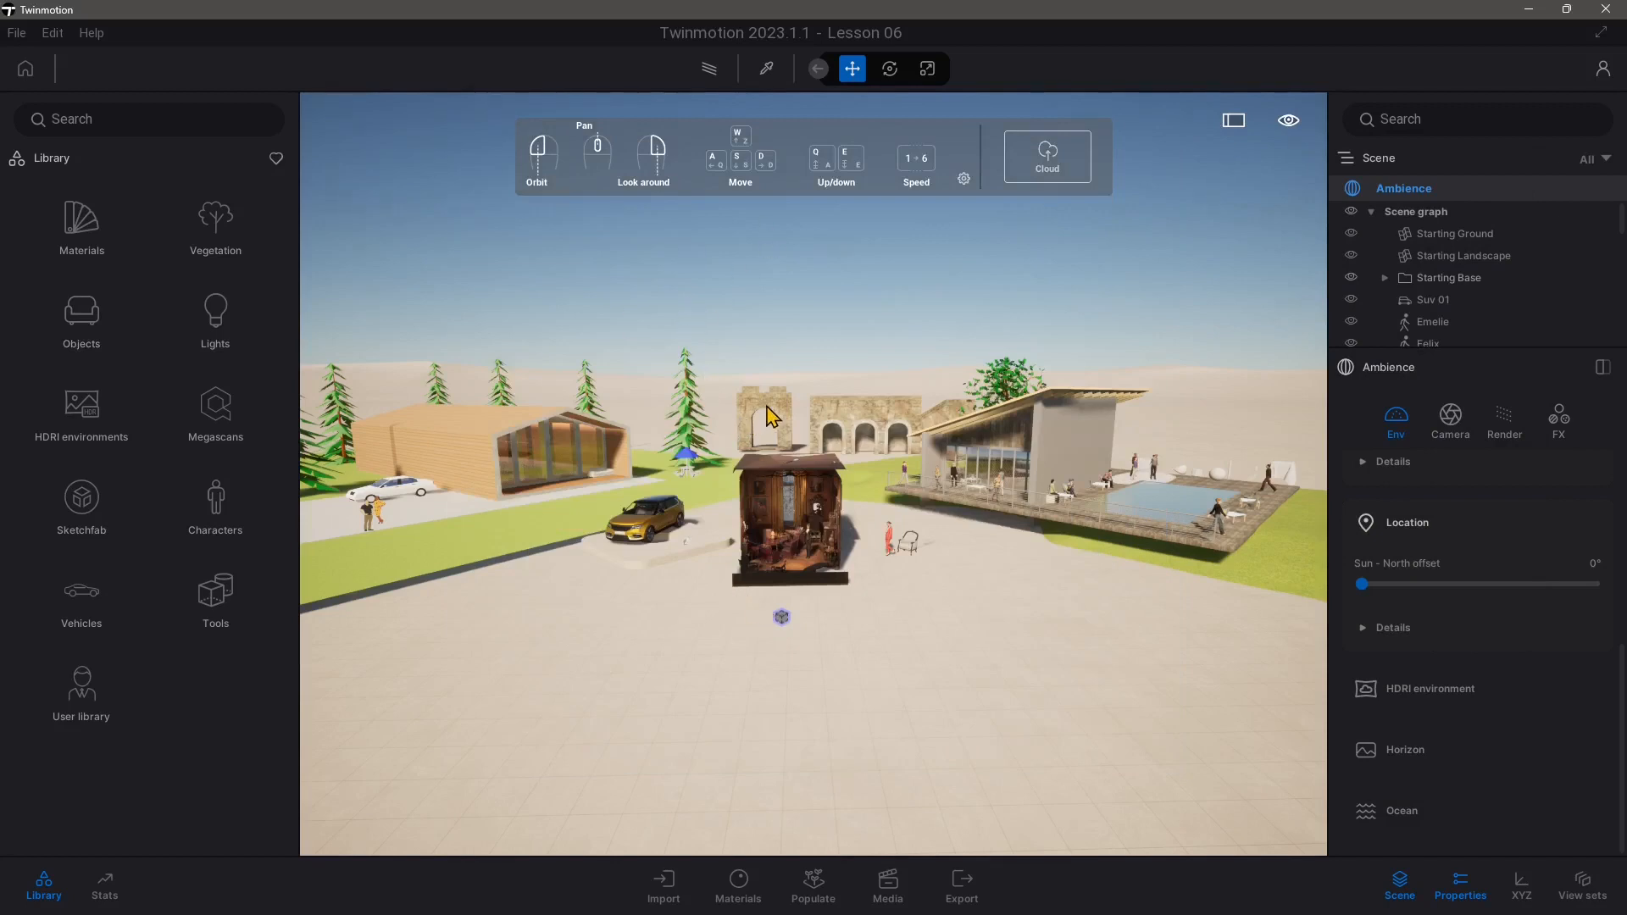
pyautogui.moveTo(766, 404)
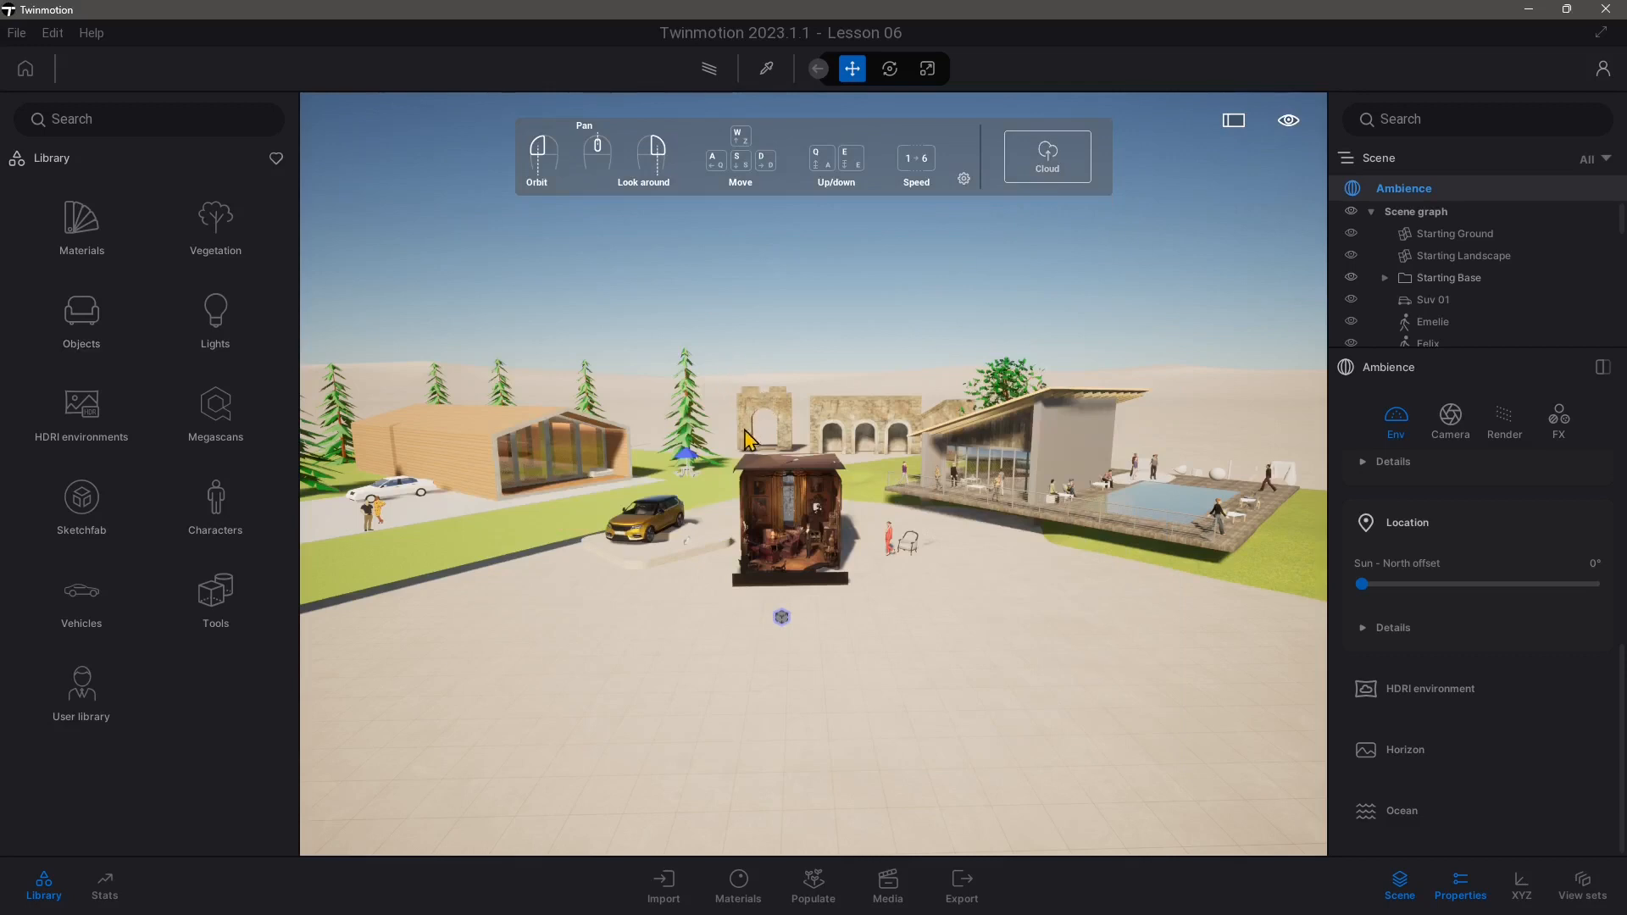
pyautogui.moveTo(793, 279)
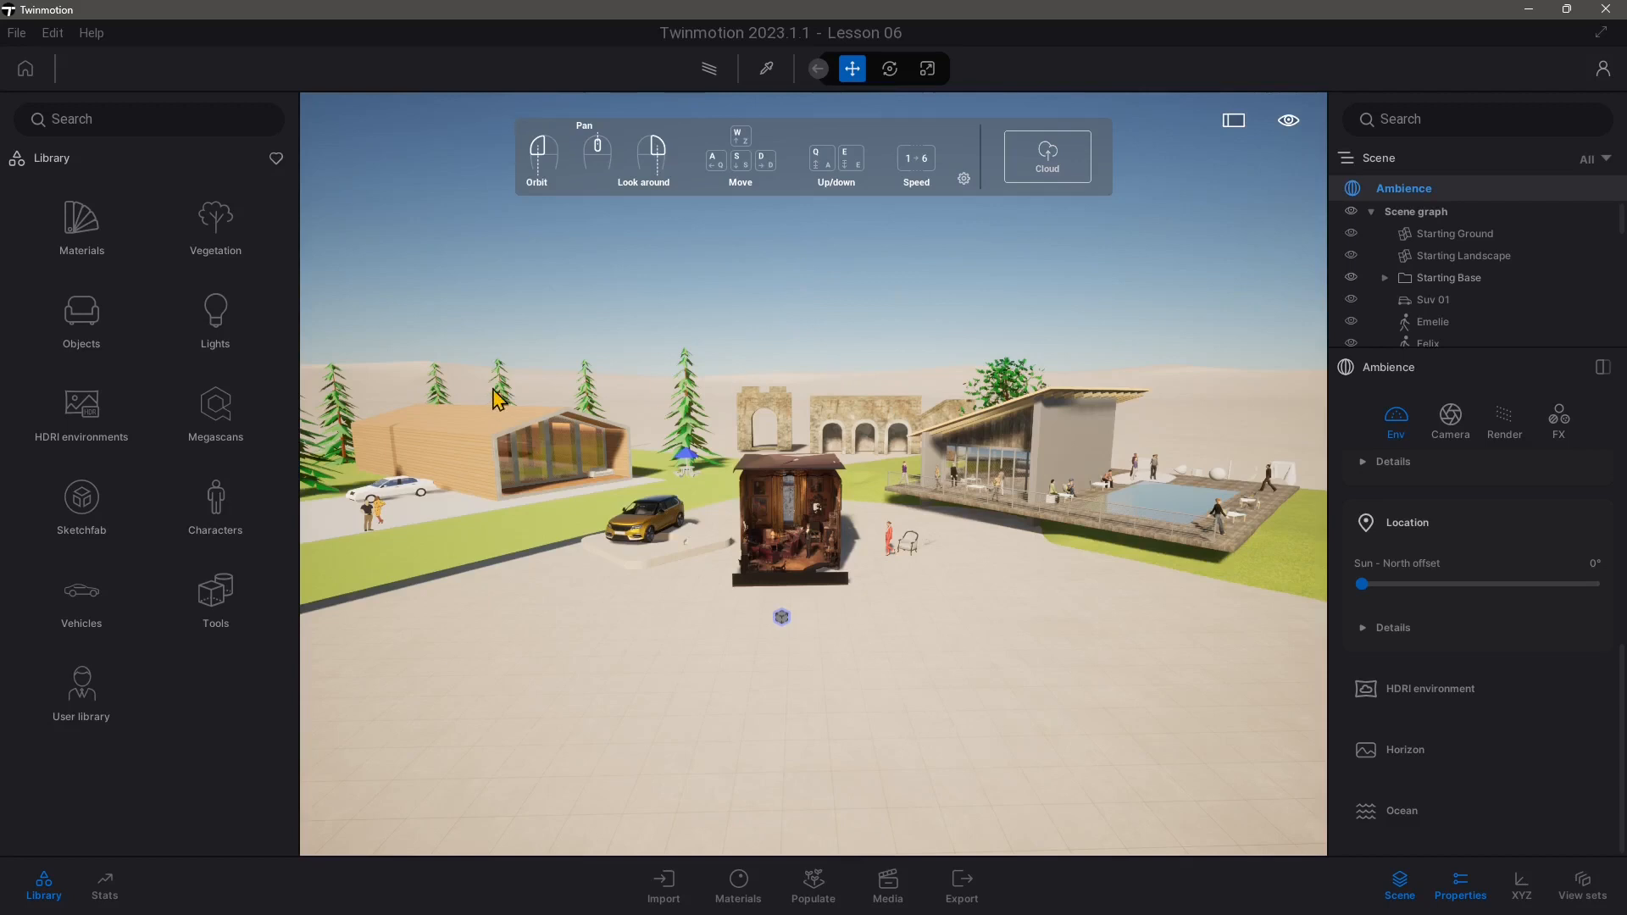
pyautogui.moveTo(801, 69)
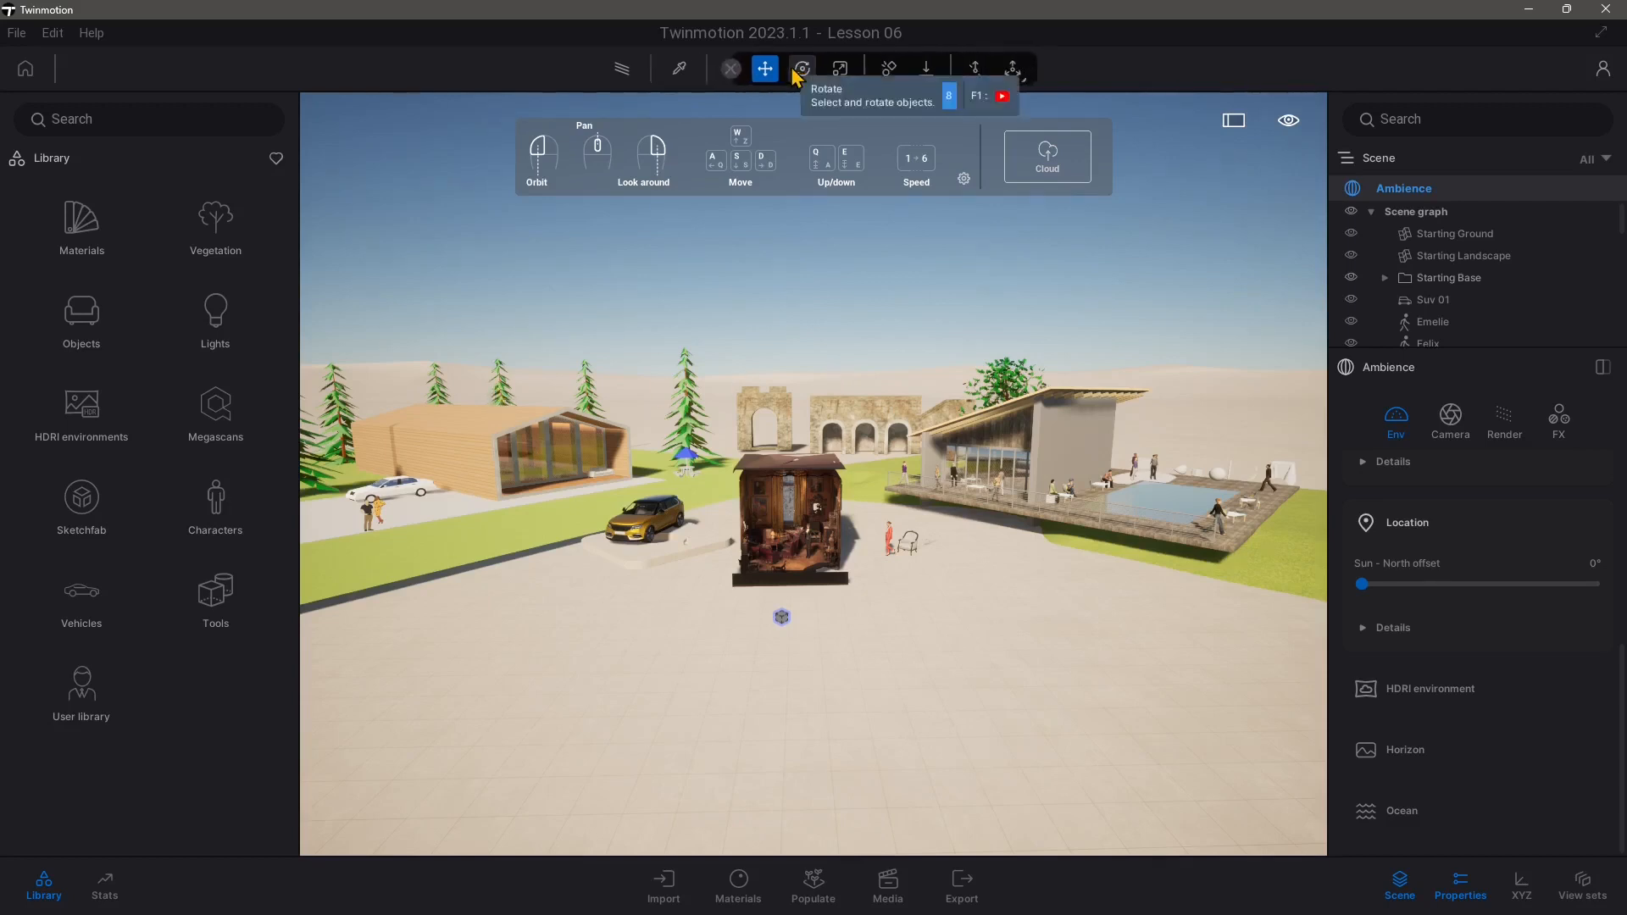
pyautogui.moveTo(811, 82)
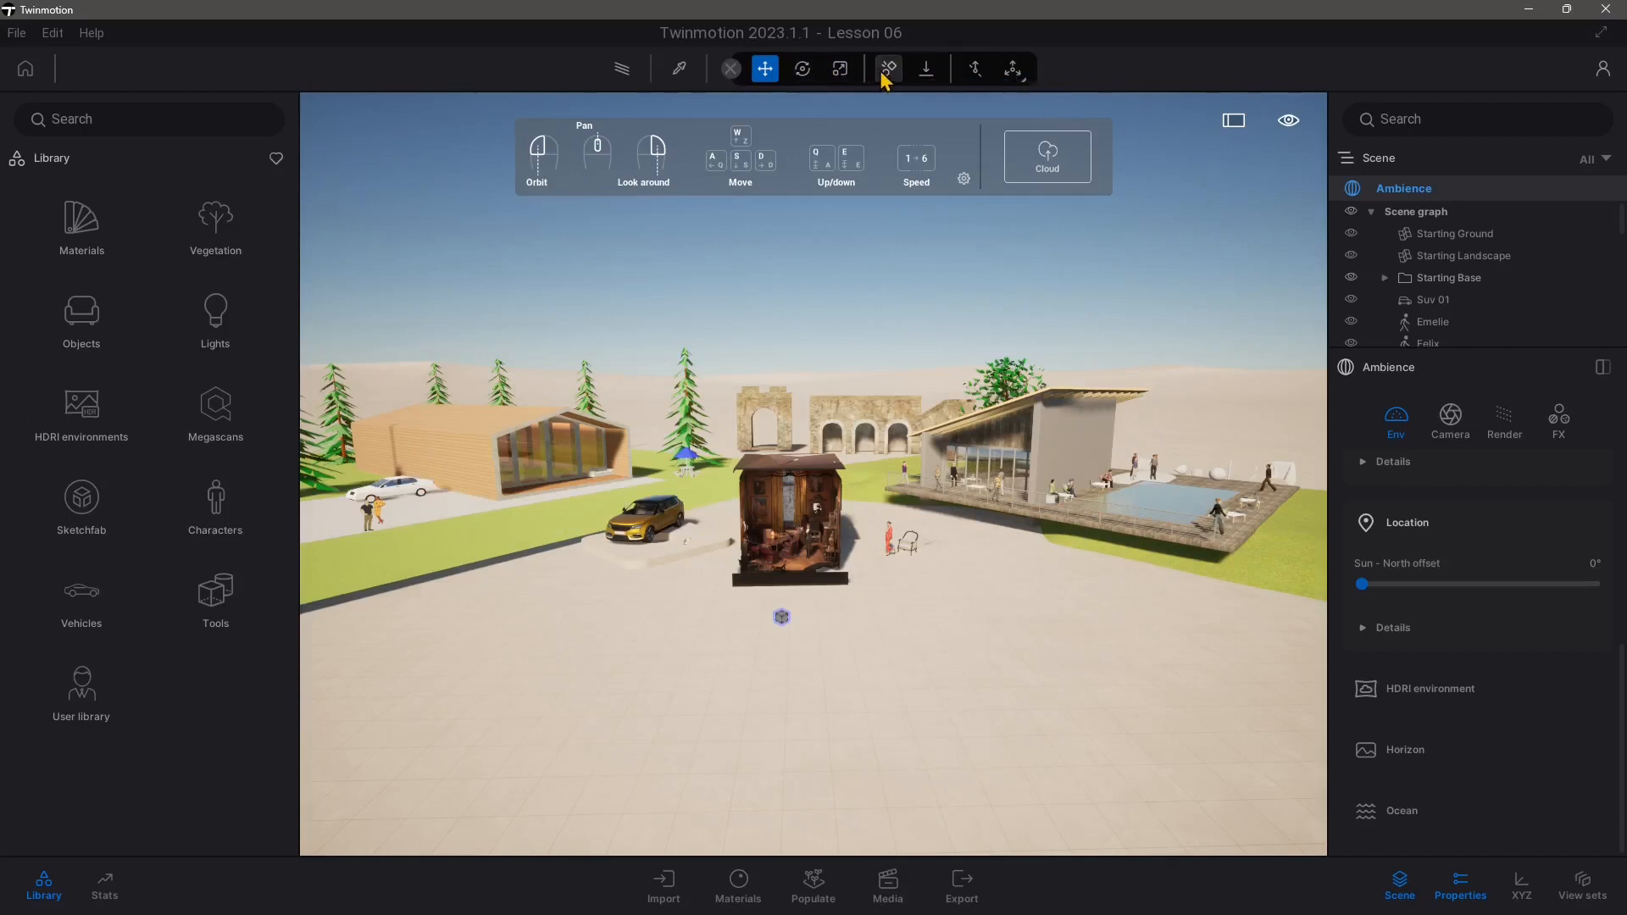
pyautogui.moveTo(897, 94)
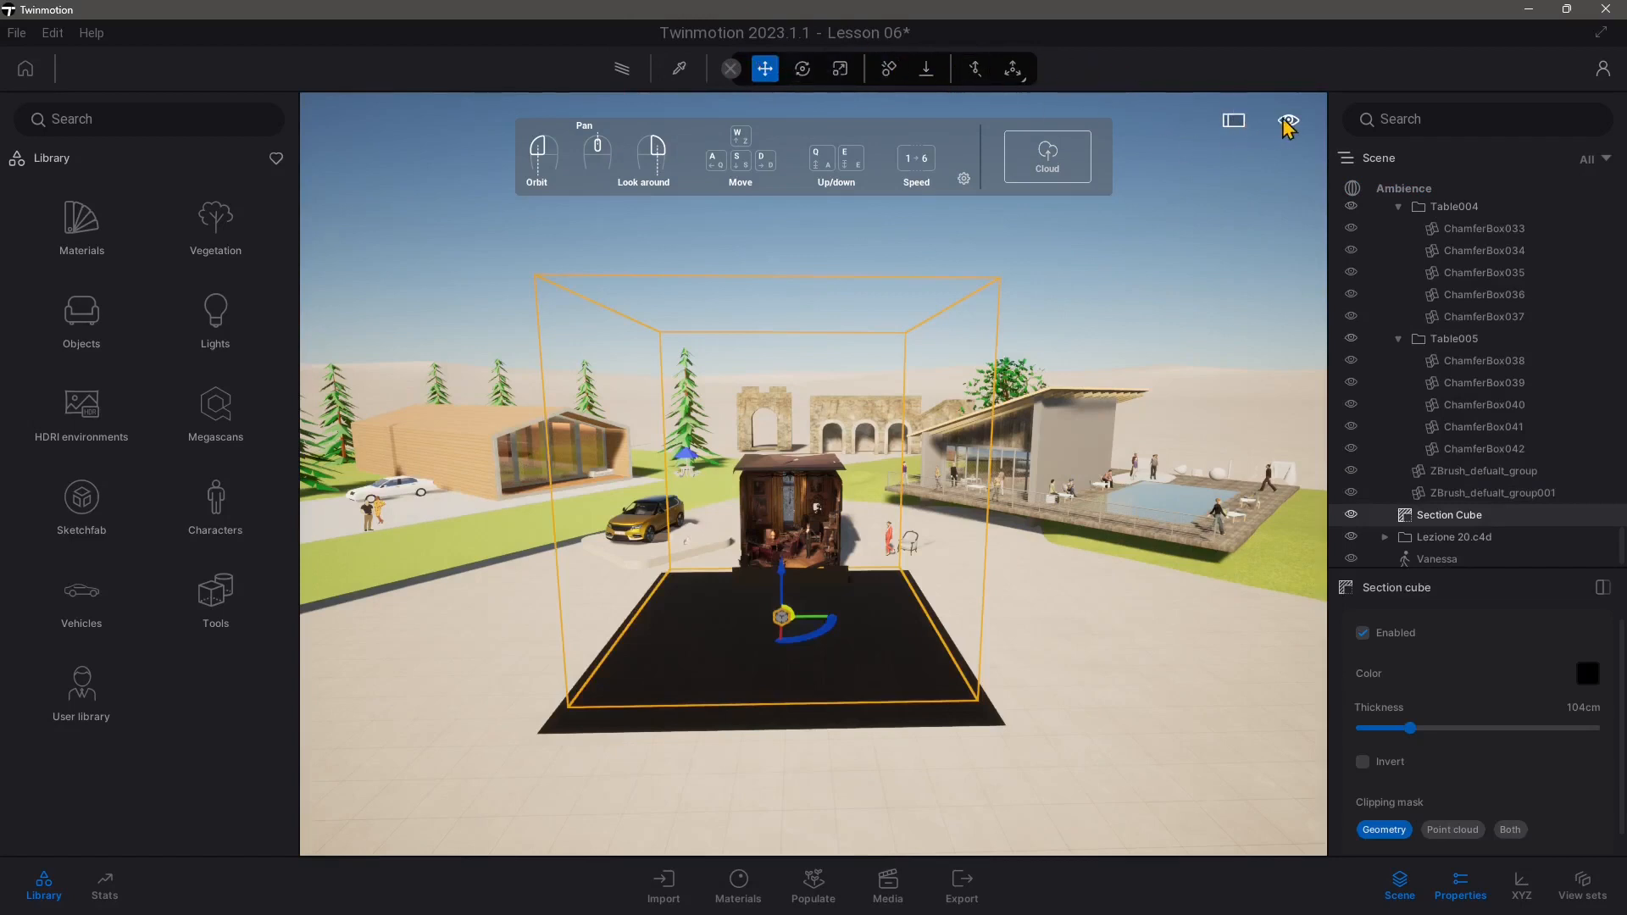
# - Navigate the viewport toward the armchair standing beside the woman figure
pyautogui.click(1288, 121)
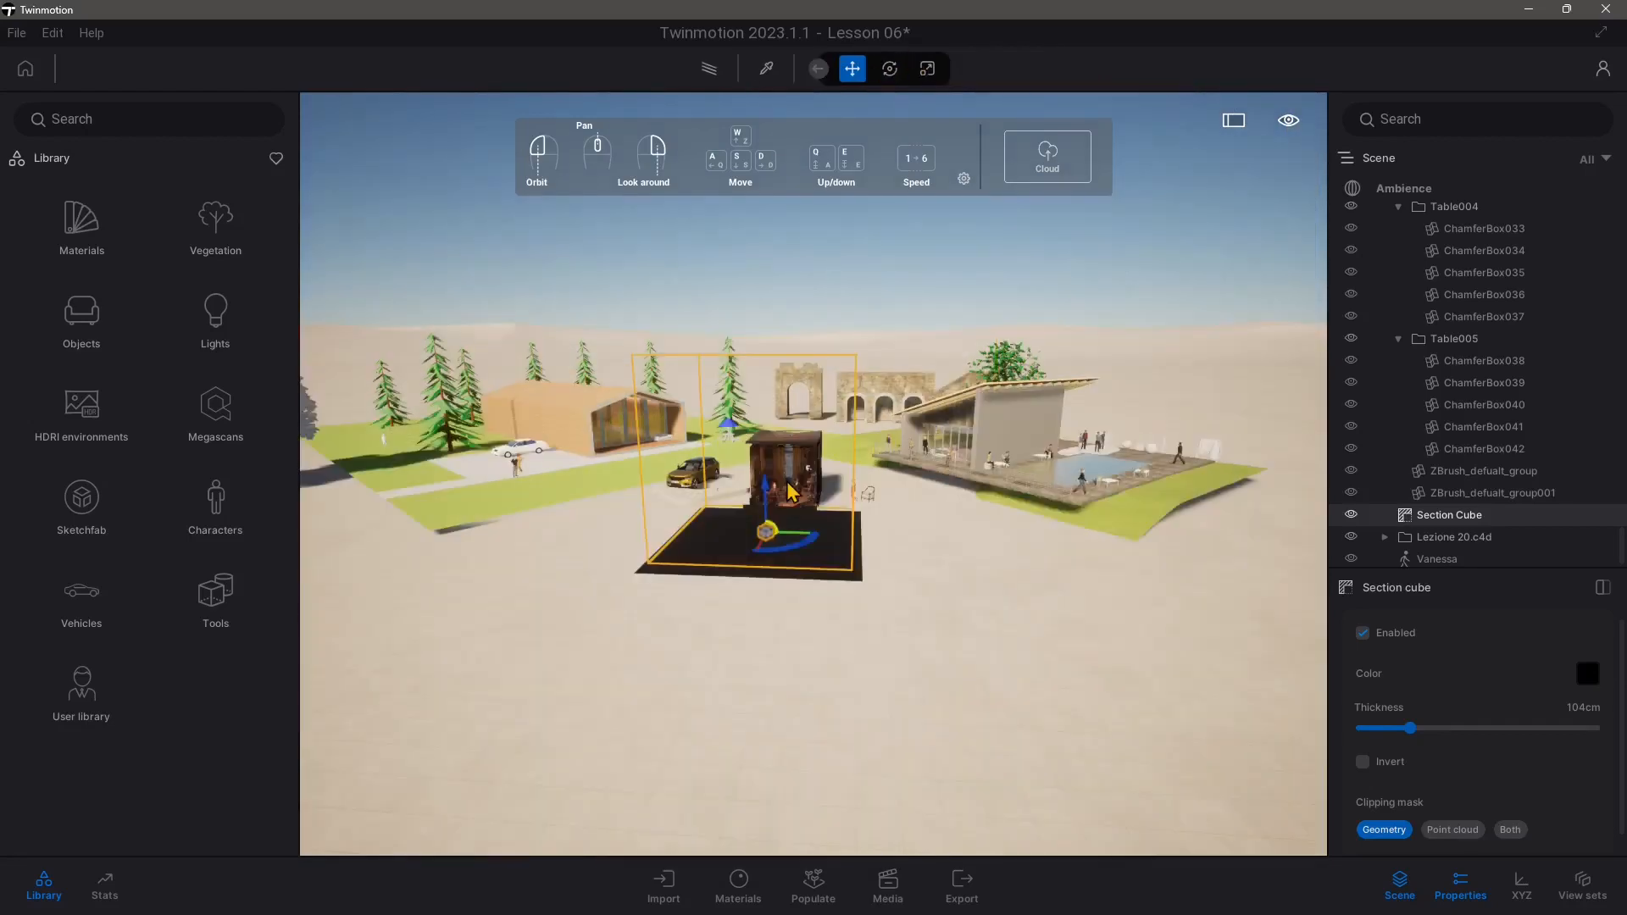
pyautogui.moveTo(815, 397)
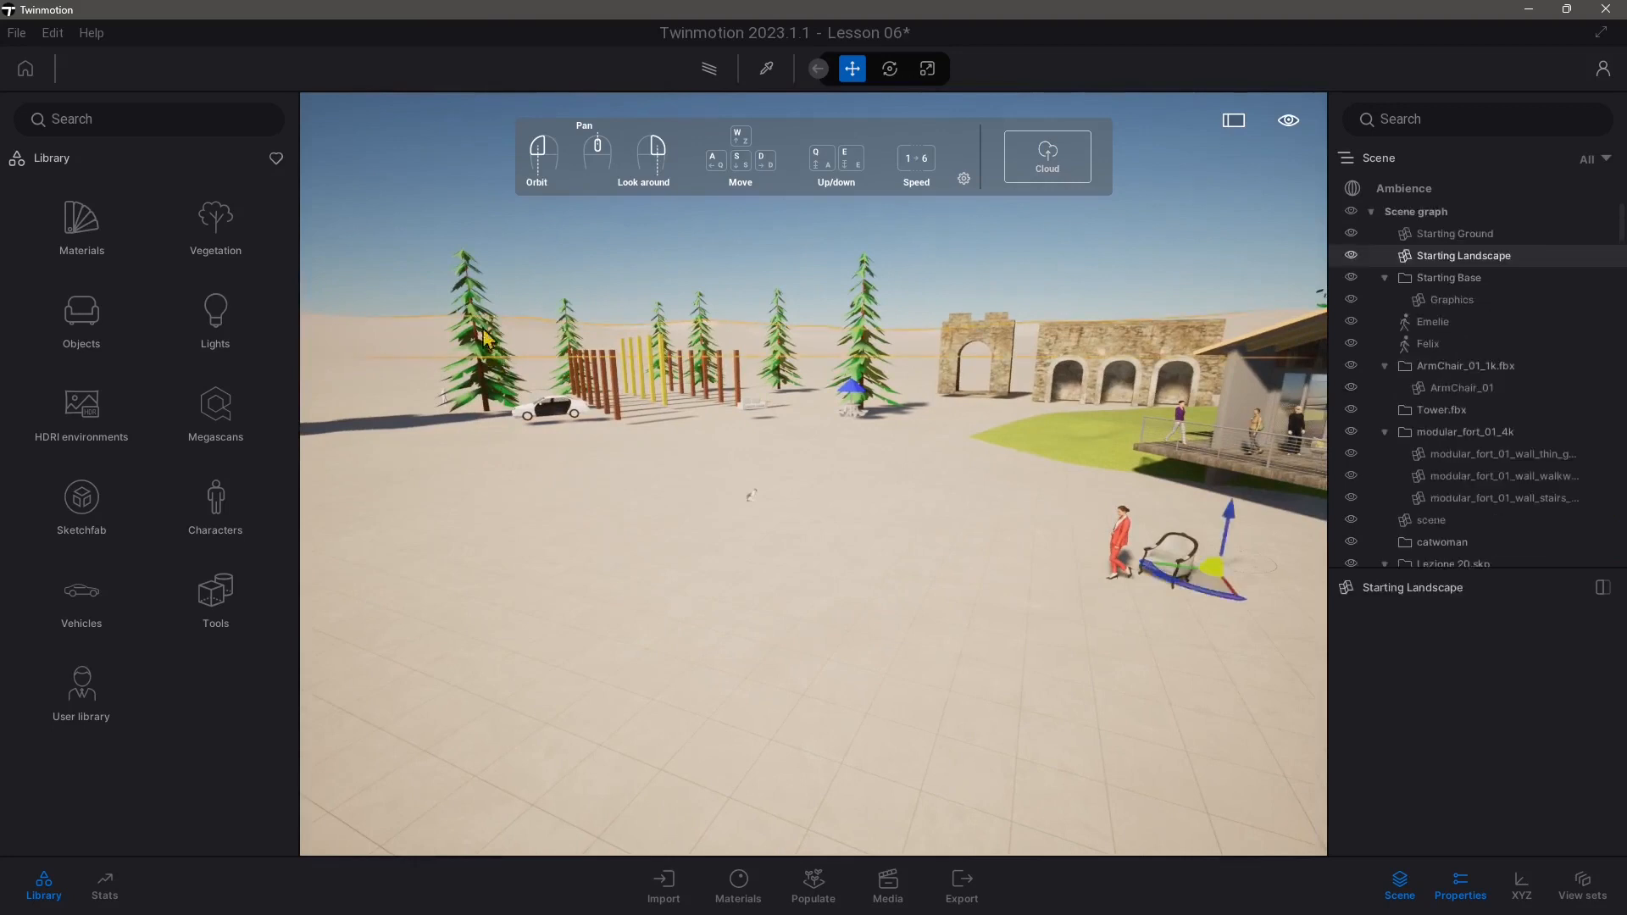
# - Select Starting Ground and a fence post, then collapse the PicnicTable and Lezione 20.skp containers
pyautogui.click(1454, 233)
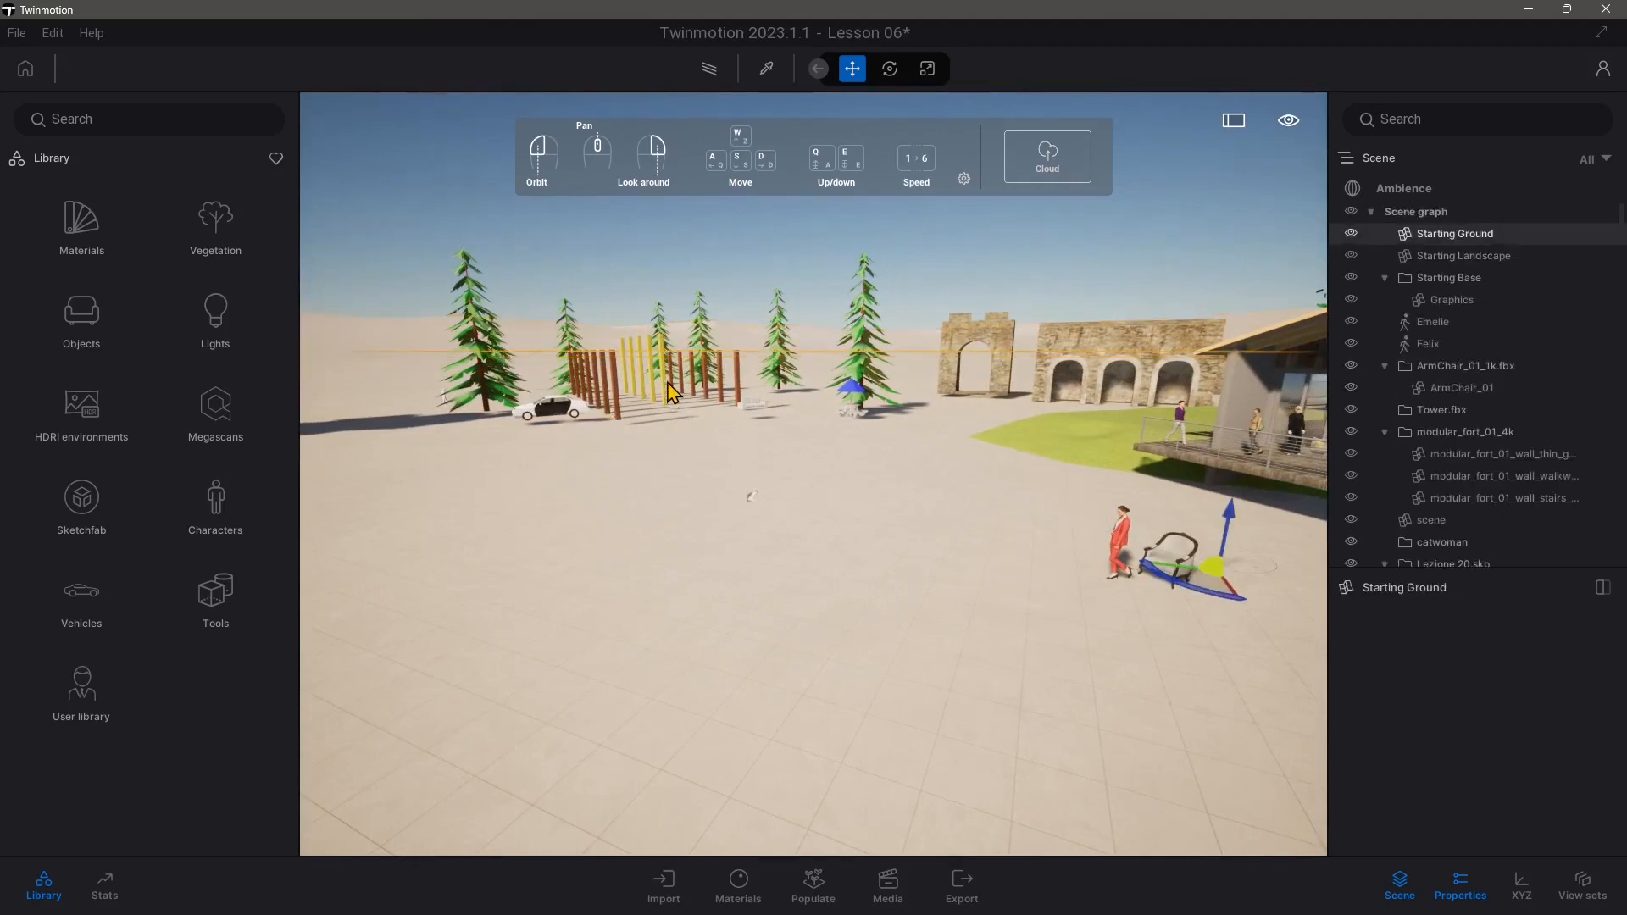
pyautogui.click(1463, 255)
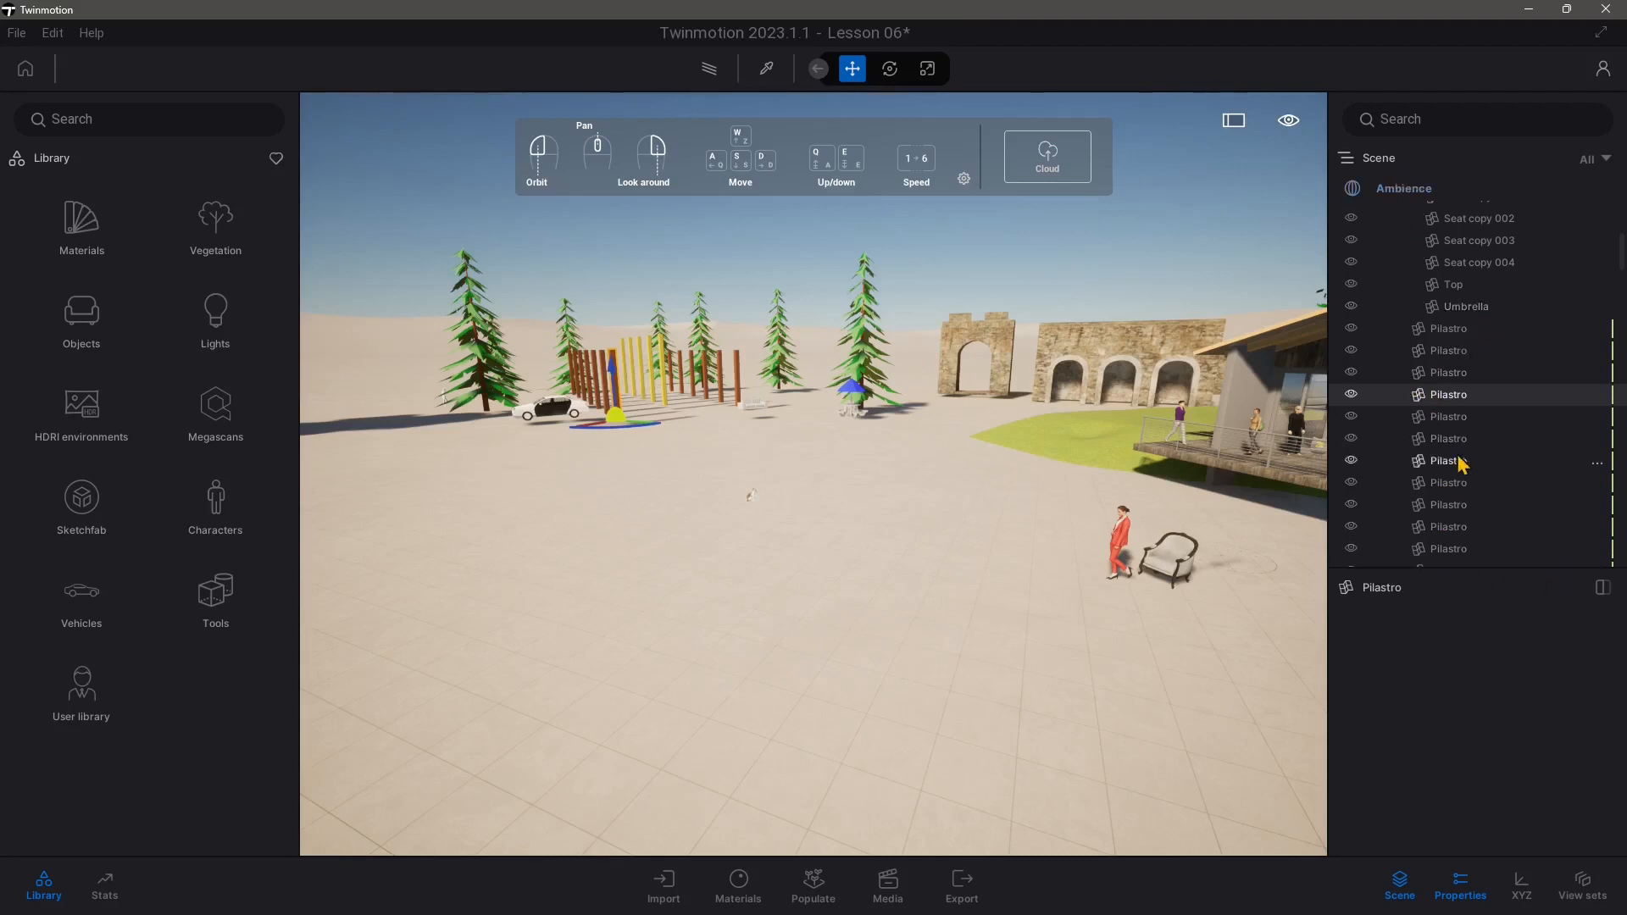
pyautogui.scroll(-3)
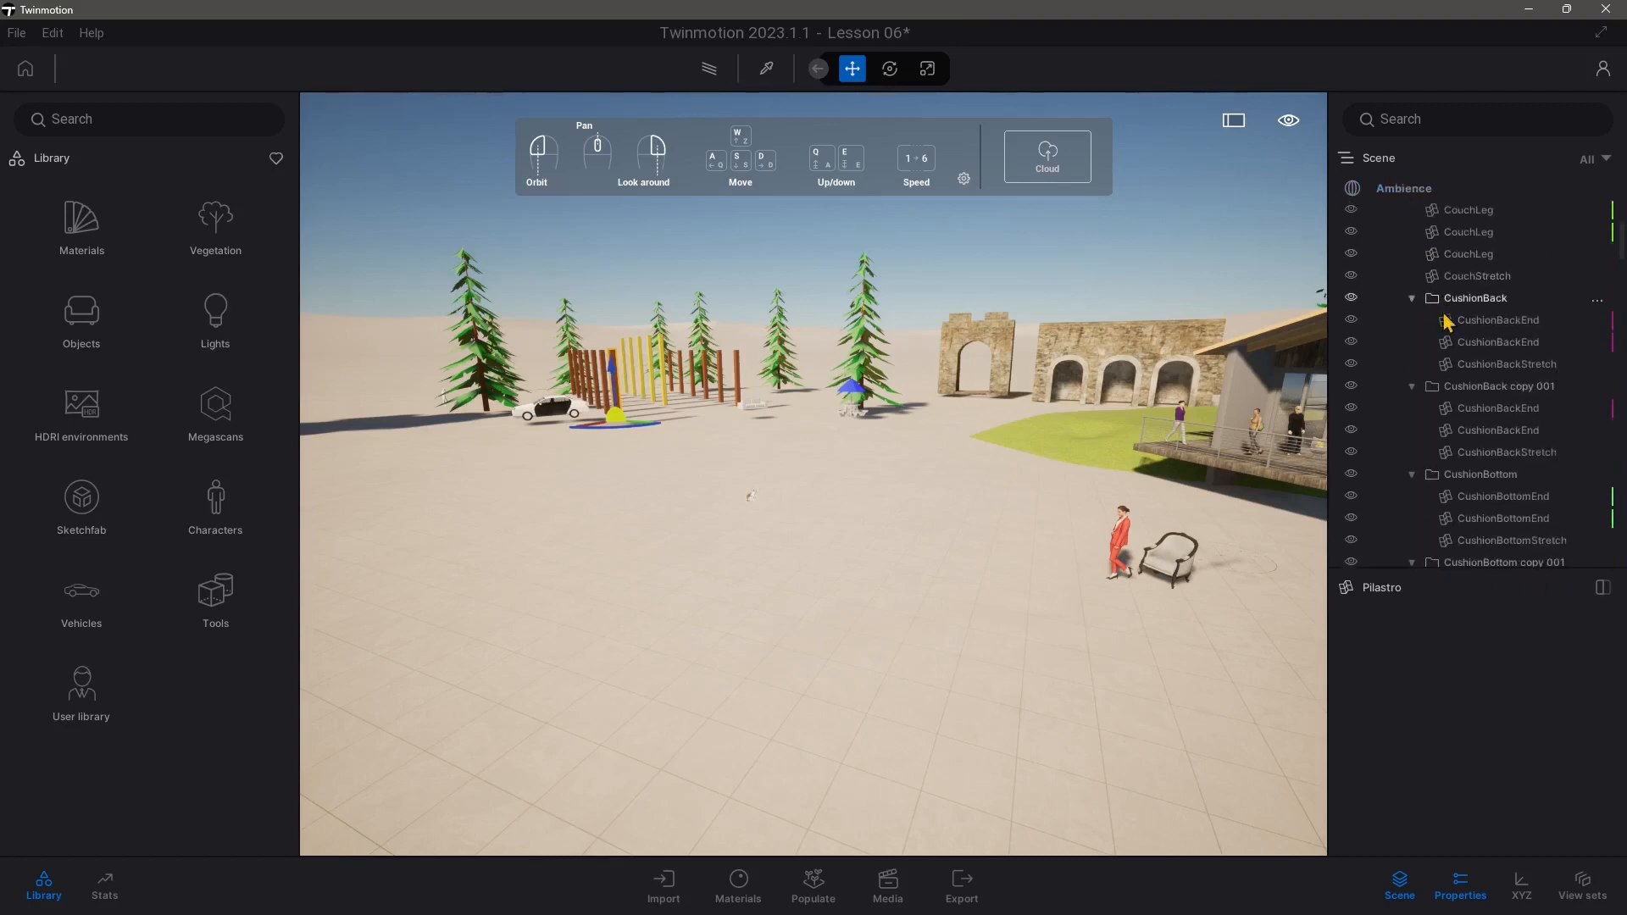
pyautogui.scroll(-3)
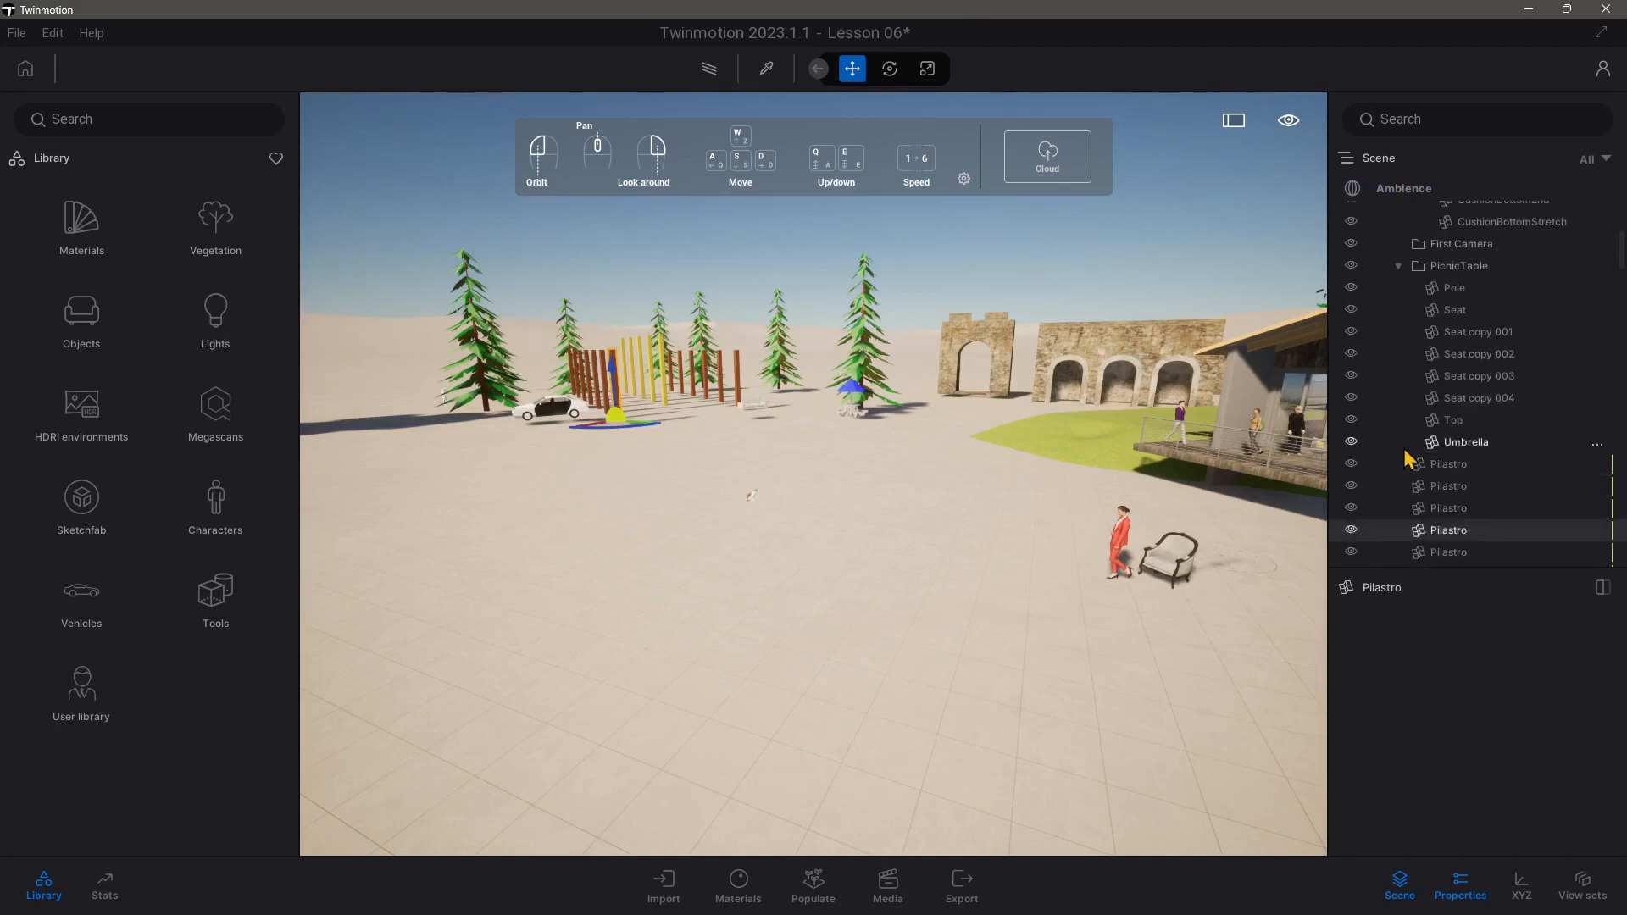
pyautogui.click(1399, 265)
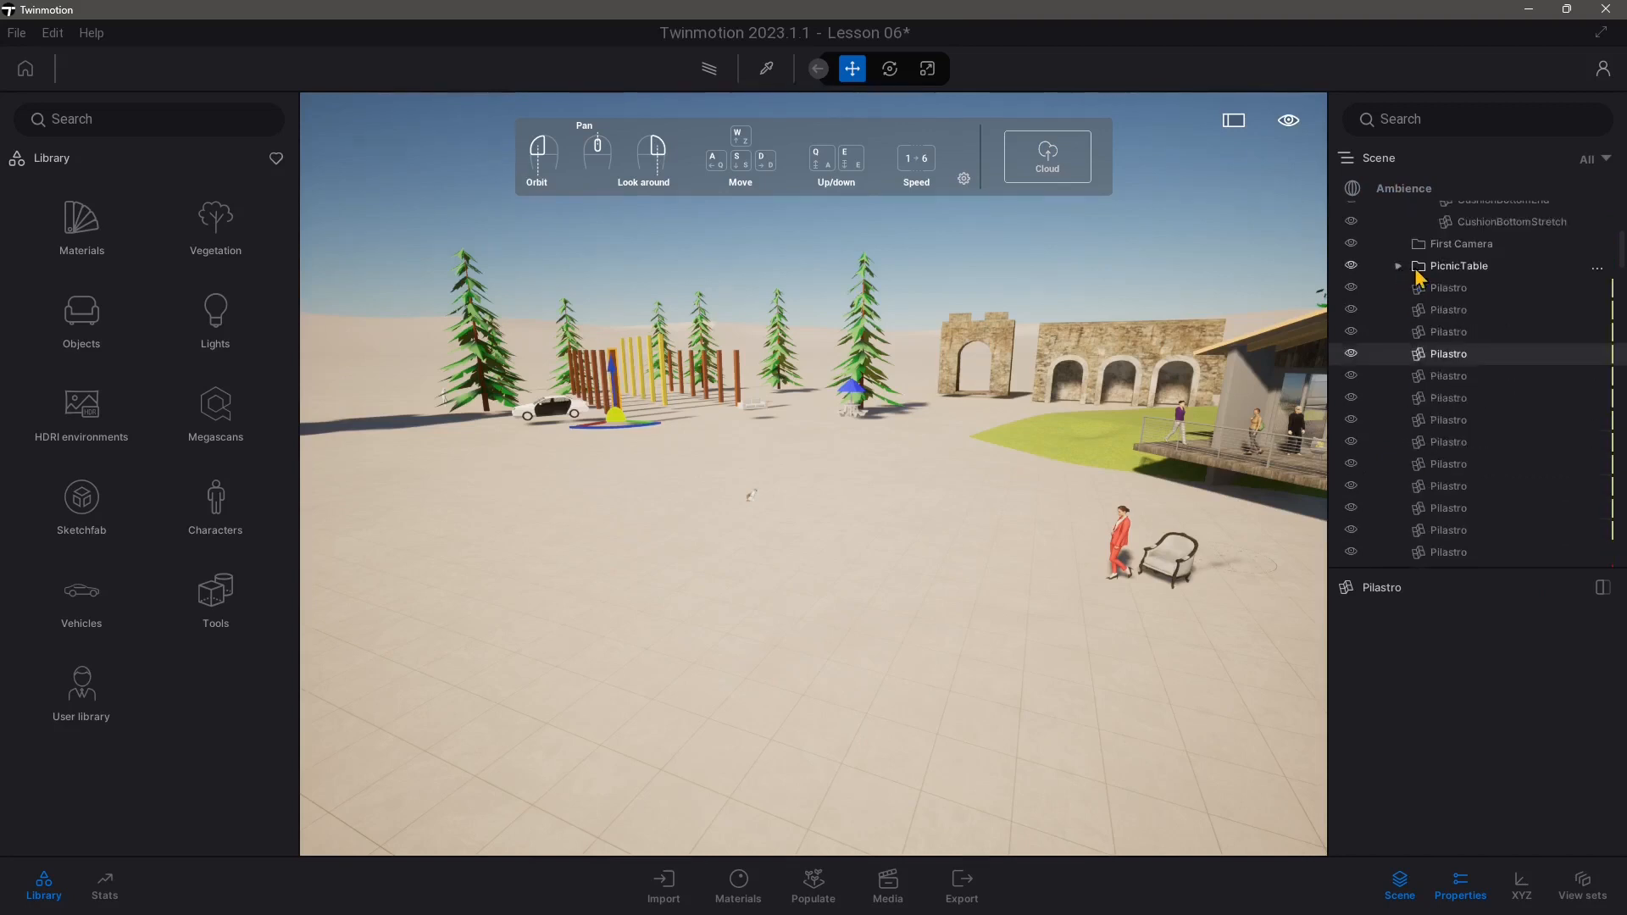
pyautogui.click(1459, 265)
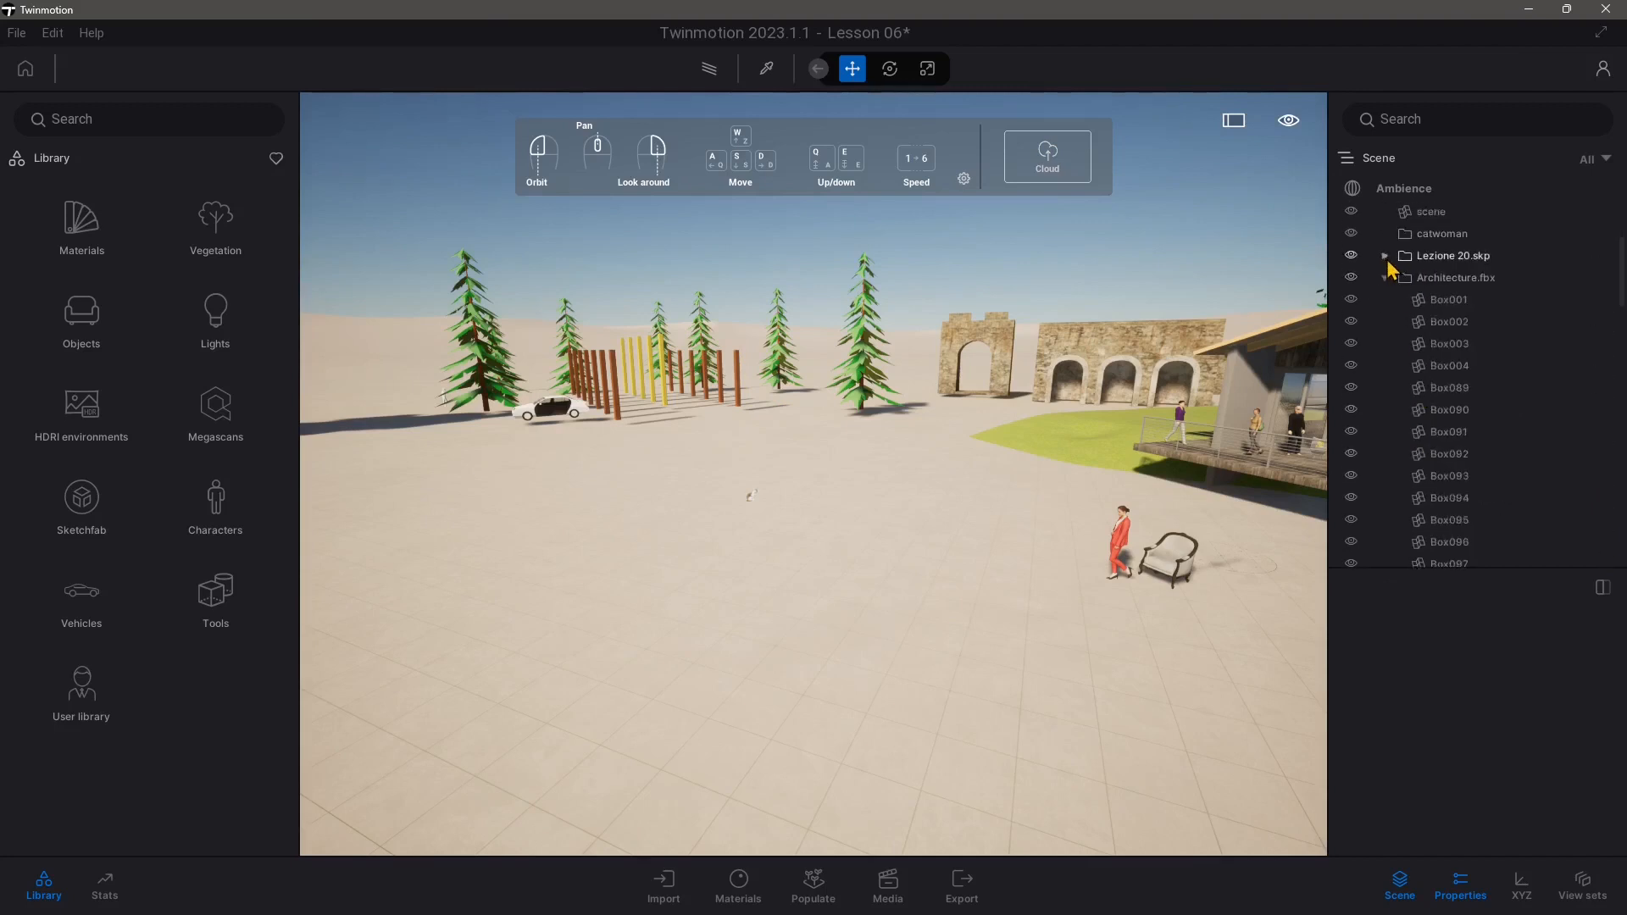
# - Delete the Lezione 20.skp model with its fence, trees and car
pyautogui.click(1452, 255)
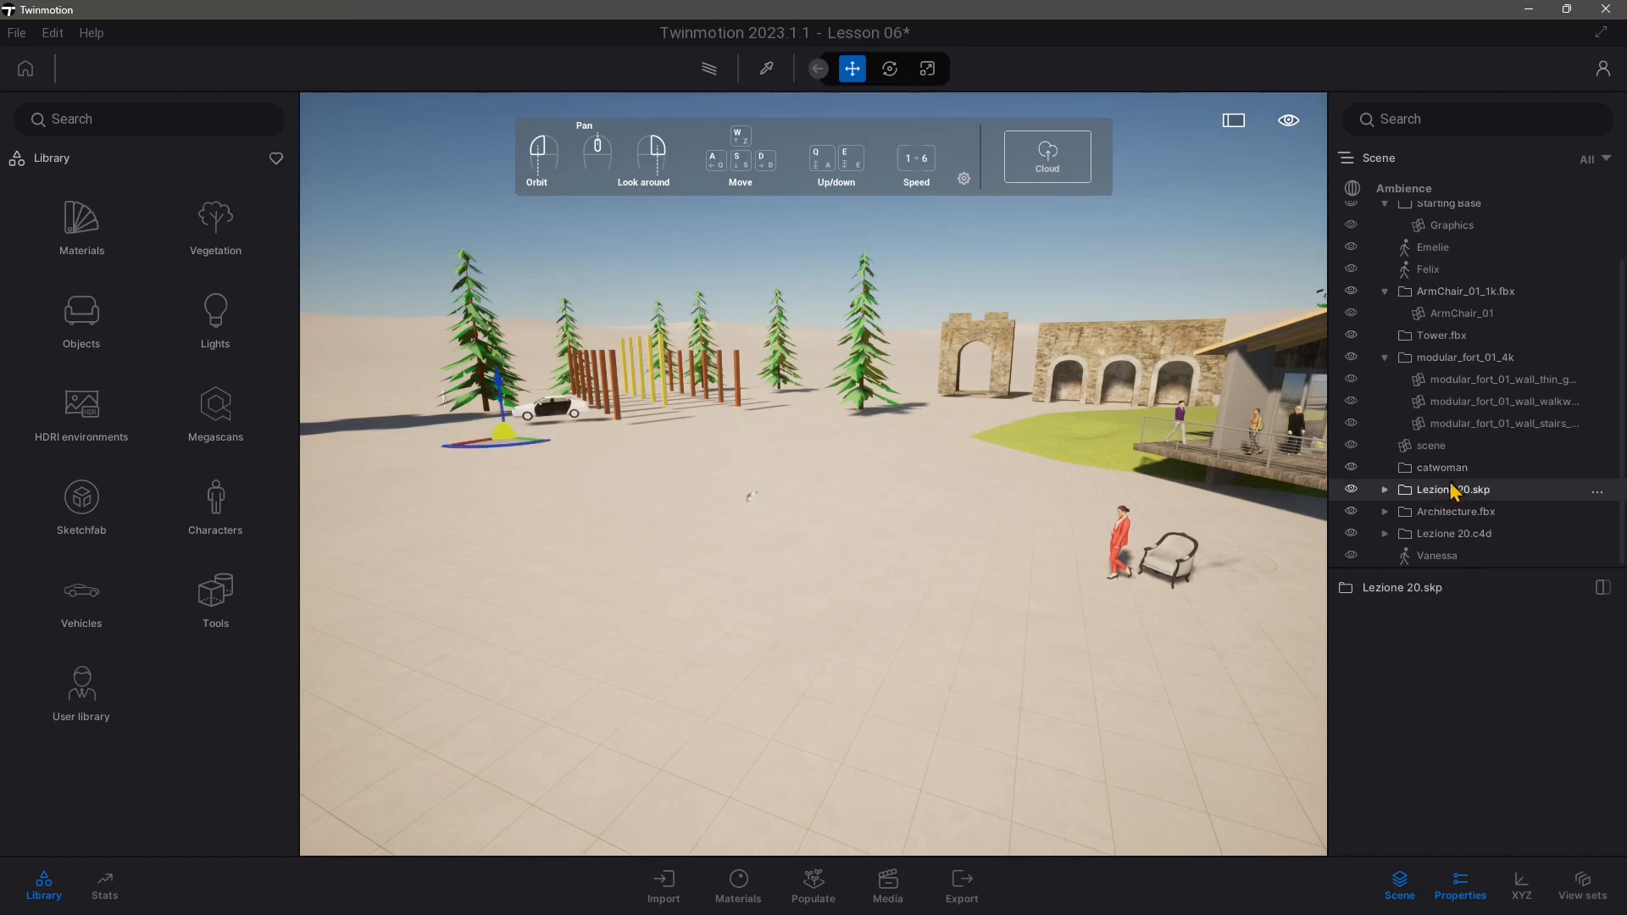
pyautogui.moveTo(1442, 503)
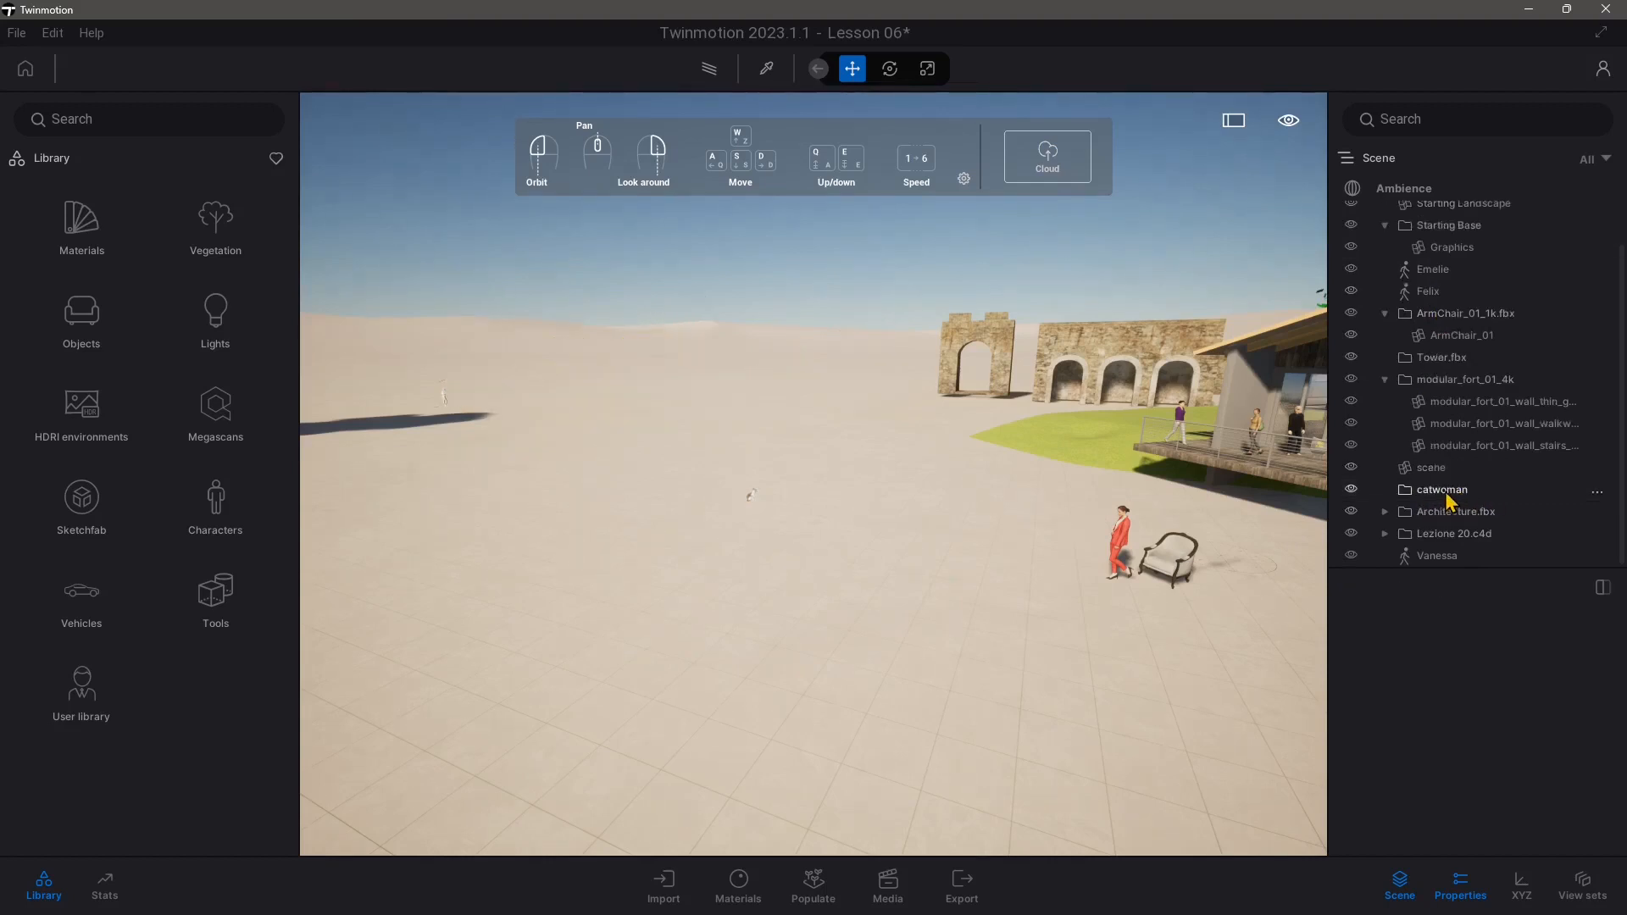
pyautogui.click(1502, 401)
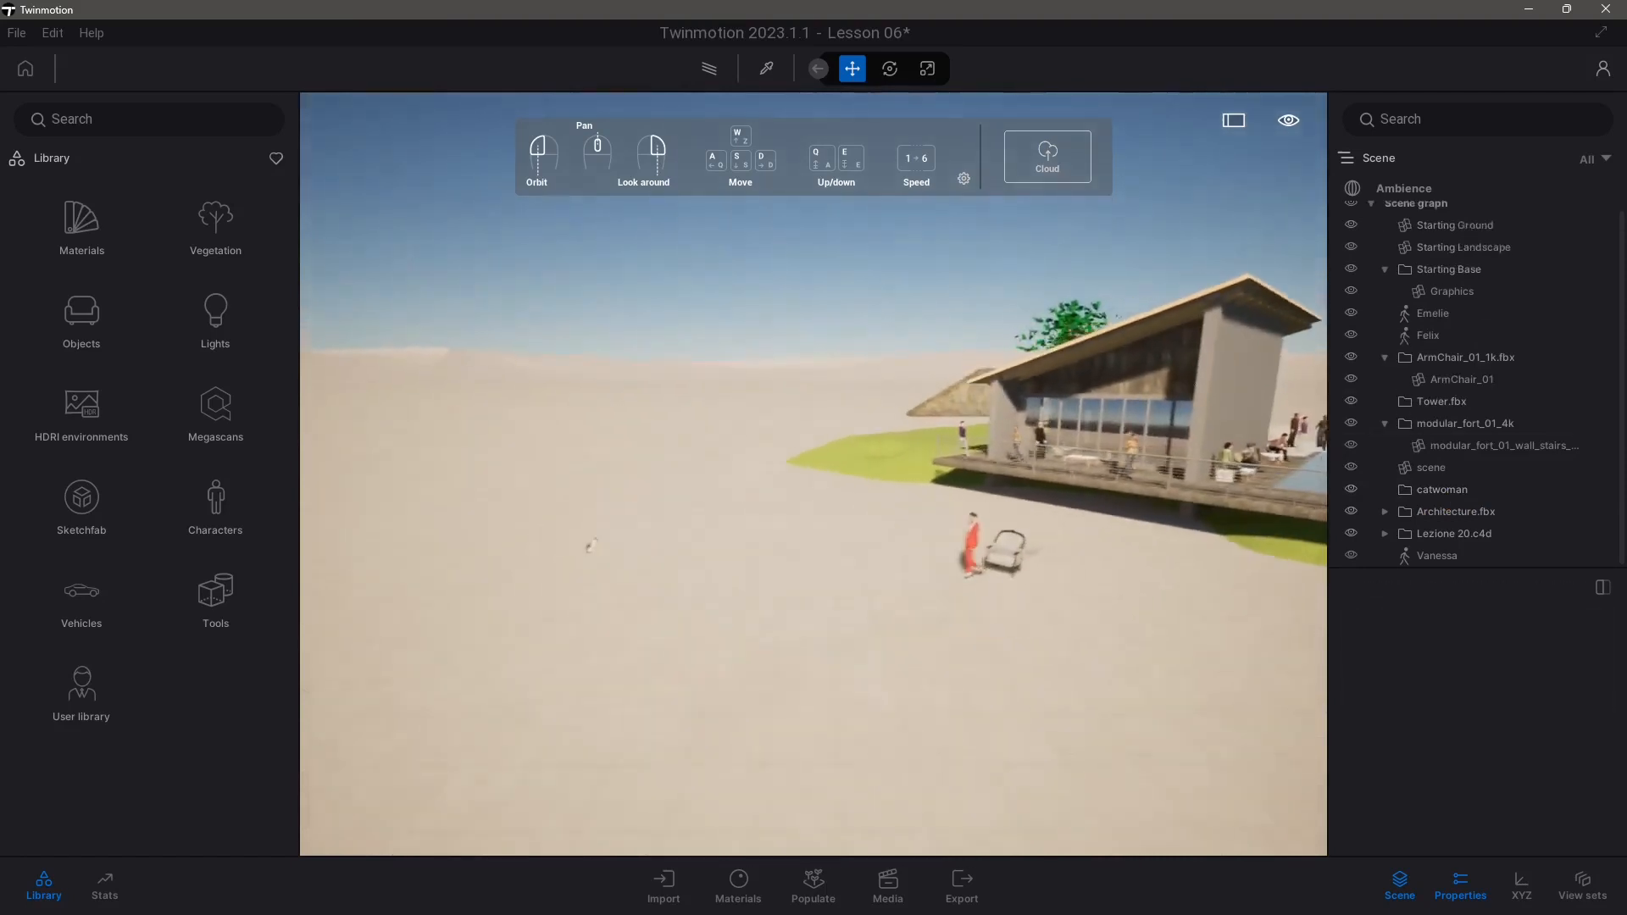
pyautogui.click(1504, 446)
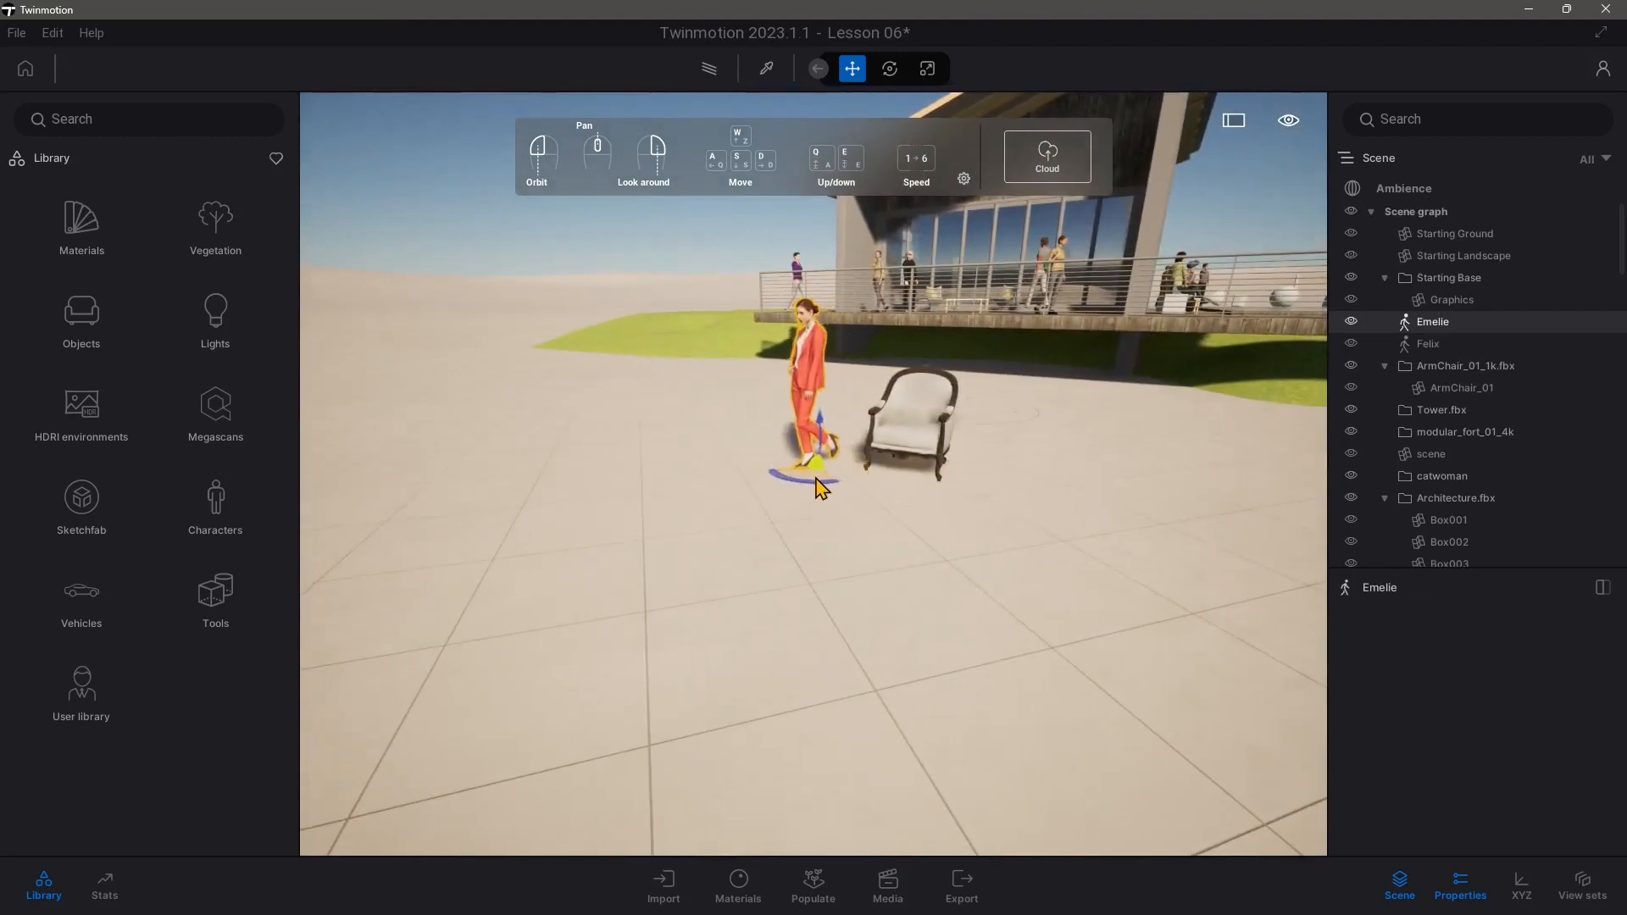
# - Open the Scene graph's context menu to sort the list alphabetically
pyautogui.click(907, 426)
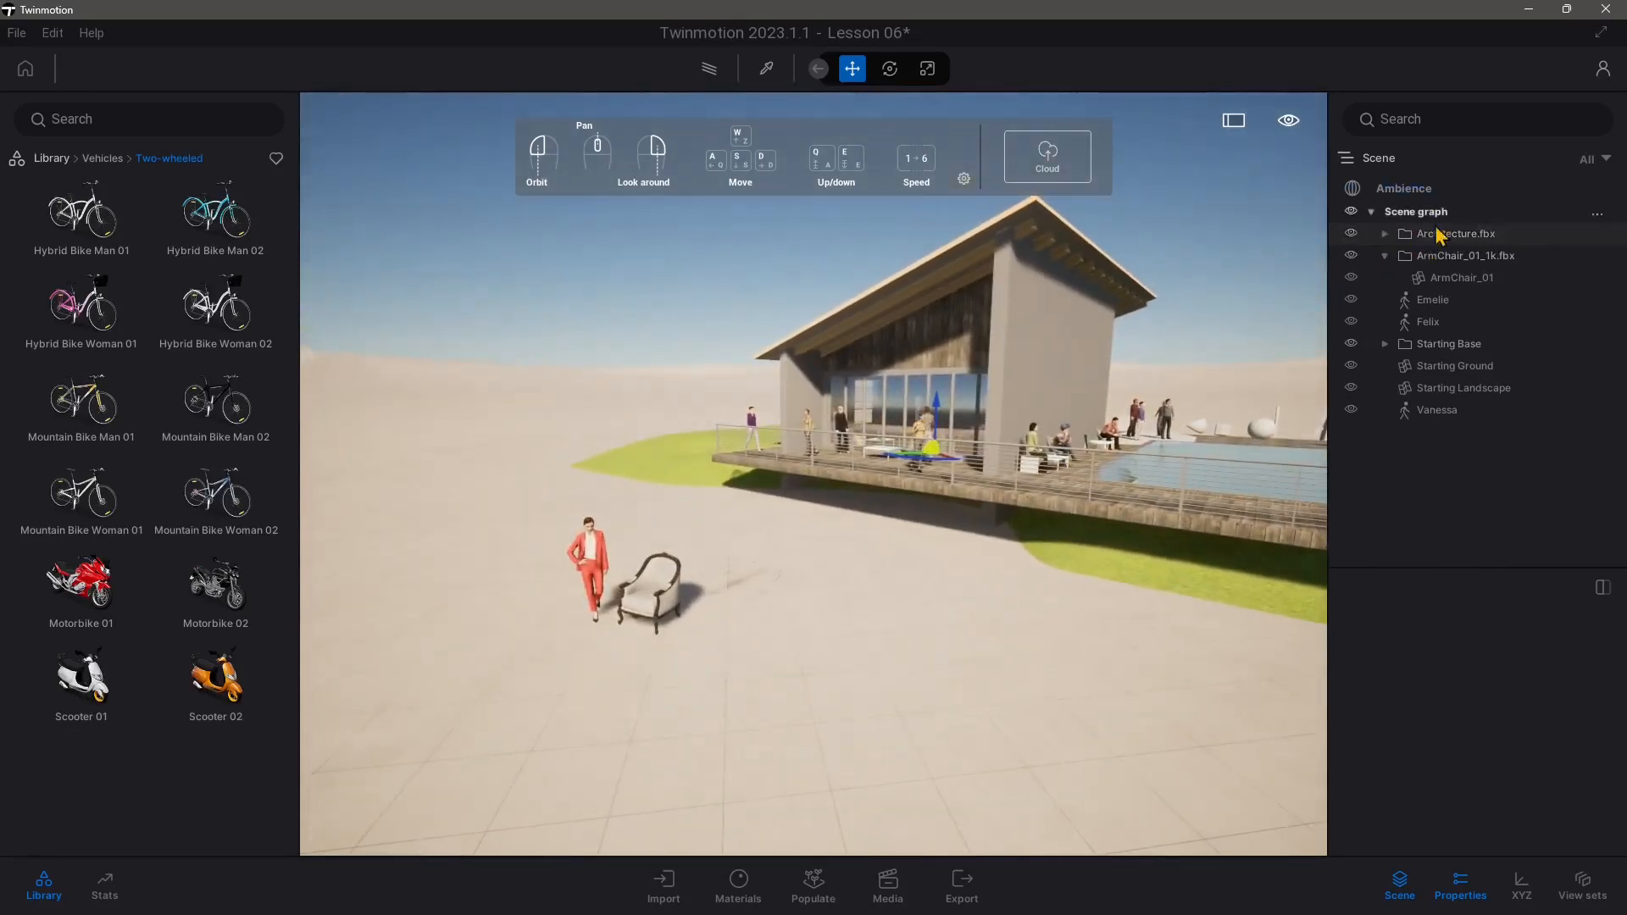
pyautogui.rightClick(1454, 233)
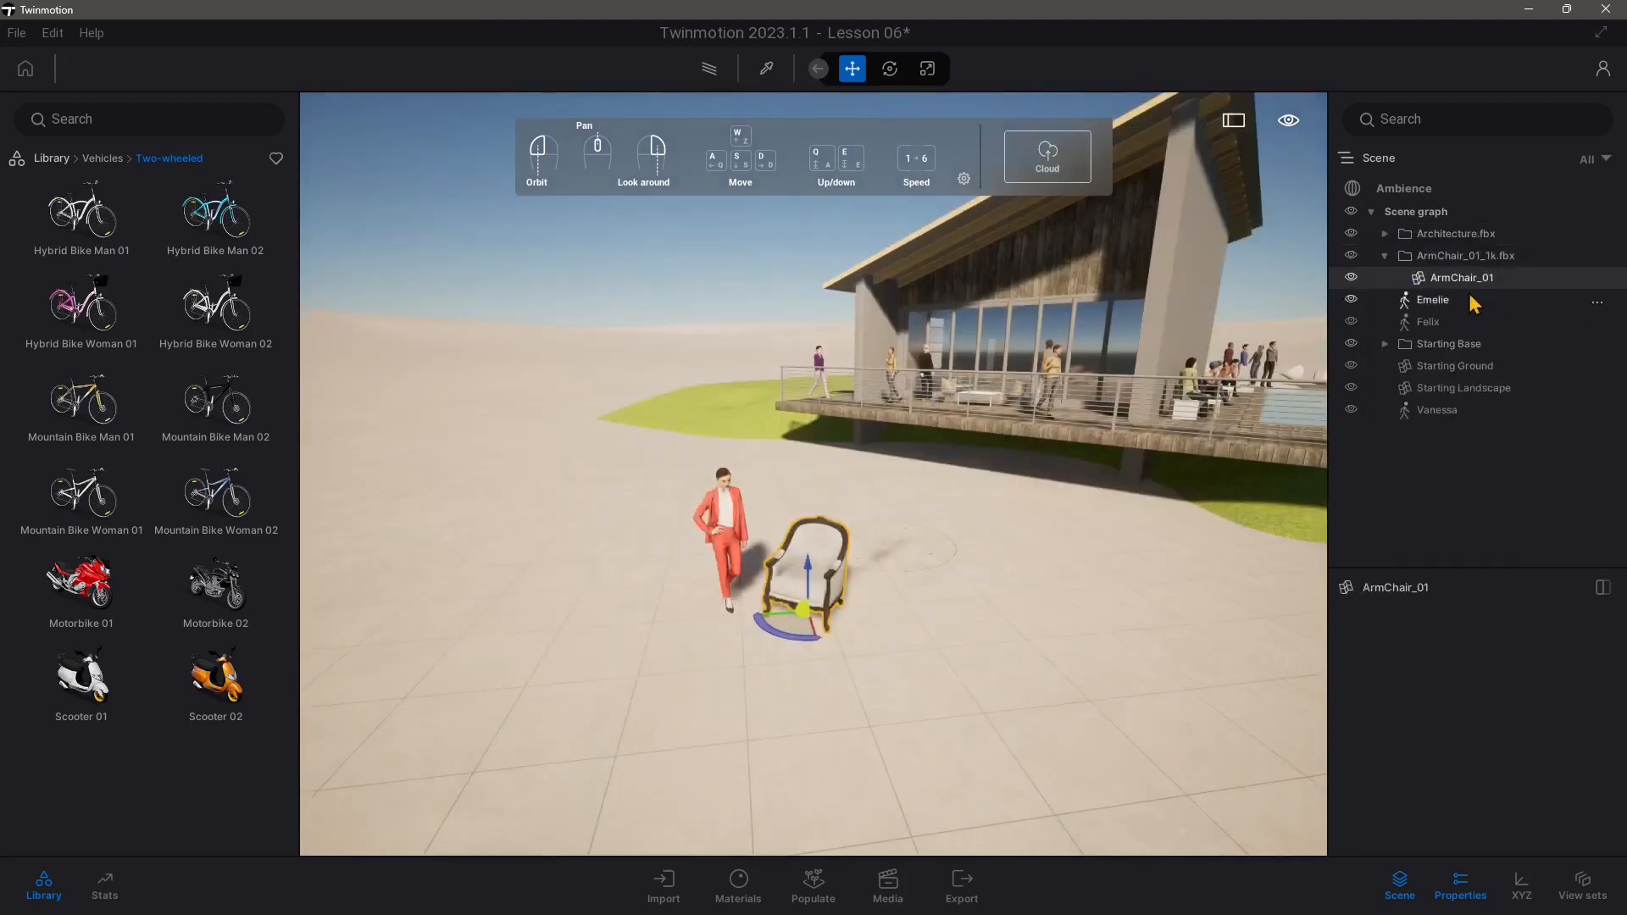
# - Paste a full Copy, not an instance, of the armchair under ArmChair_01
pyautogui.rightClick(1461, 277)
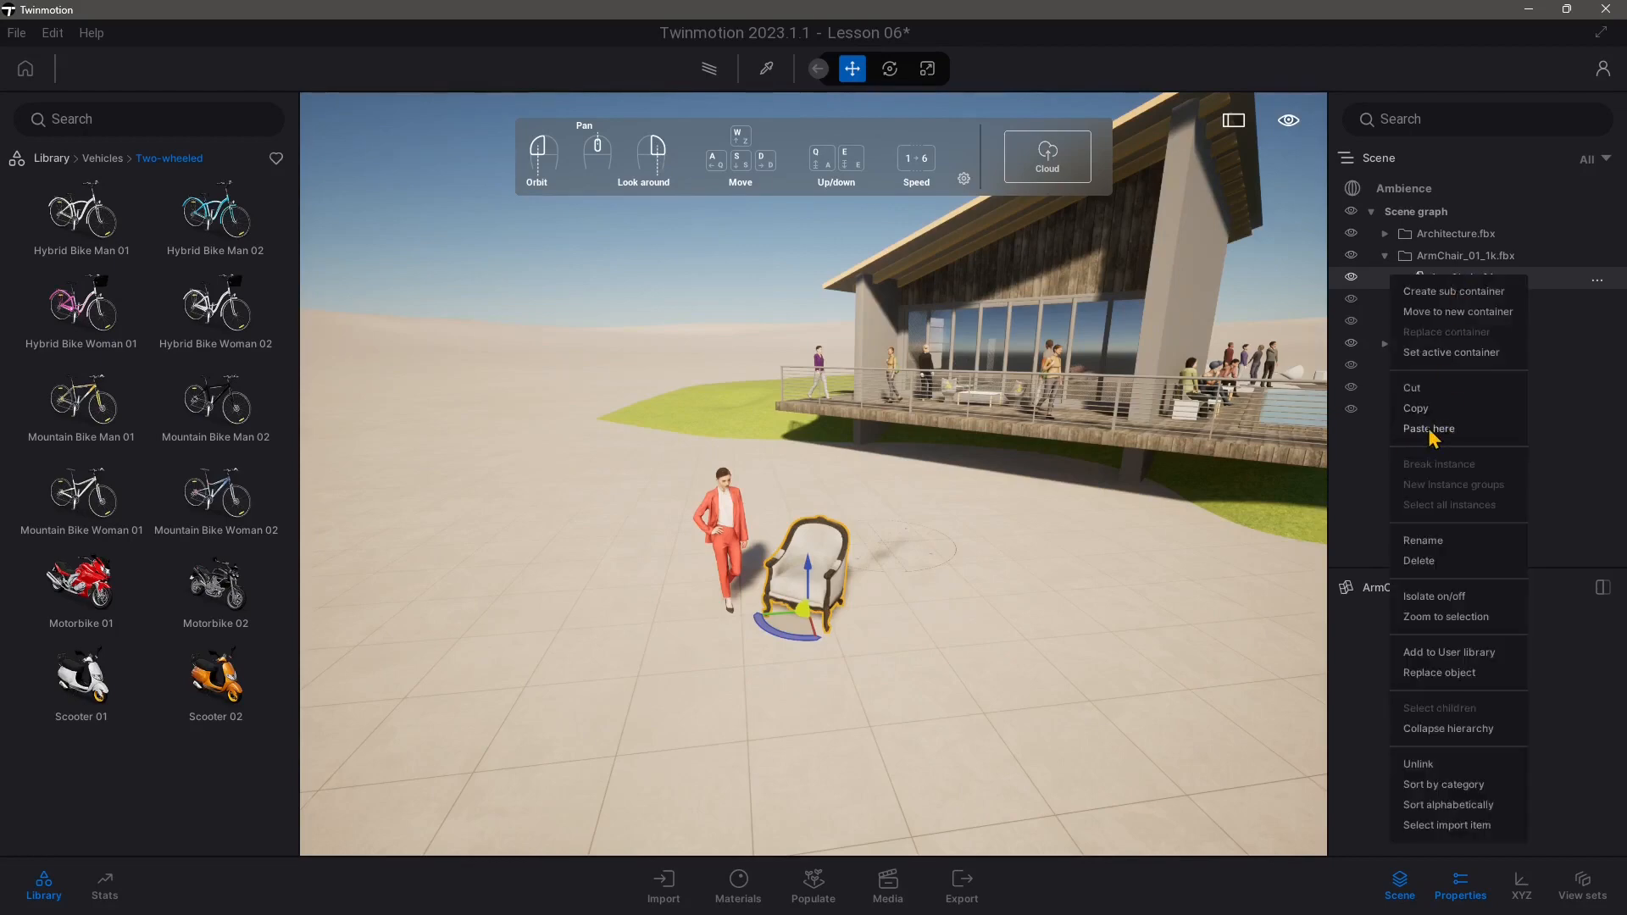
pyautogui.click(1429, 428)
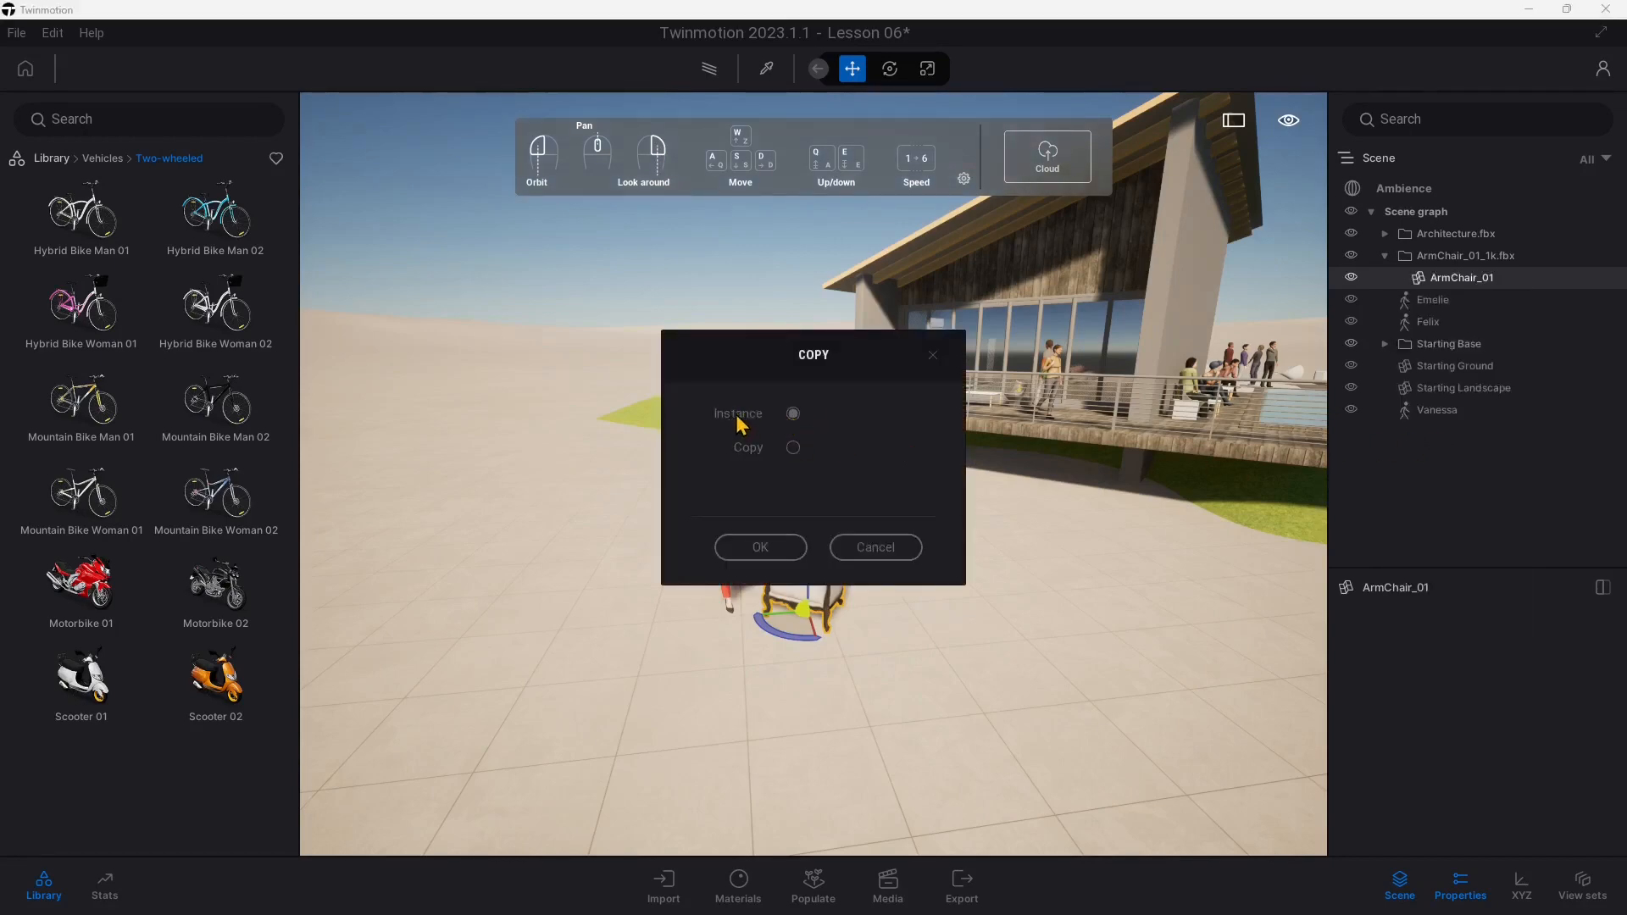
pyautogui.click(792, 447)
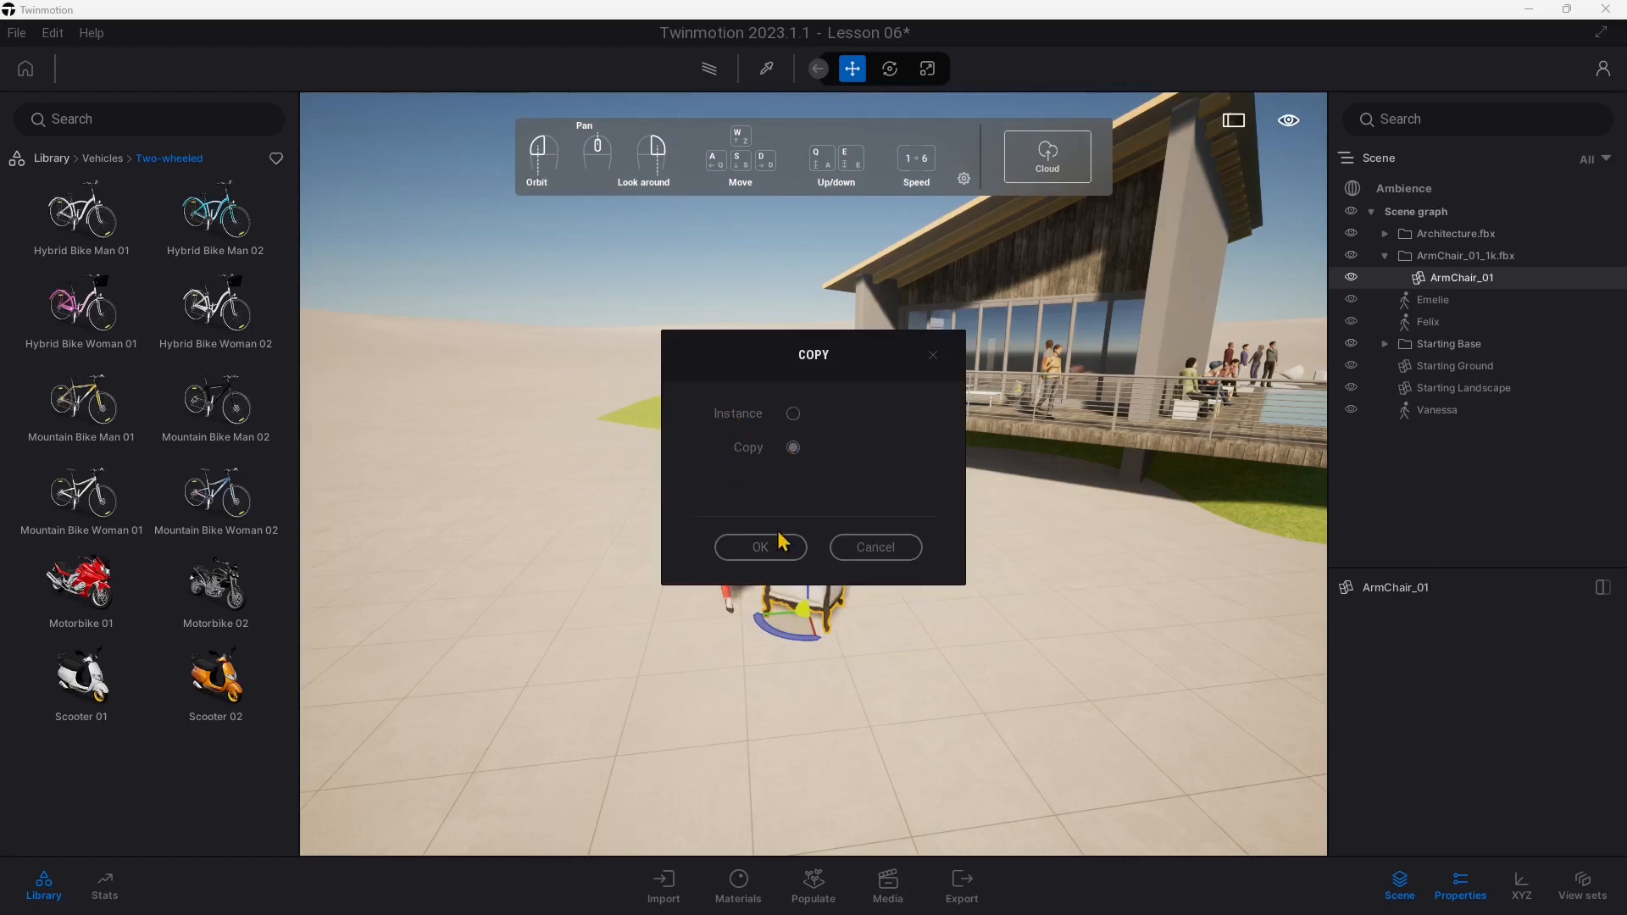
pyautogui.click(760, 548)
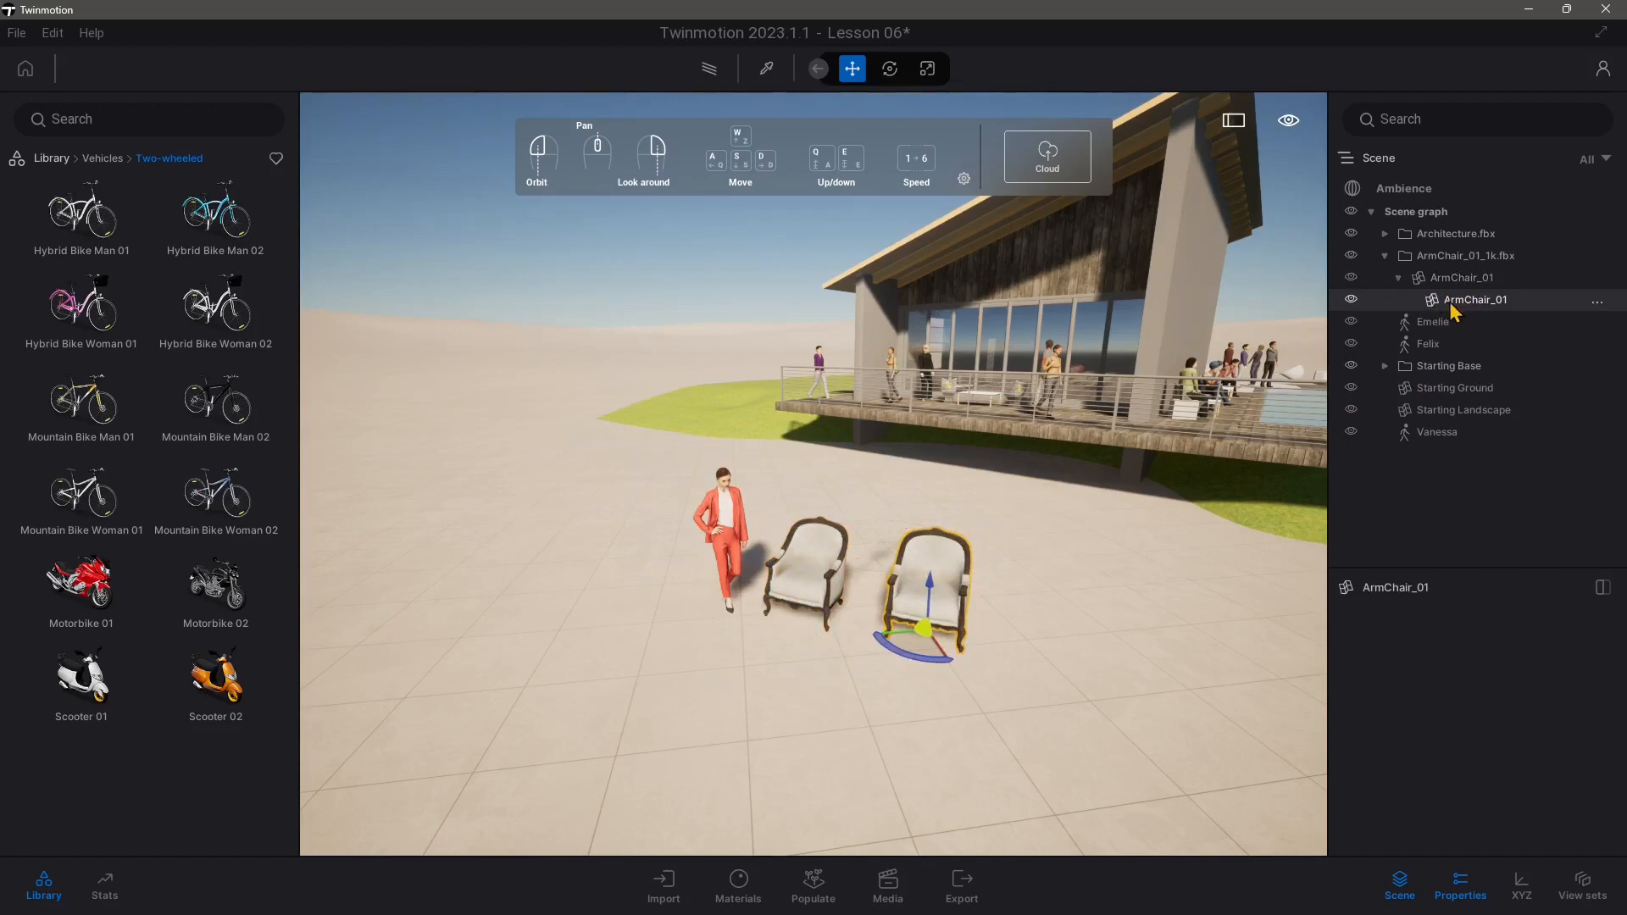
# - Open the context menu for the pasted ArmChair_01 inside ArmChair_01_1k.fbx
pyautogui.rightClick(1475, 299)
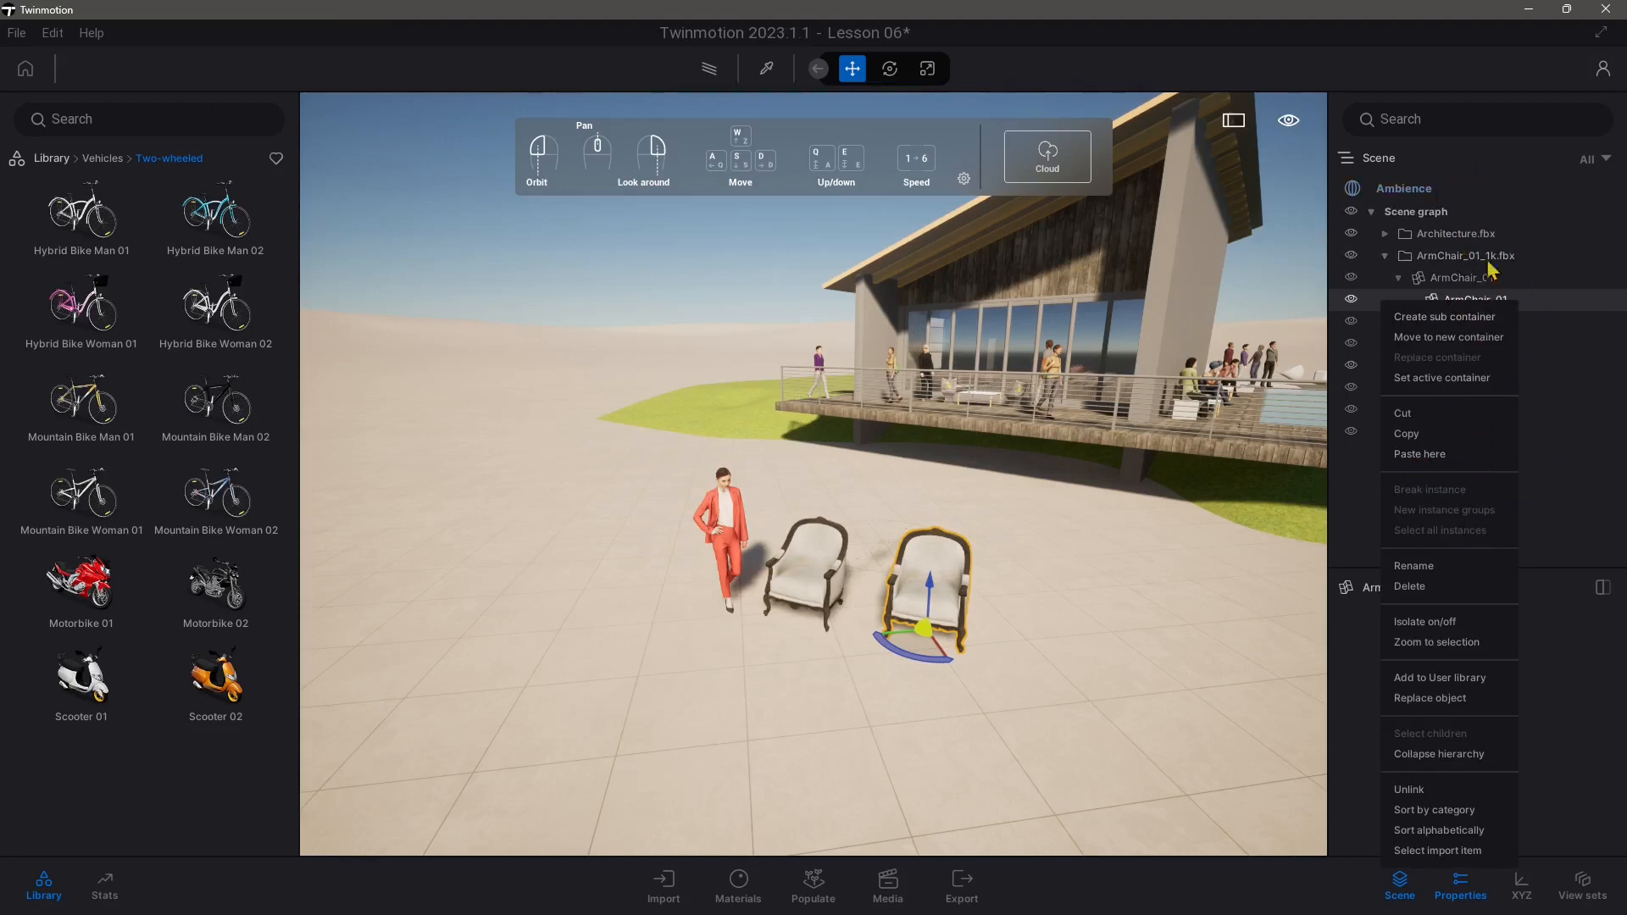
pyautogui.moveTo(1442, 377)
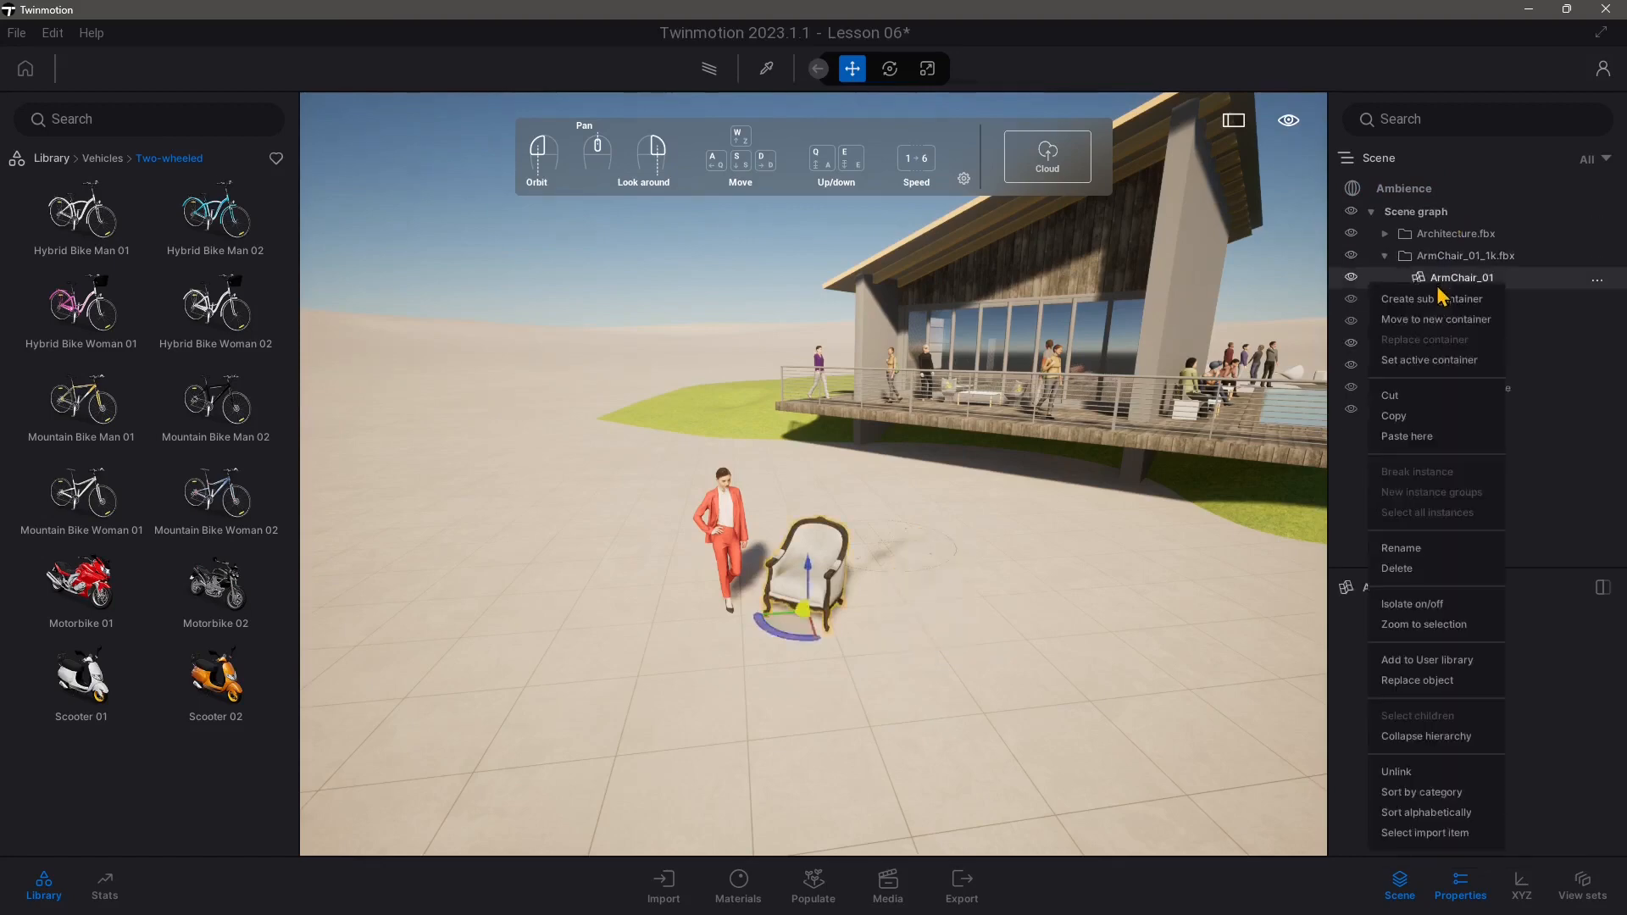
pyautogui.moveTo(1448, 616)
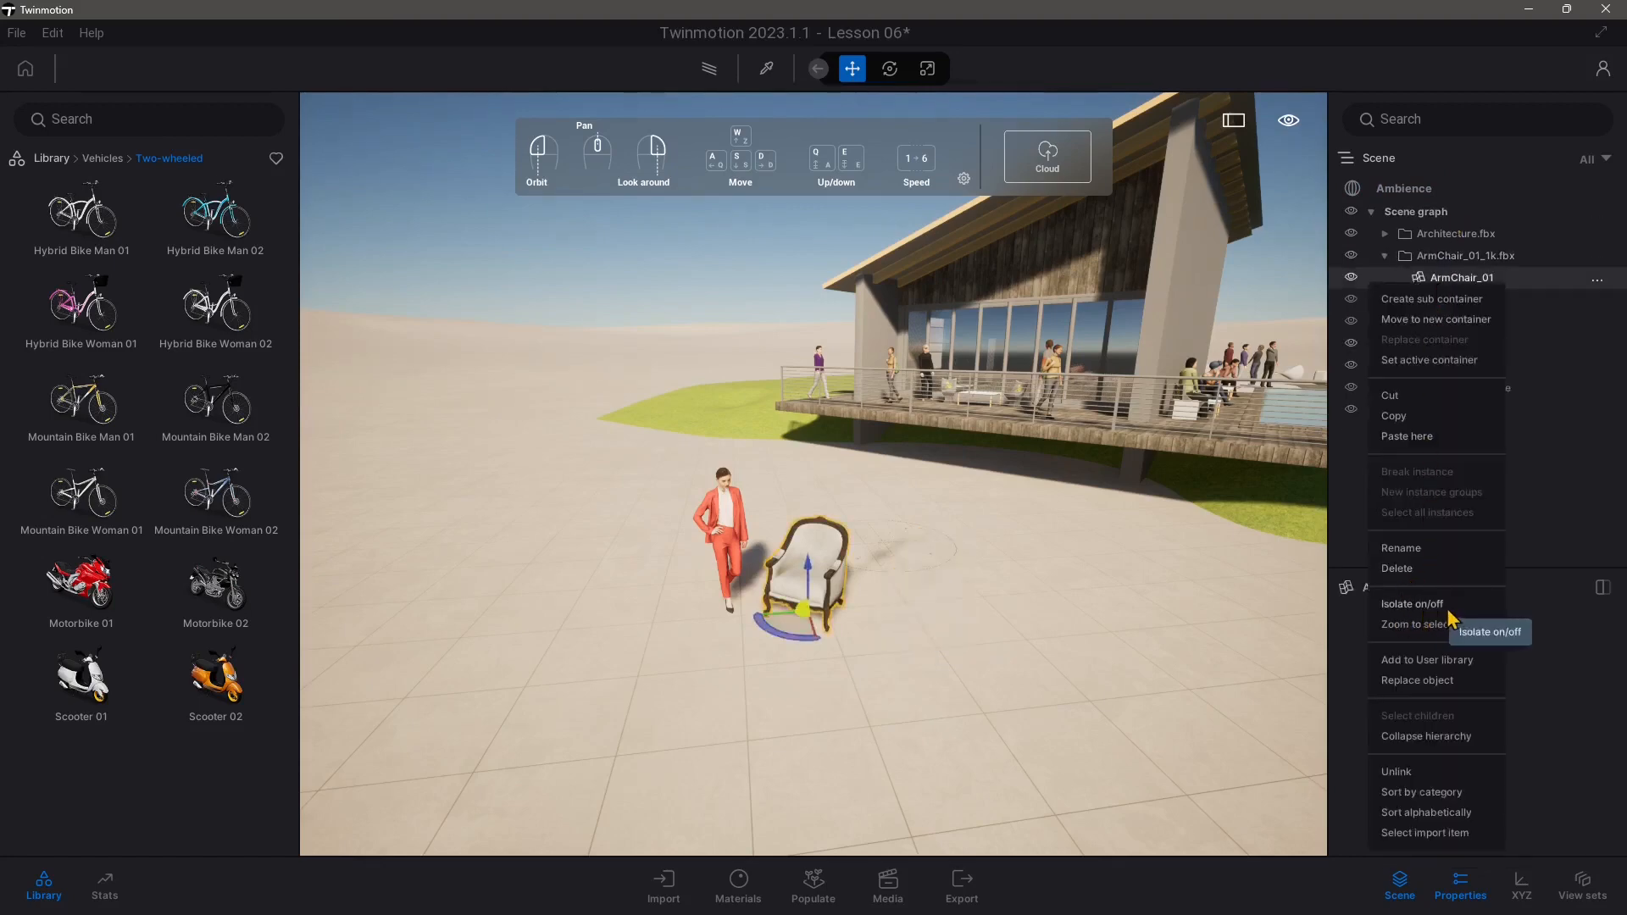
pyautogui.moveTo(1449, 637)
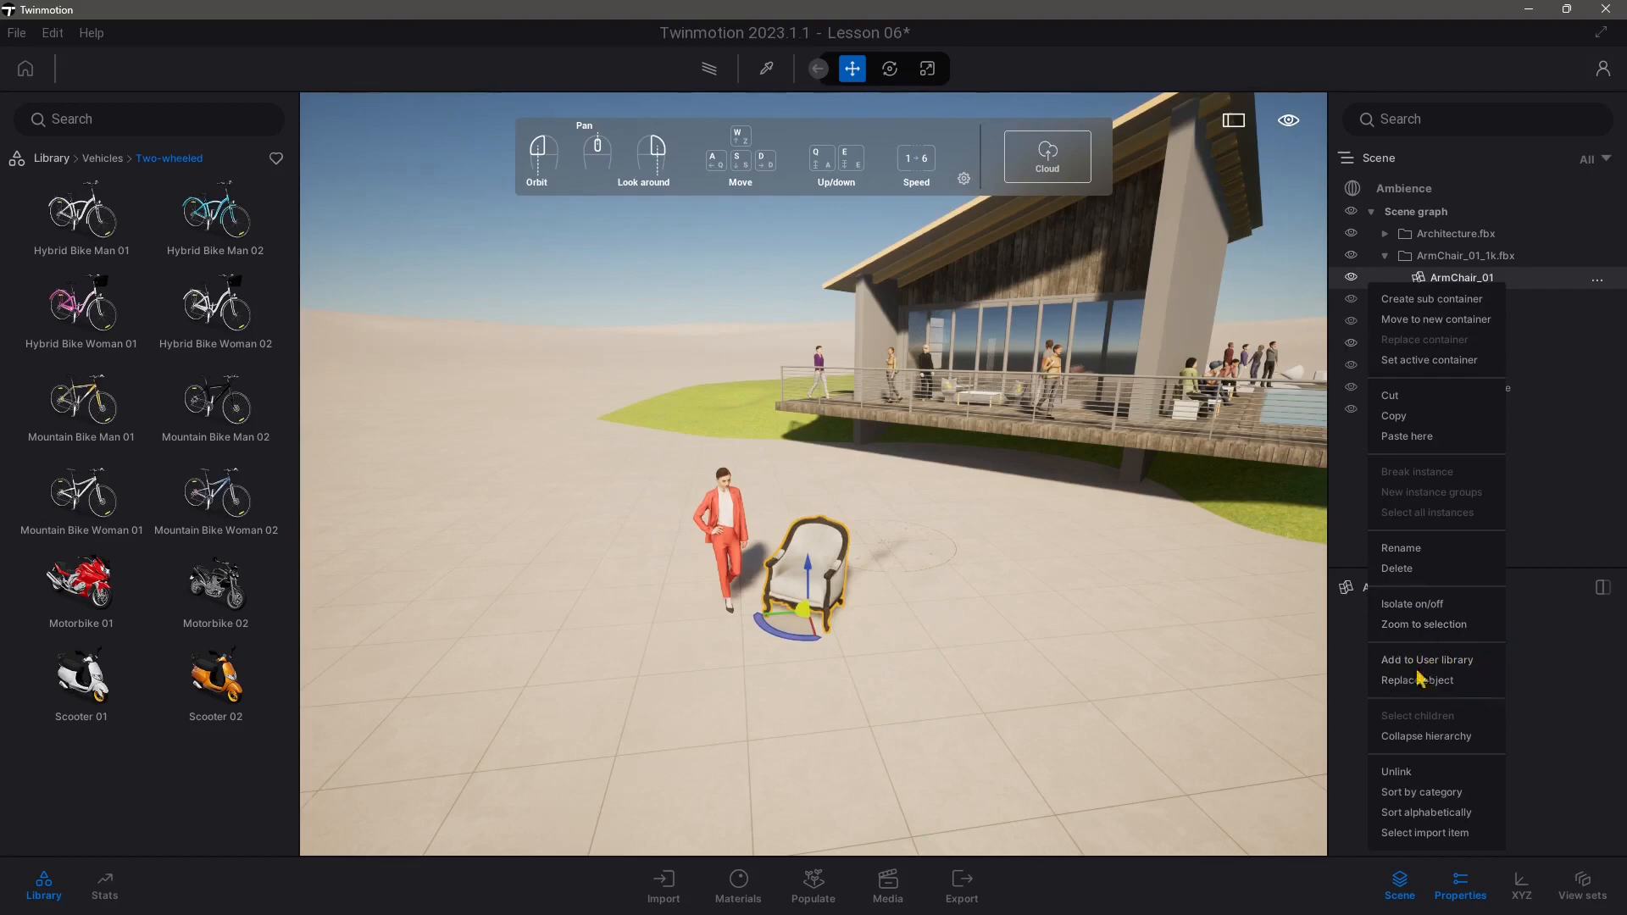
pyautogui.moveTo(1440, 695)
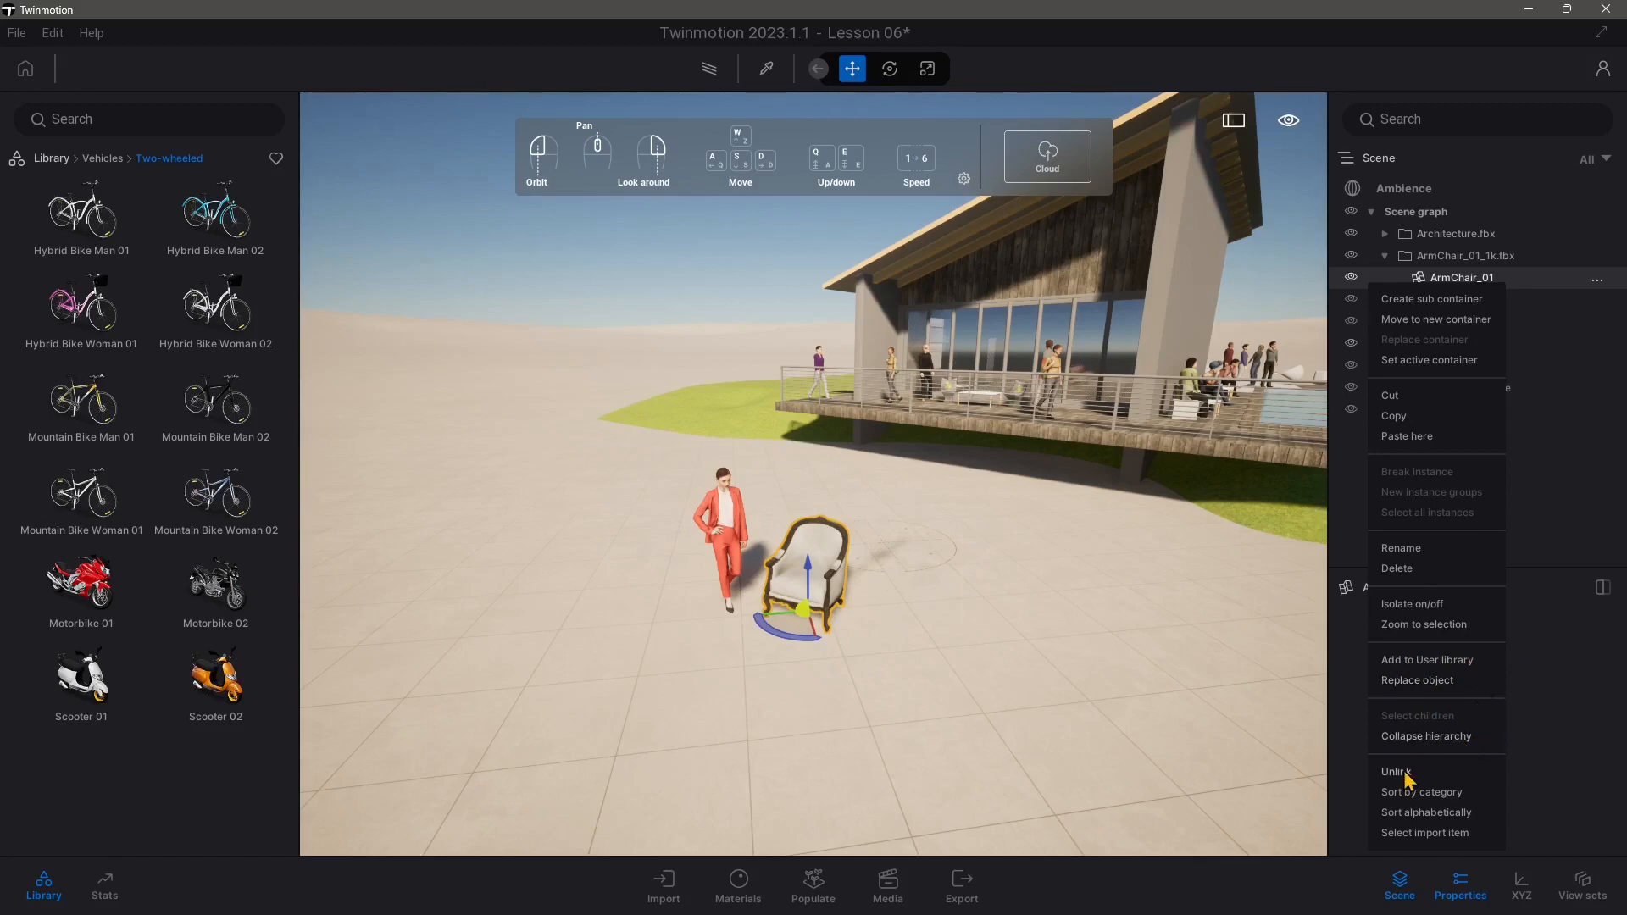
# - Unlink ArmChair_01 from ArmChair_01_1k.fbx and verify by alternating selection between them
pyautogui.click(1395, 771)
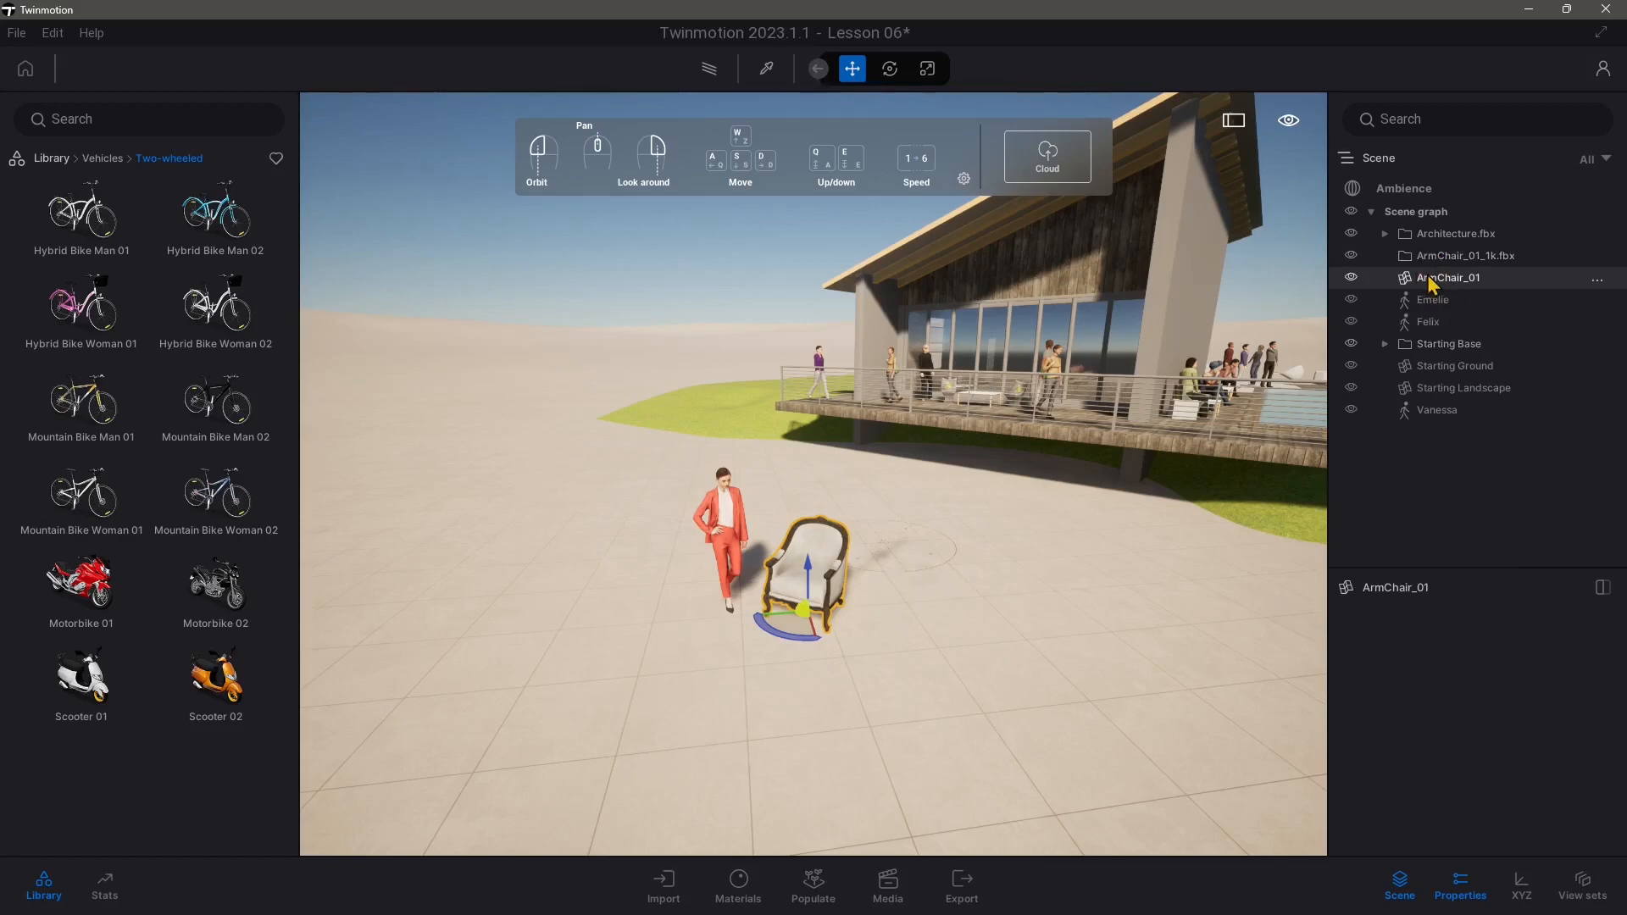
pyautogui.click(1464, 255)
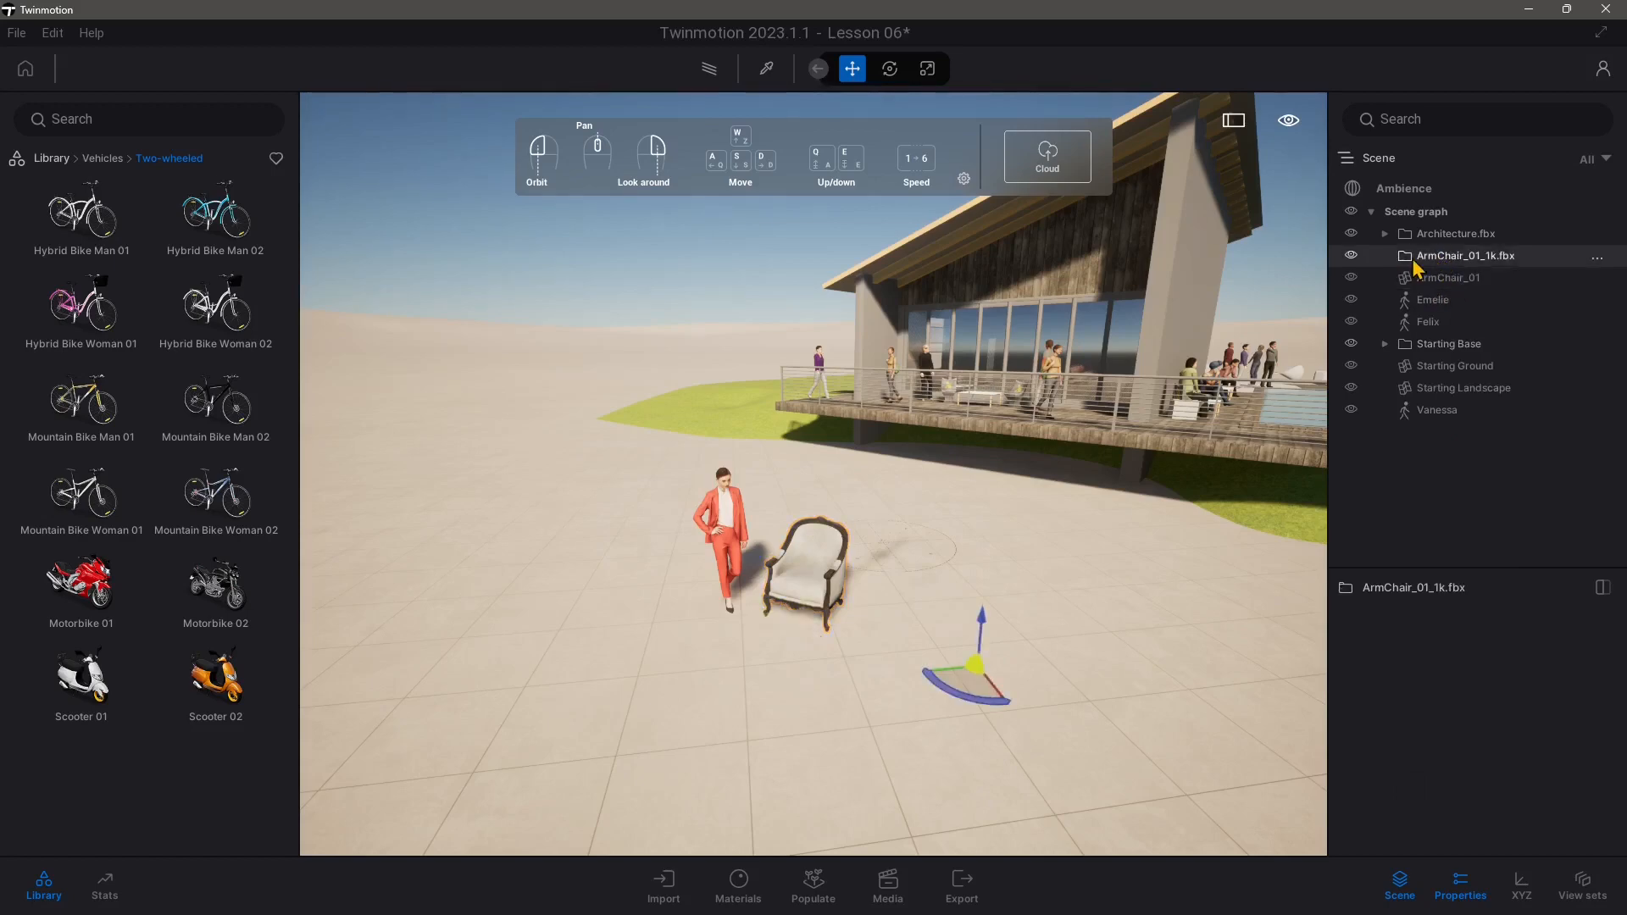
pyautogui.moveTo(1460, 259)
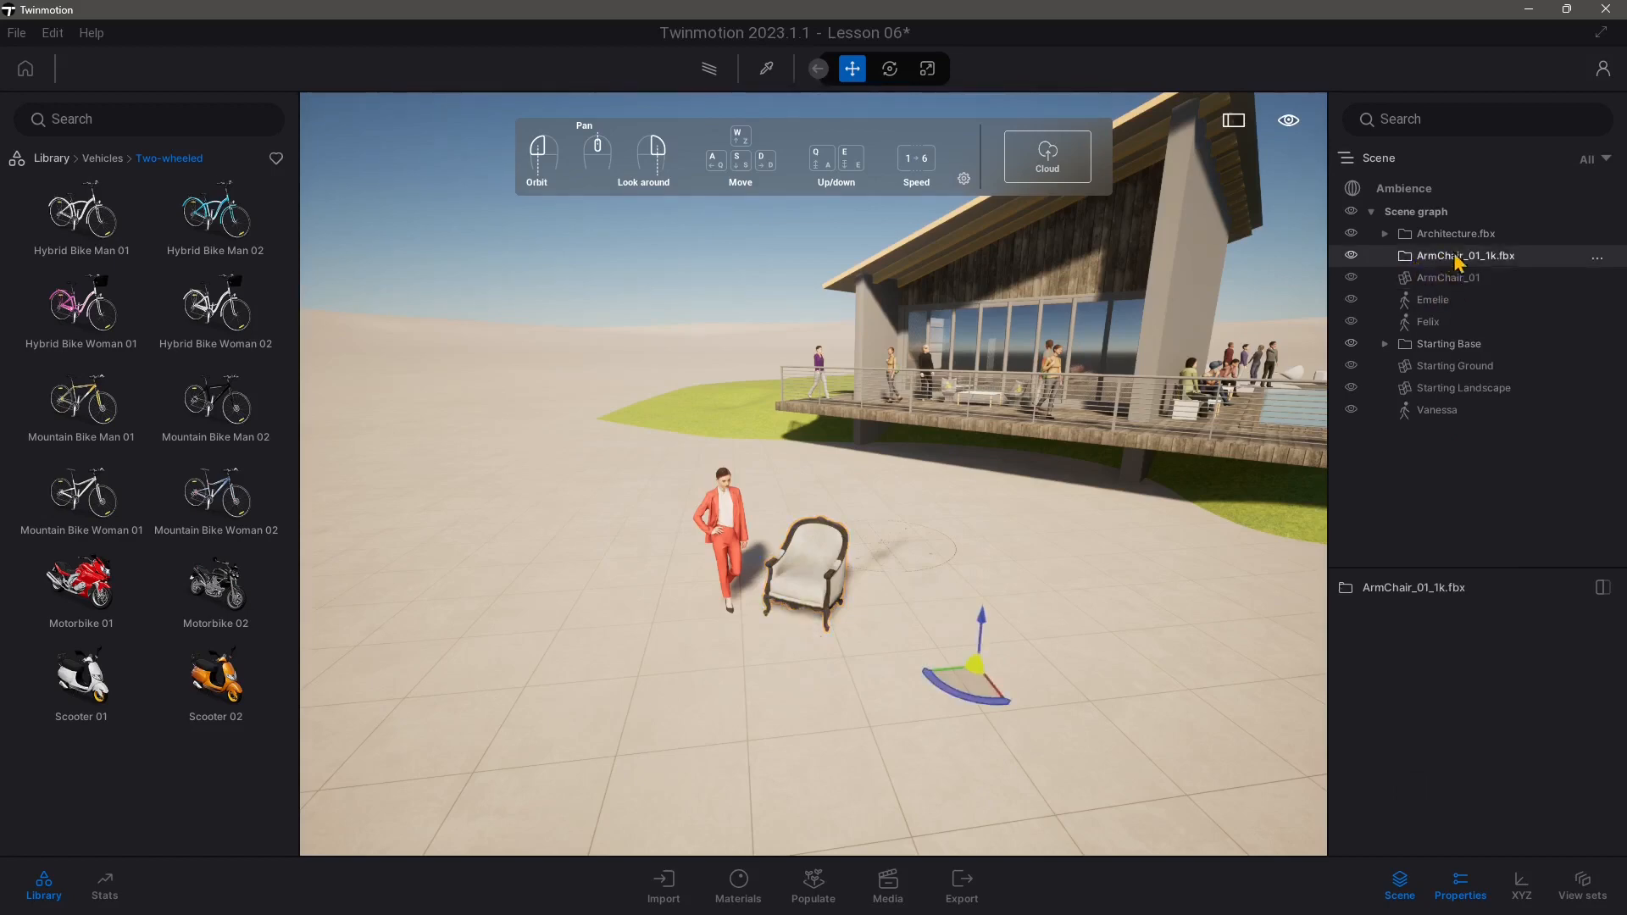
pyautogui.click(1449, 277)
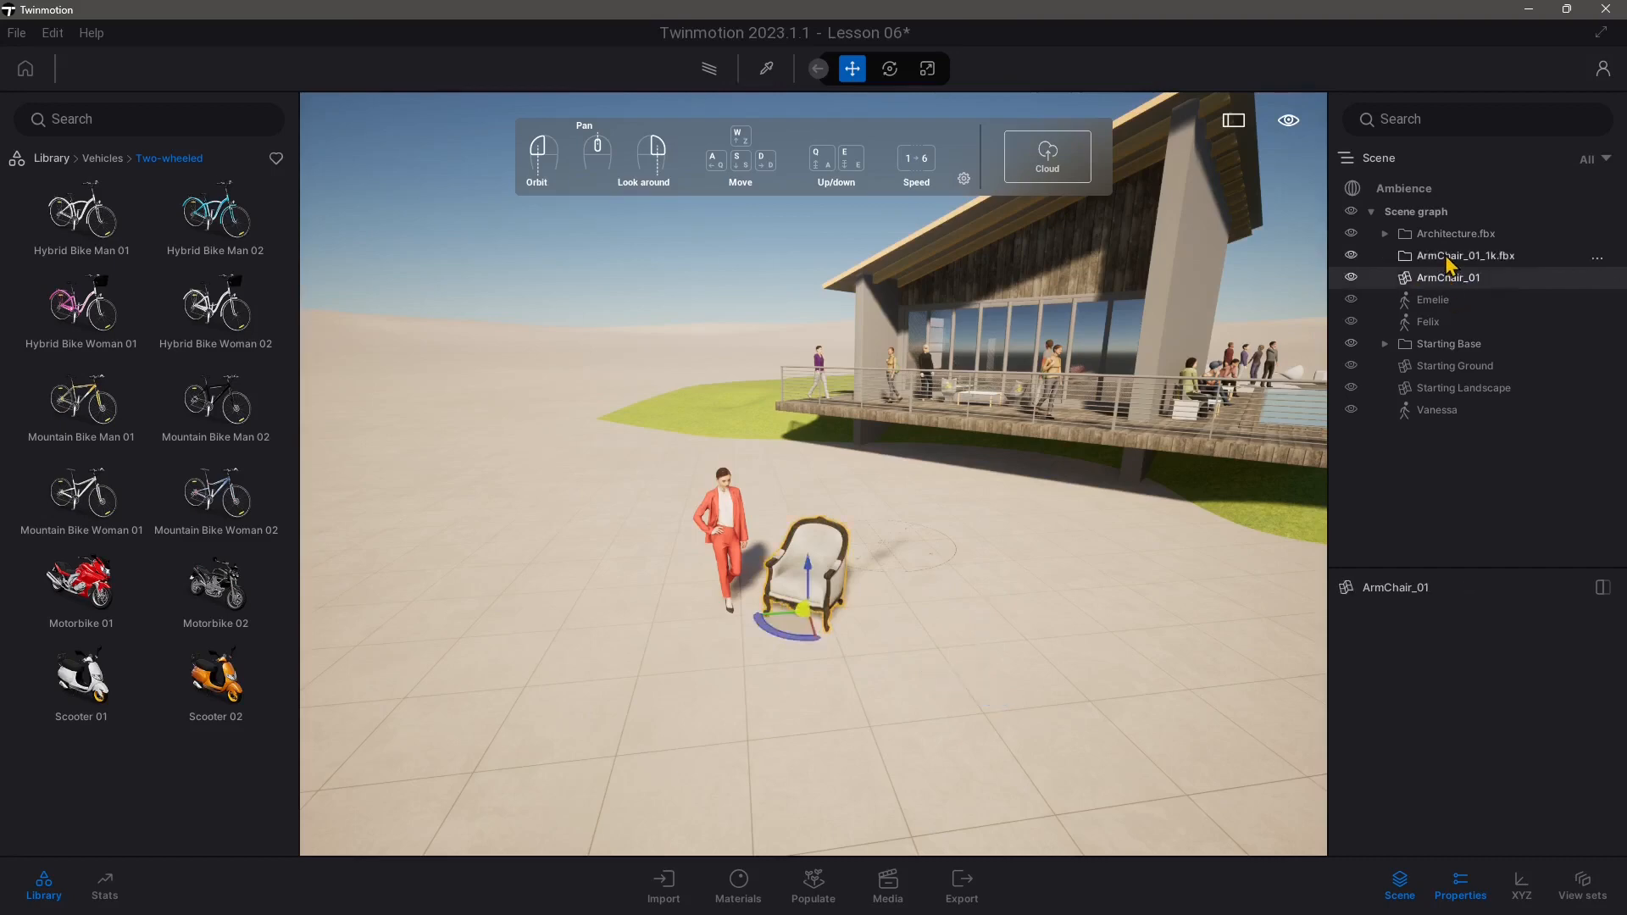
pyautogui.click(1464, 255)
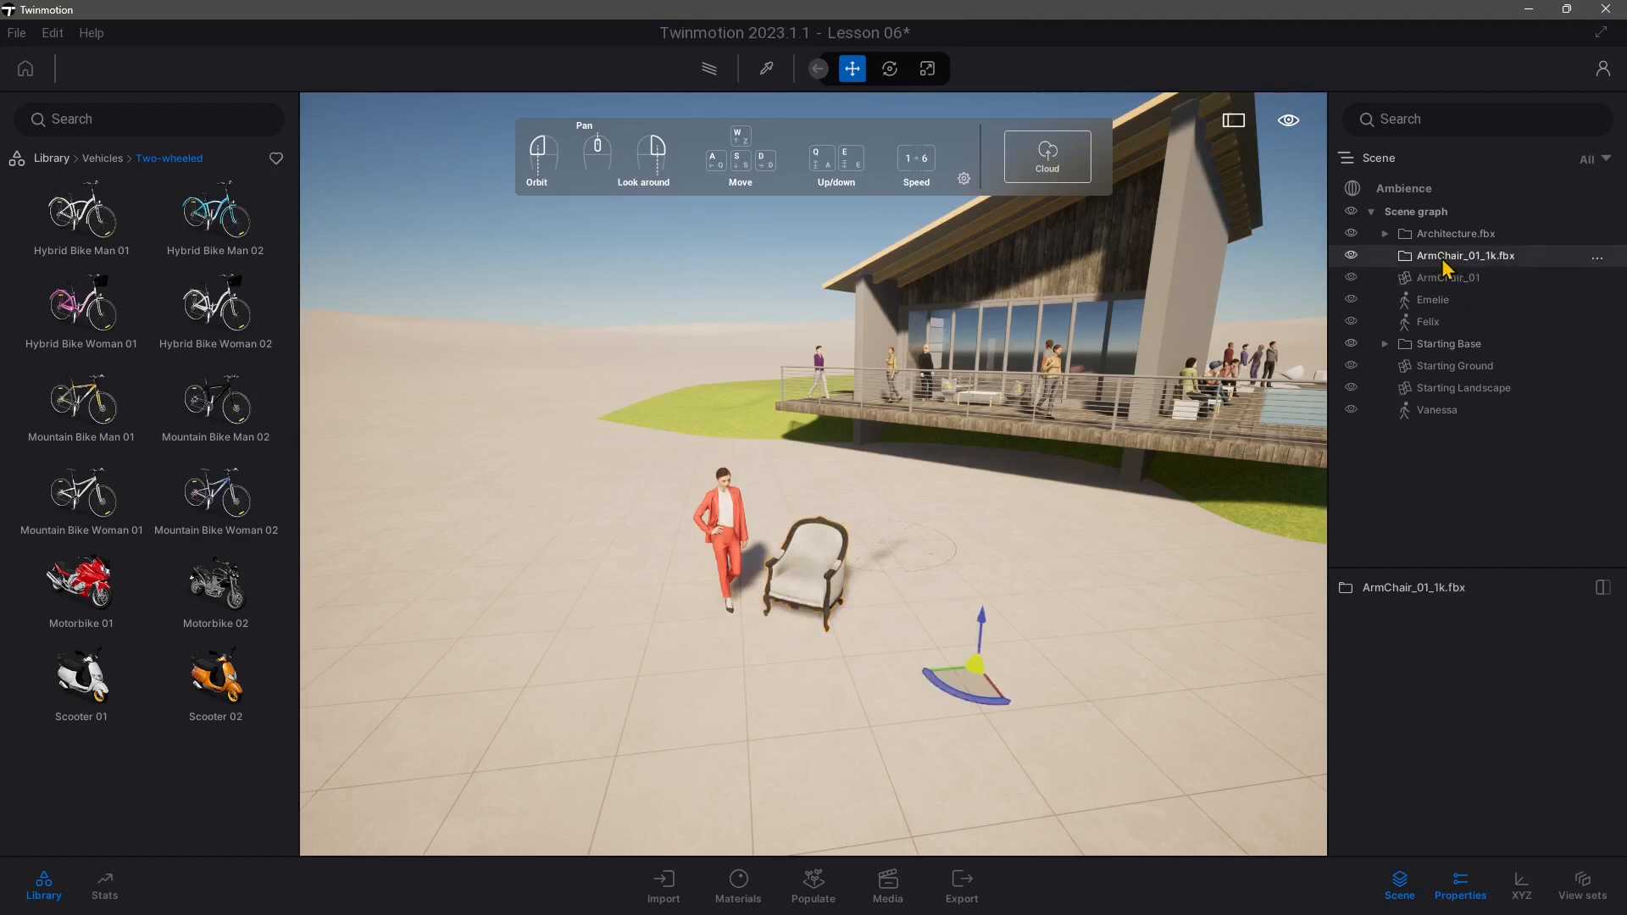
pyautogui.click(1449, 277)
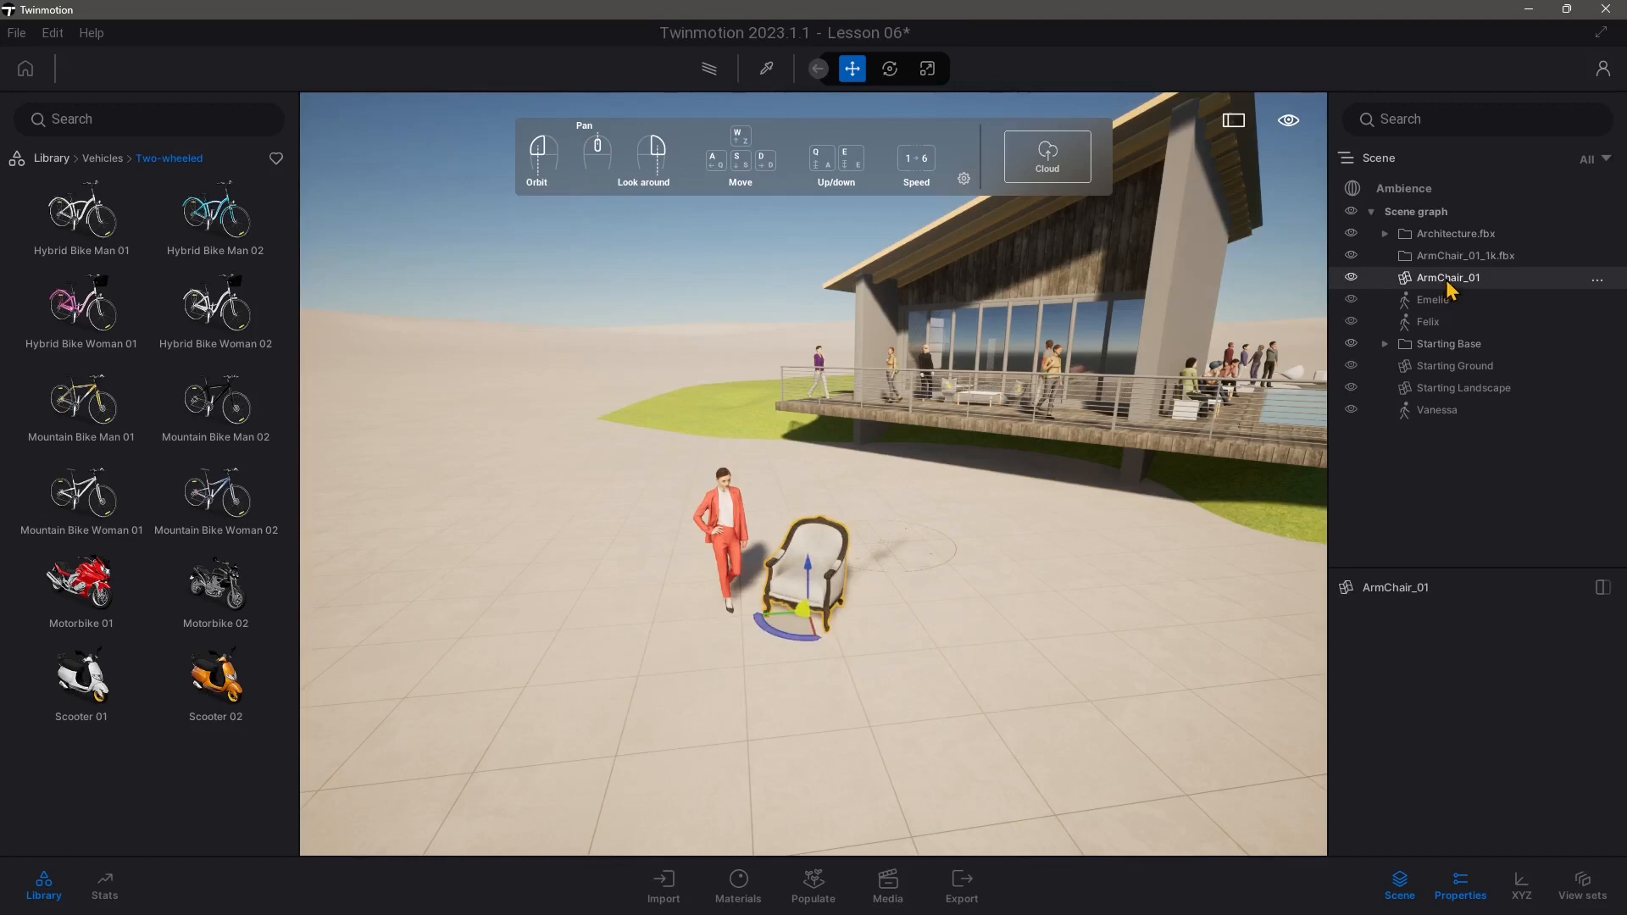
pyautogui.click(1464, 255)
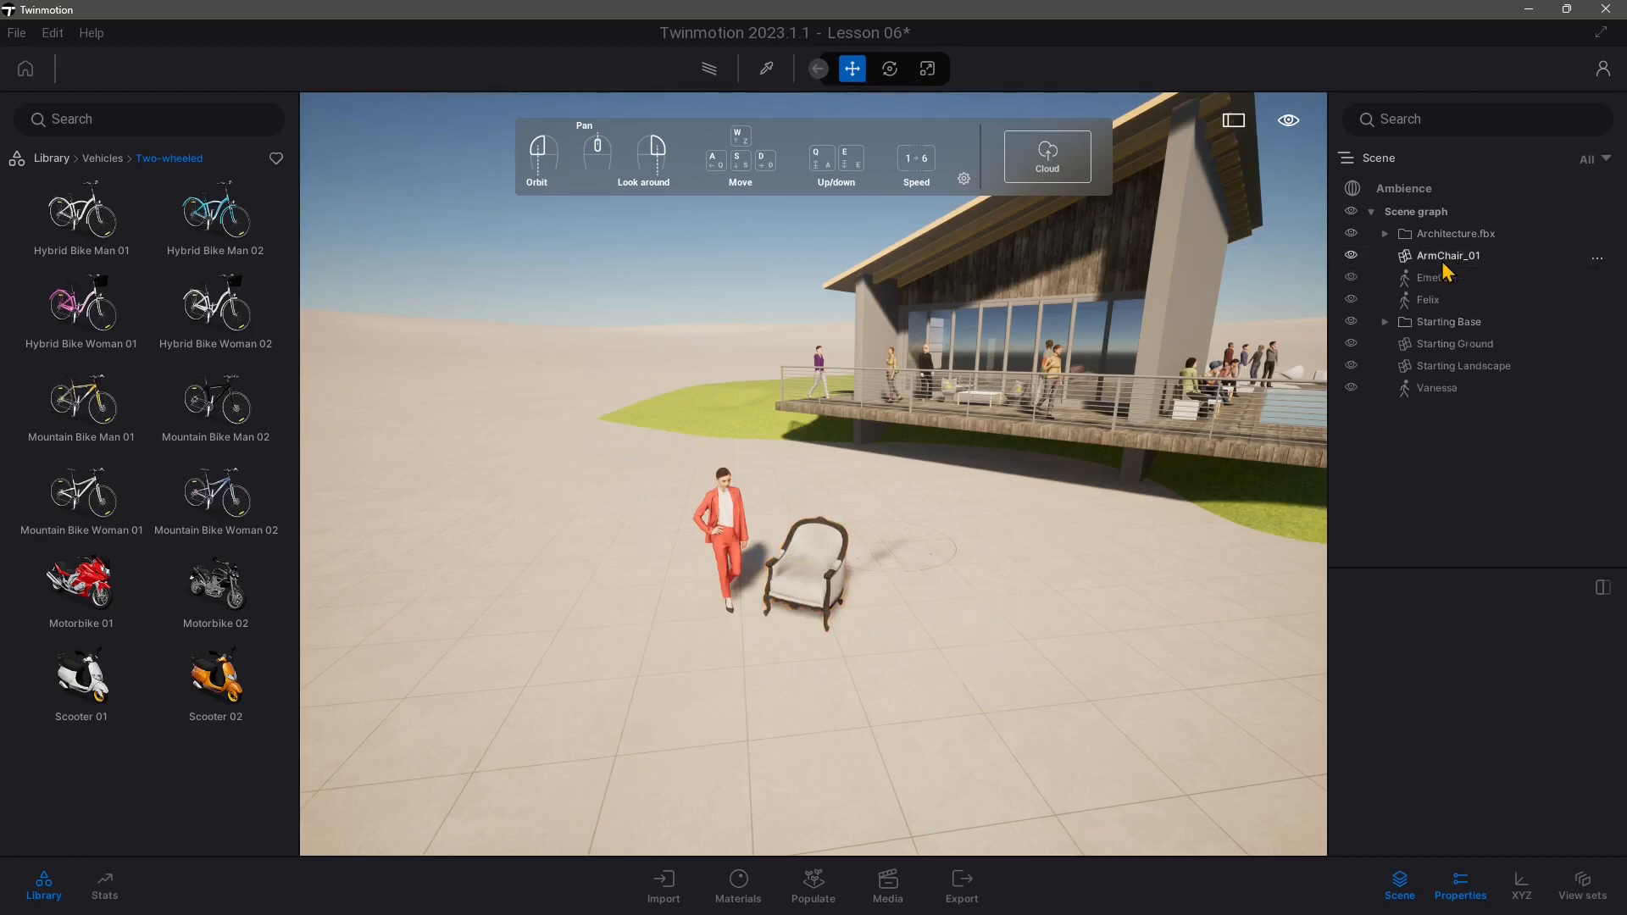
pyautogui.click(1448, 255)
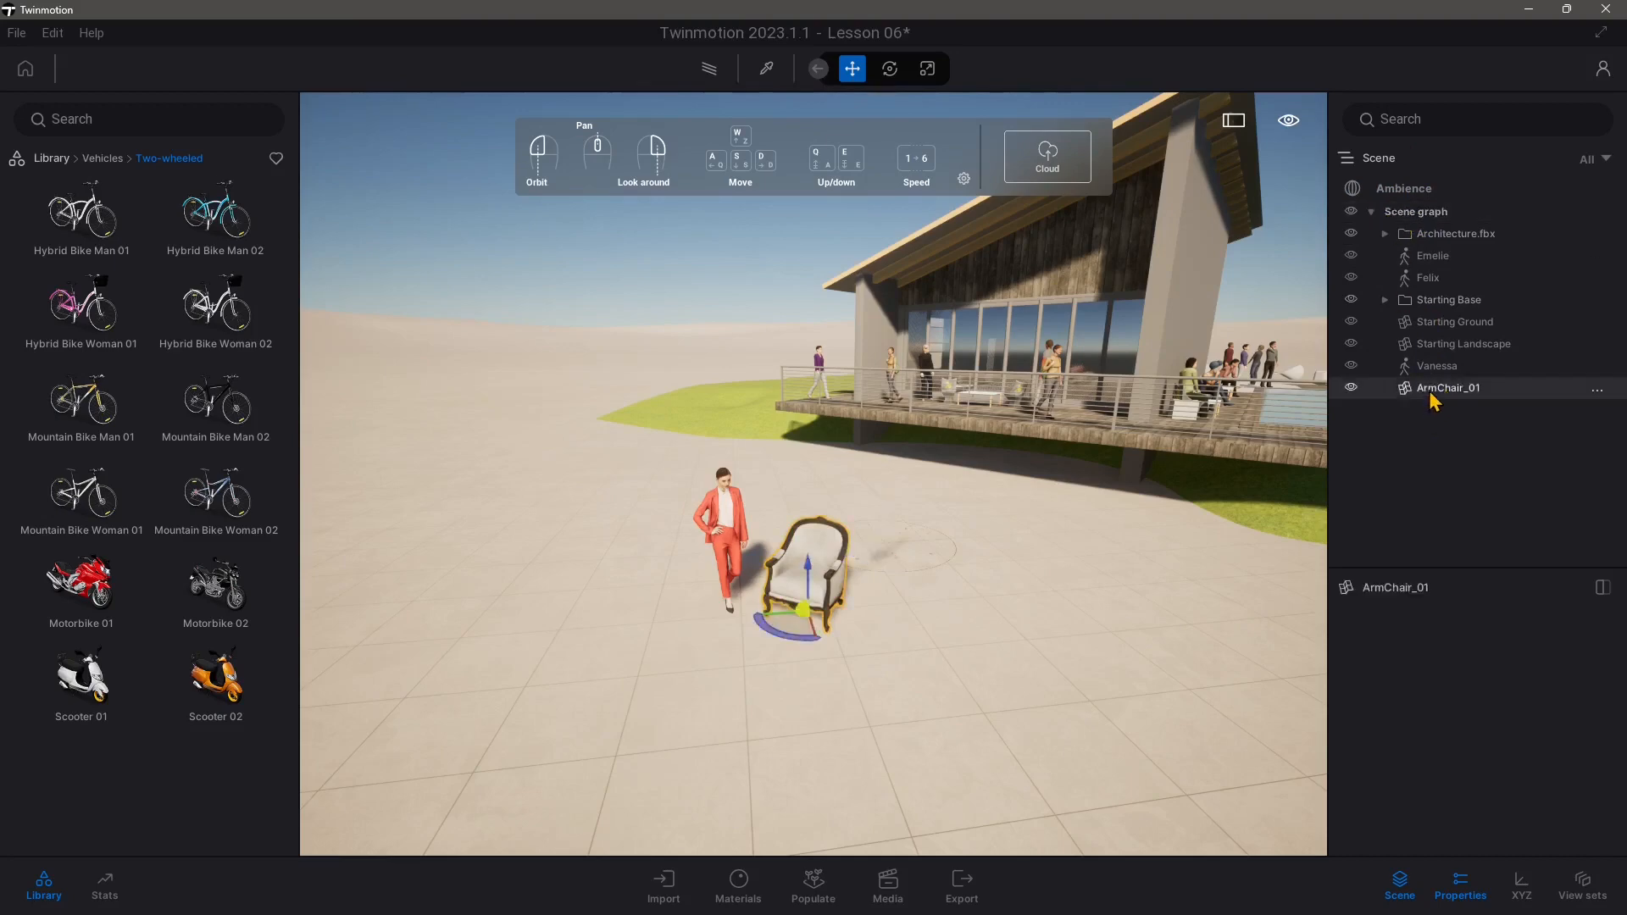
# - Move ArmChair_01 into a new container named x and select it
pyautogui.rightClick(1449, 387)
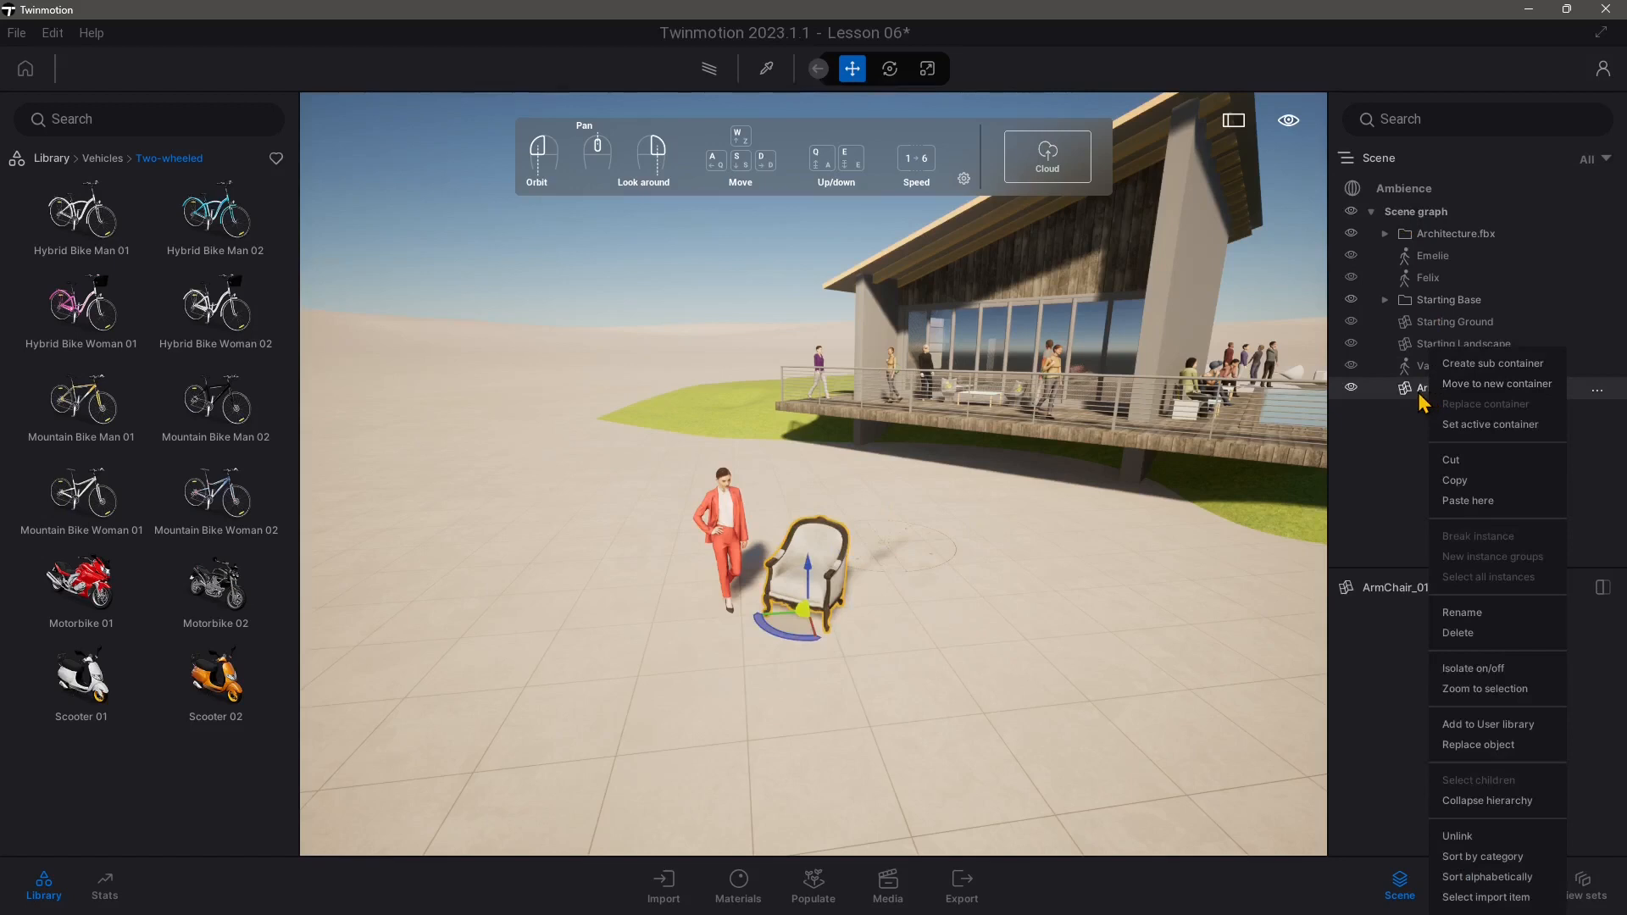
pyautogui.click(1492, 363)
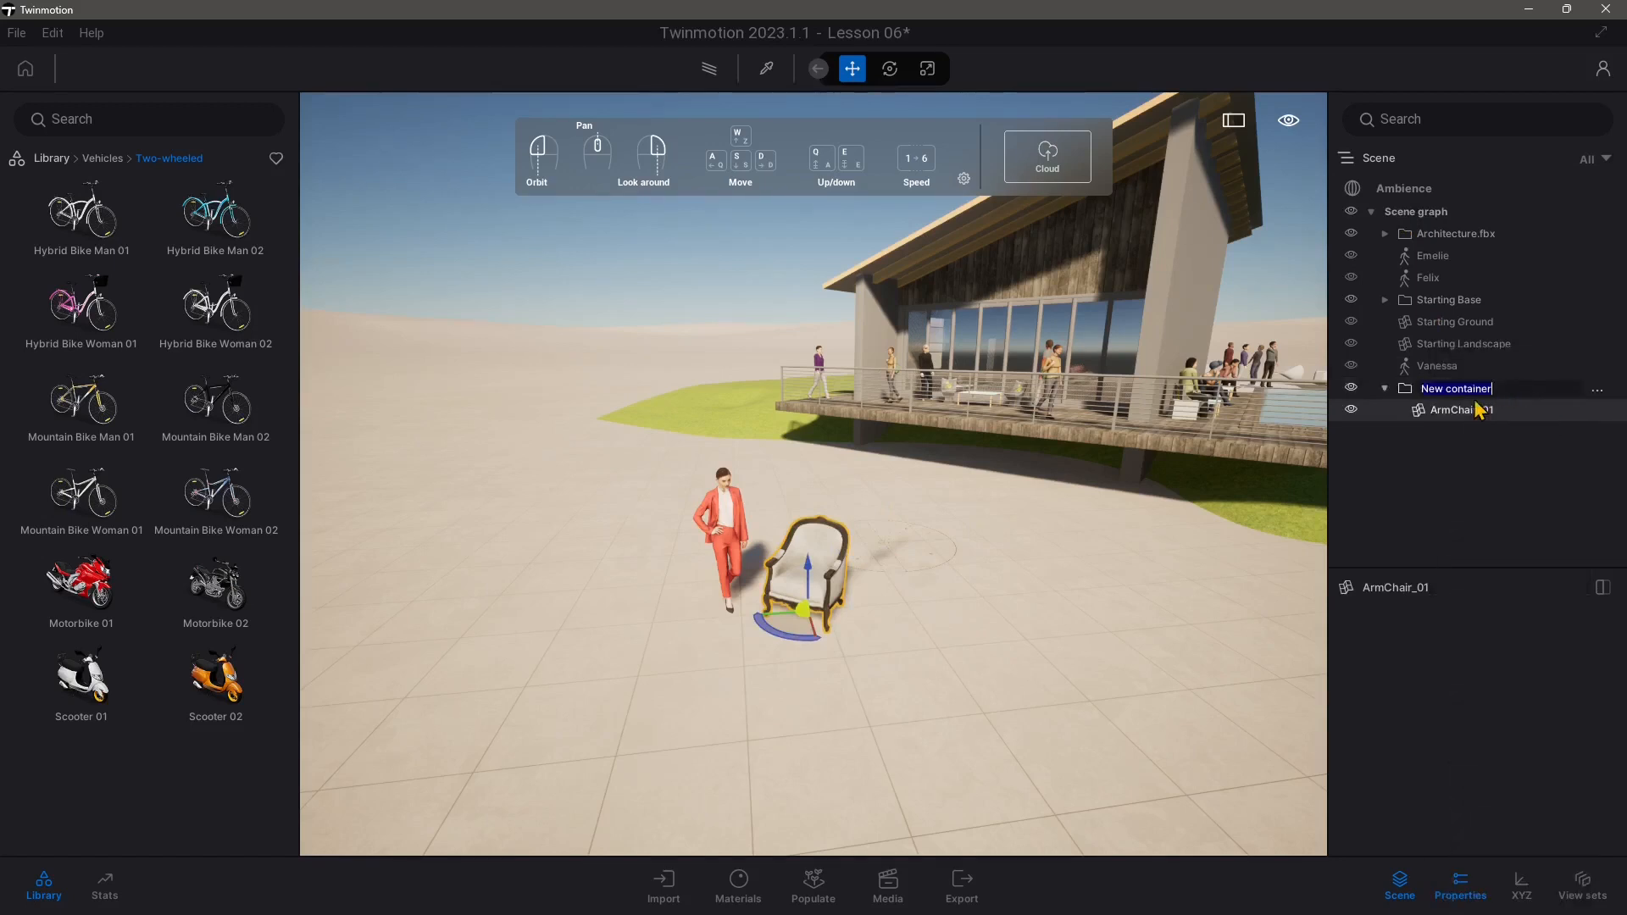
pyautogui.write('x')
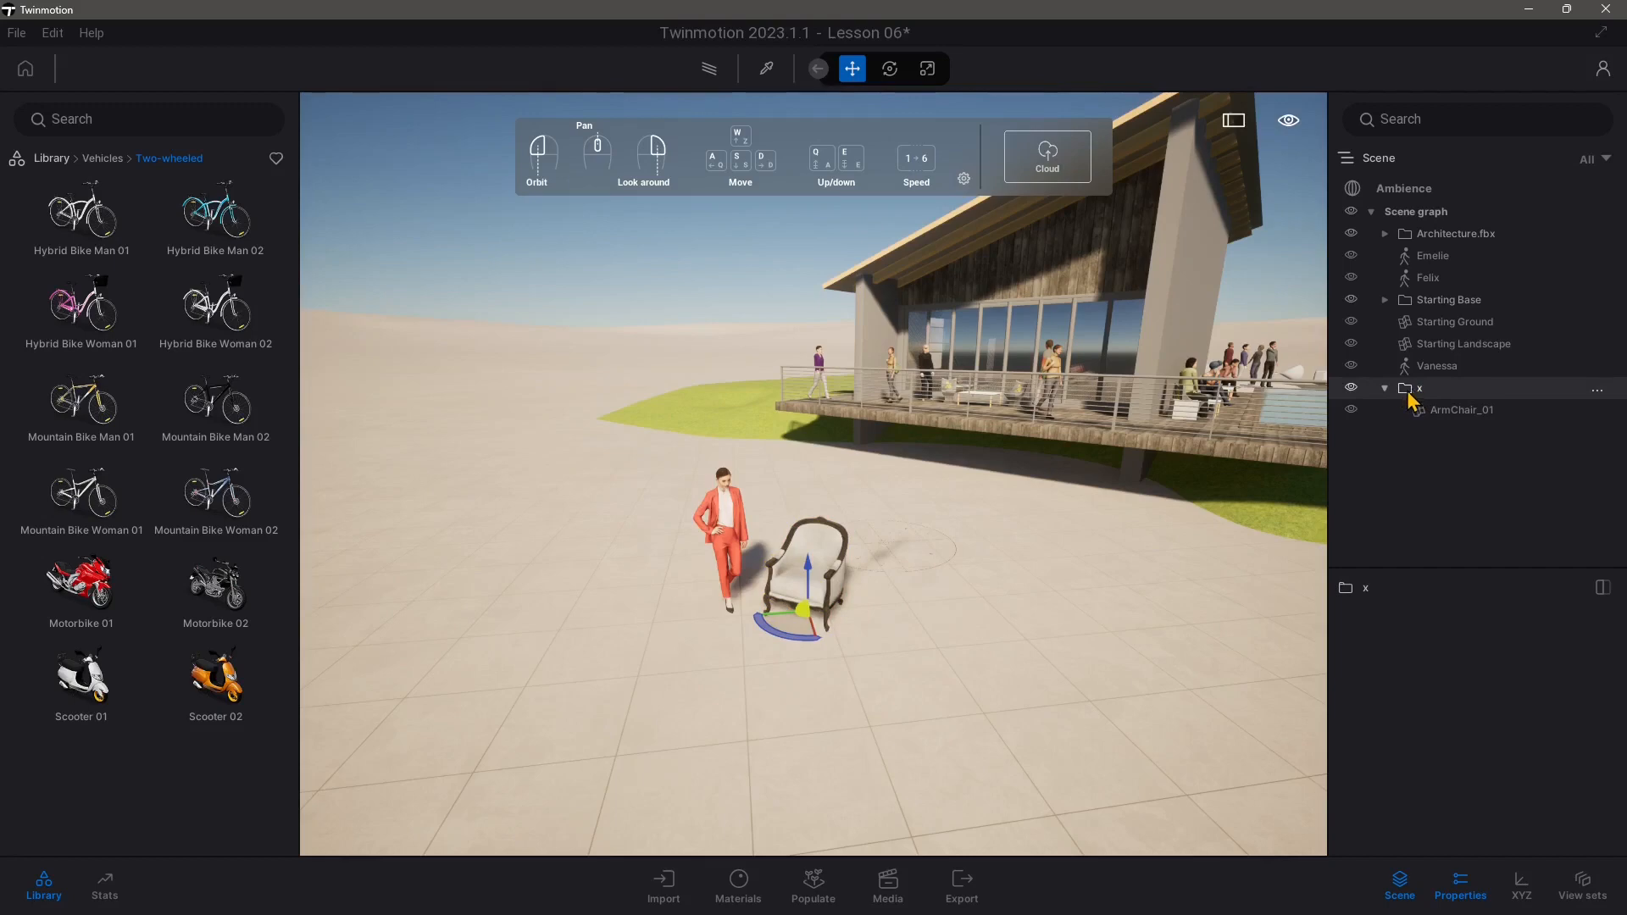
pyautogui.click(1461, 409)
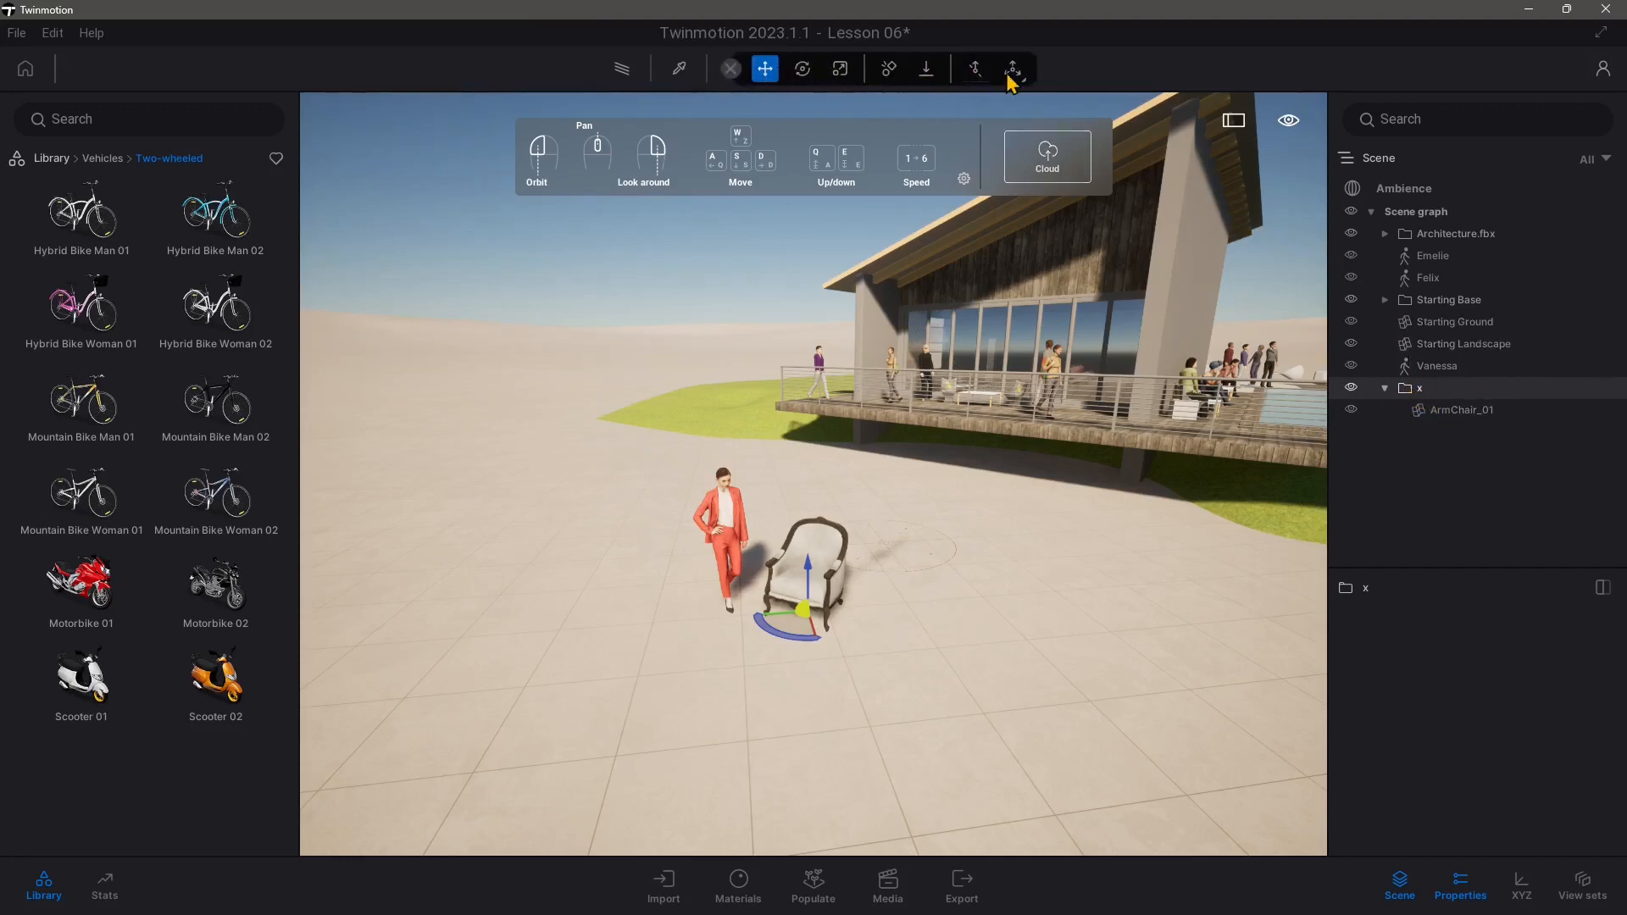
# - Relocate the x container's pivot point to beside the armchair
pyautogui.click(1014, 69)
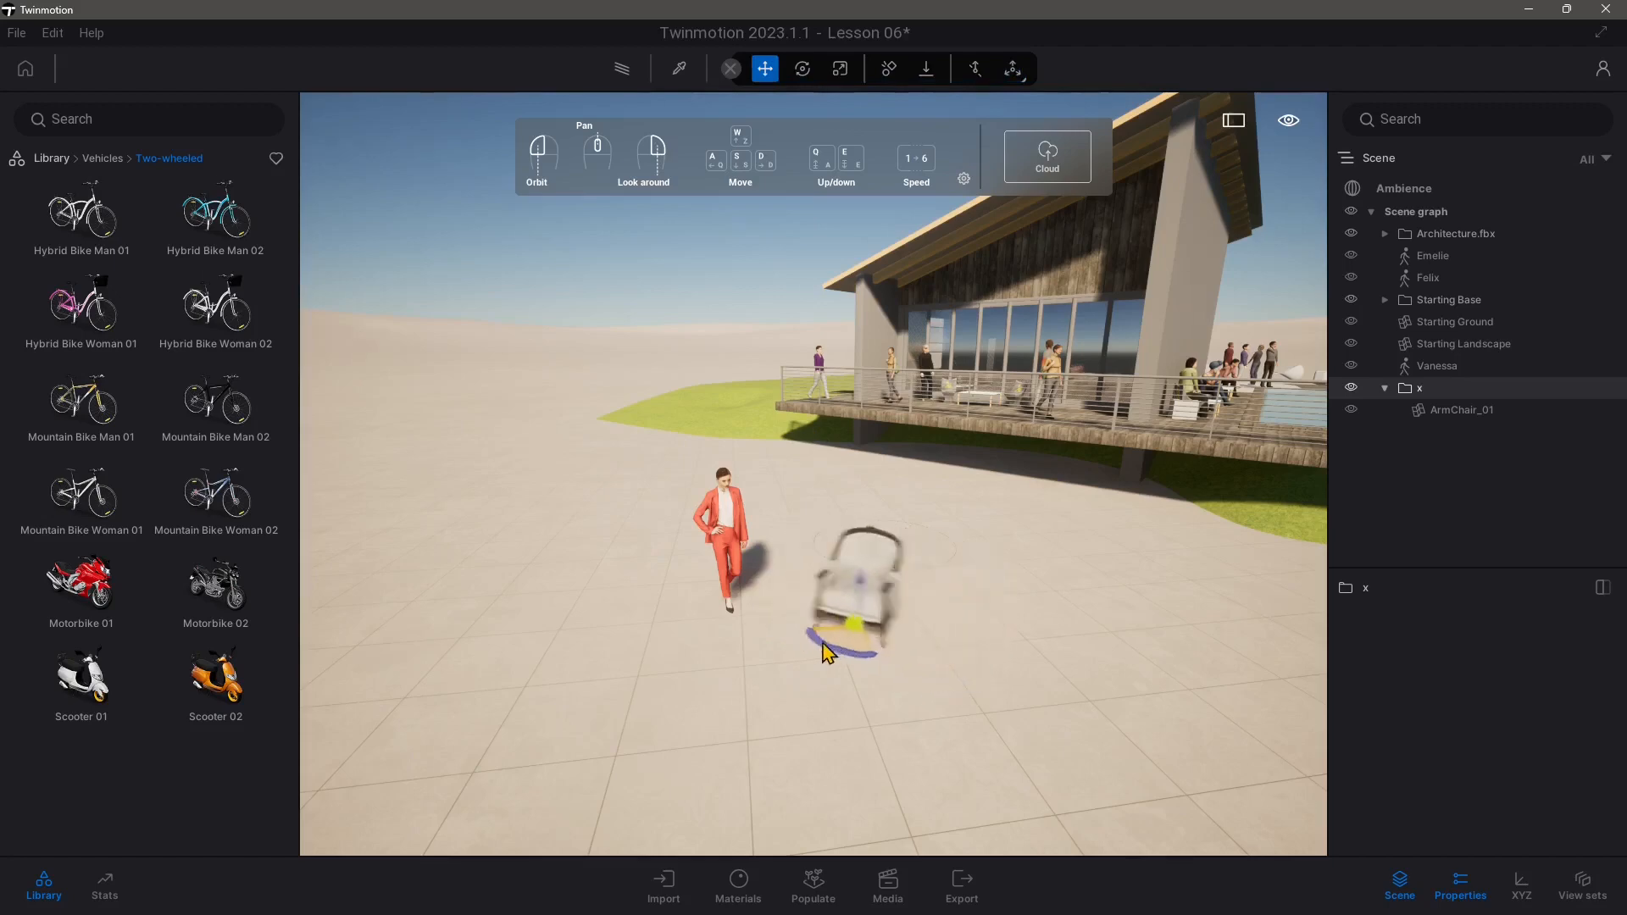
pyautogui.click(1012, 68)
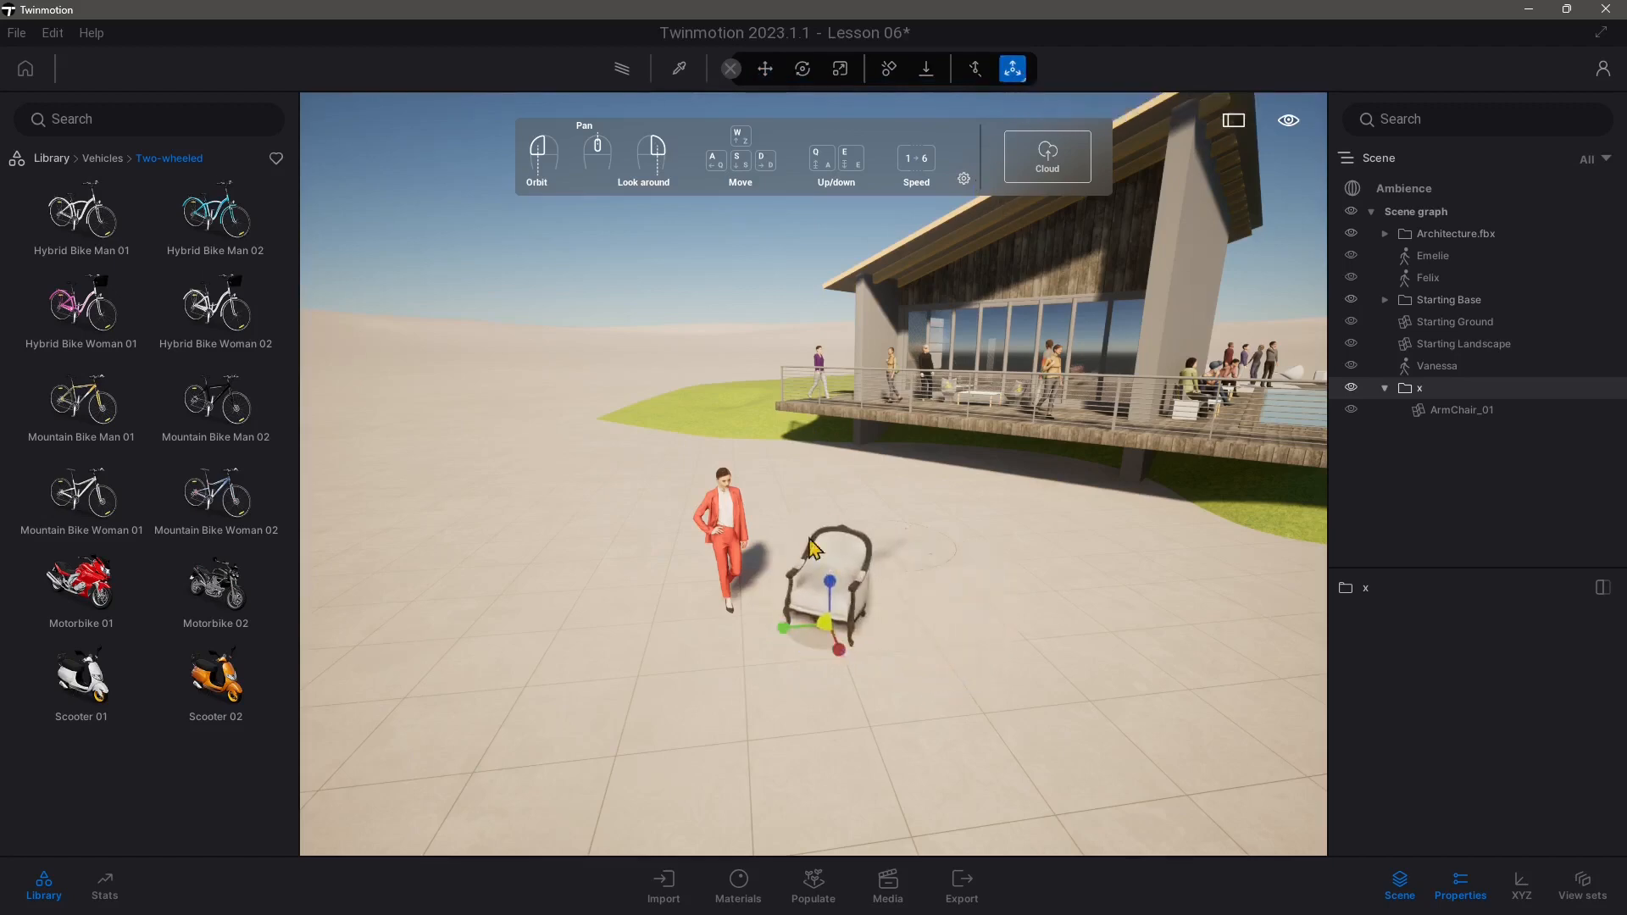
pyautogui.moveTo(1012, 68)
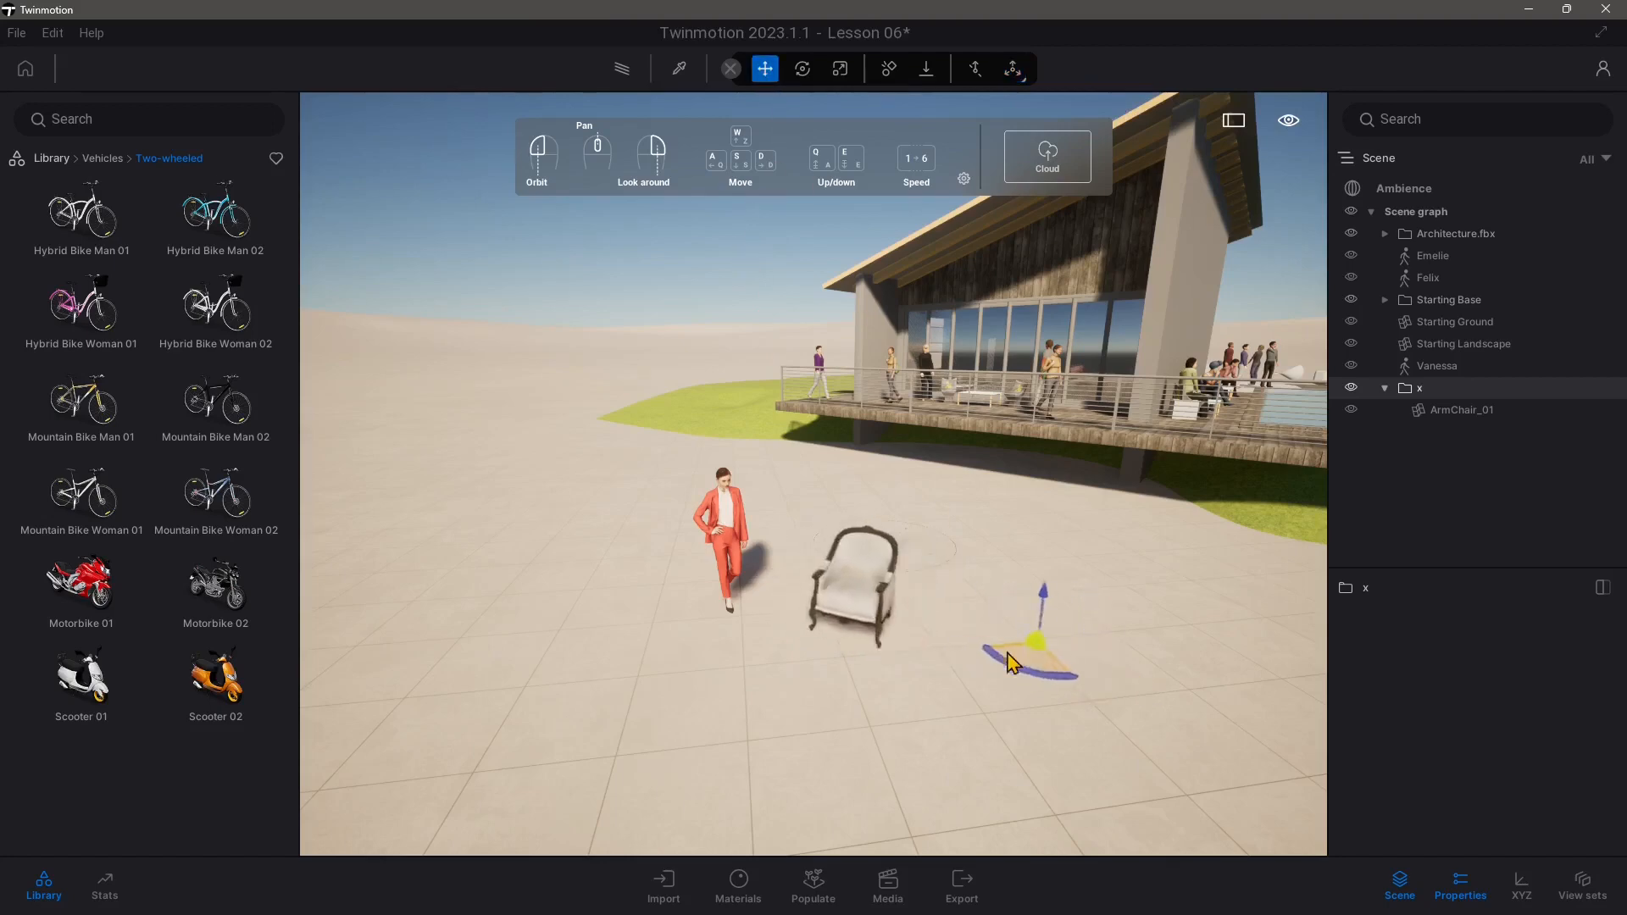
pyautogui.click(802, 68)
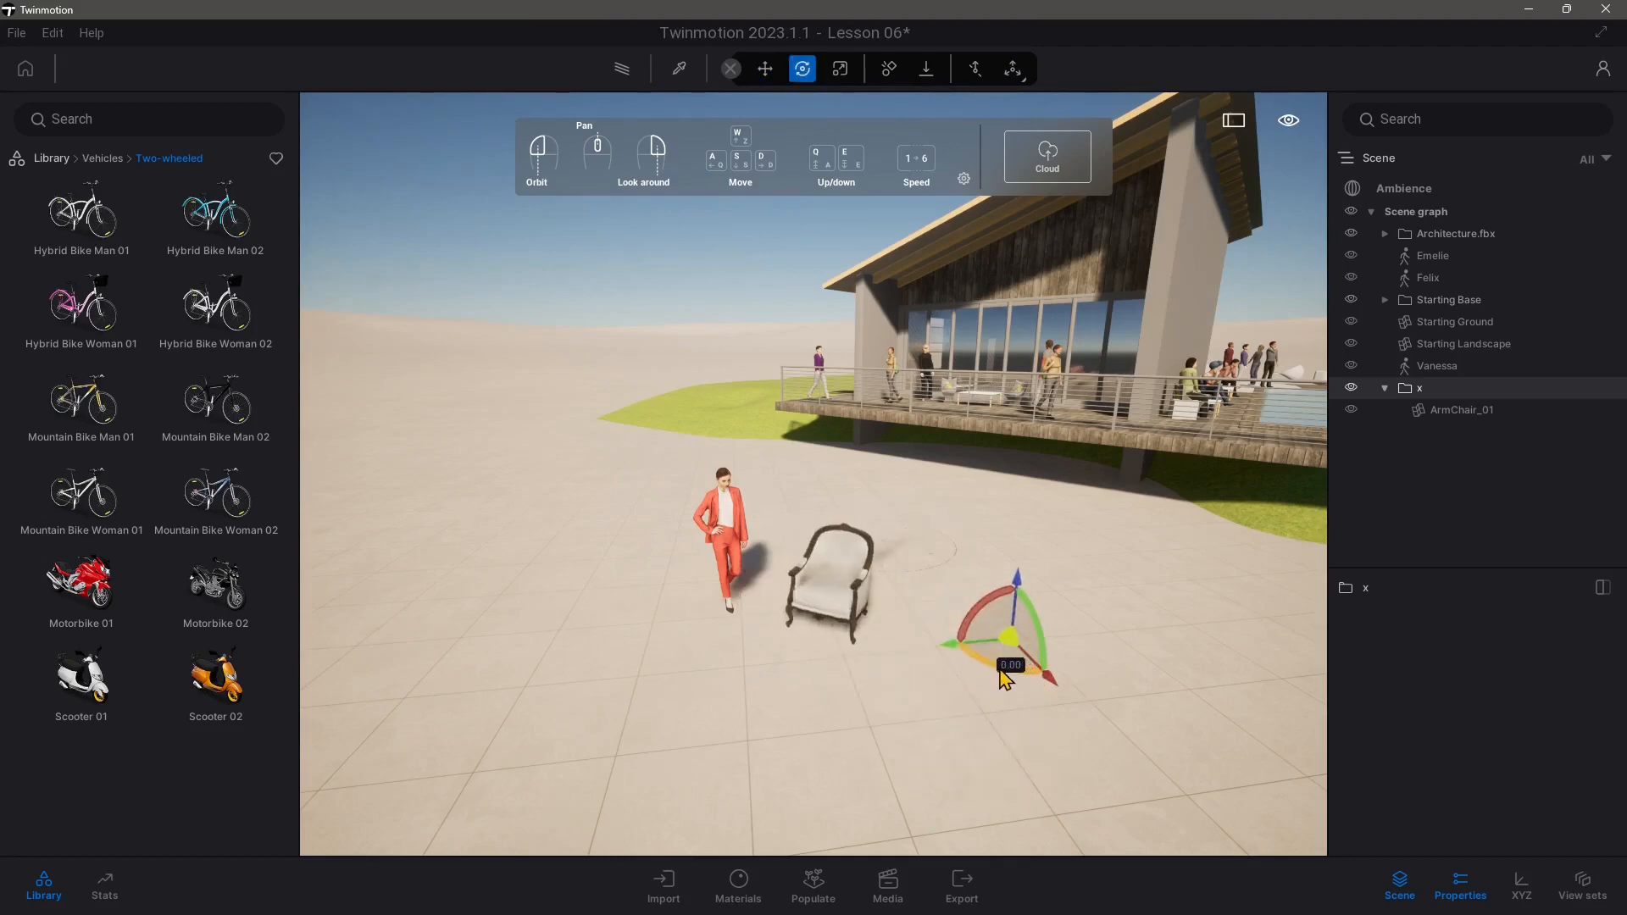
pyautogui.click(764, 69)
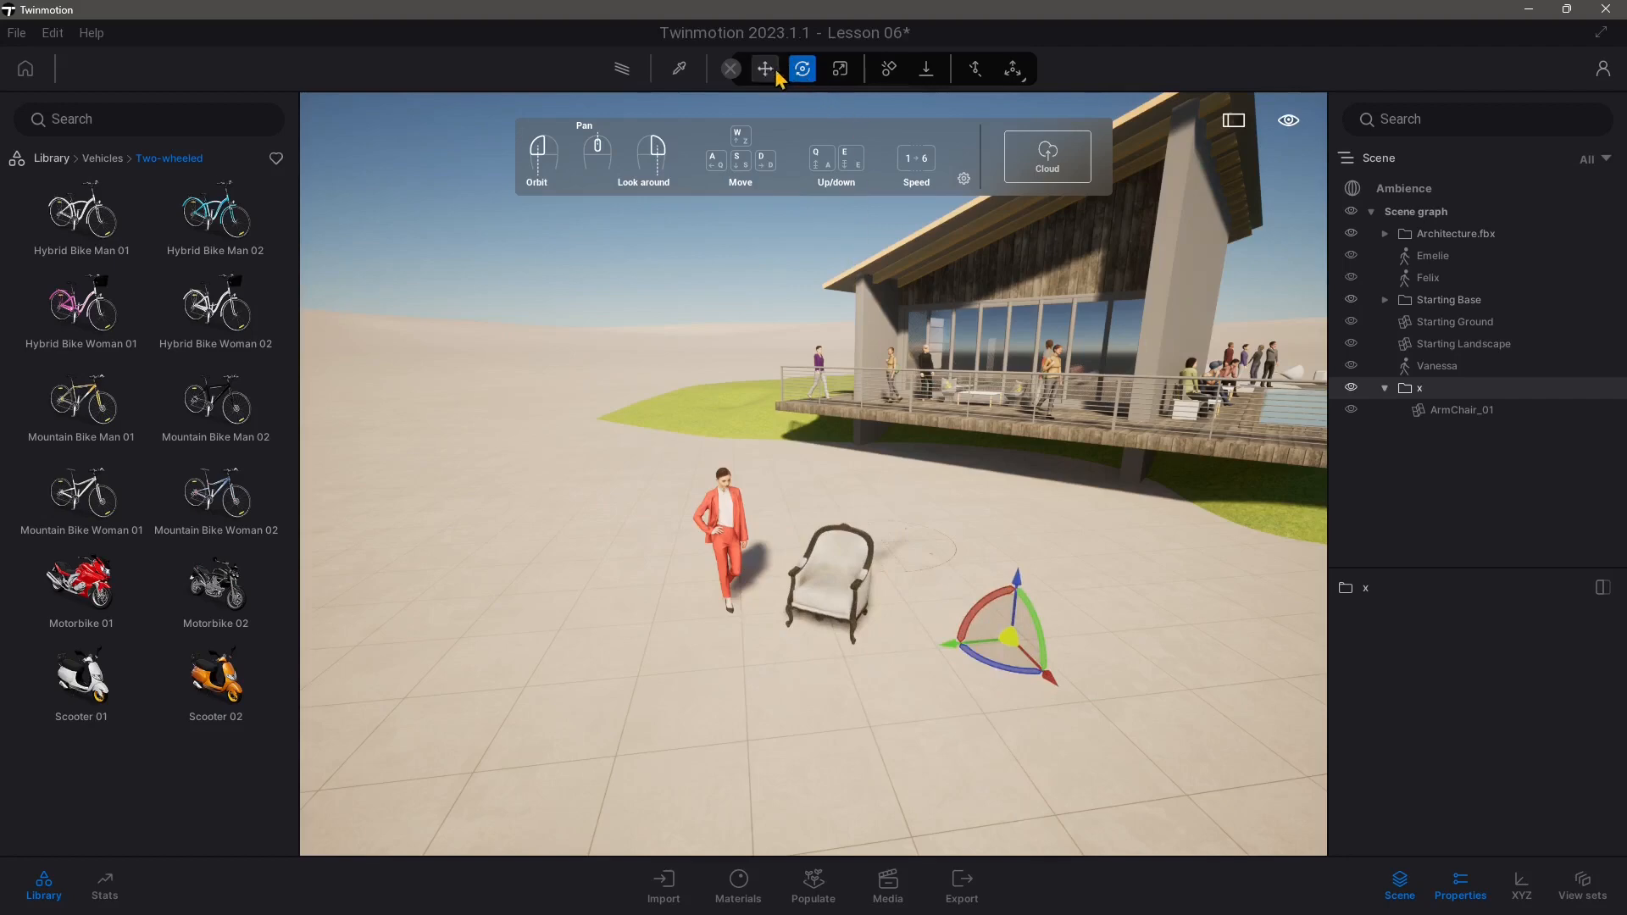
pyautogui.click(1018, 68)
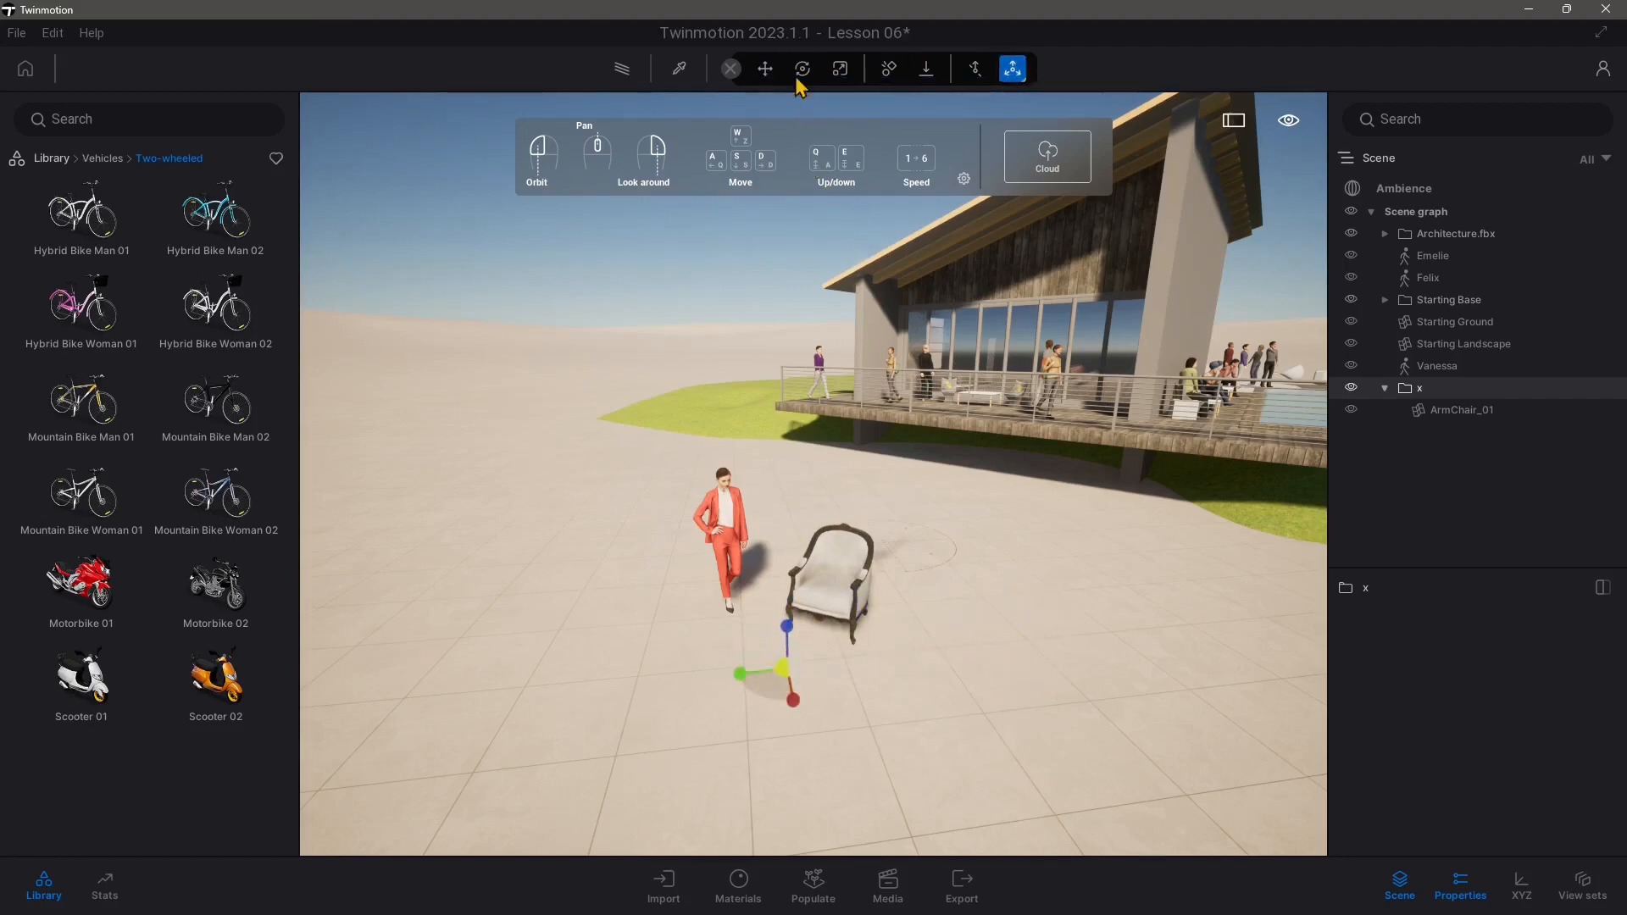
# - Rotate the armchair about 15 degrees around the offset pivot
pyautogui.click(802, 69)
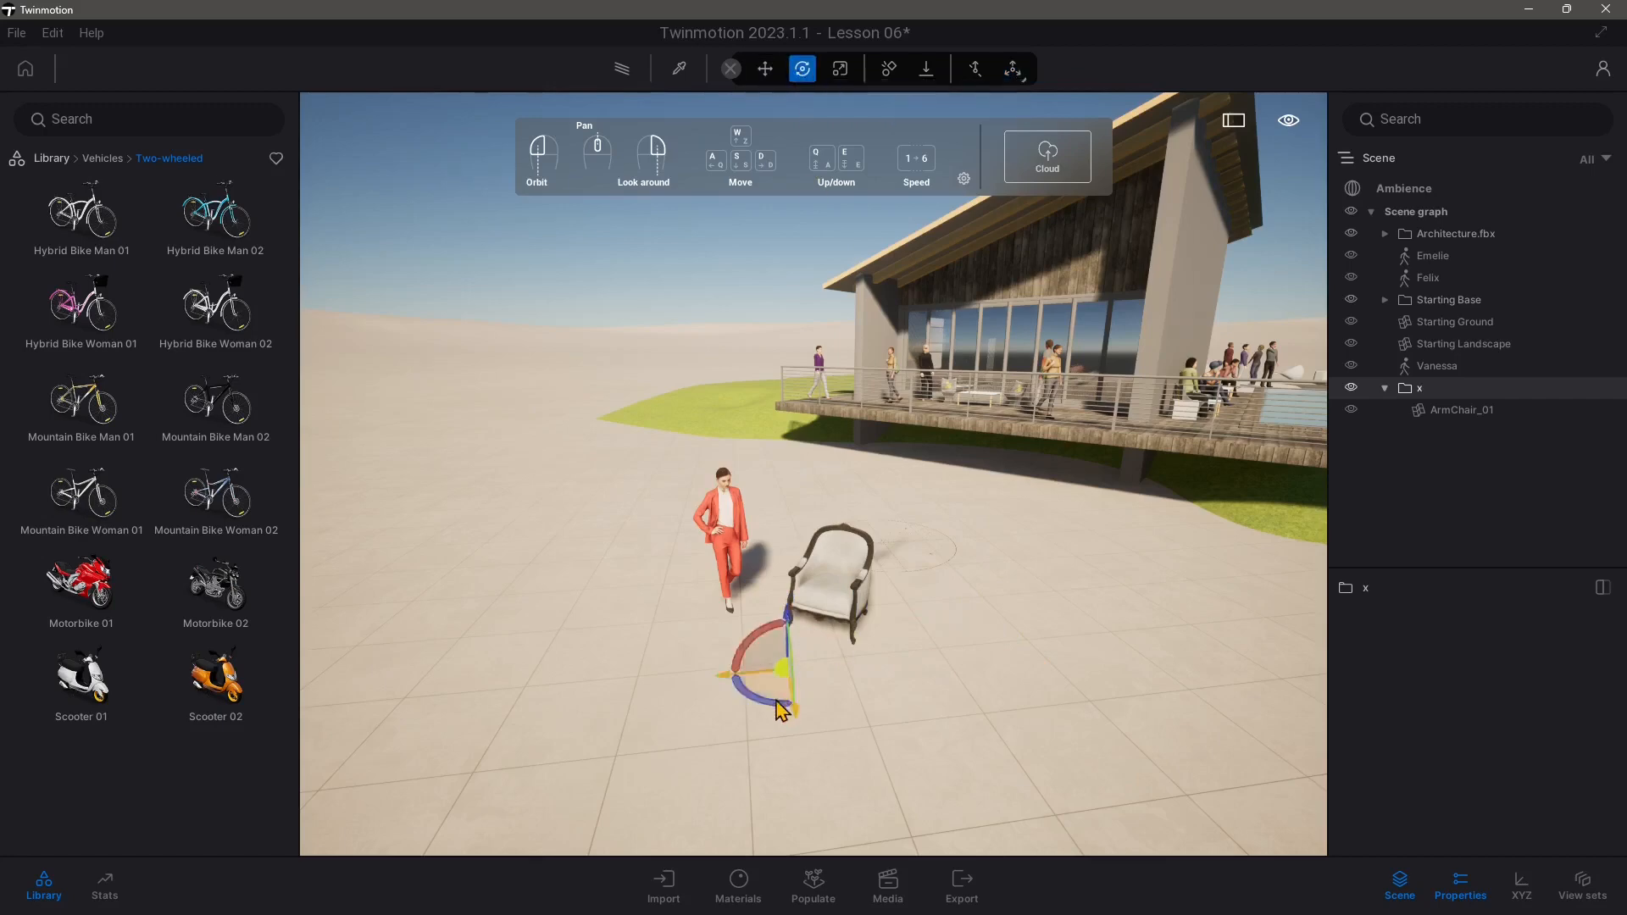
pyautogui.moveTo(783, 711); pyautogui.dragTo(768, 664)
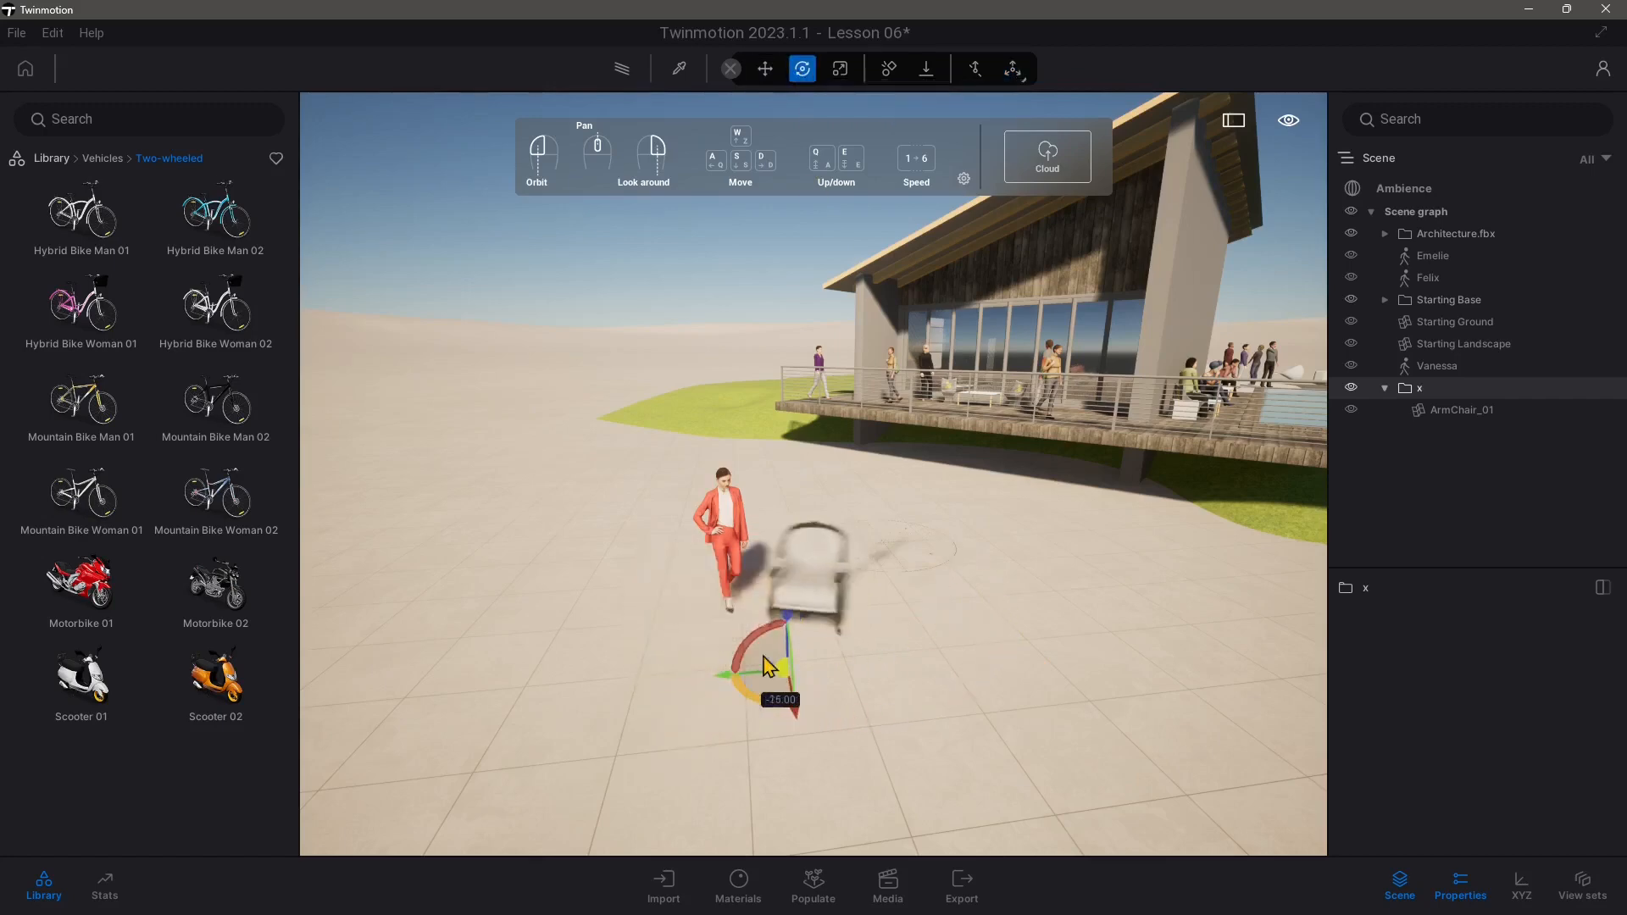
pyautogui.moveTo(763, 664); pyautogui.dragTo(763, 638)
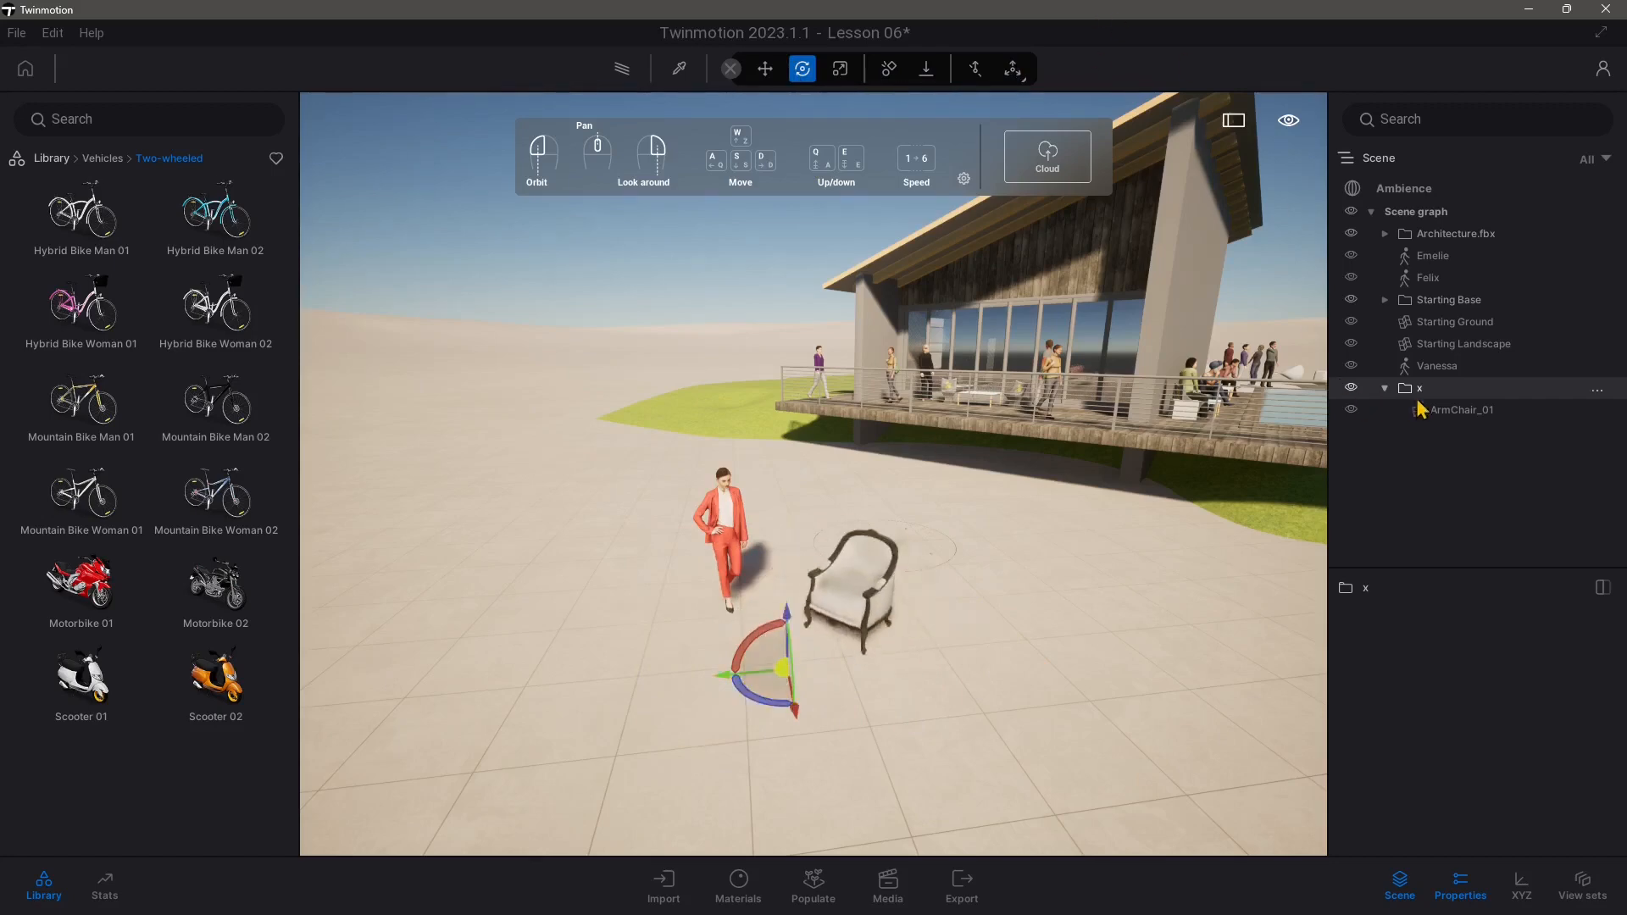
pyautogui.moveTo(1416, 397)
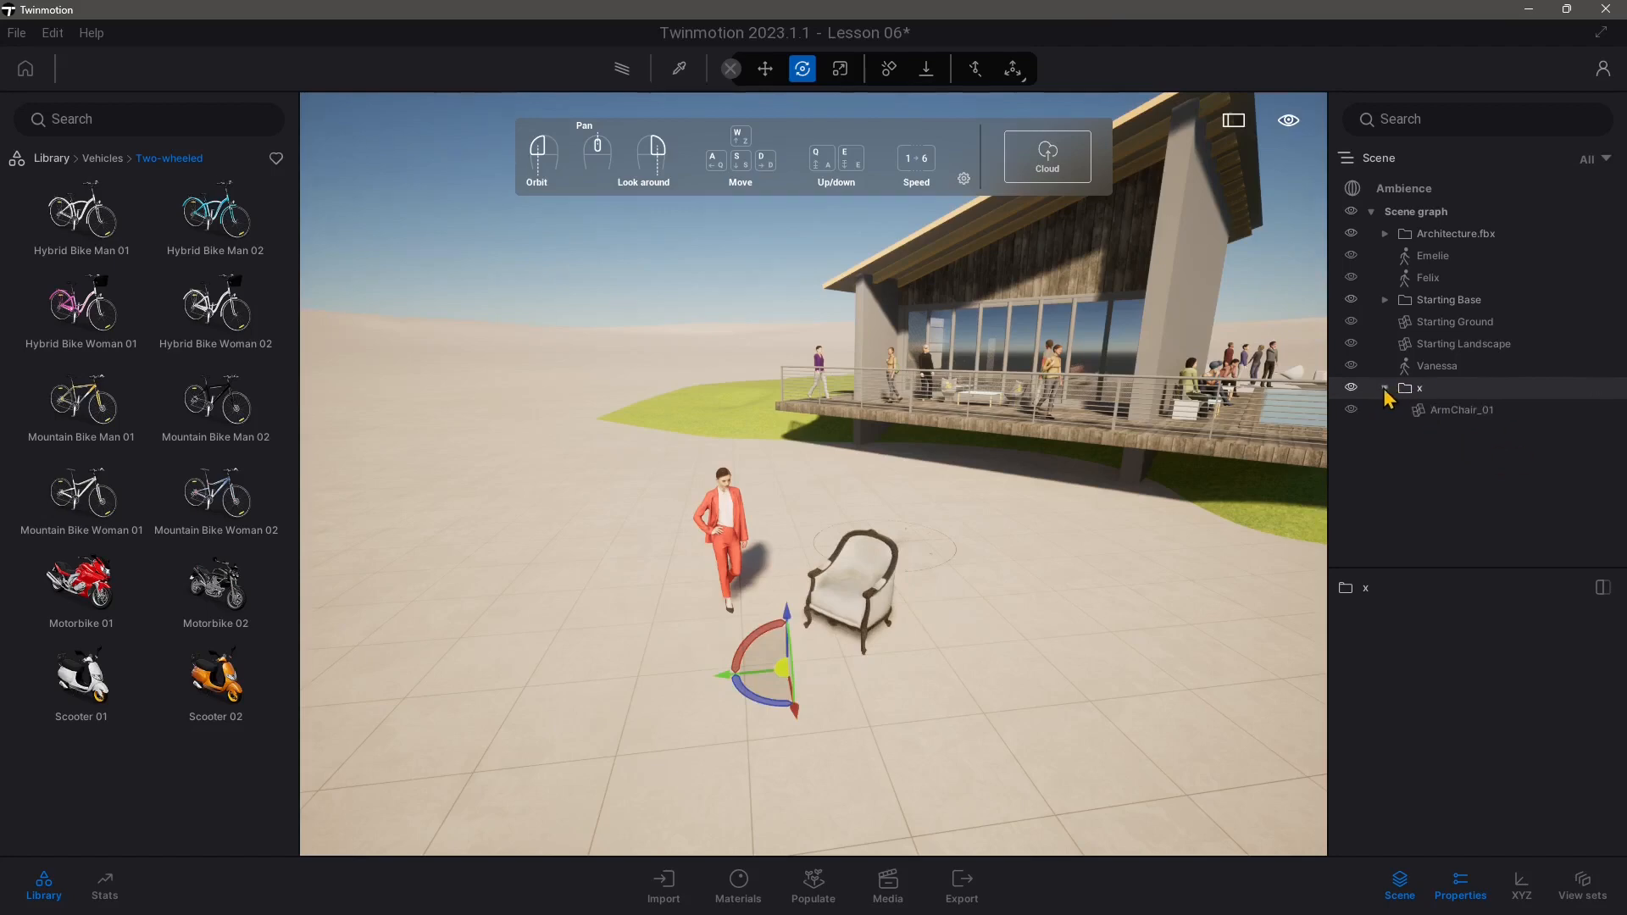
# - Expand container x and unlink ArmChair_01 from it
pyautogui.rightClick(1420, 388)
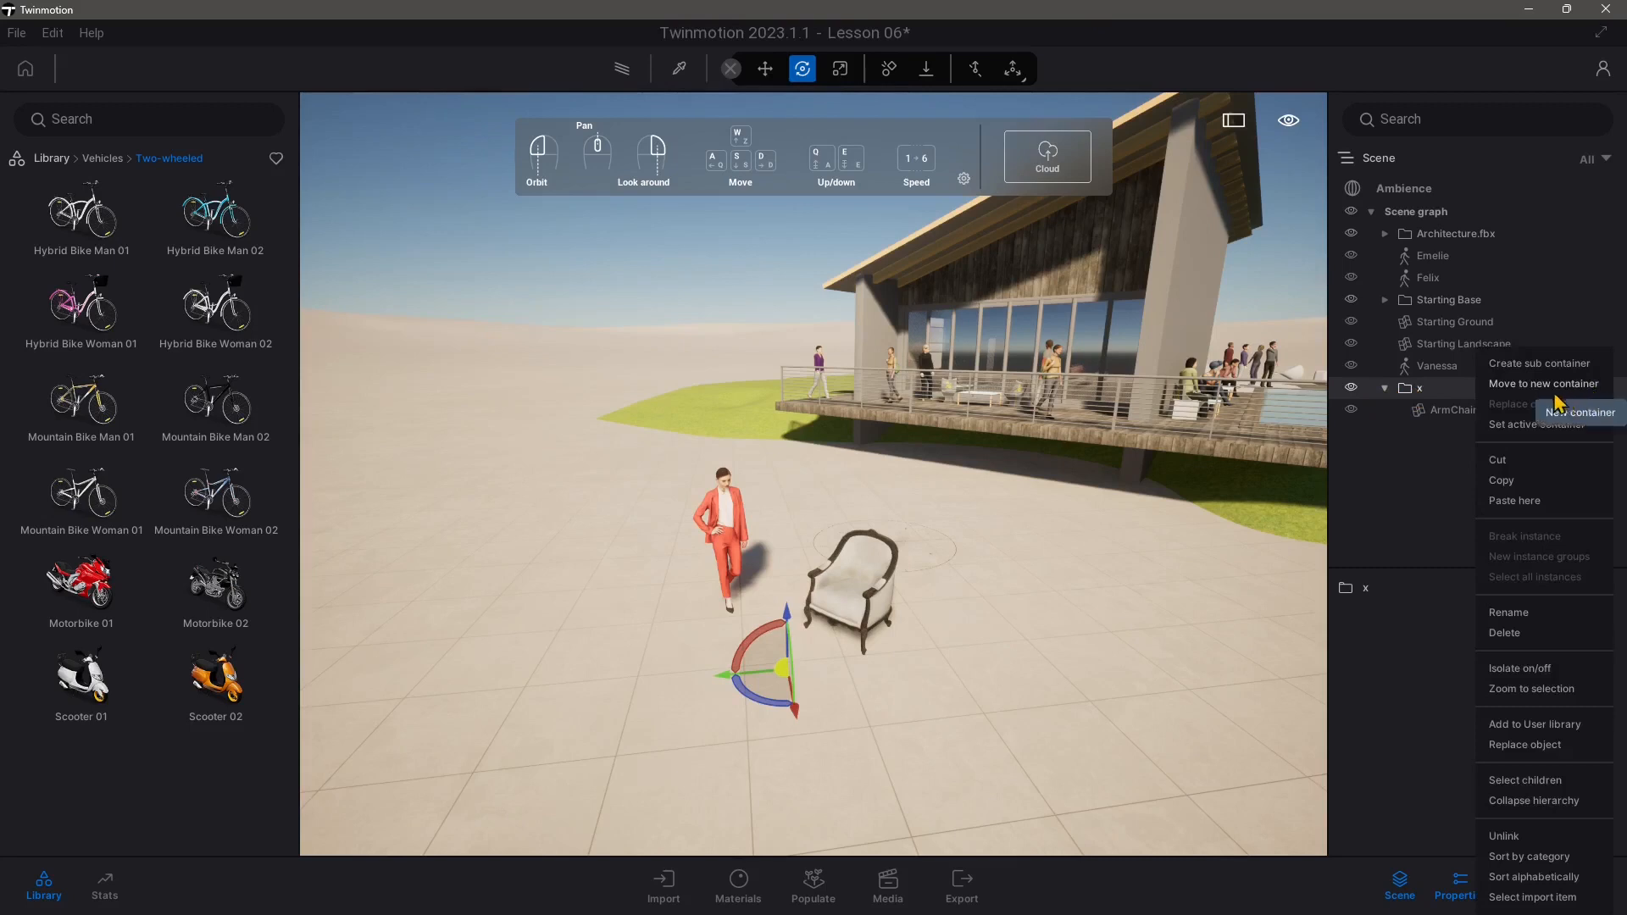
pyautogui.moveTo(1414, 407)
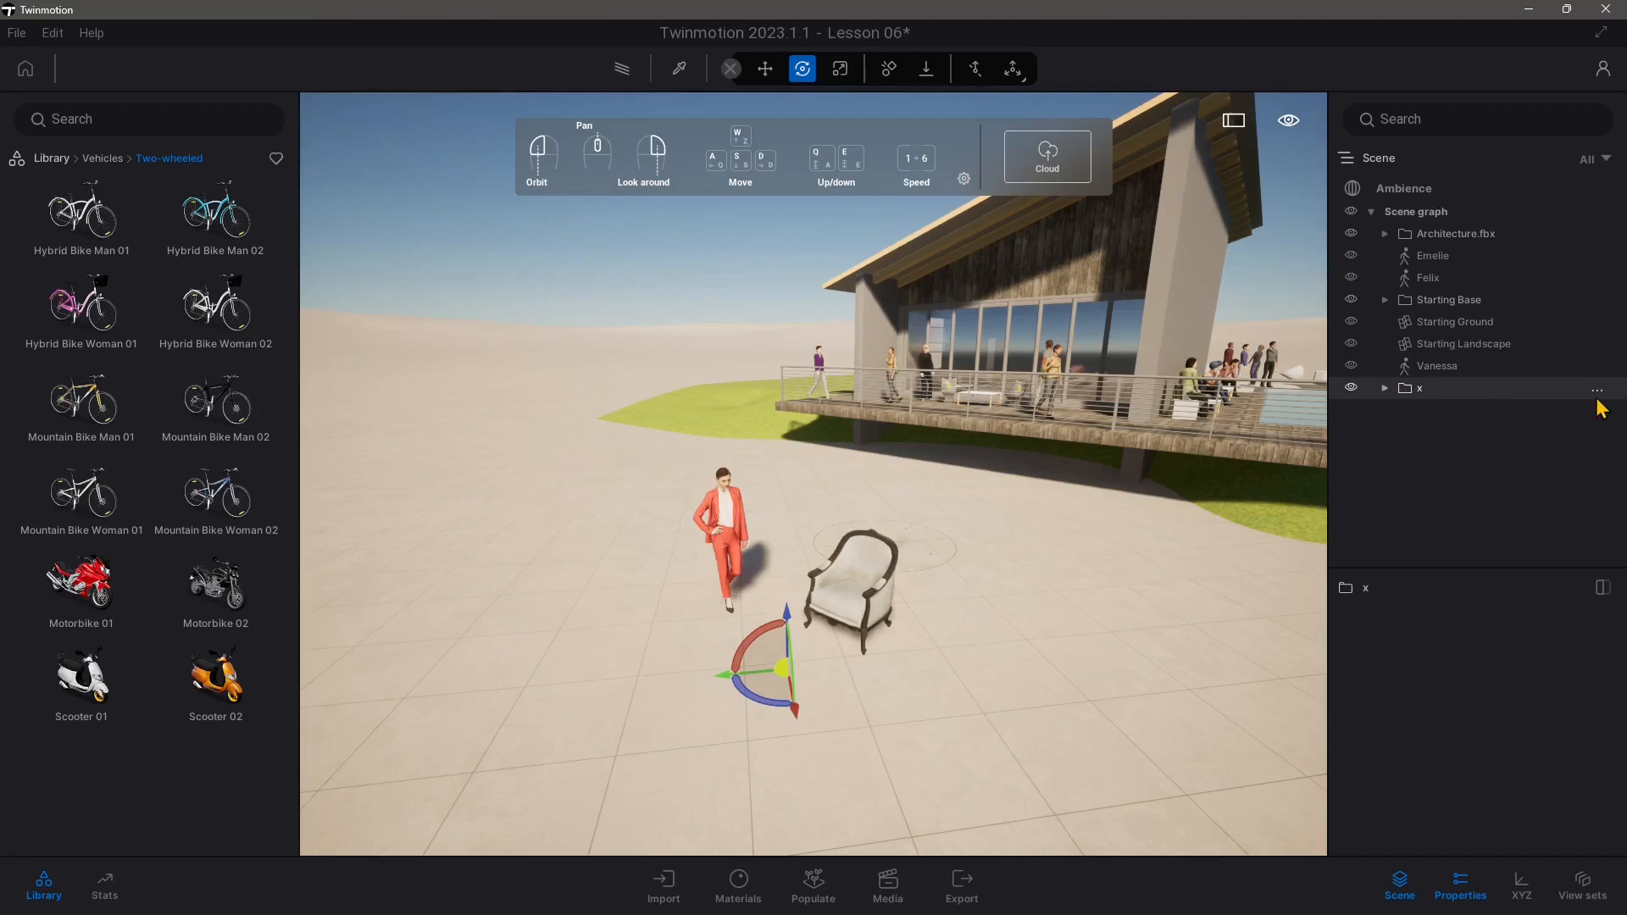
pyautogui.click(1383, 388)
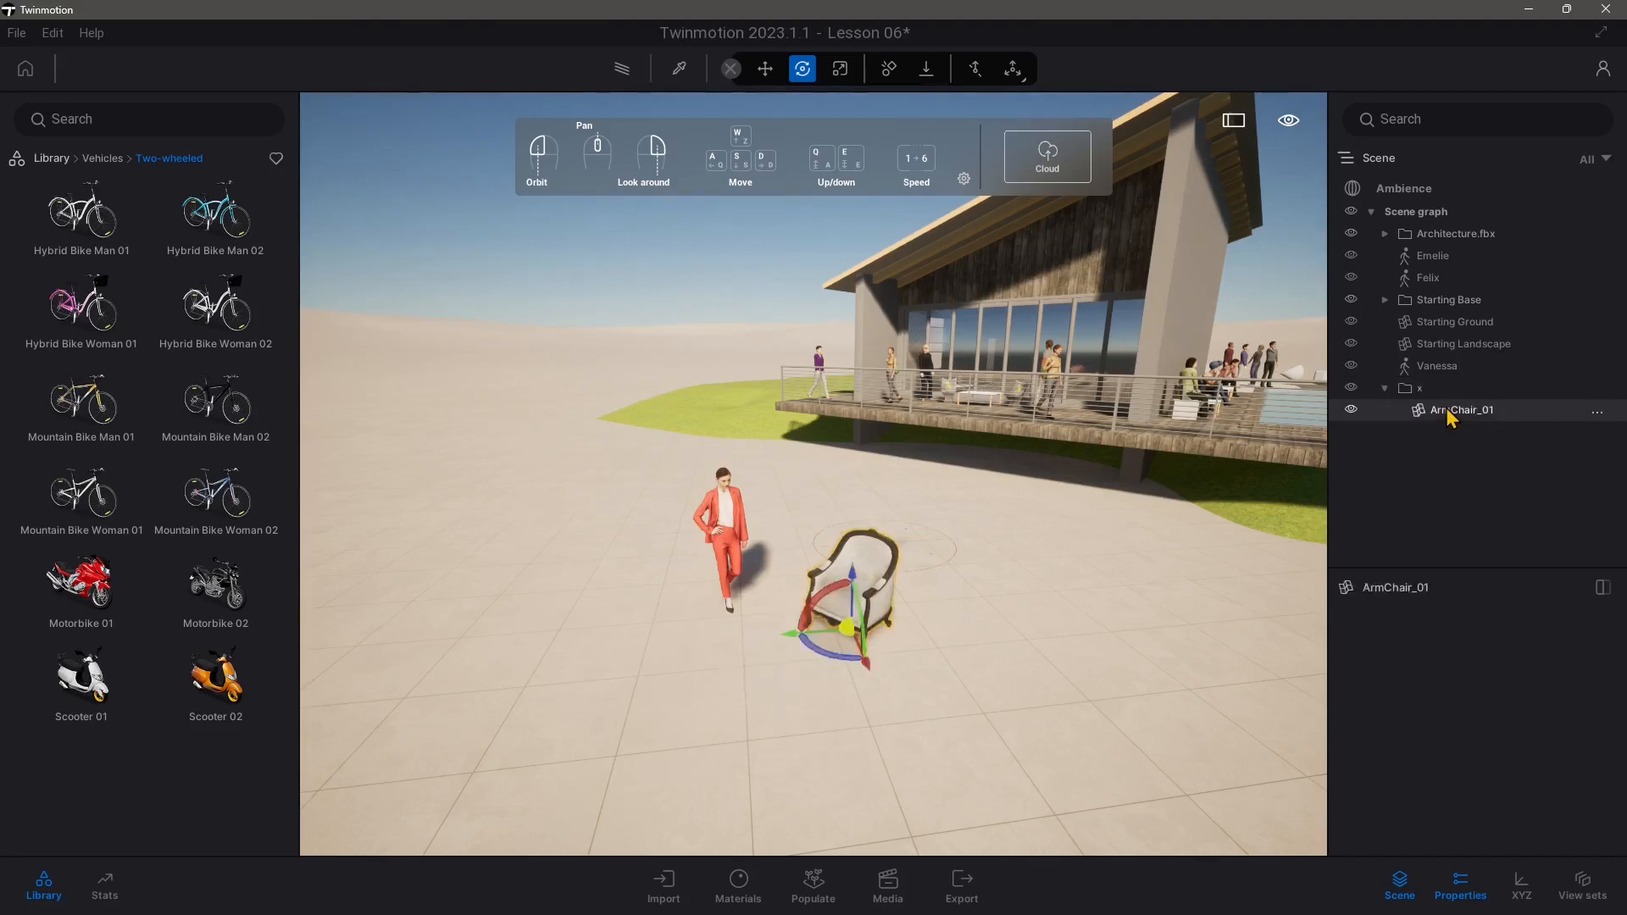
pyautogui.rightClick(1461, 410)
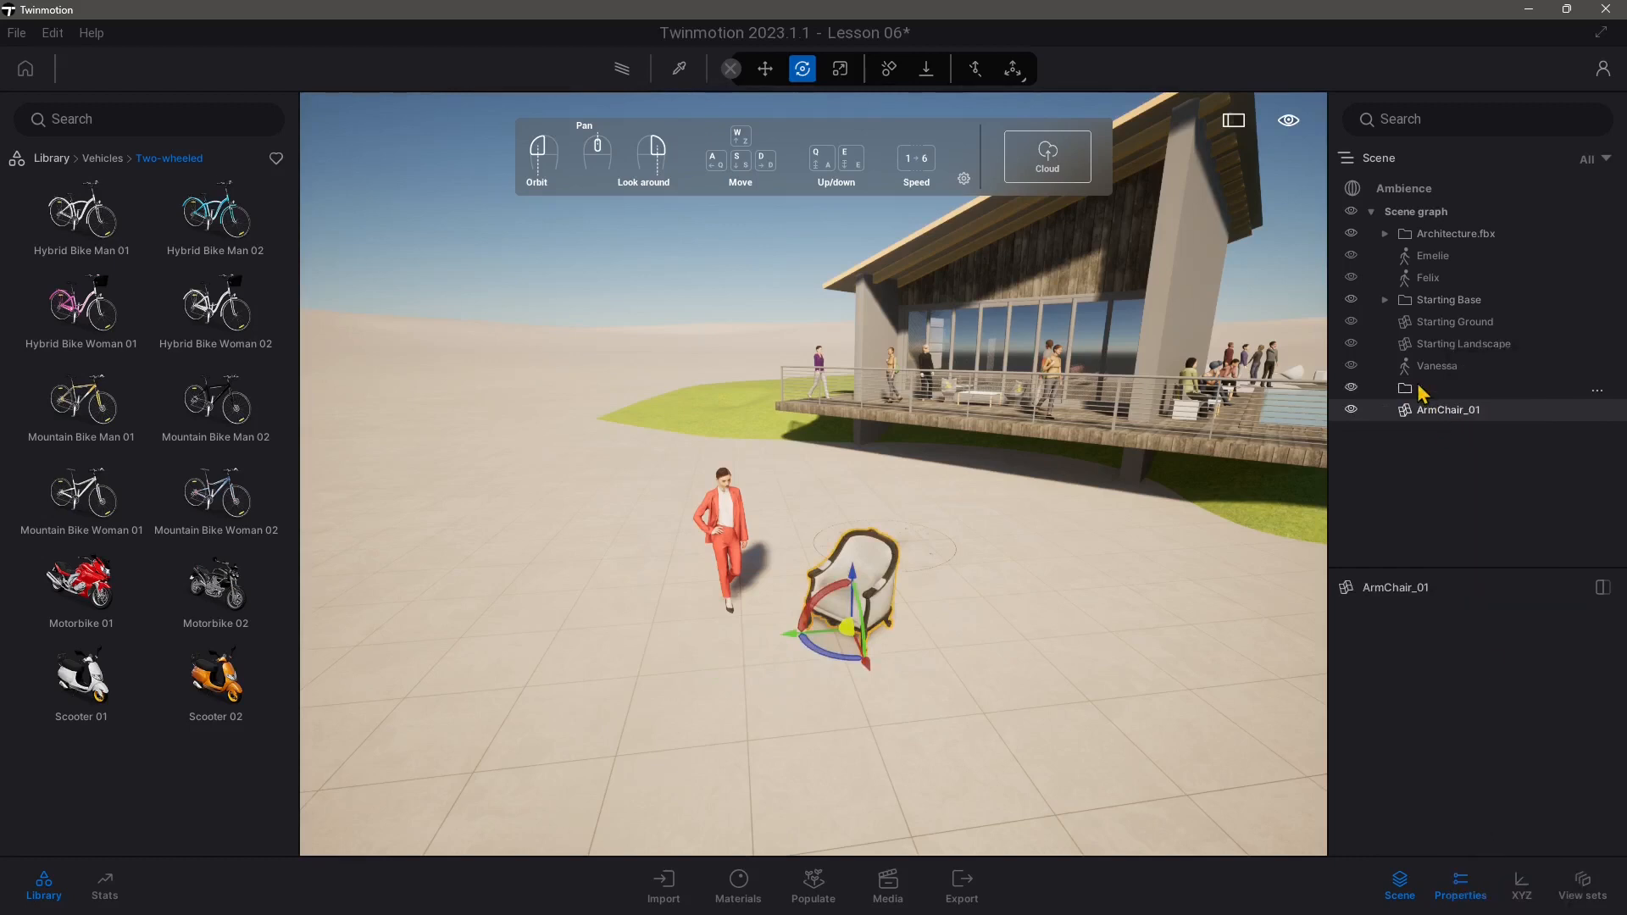
# - Relink ArmChair_01 into container x and collapse x
pyautogui.rightClick(1420, 389)
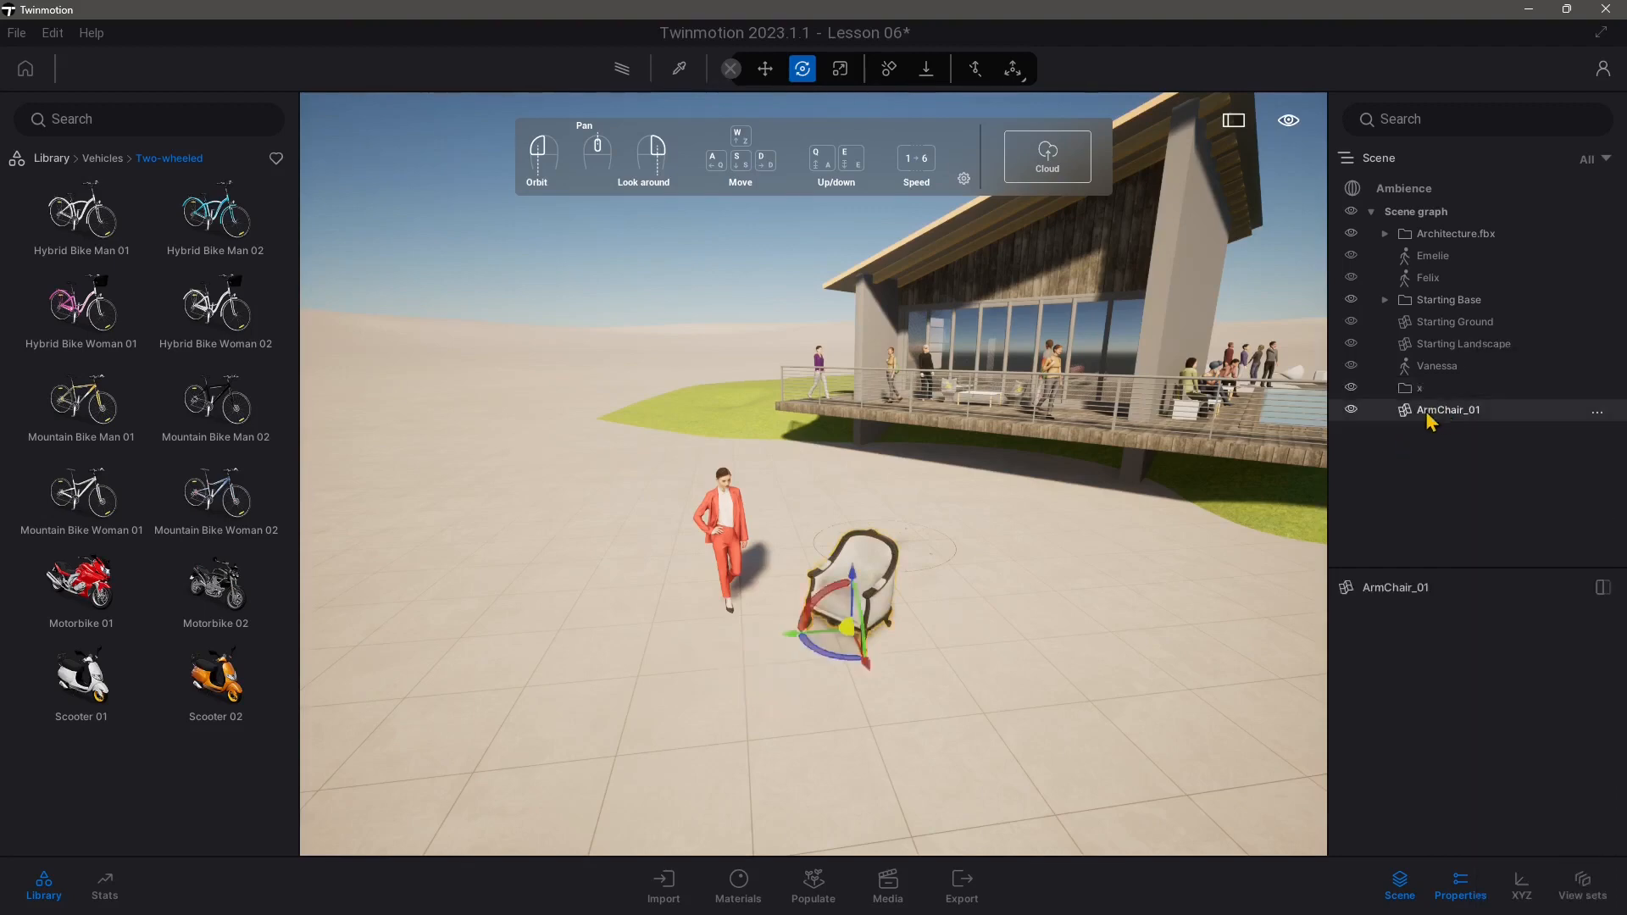
pyautogui.click(1384, 387)
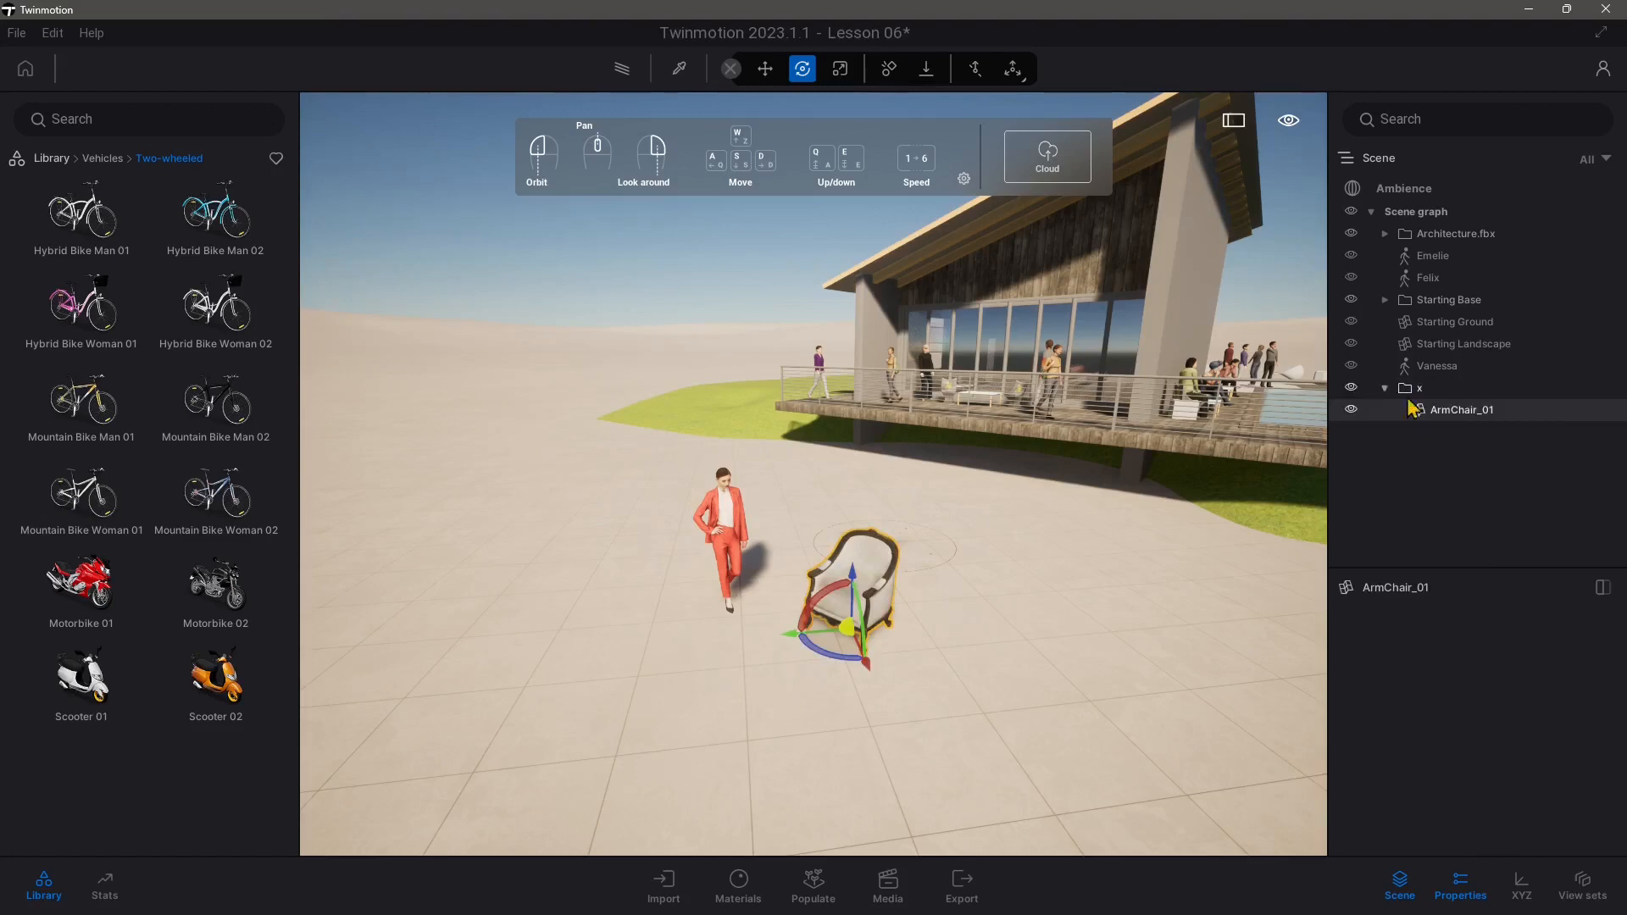
pyautogui.click(1419, 388)
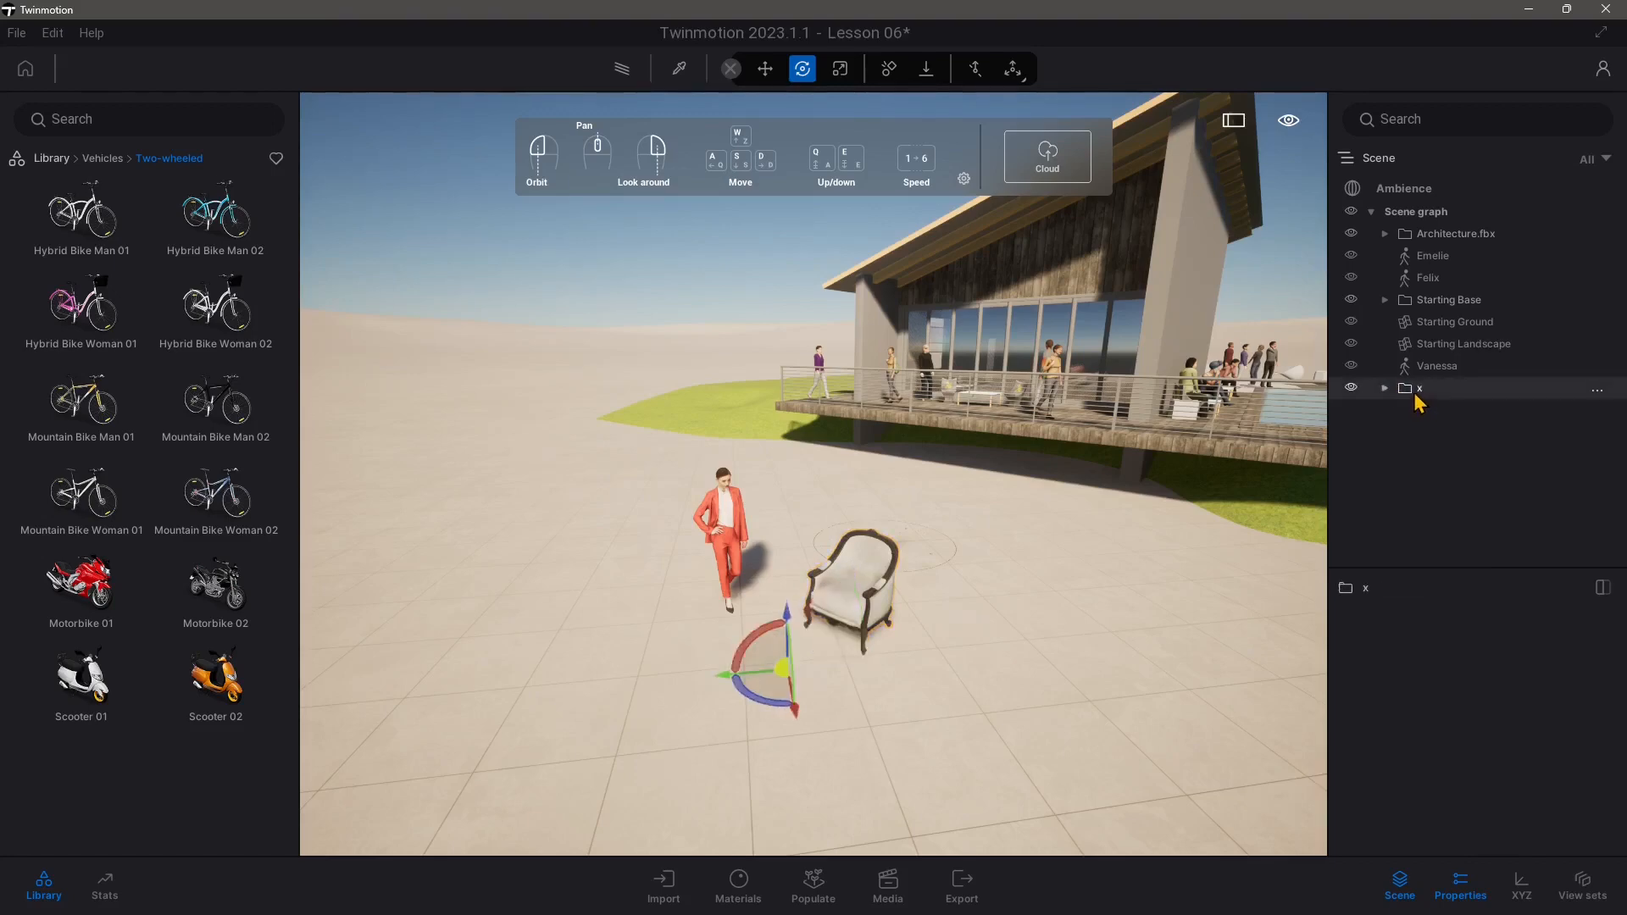
# - Expand the full Architecture.fbx hierarchy, listing its seats, tables and doors
pyautogui.rightClick(1421, 387)
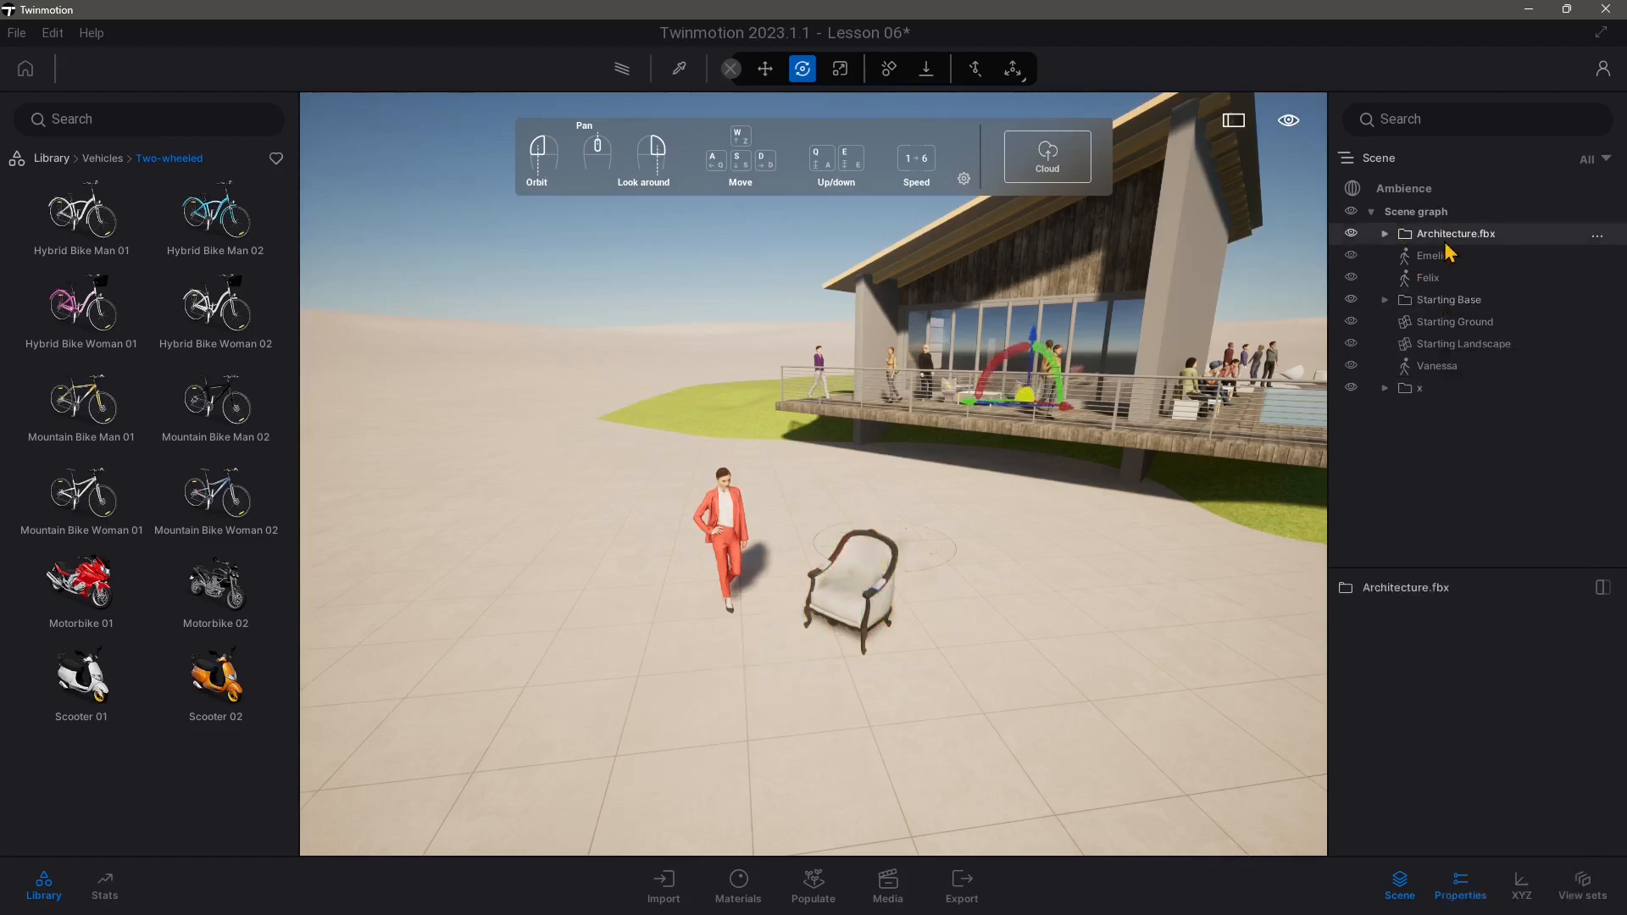
pyautogui.rightClick(1457, 233)
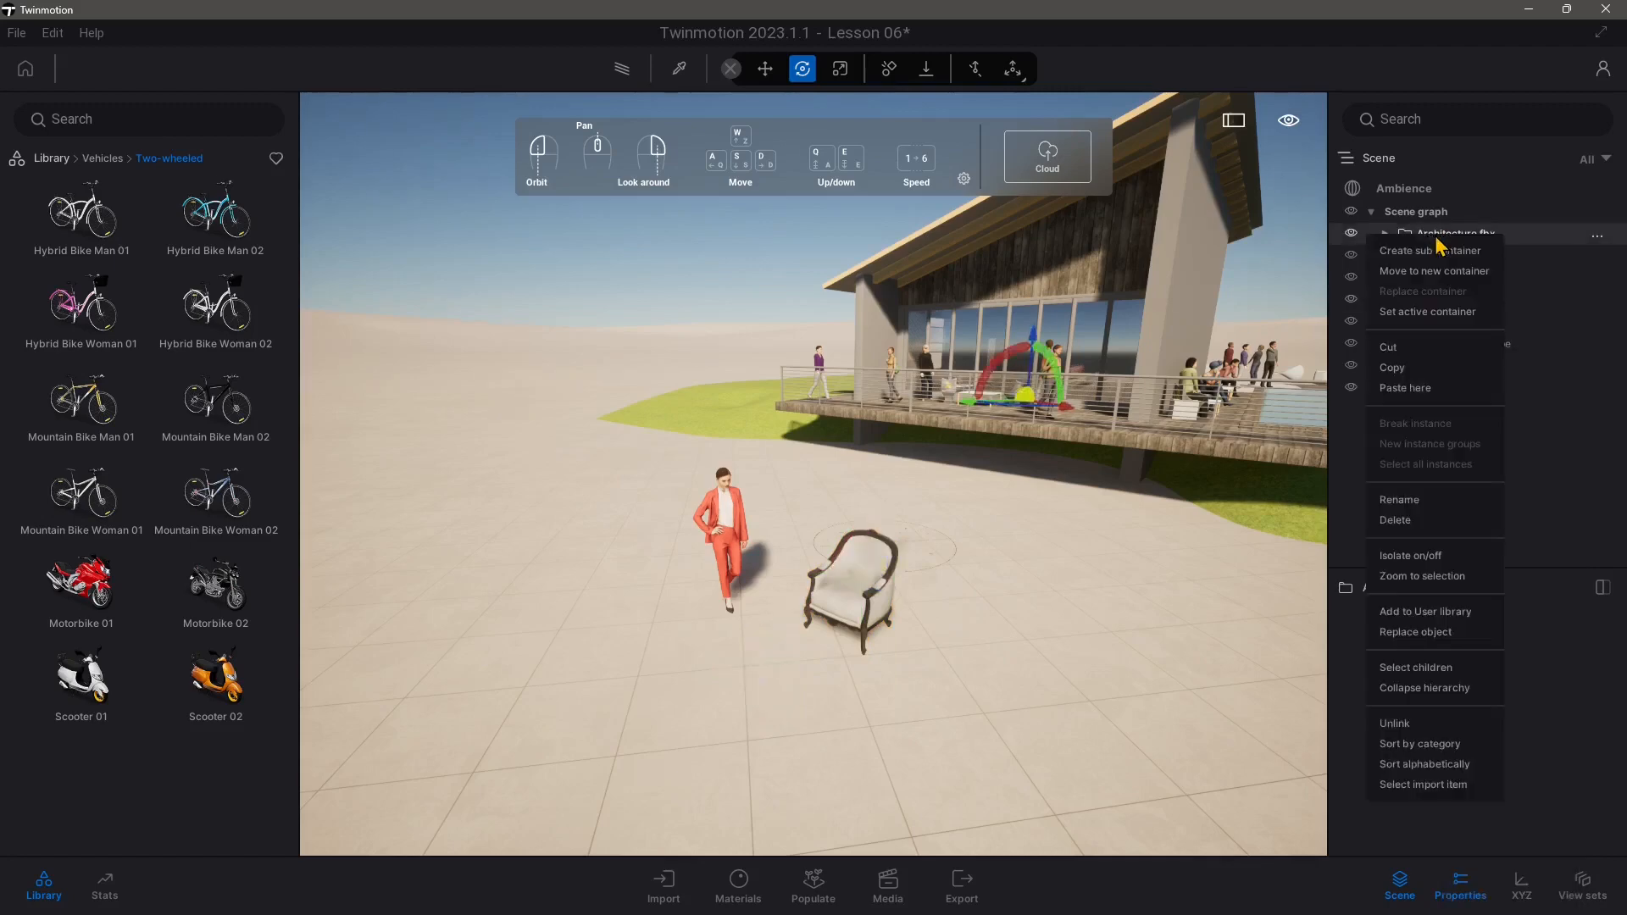
pyautogui.moveTo(1411, 397)
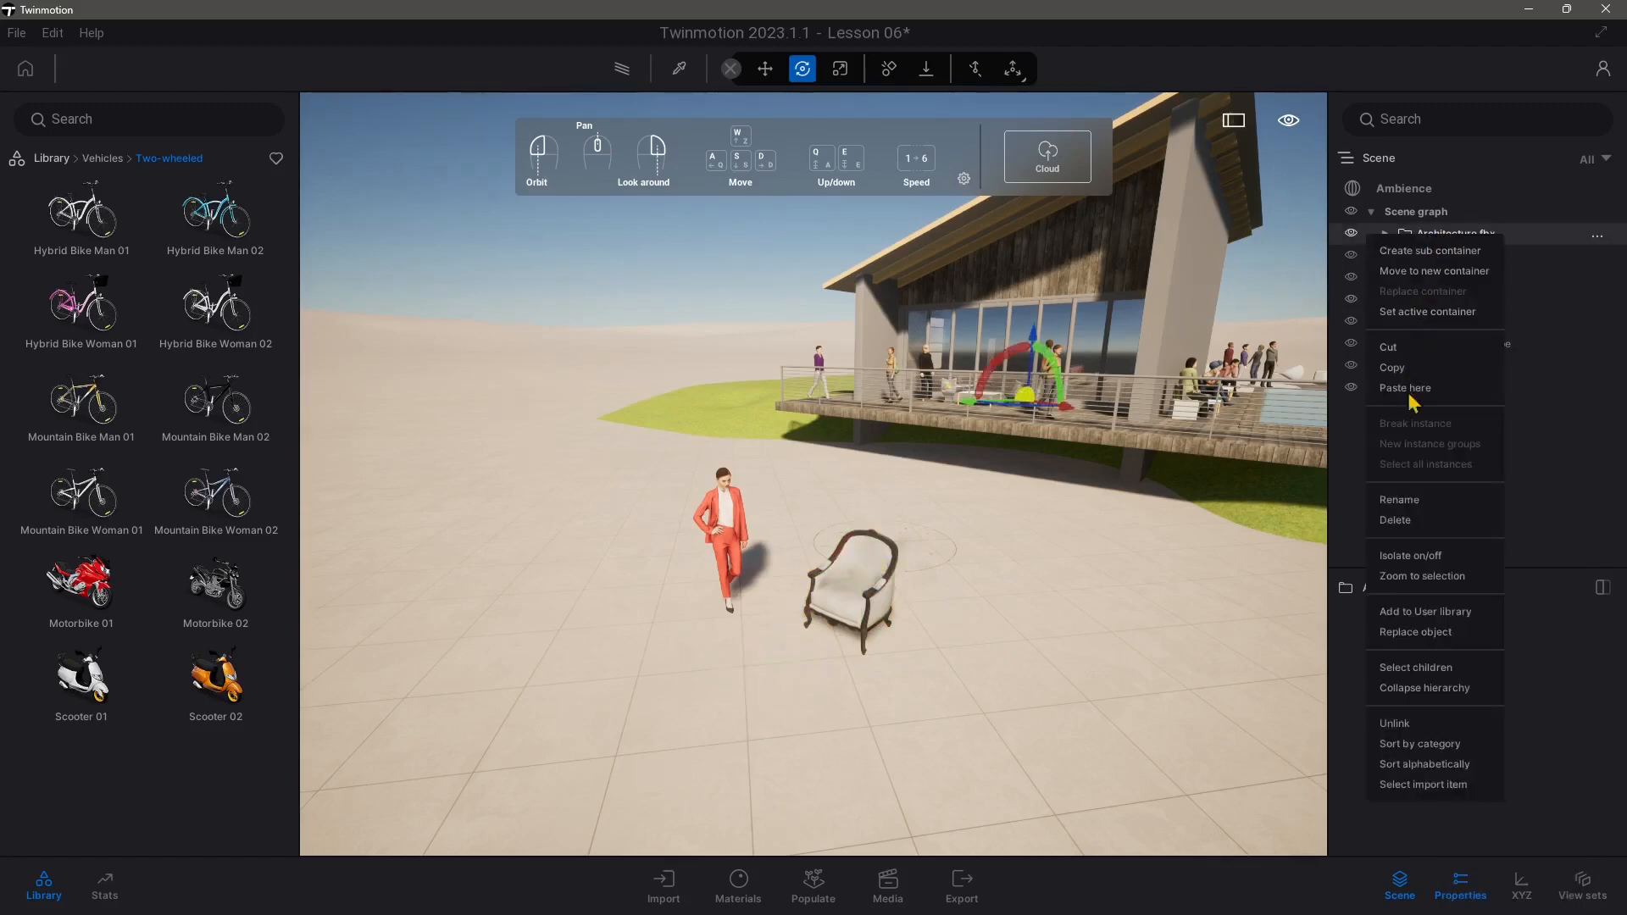
pyautogui.moveTo(1424, 703)
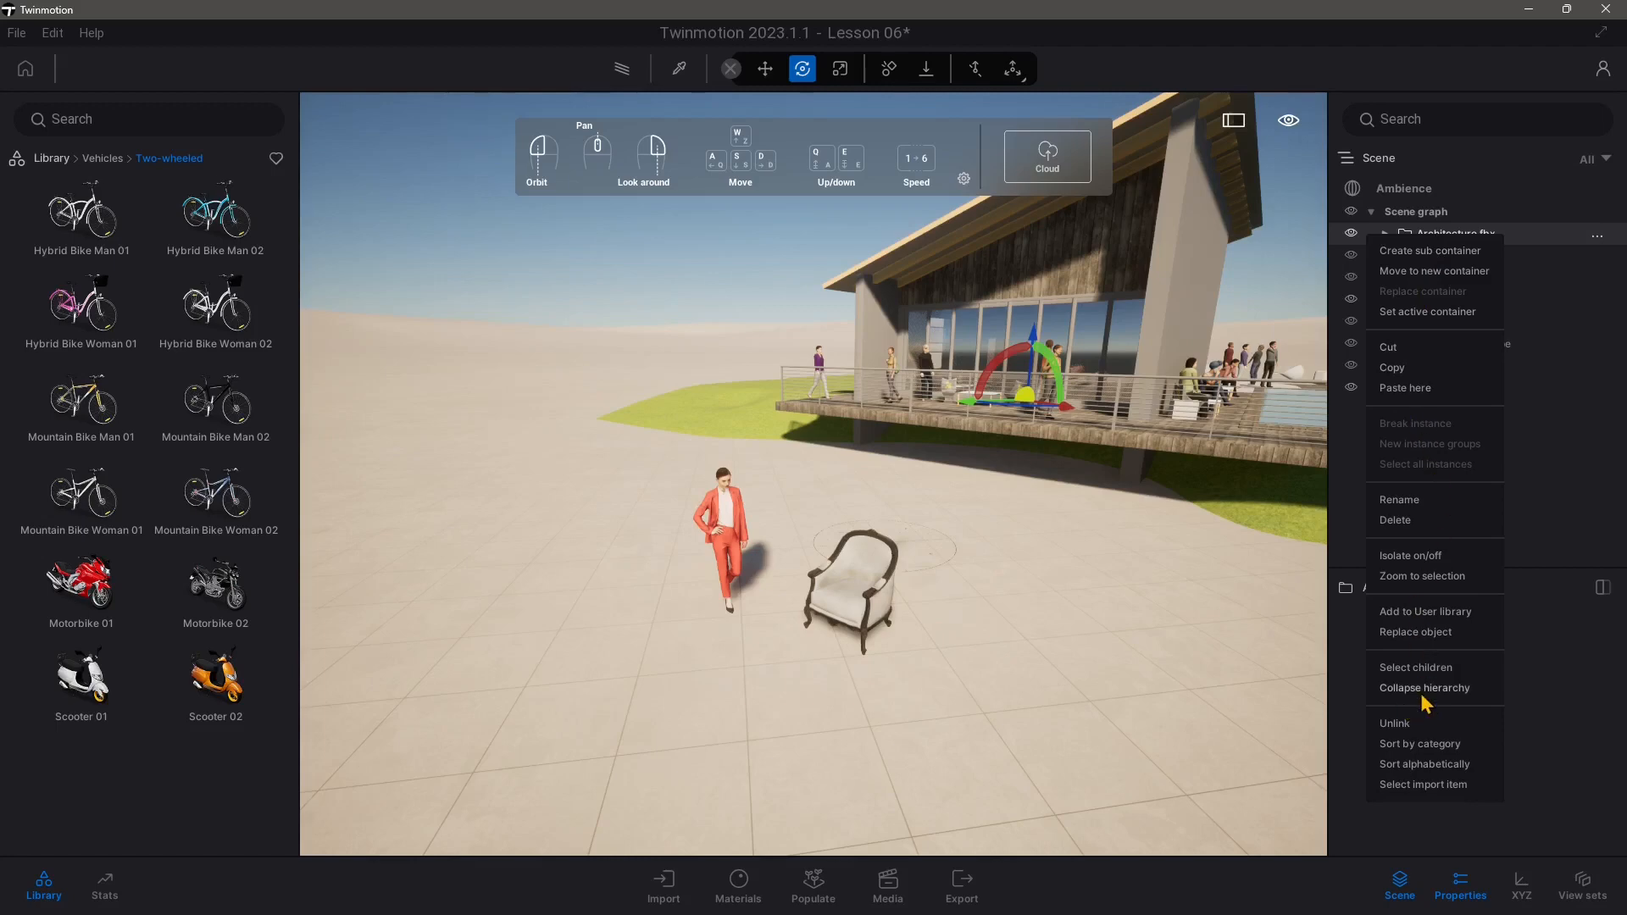
pyautogui.click(1424, 688)
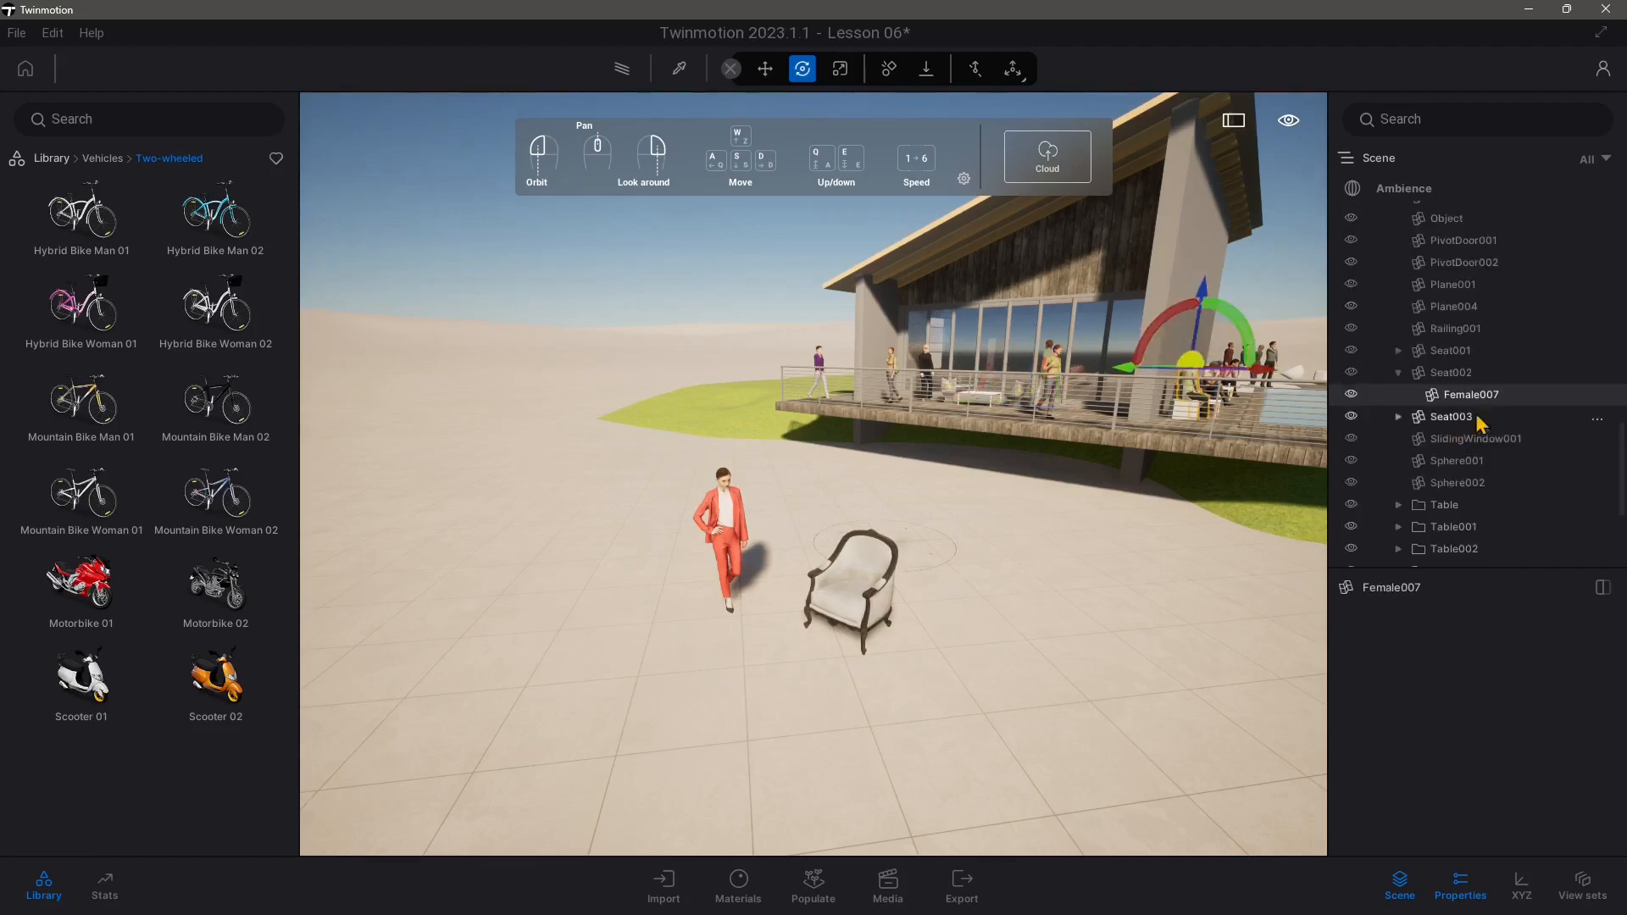
pyautogui.moveTo(1390, 398)
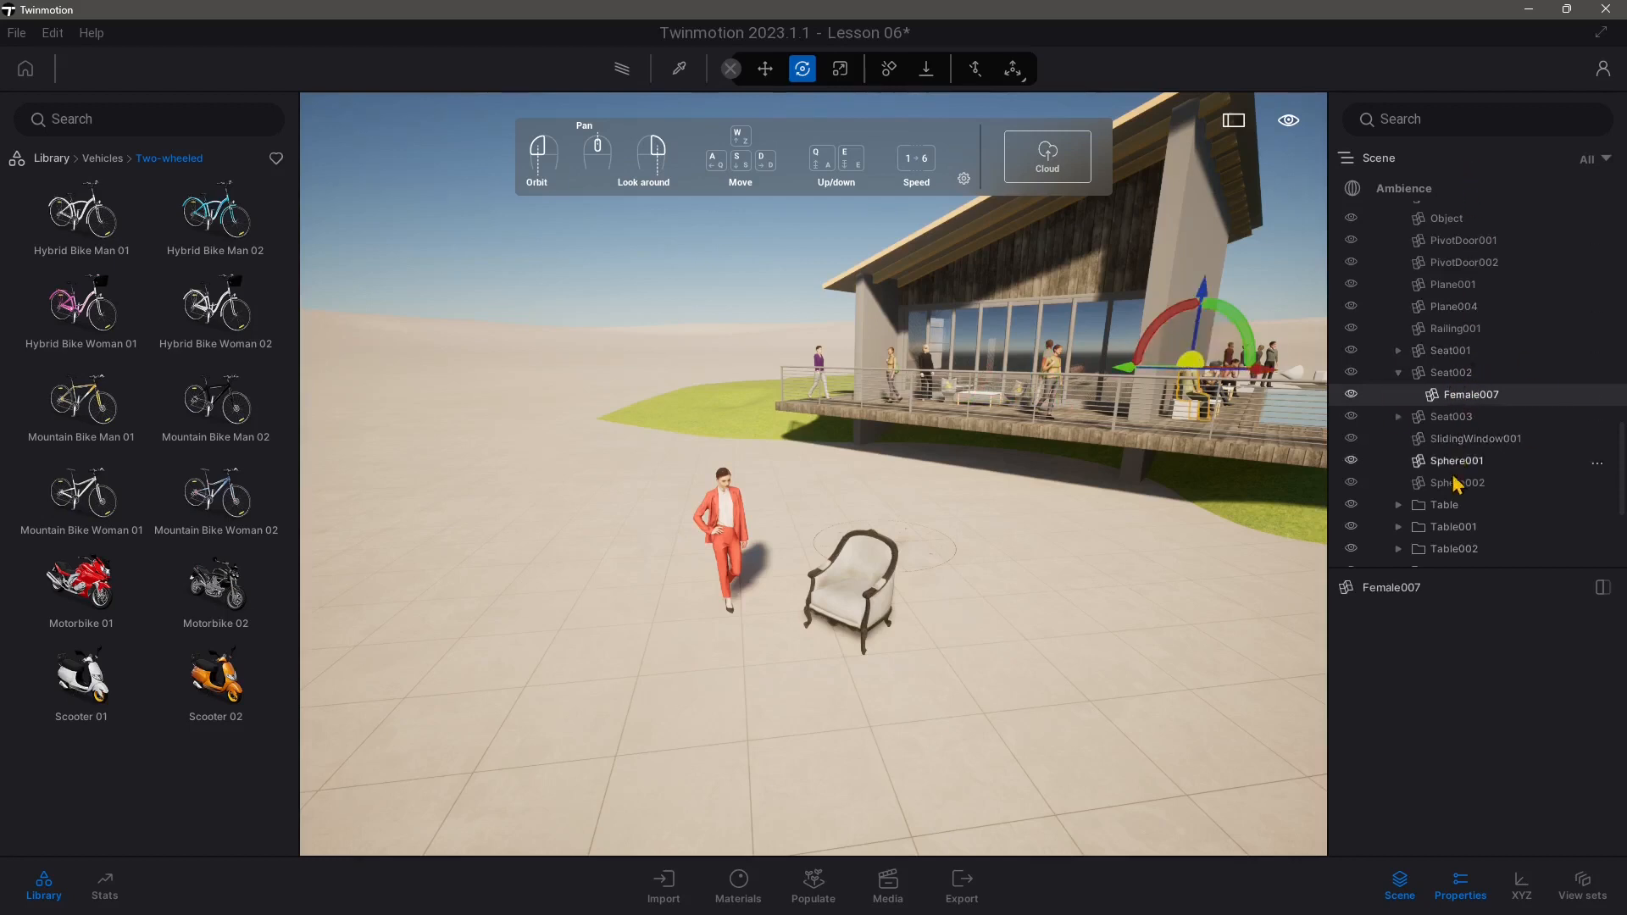
pyautogui.moveTo(1165, 222)
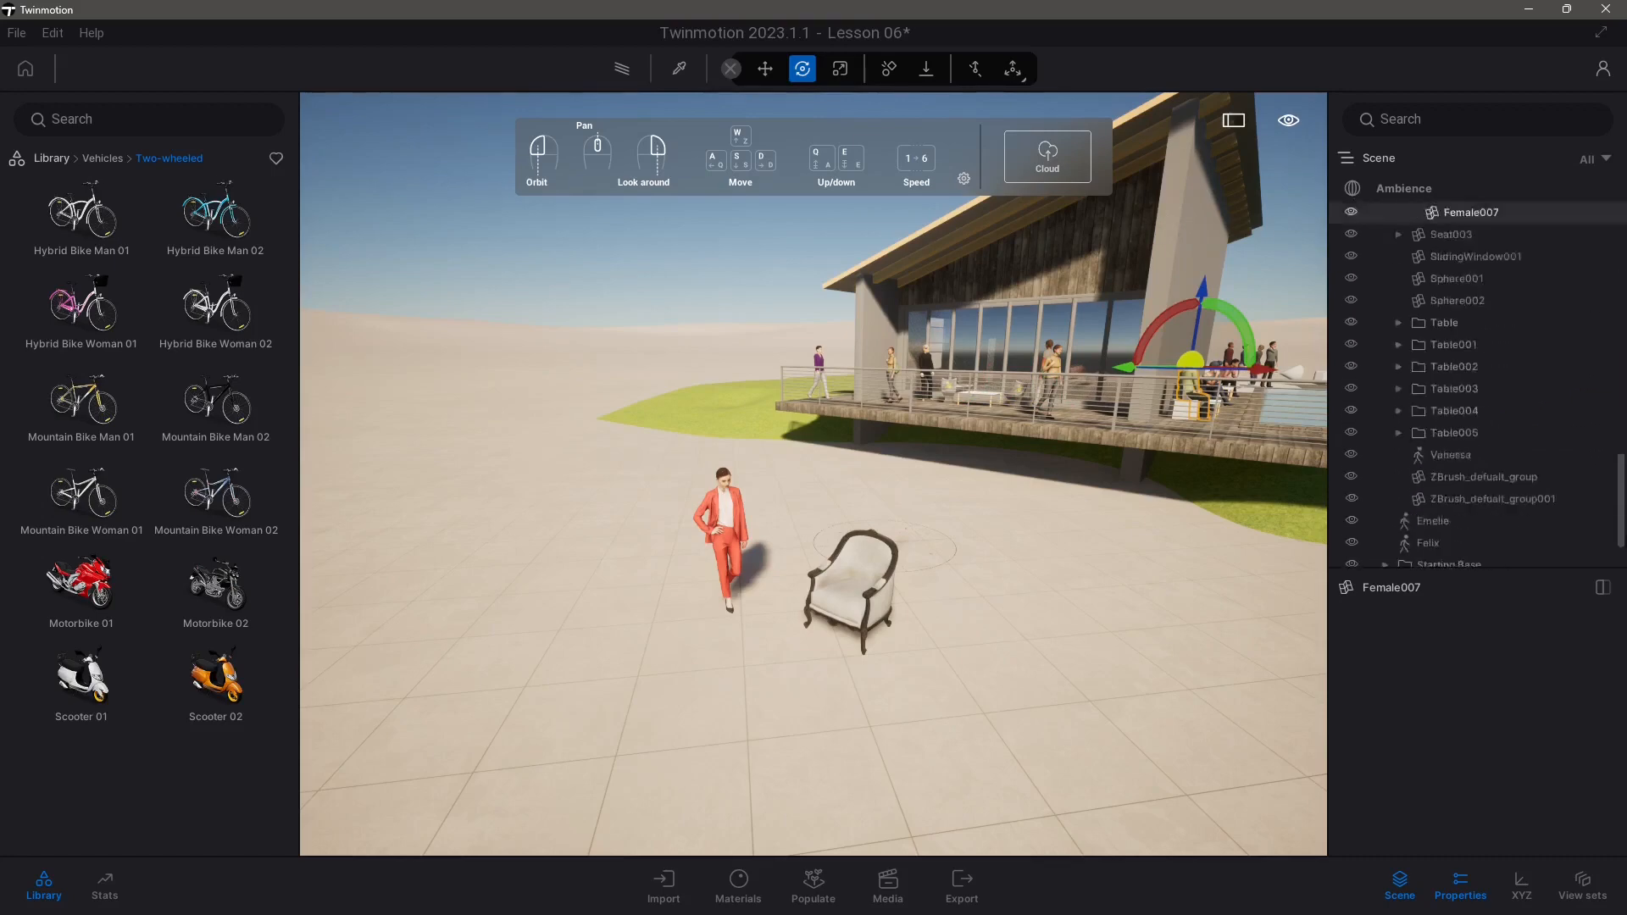
# - Bring Architecture.fbx into view in the scene graph and show its options
pyautogui.click(1385, 233)
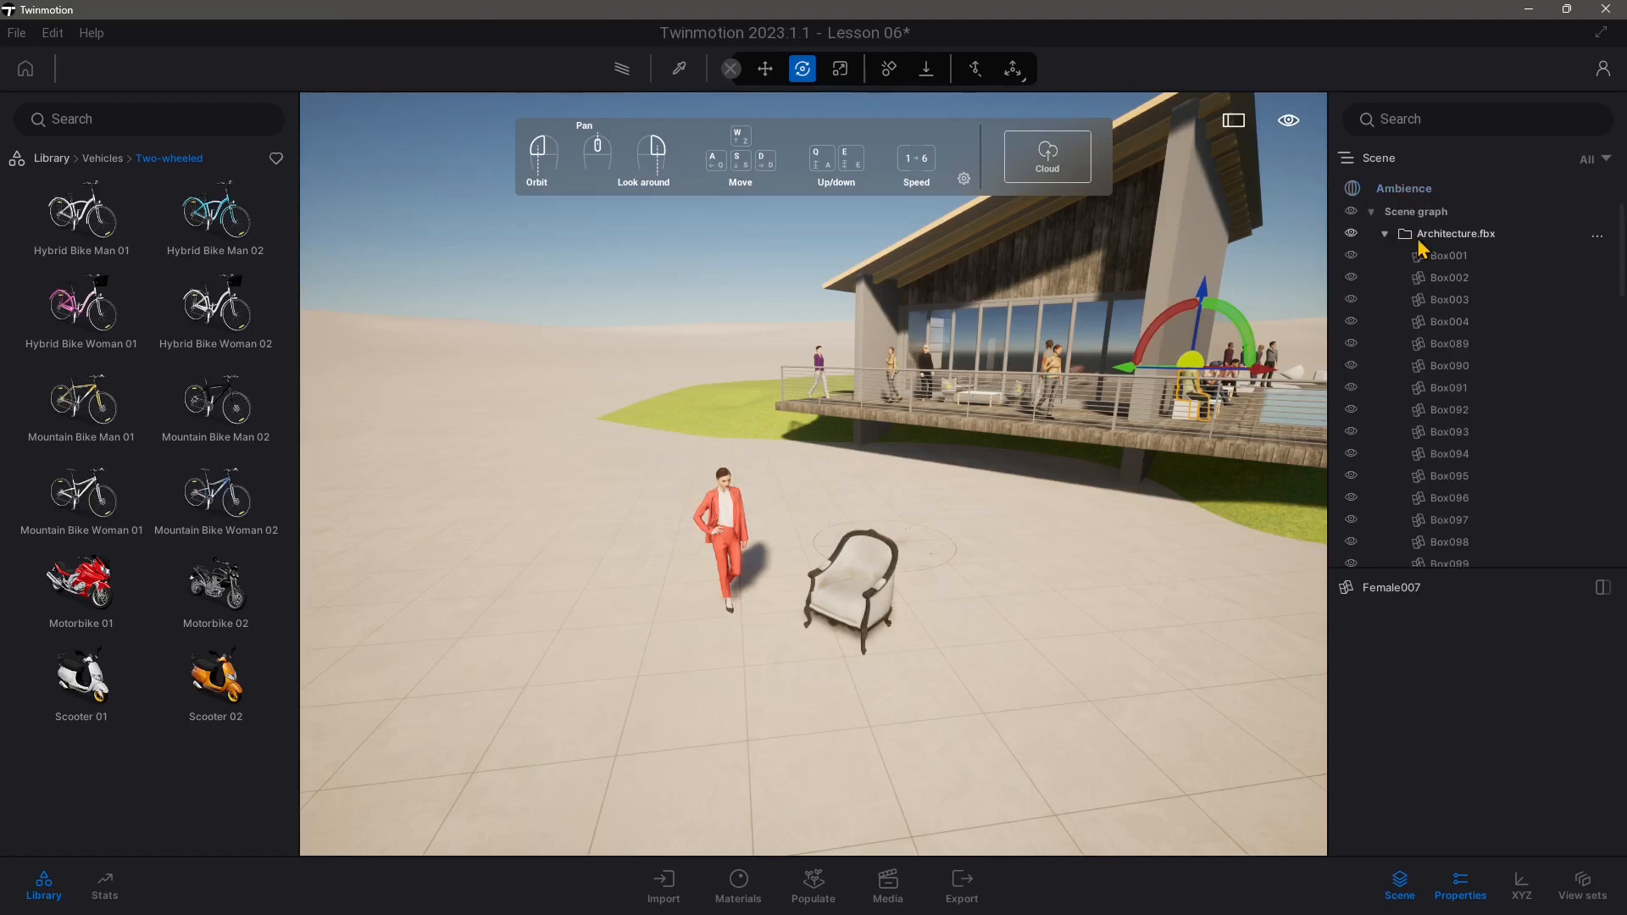
pyautogui.scroll(-3)
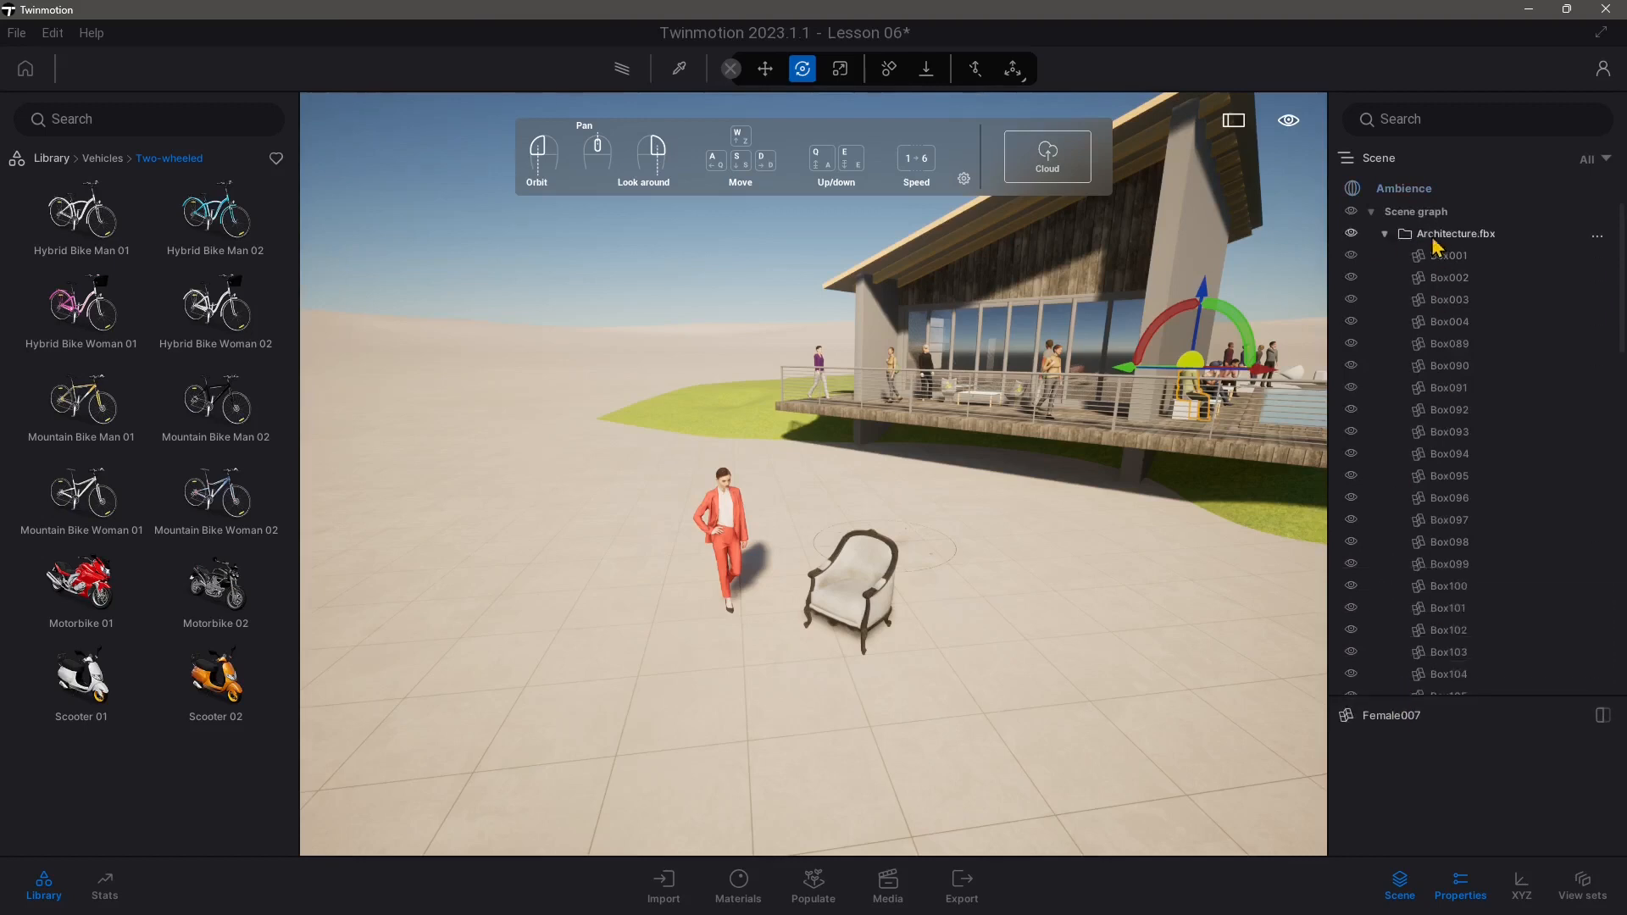
pyautogui.rightClick(1455, 234)
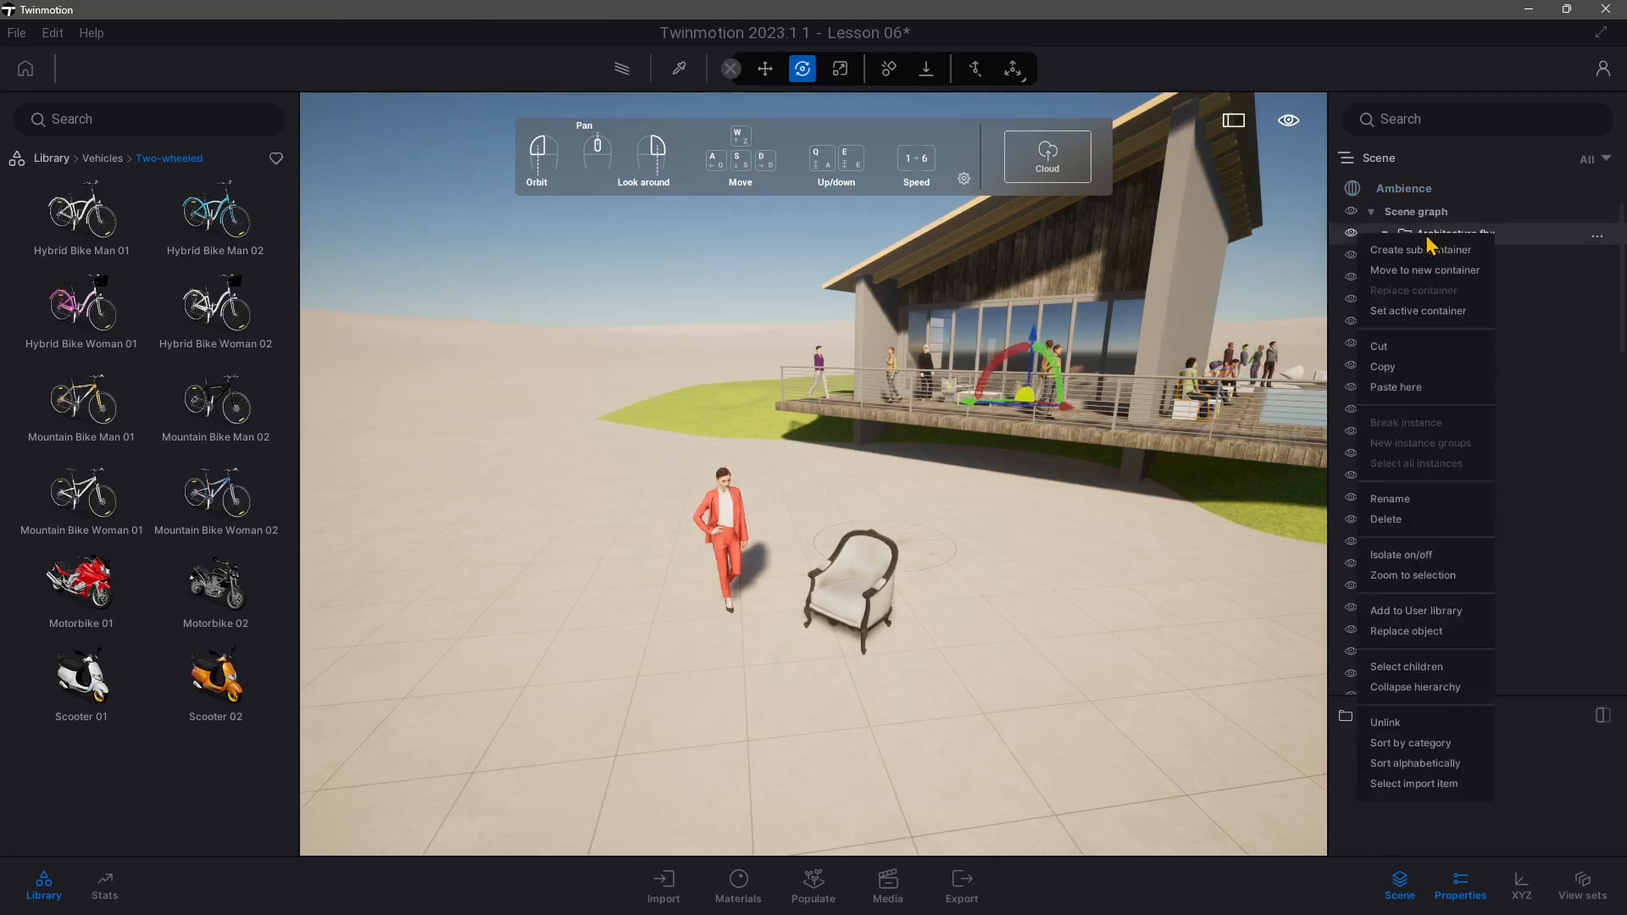
# - Collapse the Architecture.fbx container and reopen its context menu
pyautogui.click(1385, 234)
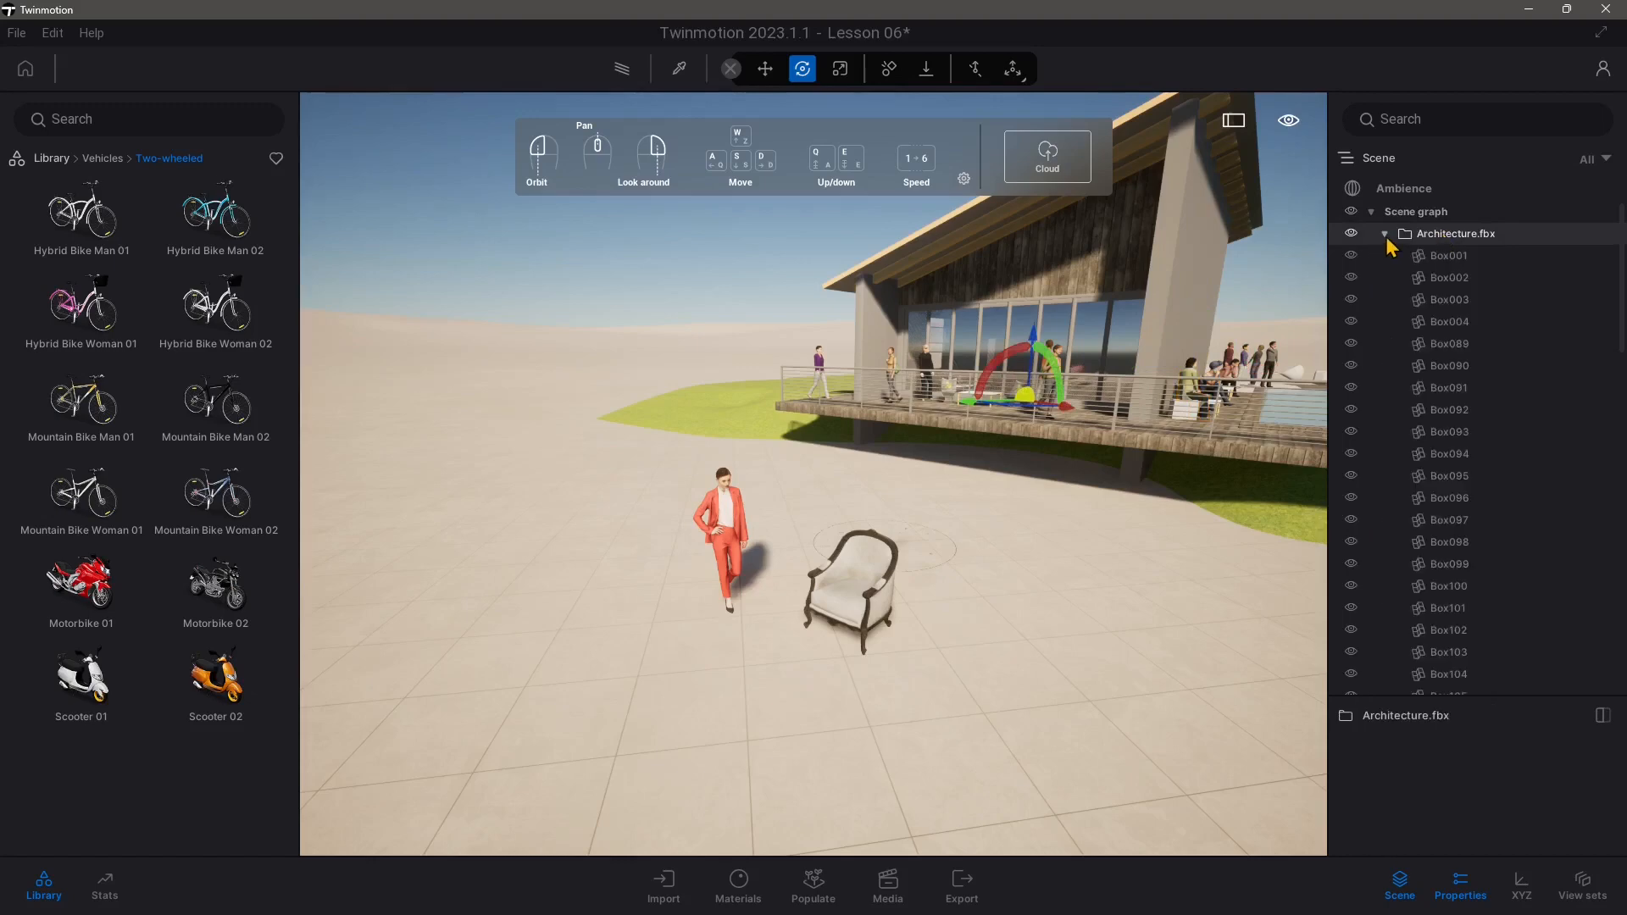
pyautogui.click(1385, 234)
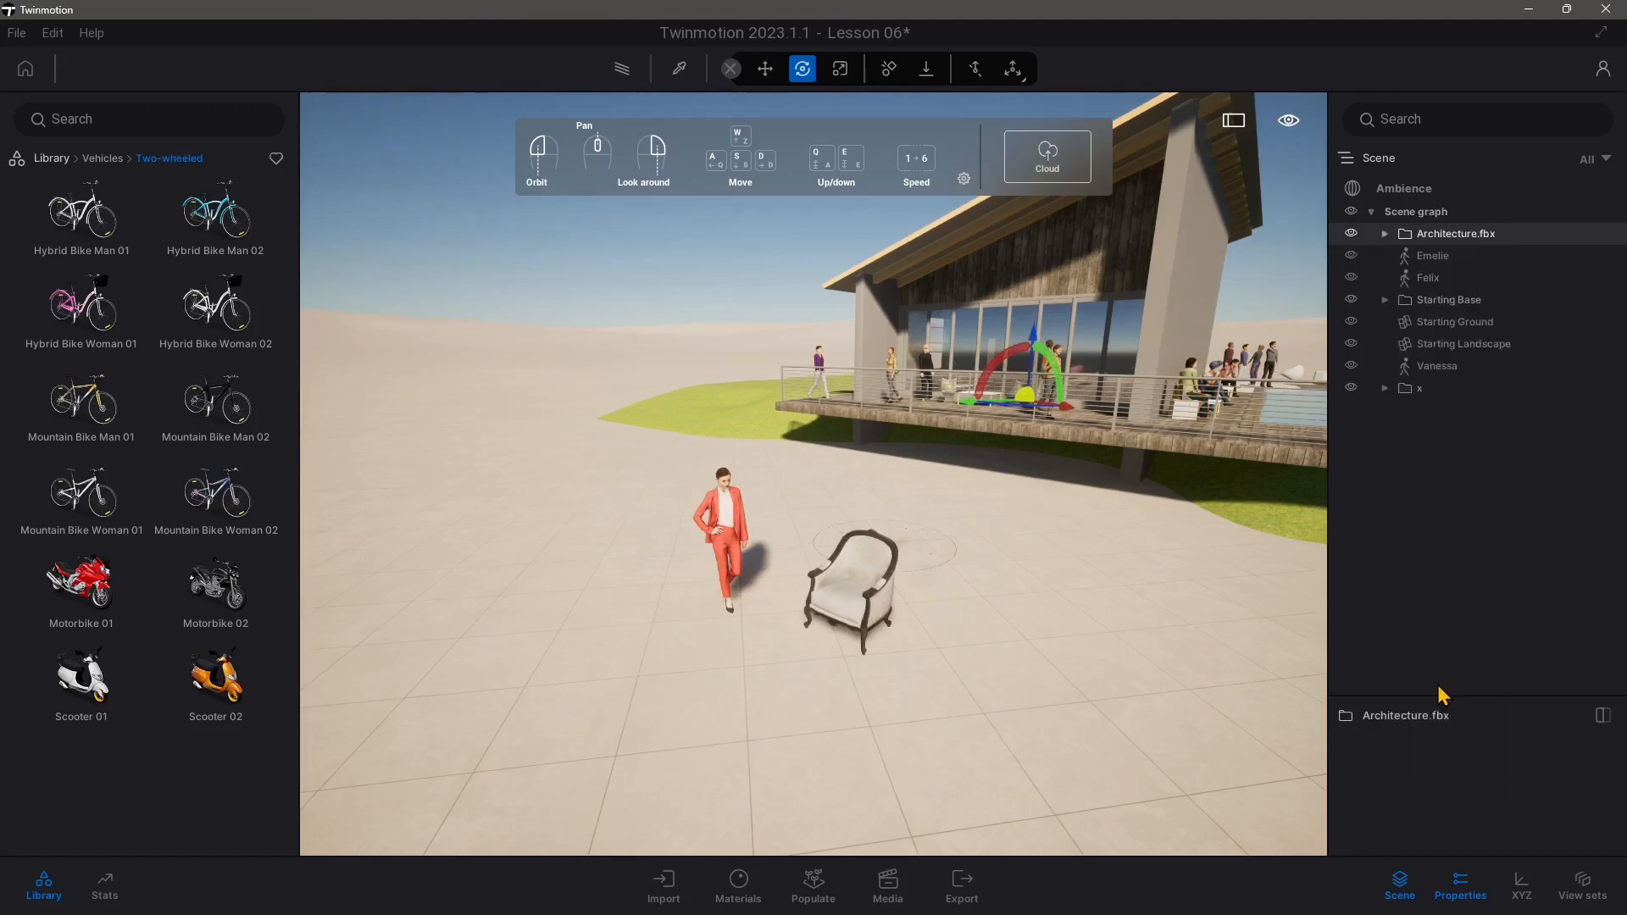
pyautogui.rightClick(1455, 233)
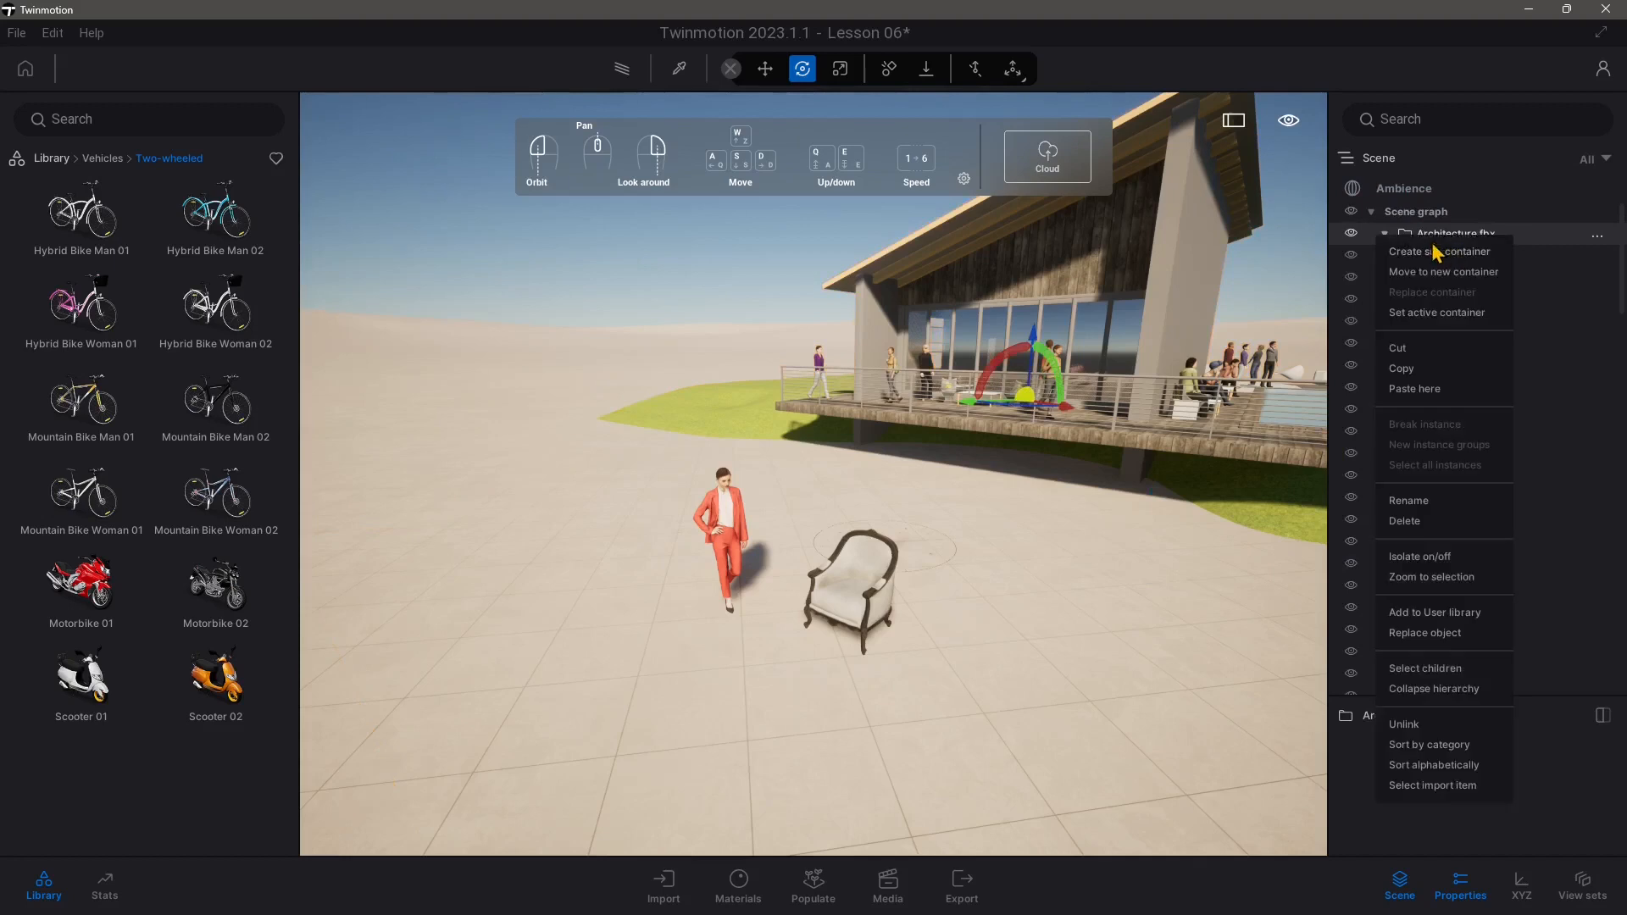
pyautogui.moveTo(1438, 592)
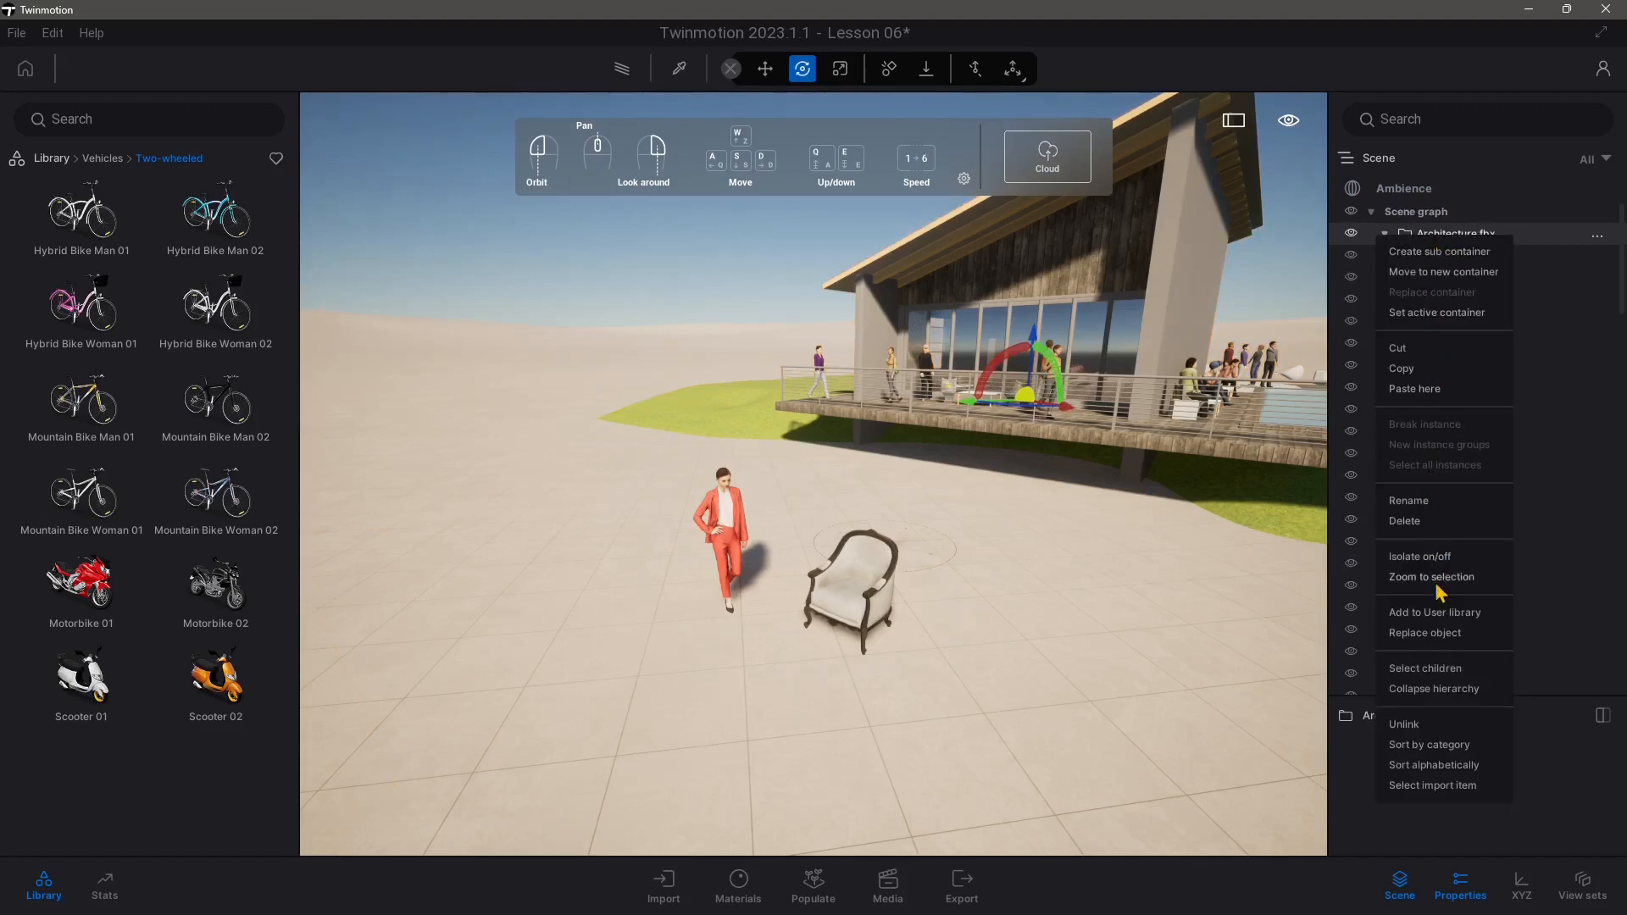
pyautogui.moveTo(1419, 677)
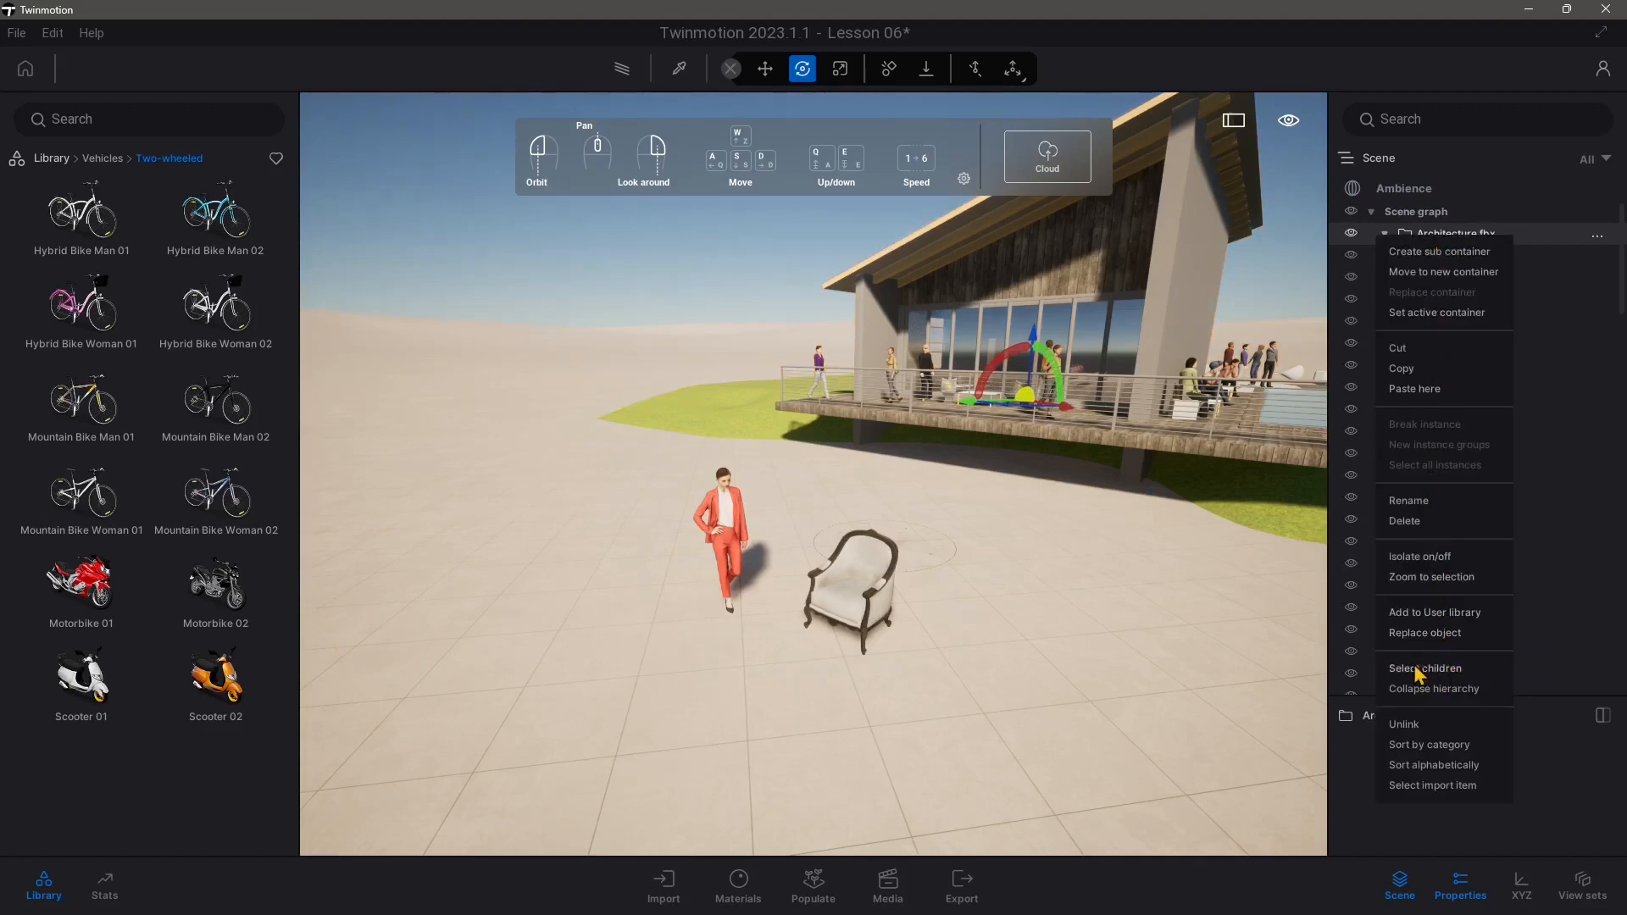
pyautogui.moveTo(1458, 744)
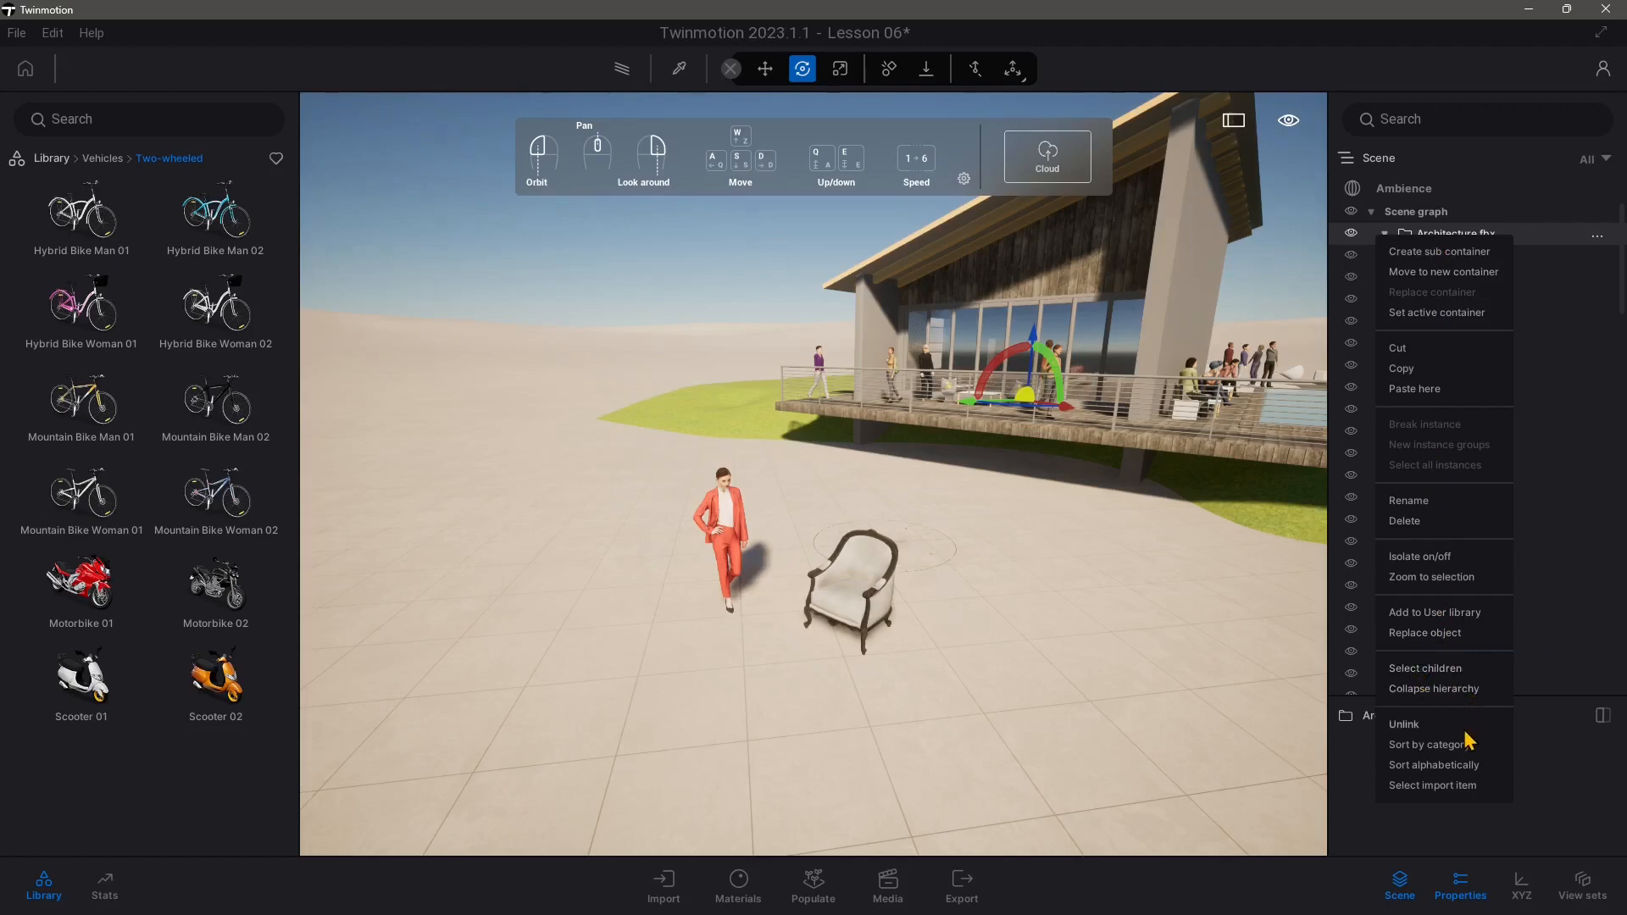